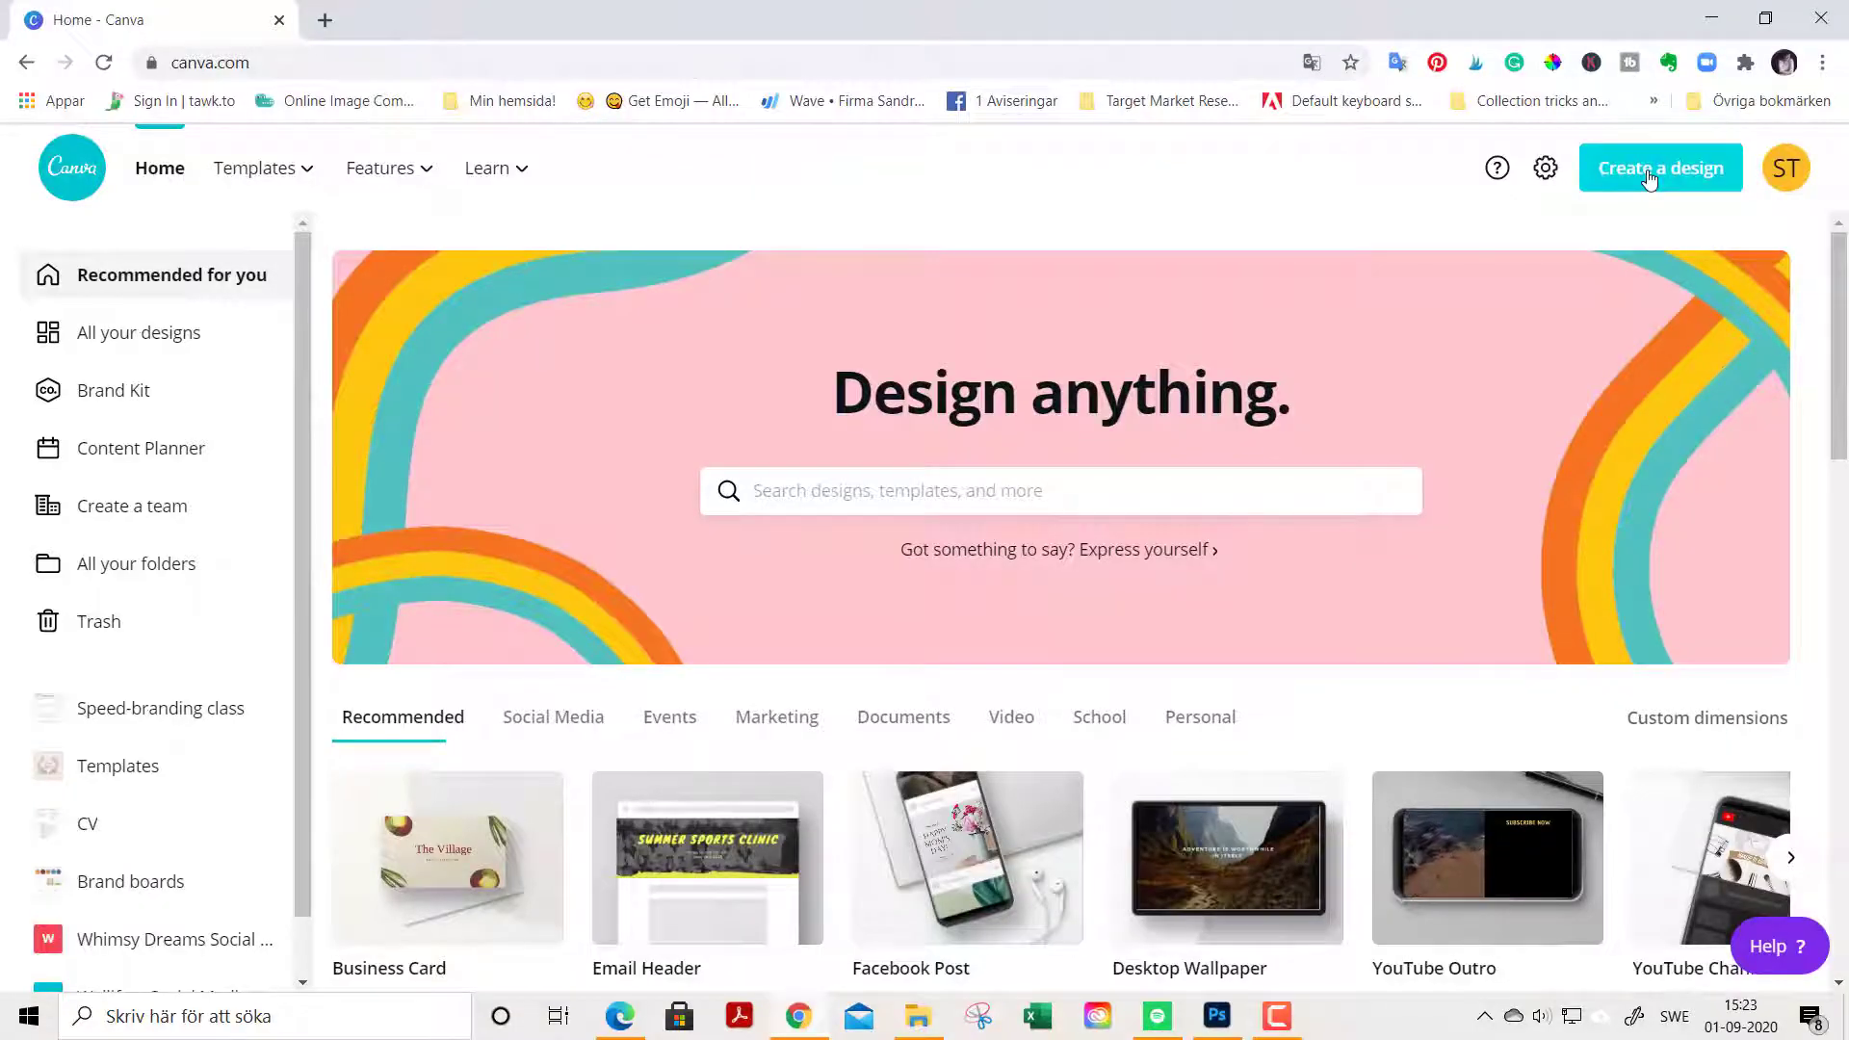
Step: Create a Business Card (8.5 × 5 cm) design by searching 'business card'
left_click(1659, 168)
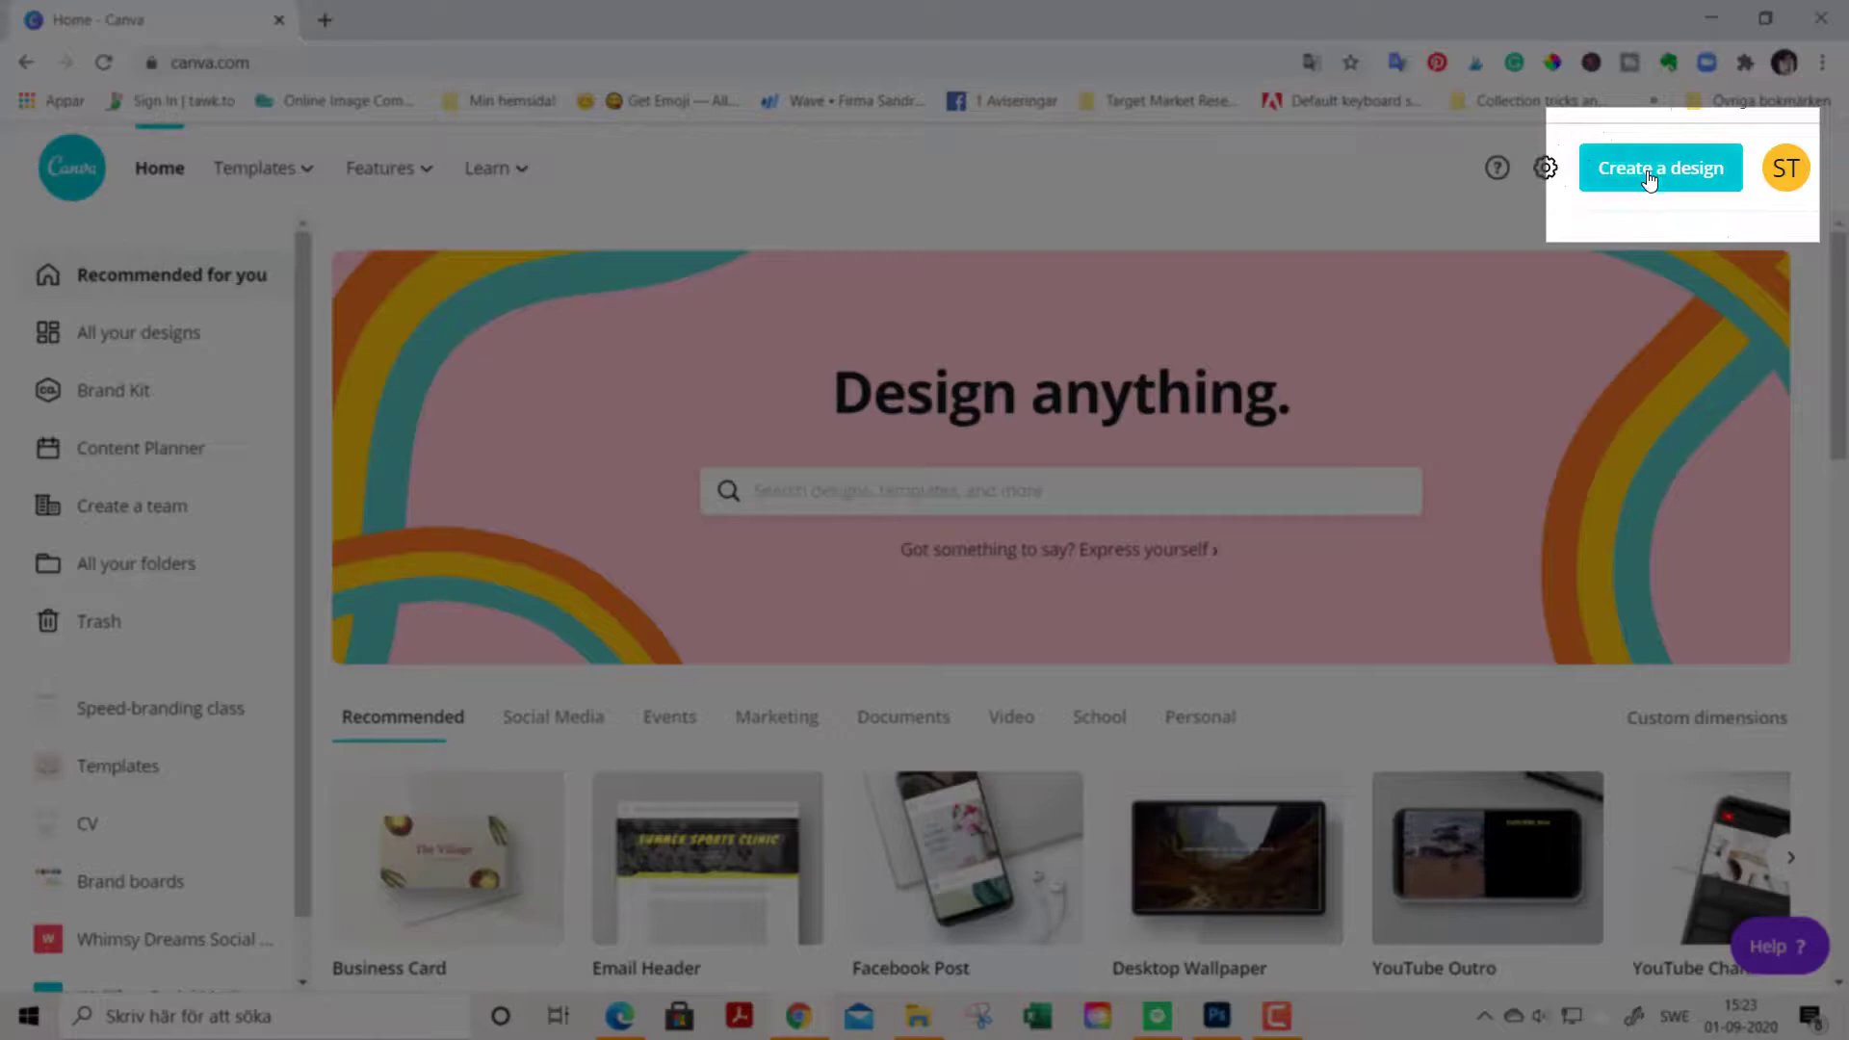
left_click(1659, 168)
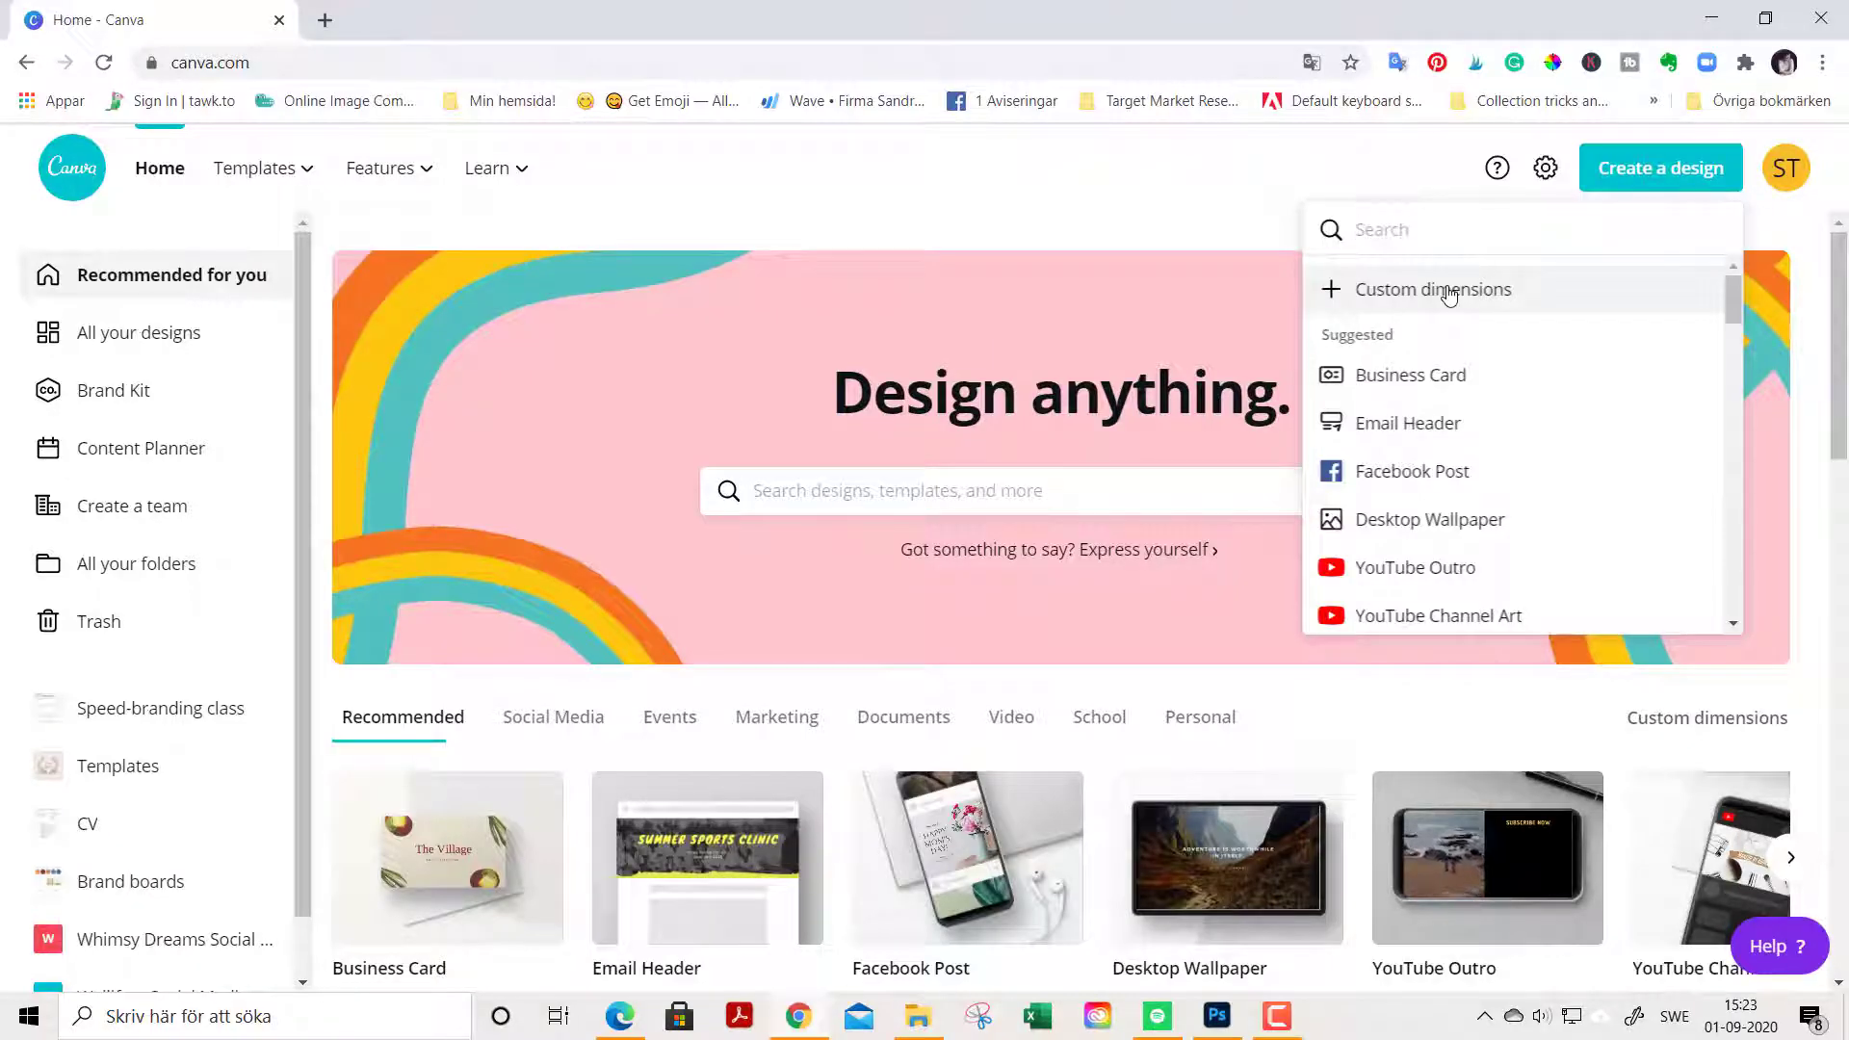
type("business c")
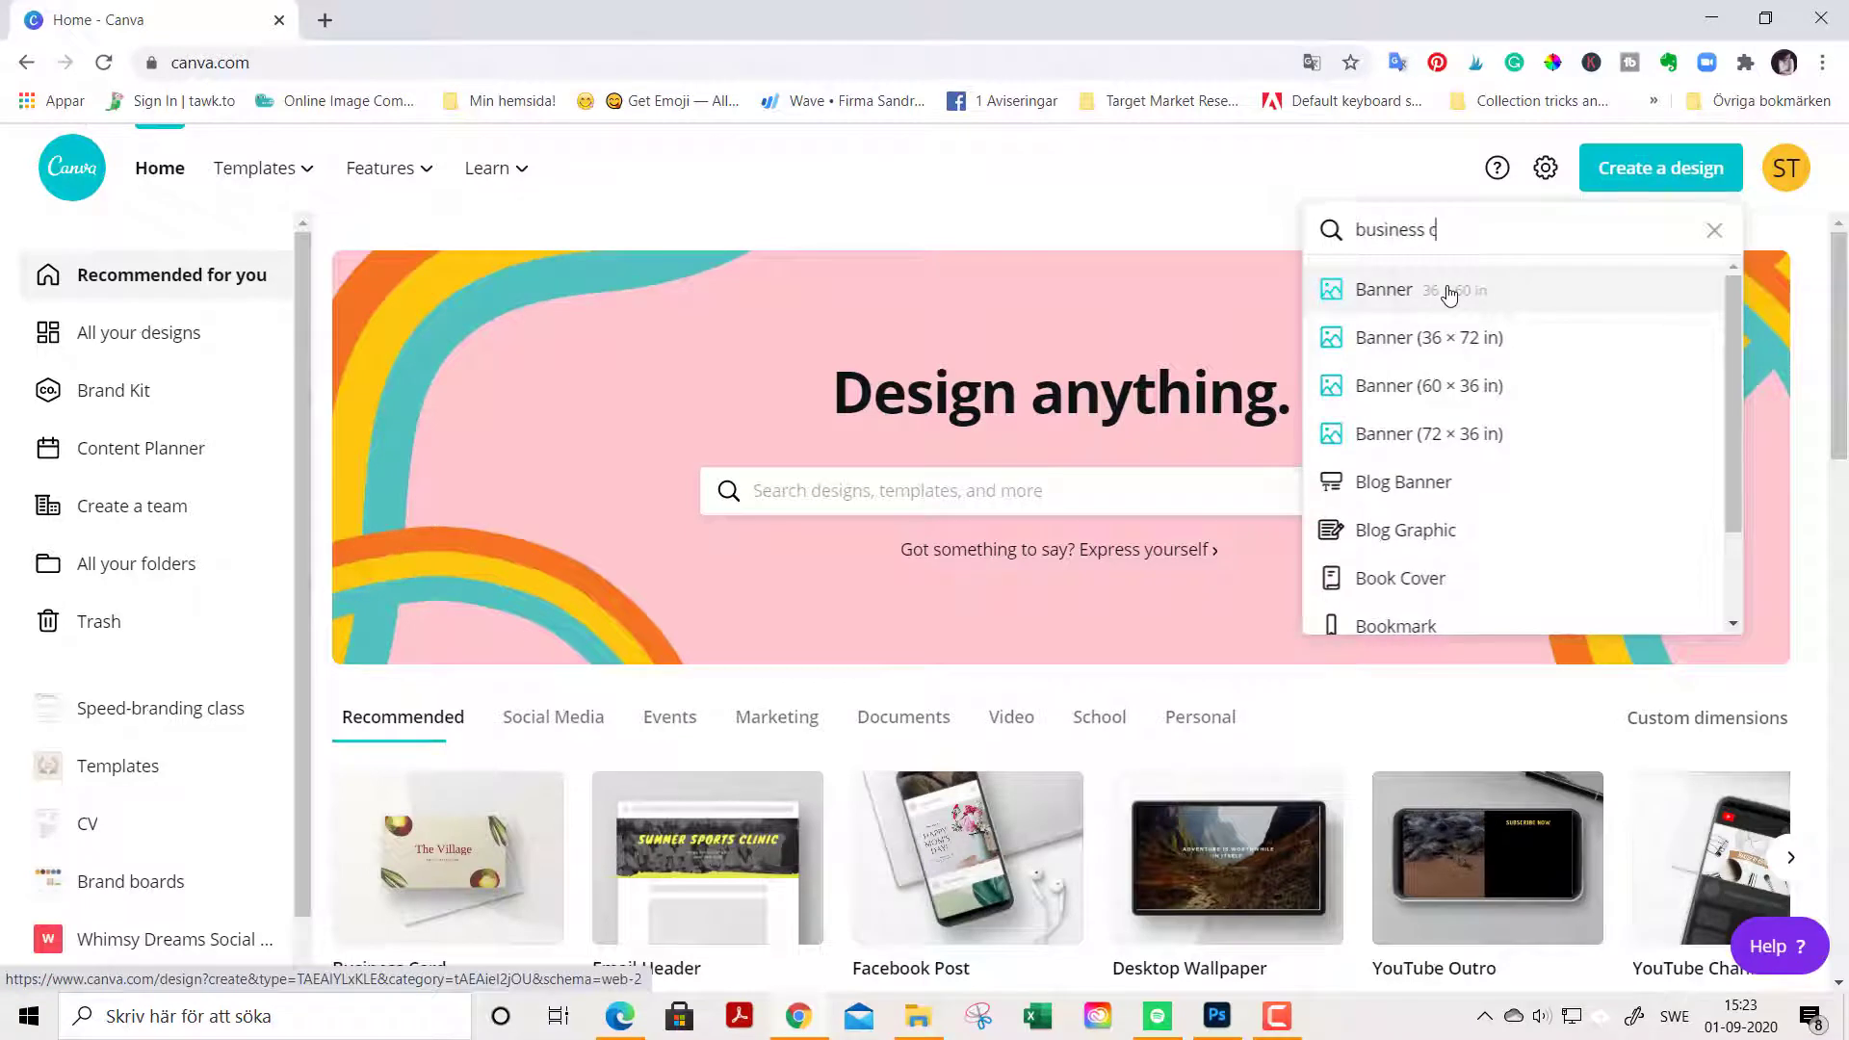
type("ard")
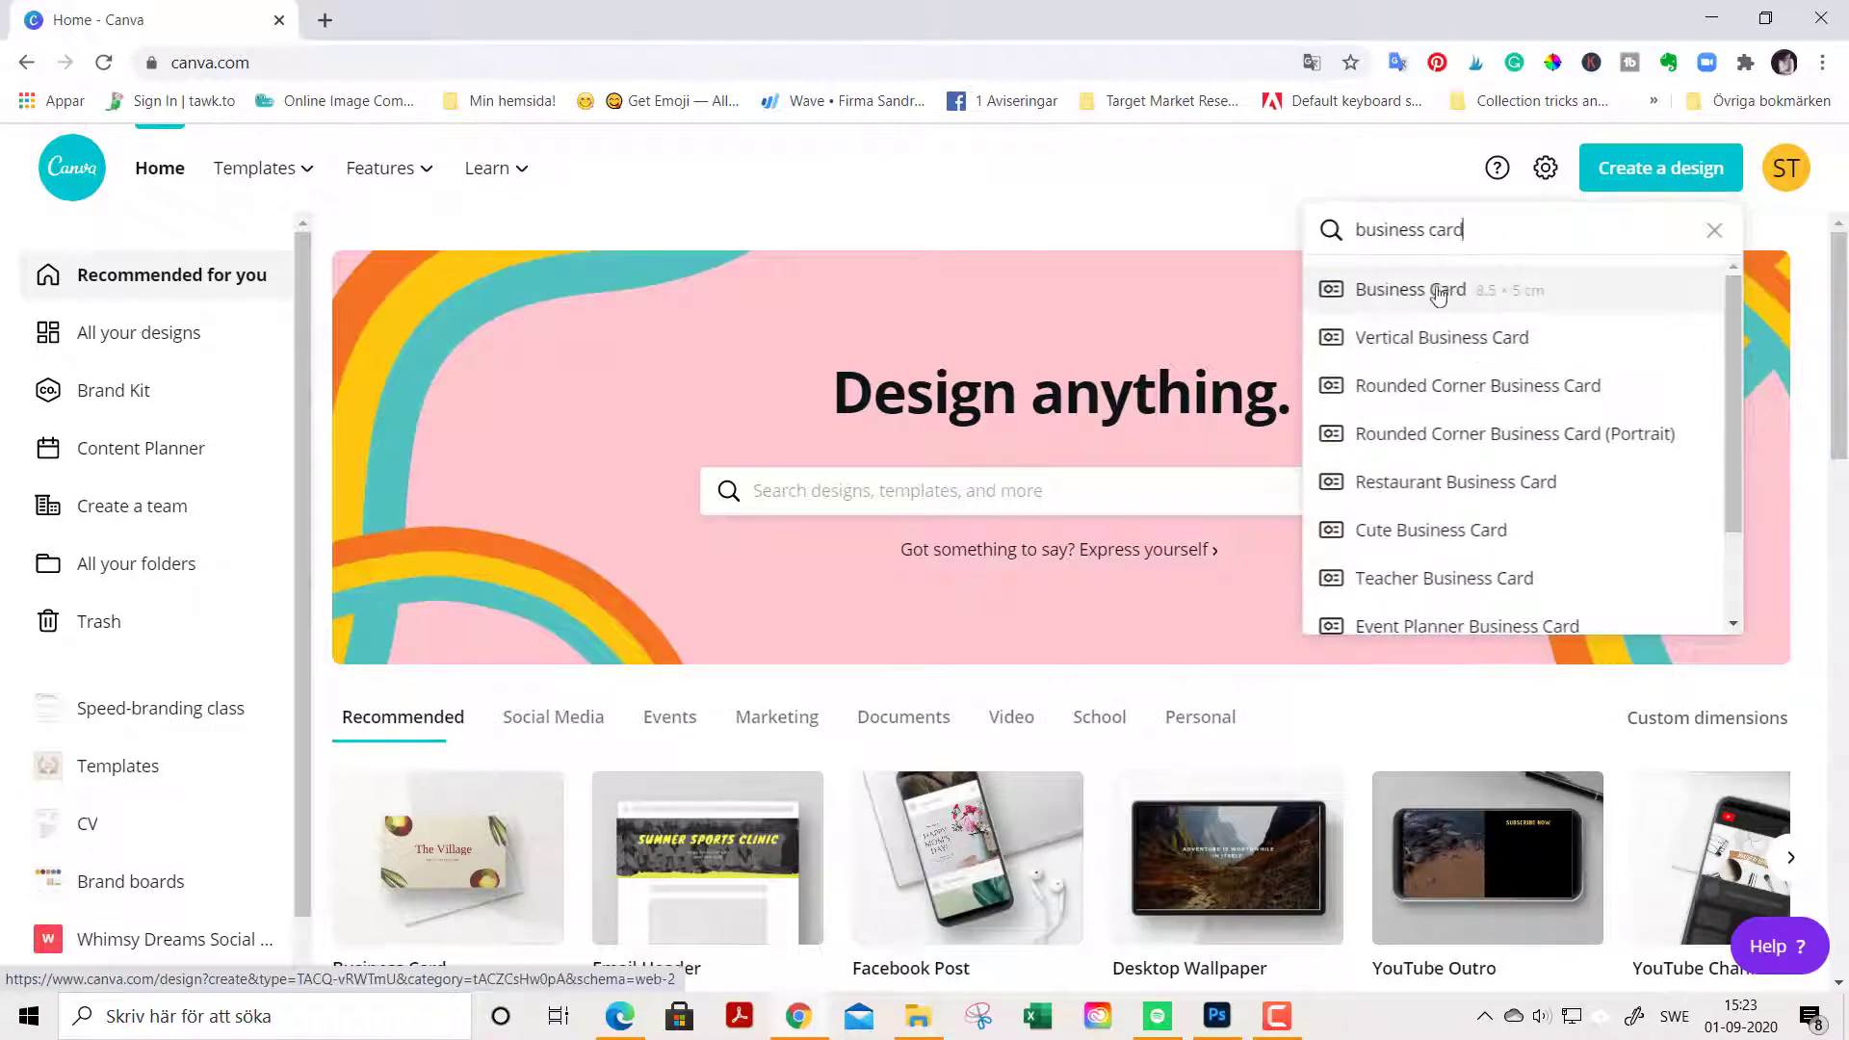
mouse_move(1410, 289)
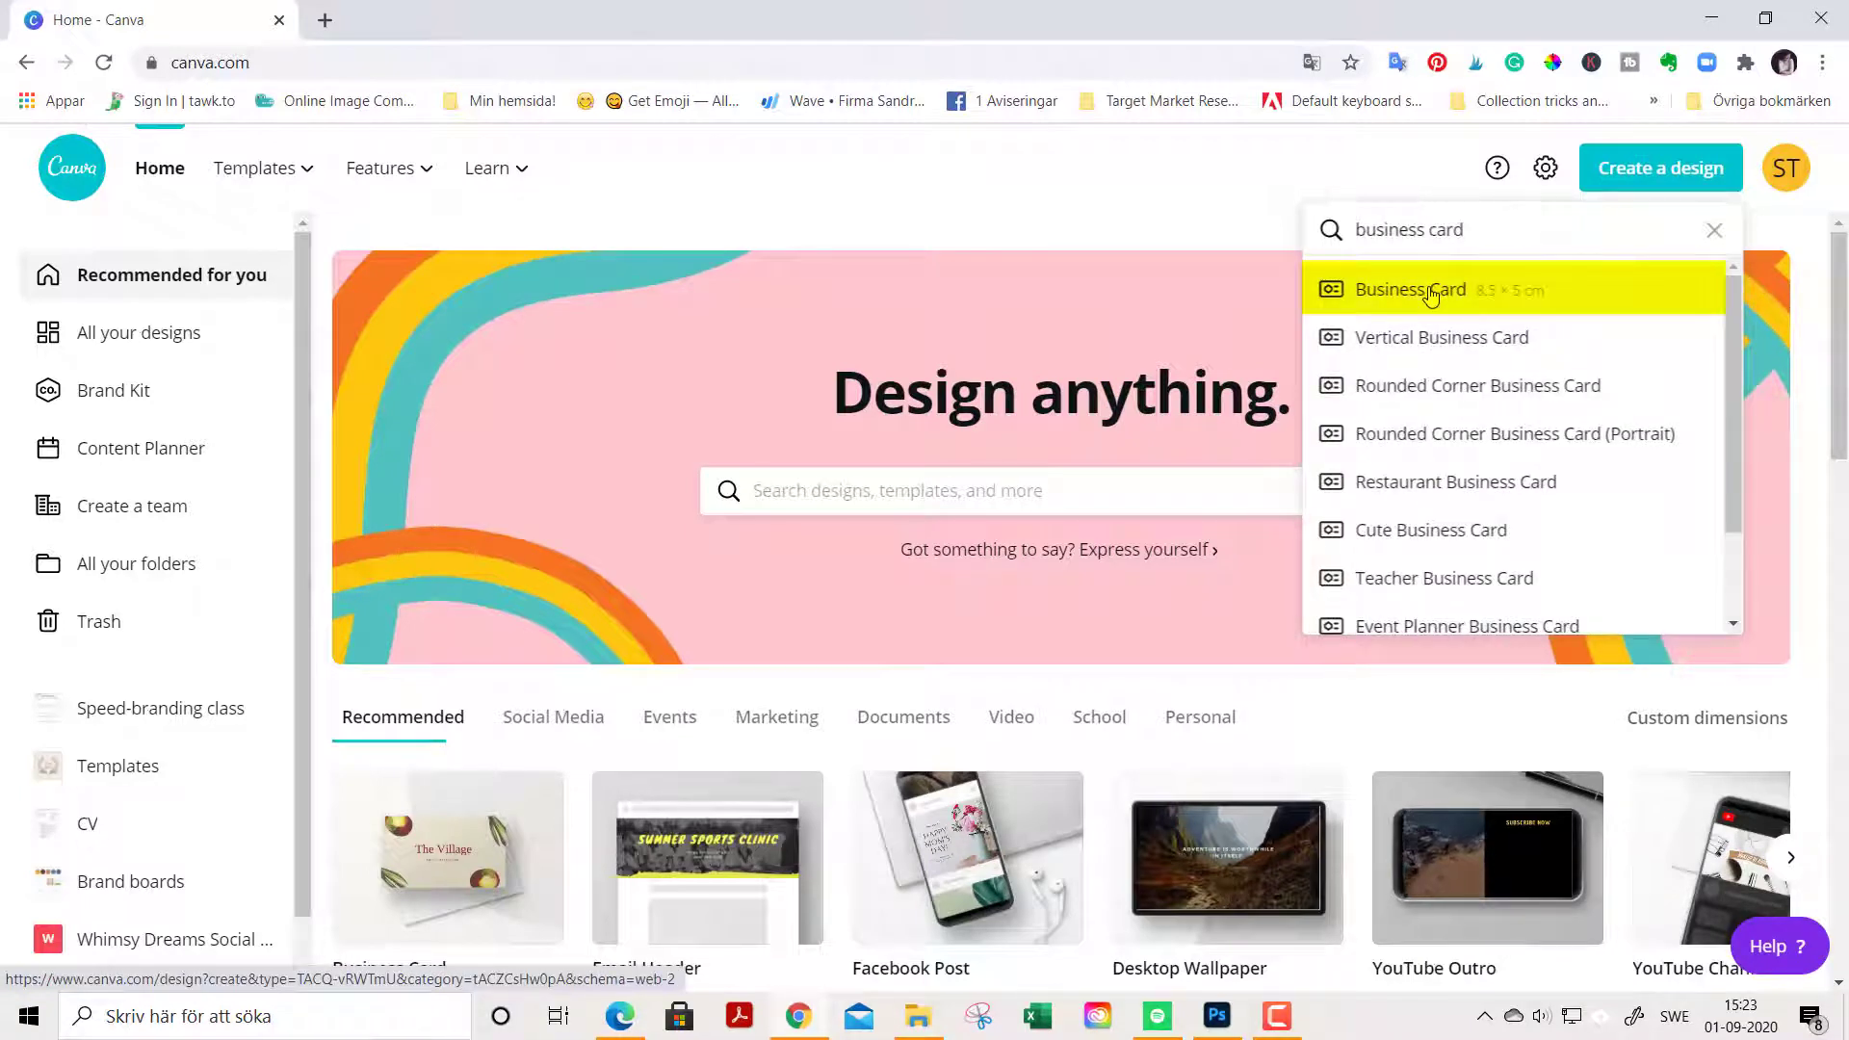
left_click(1408, 290)
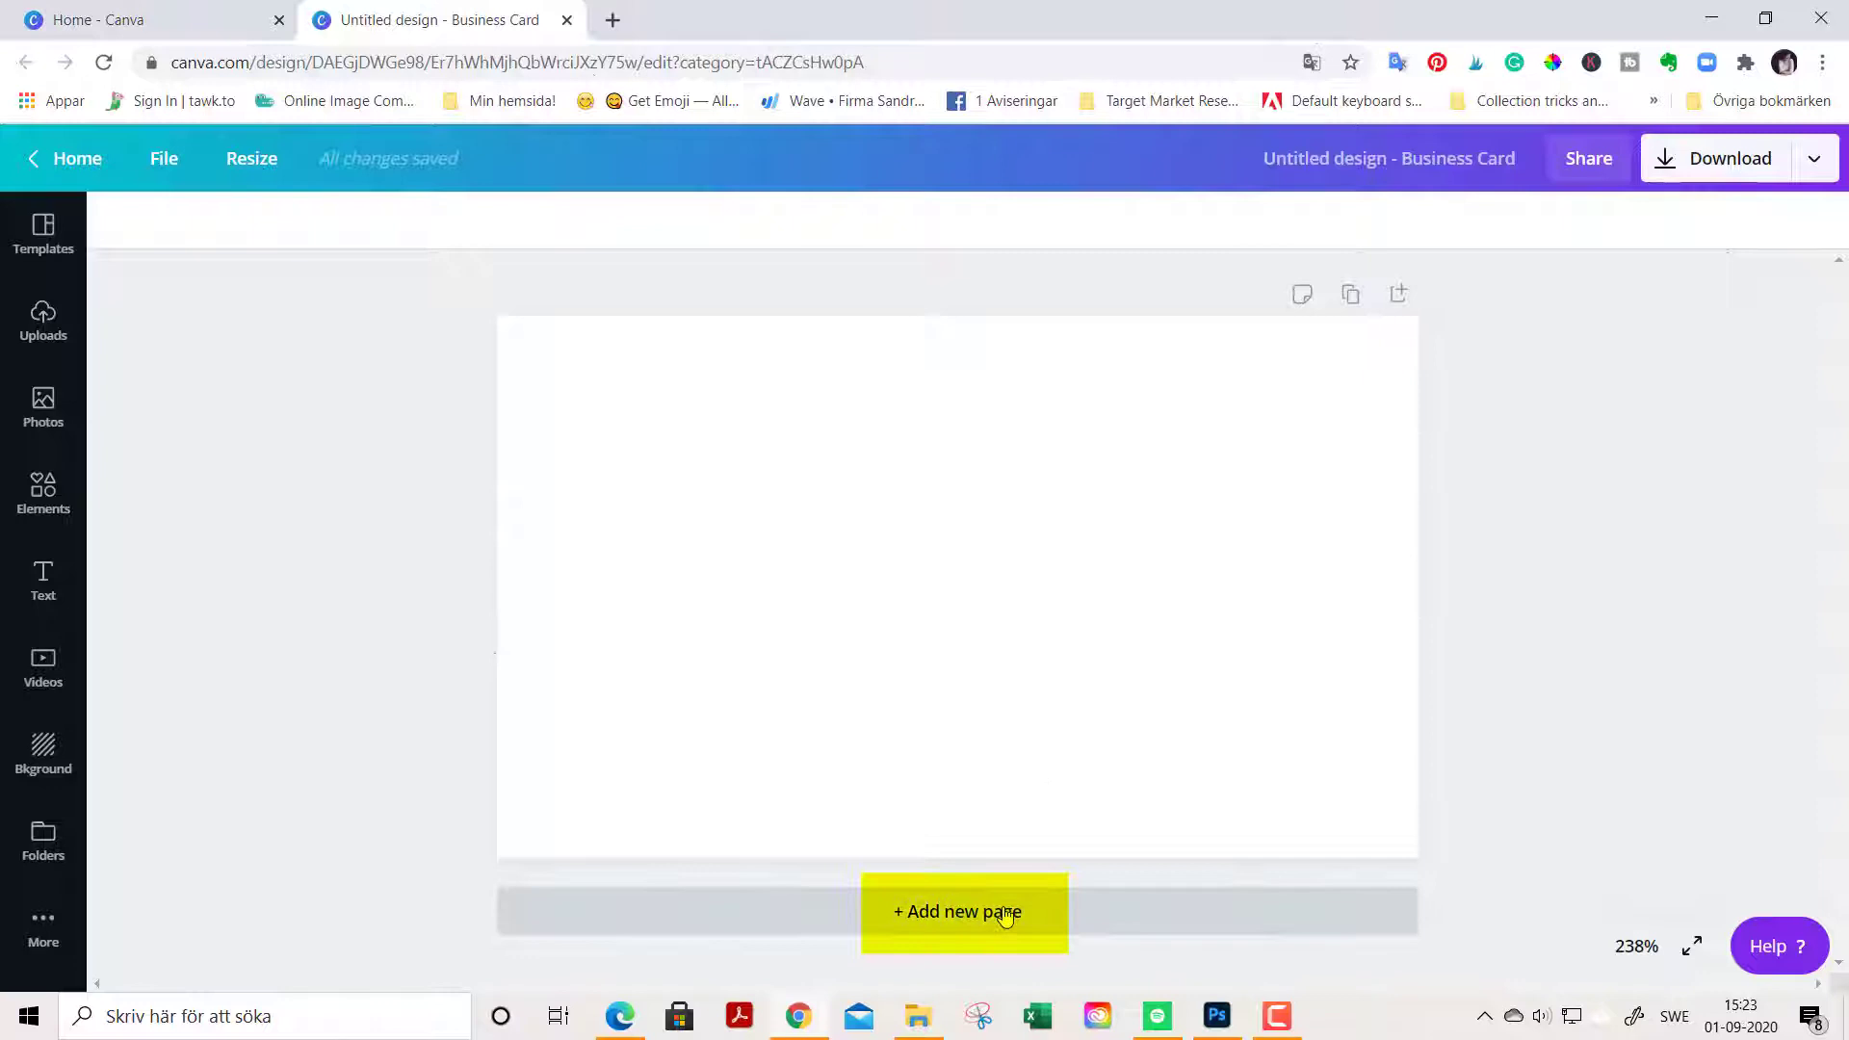
Step: Add a blank second page for the card's back, then scroll back to Page 1
left_click(956, 912)
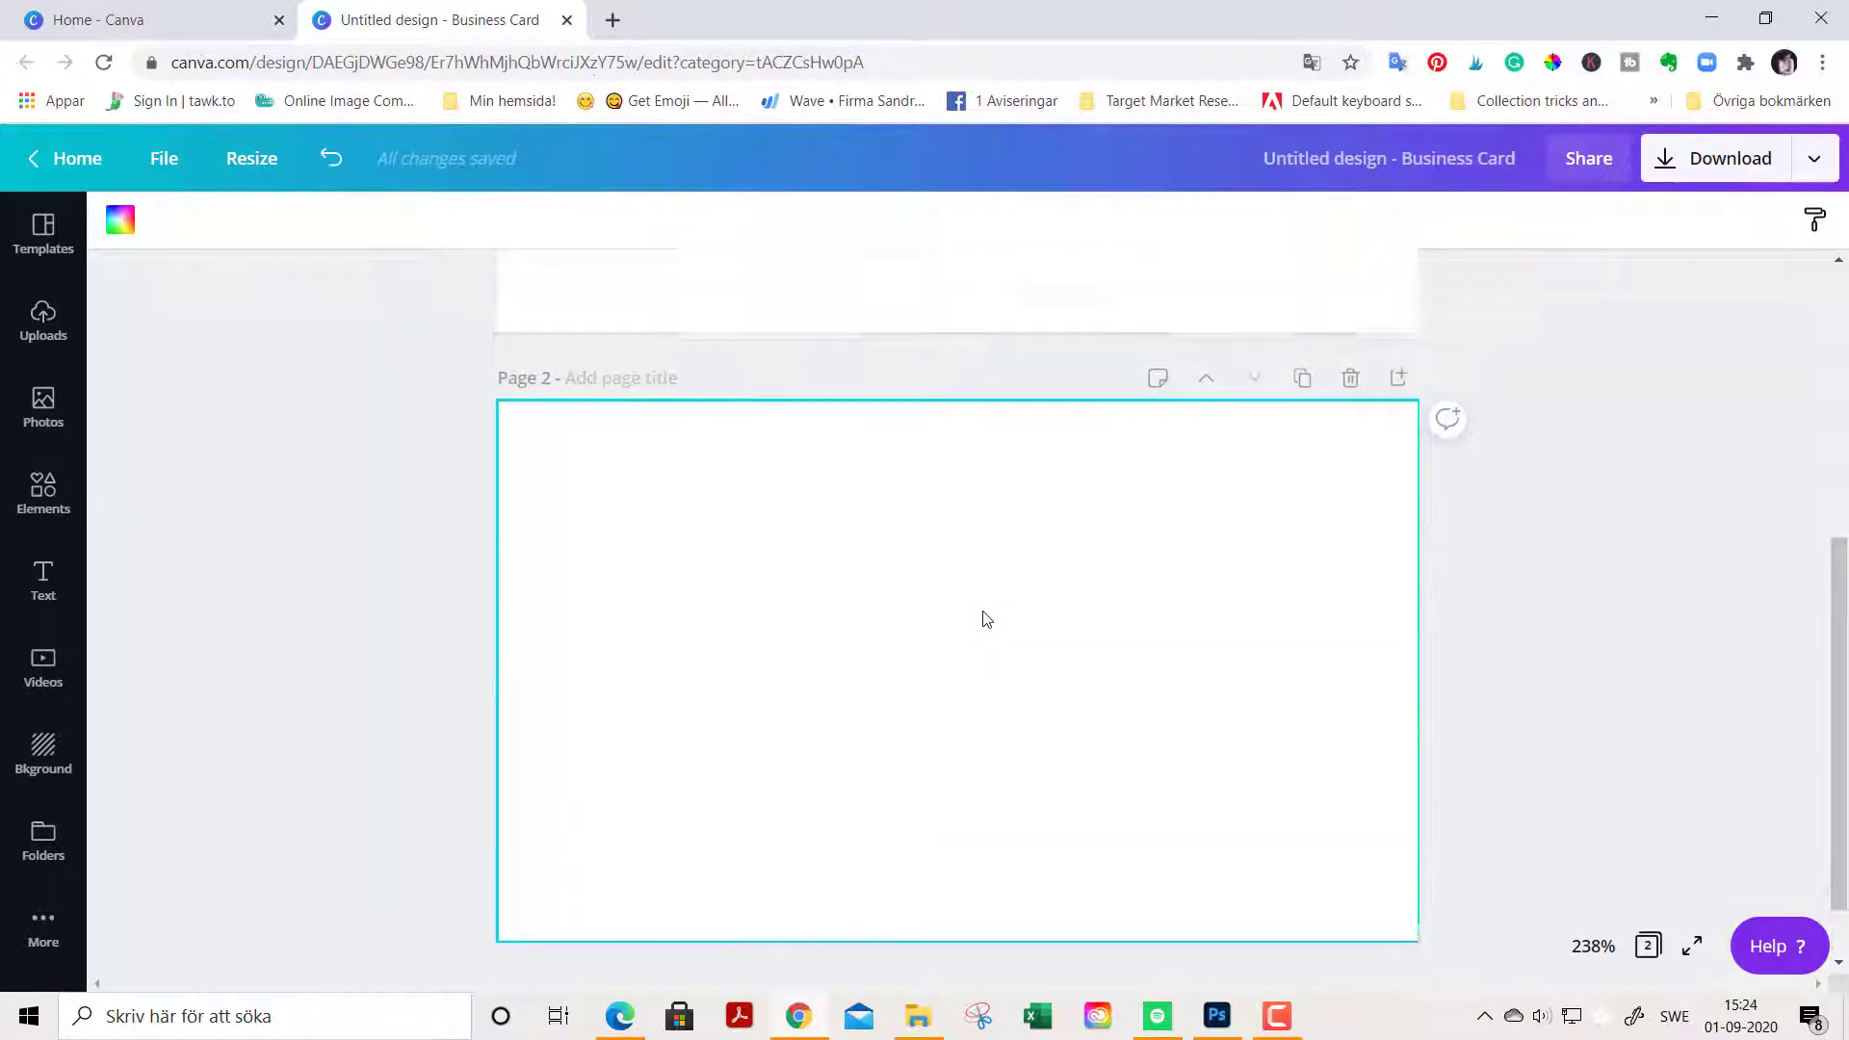
scroll("up", 3)
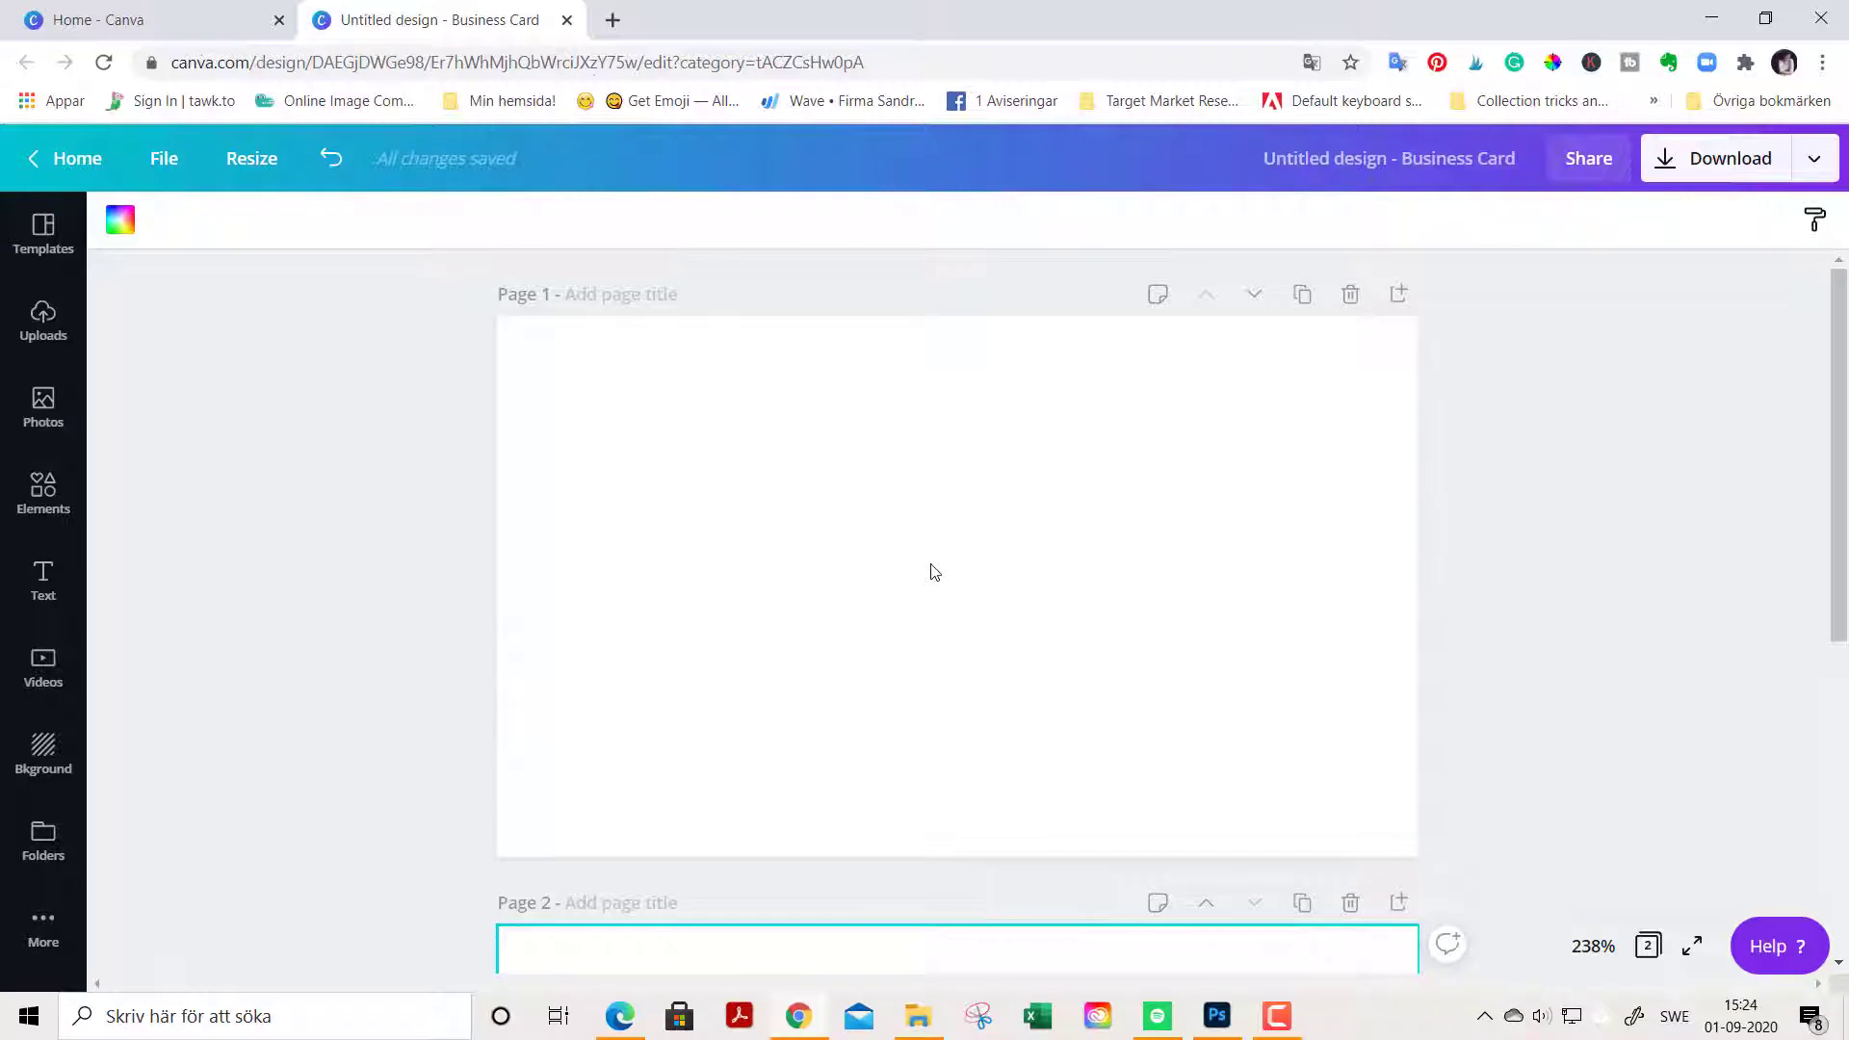
mouse_move(42, 489)
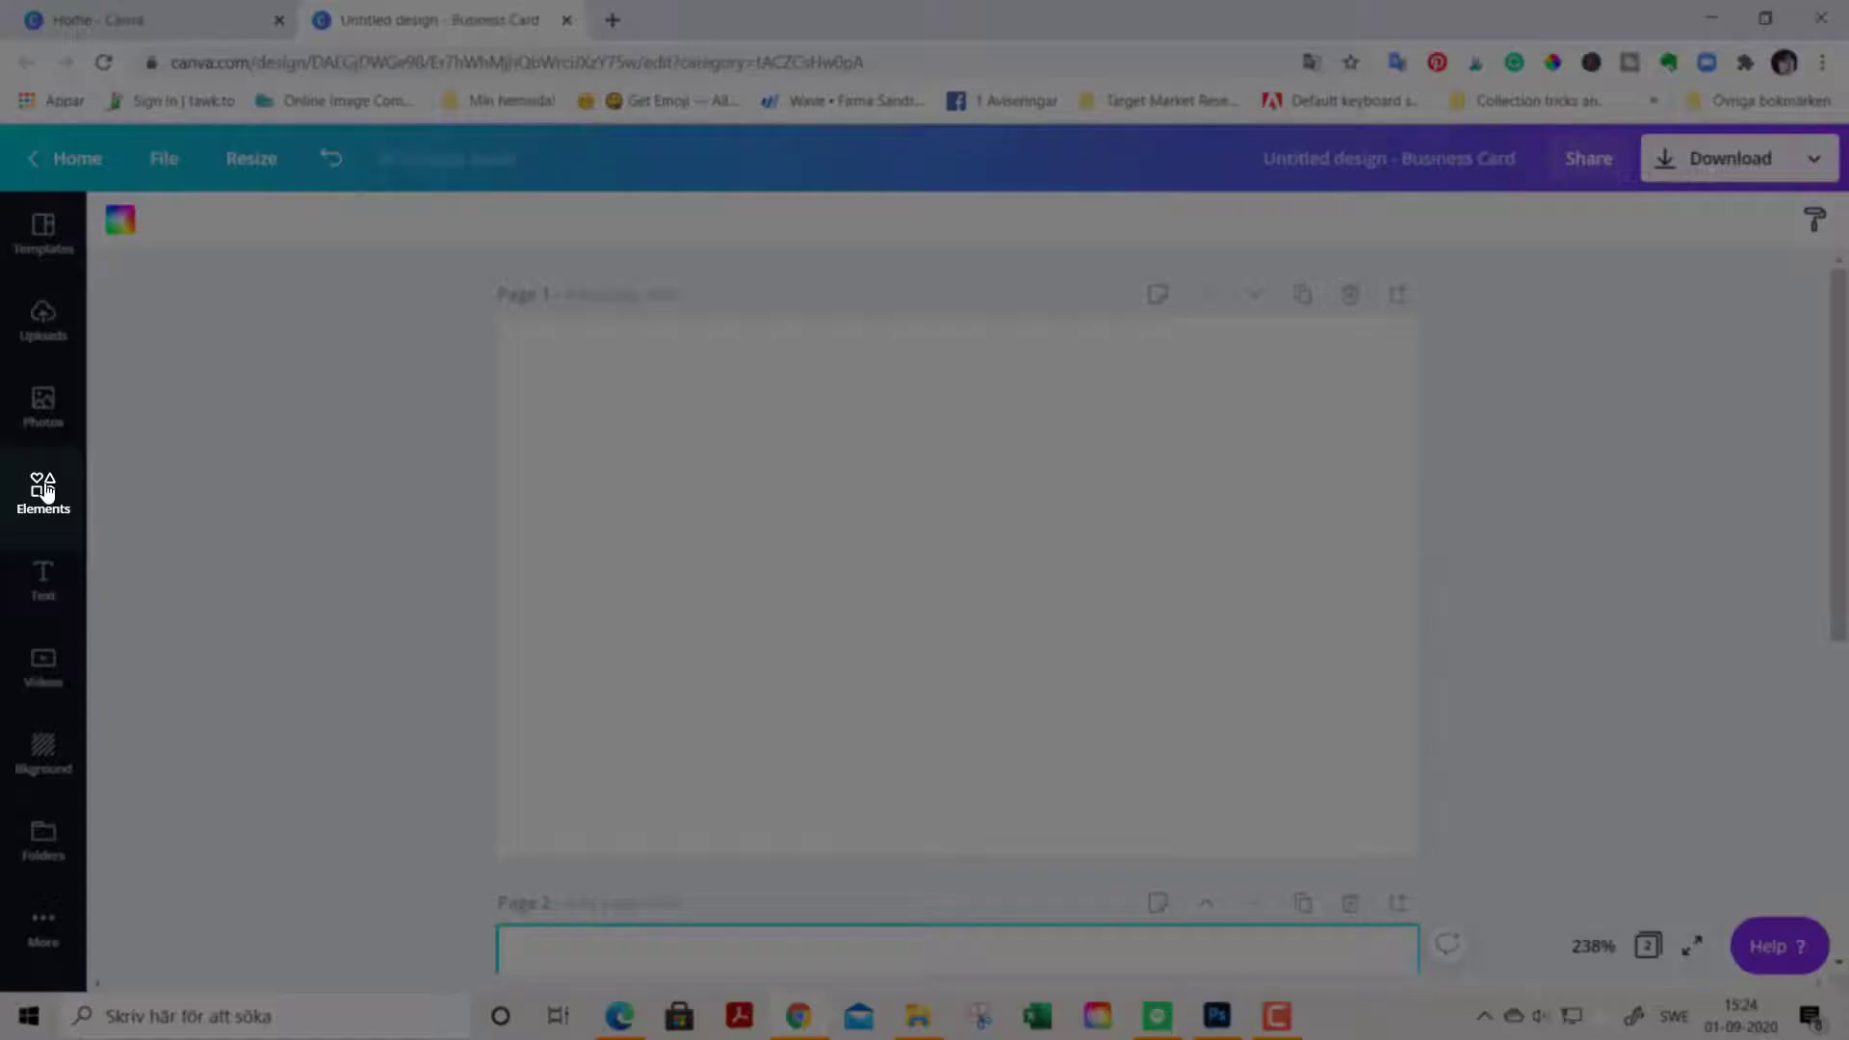
Step: Cover Page 1 with a single-cell grid coloured pale cream #fffcf4
left_click(42, 492)
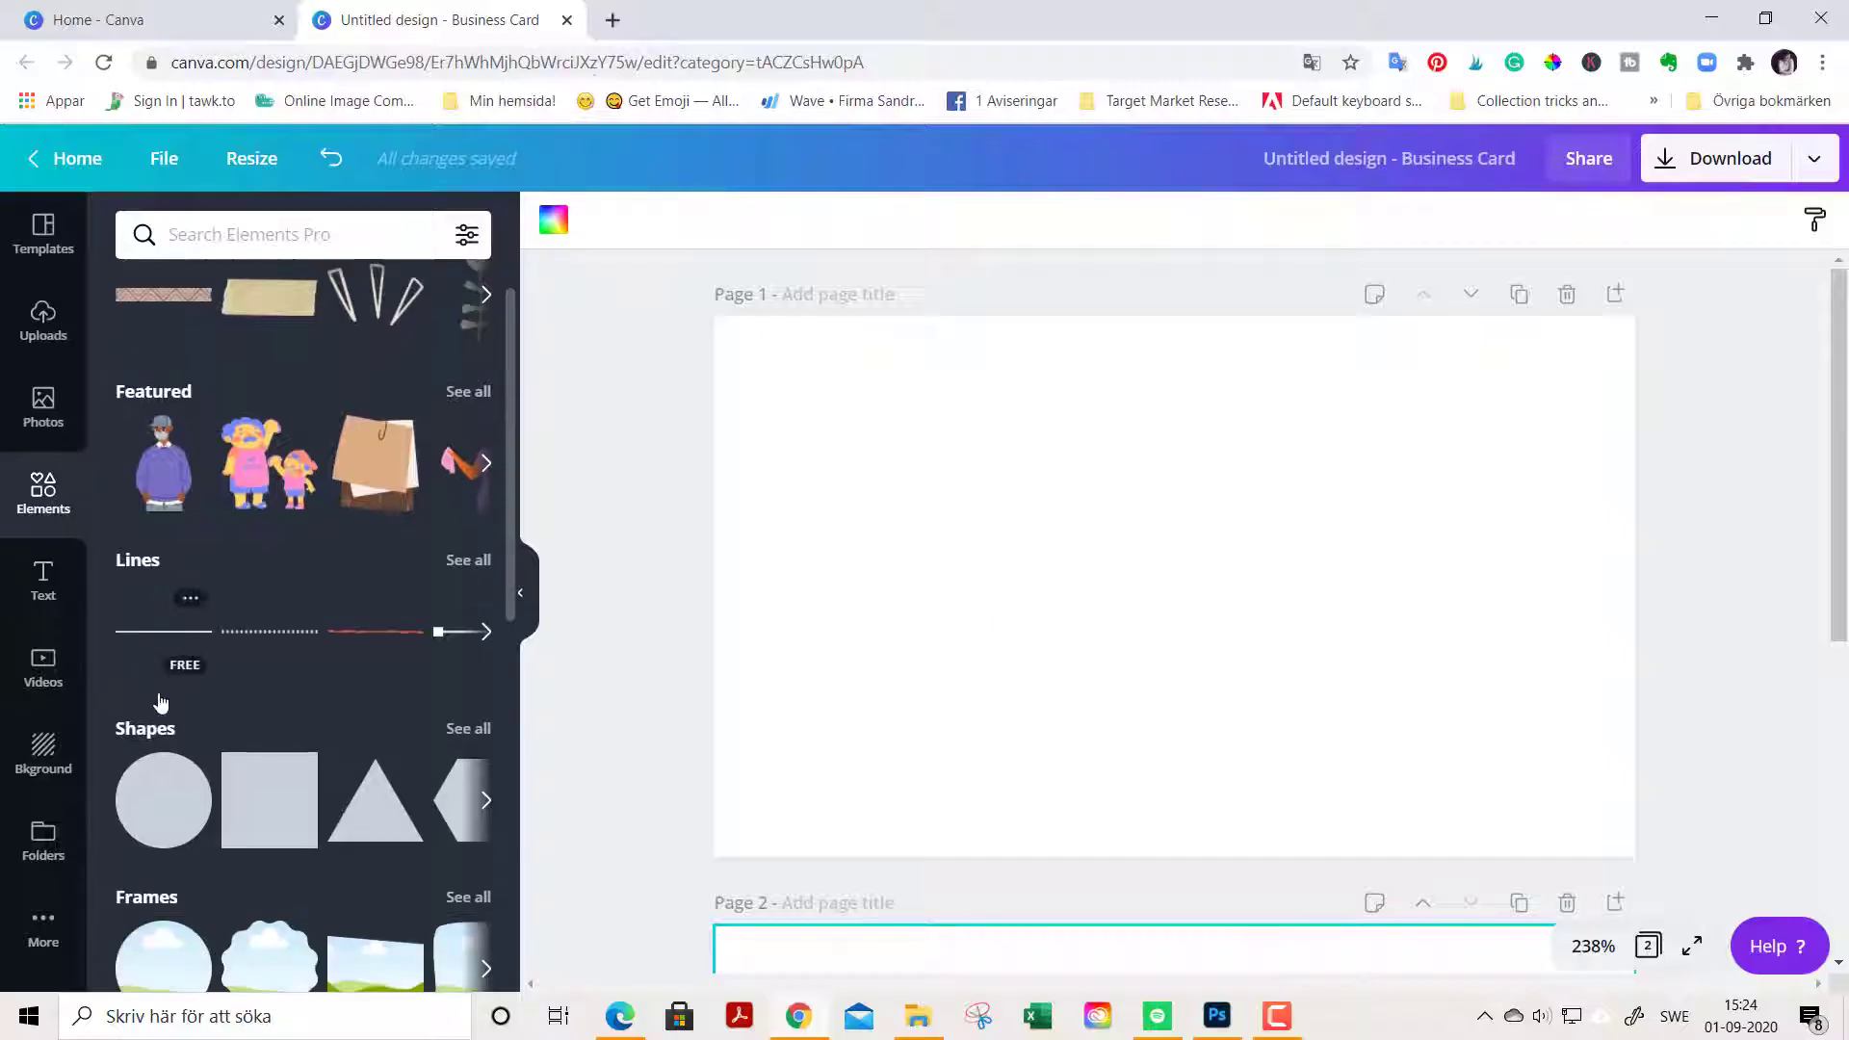
scroll("down", 3)
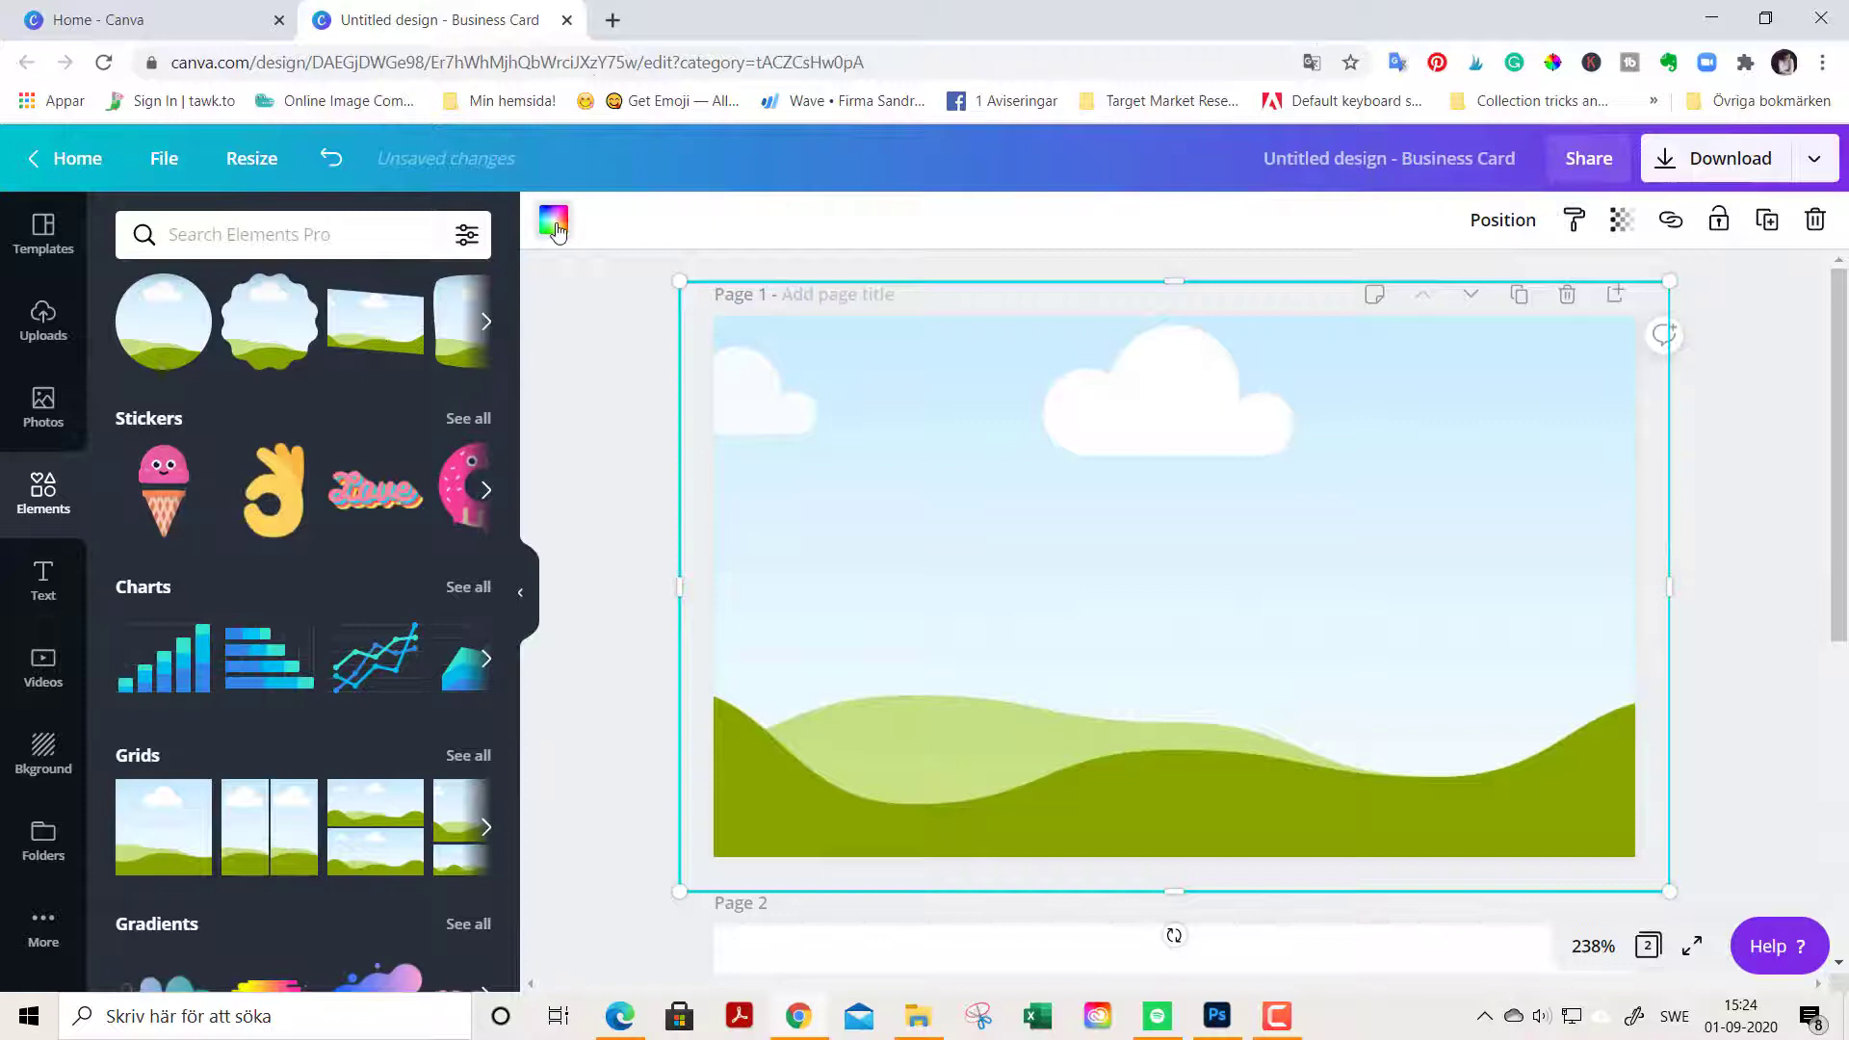
left_click(555, 220)
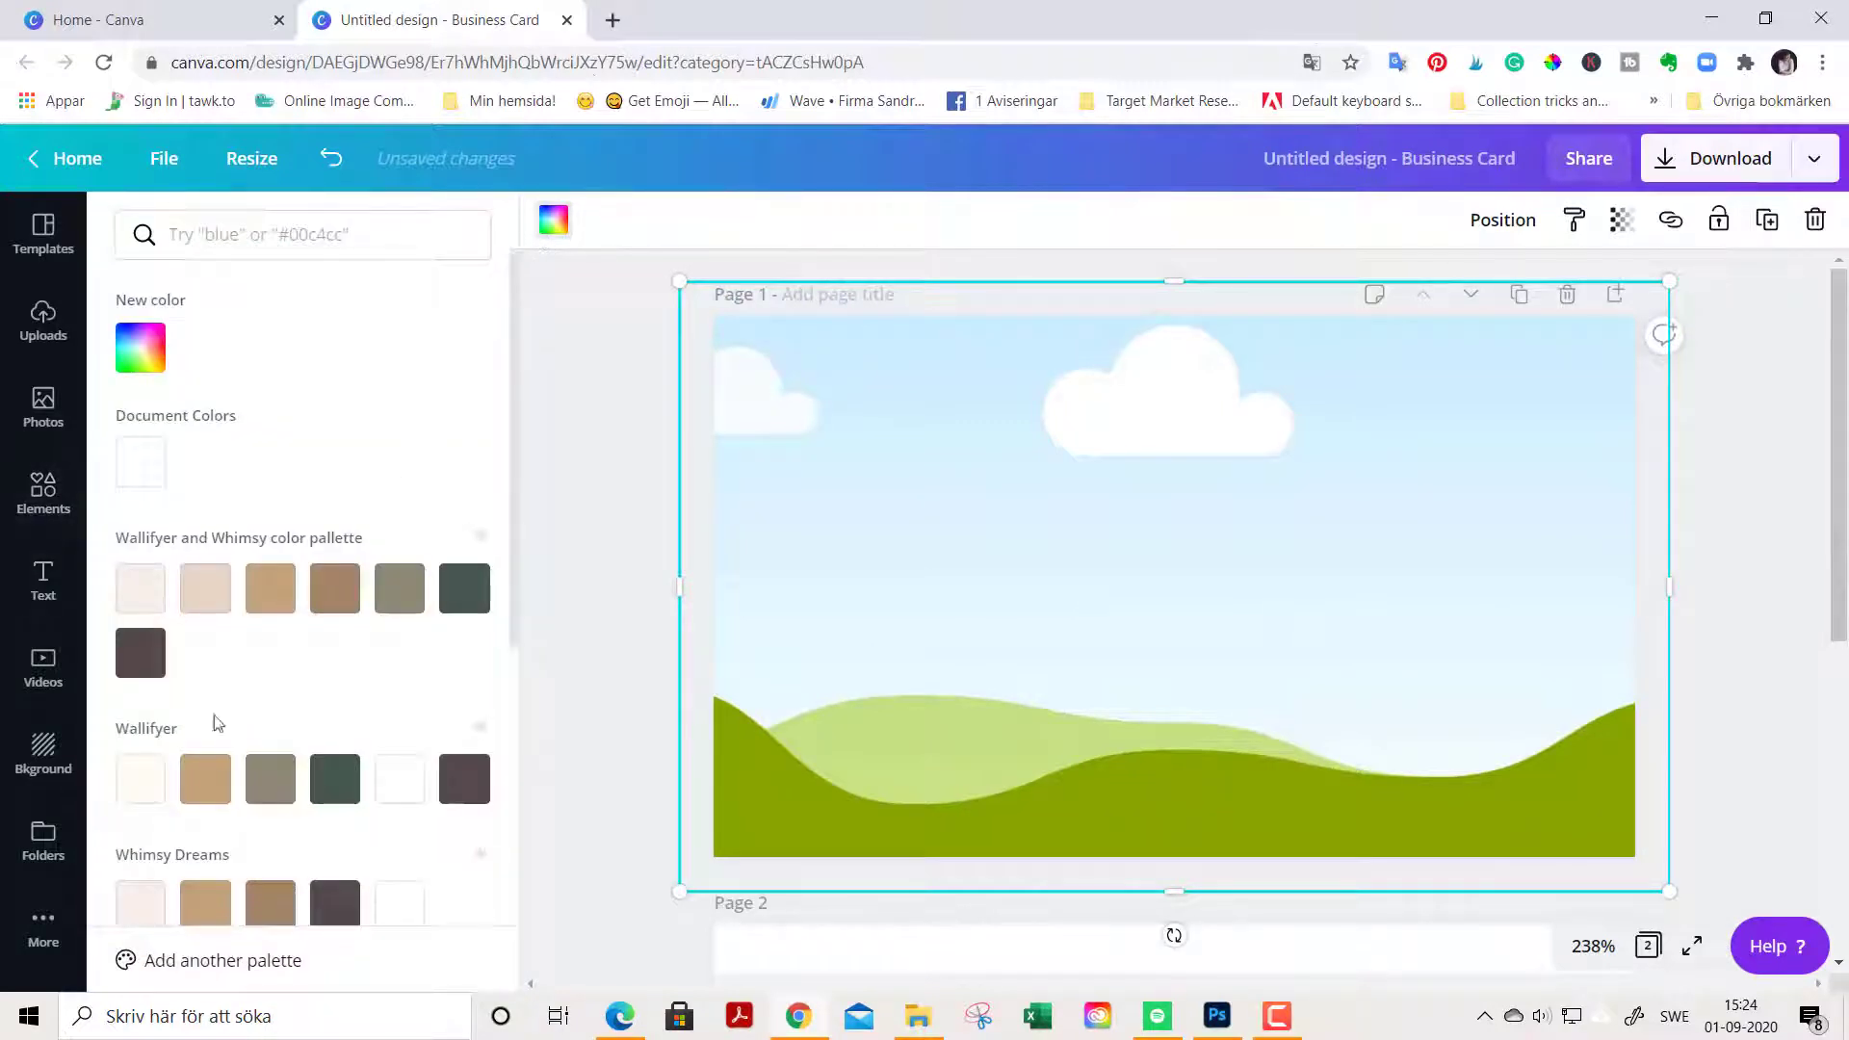
left_click(139, 778)
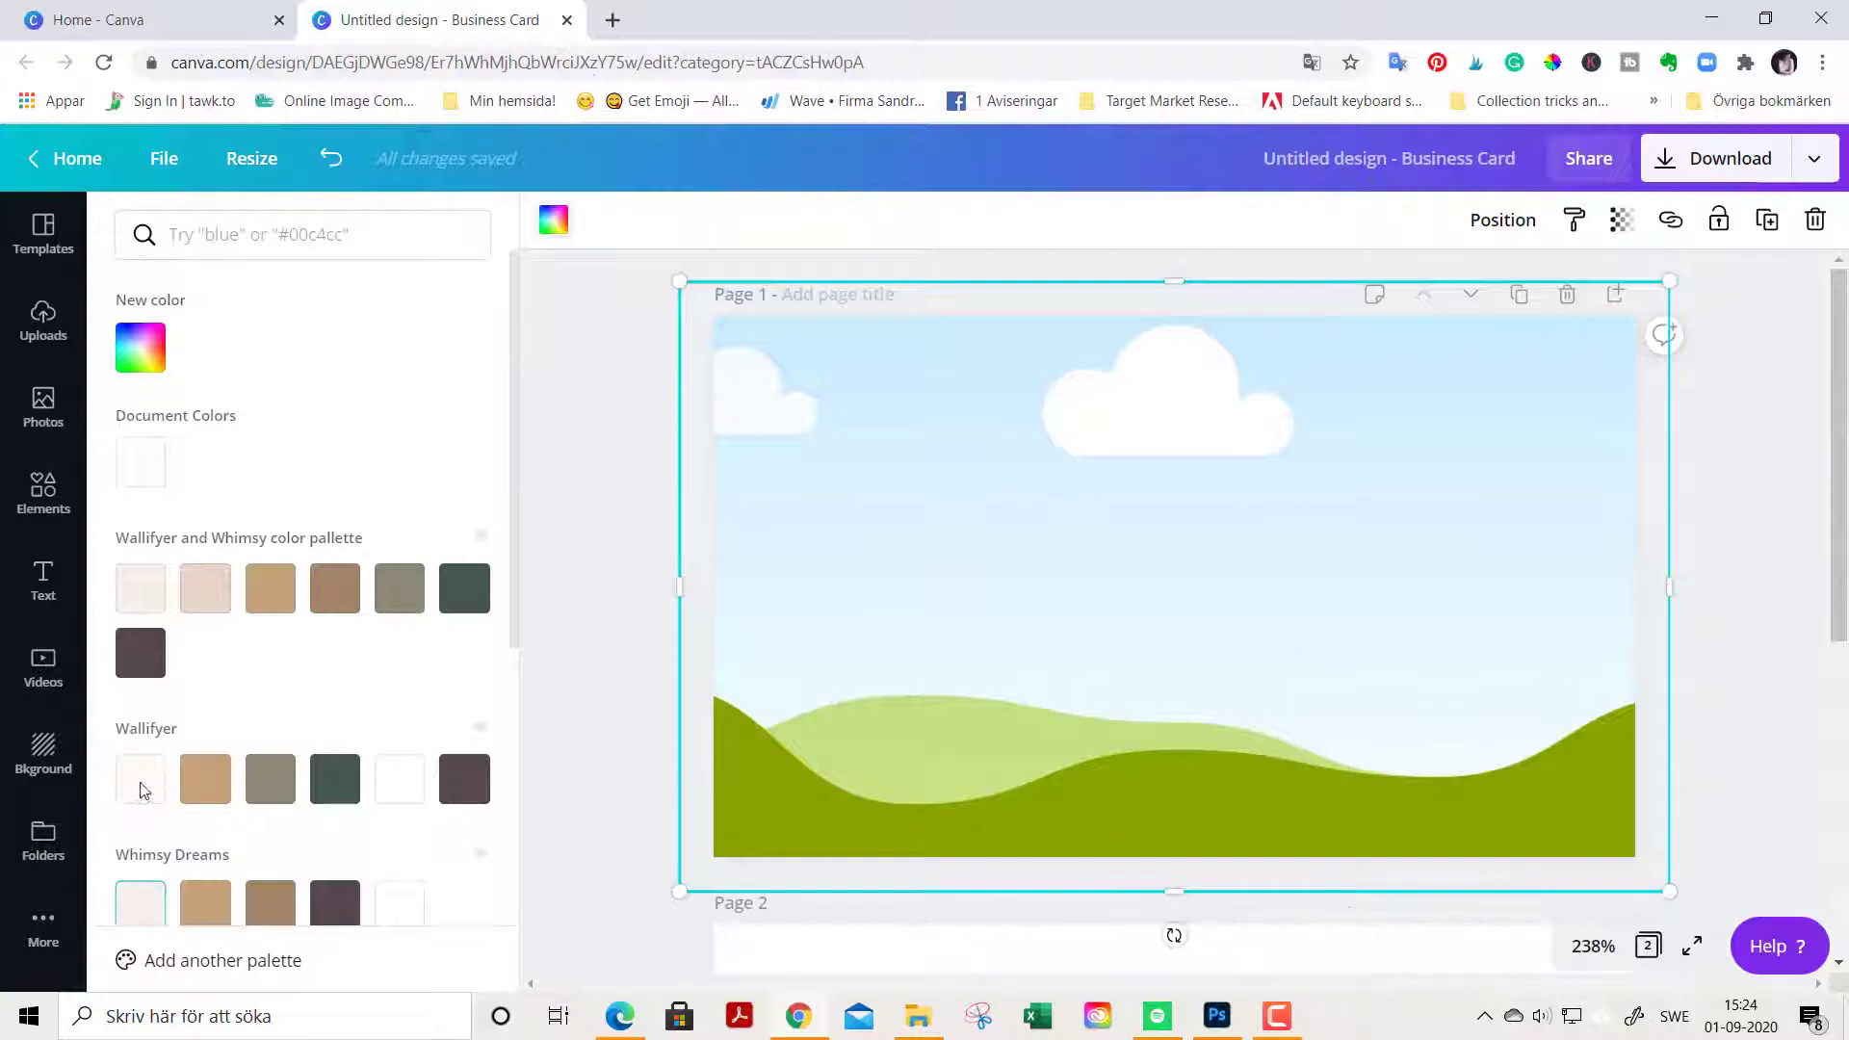
mouse_move(140, 778)
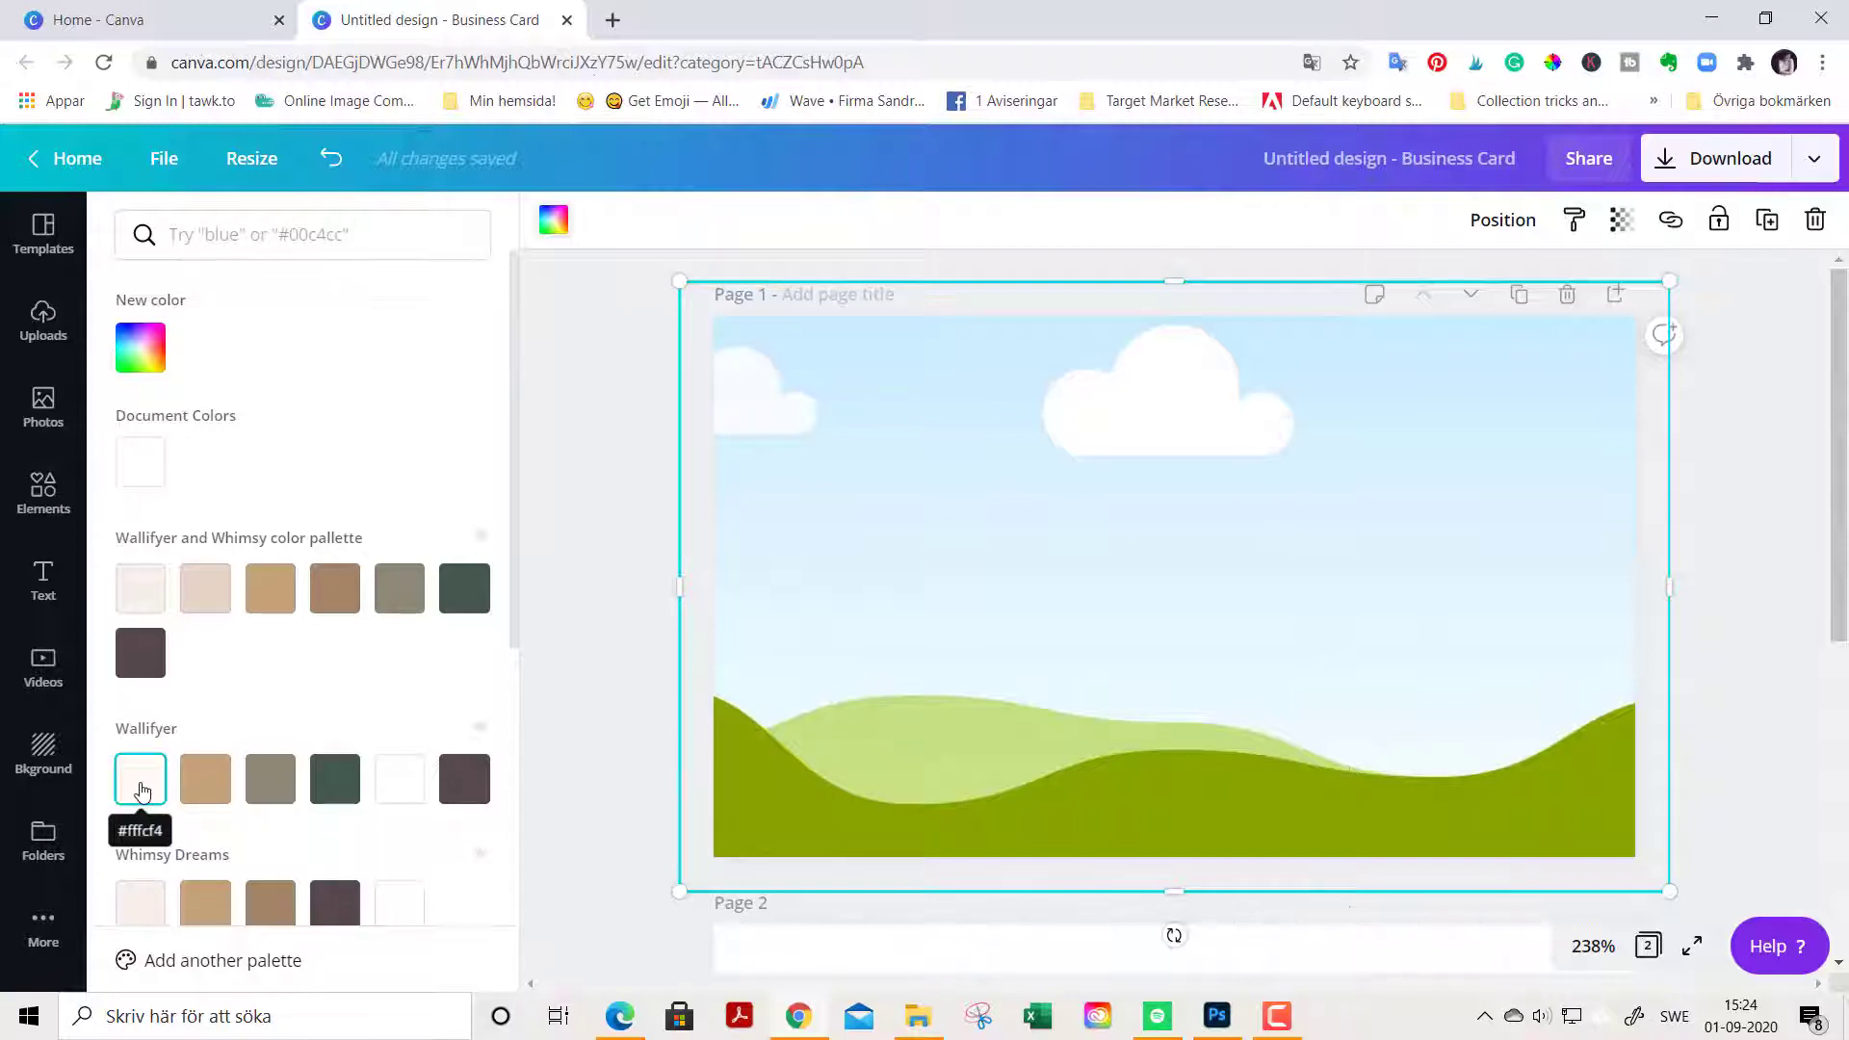
left_click(141, 778)
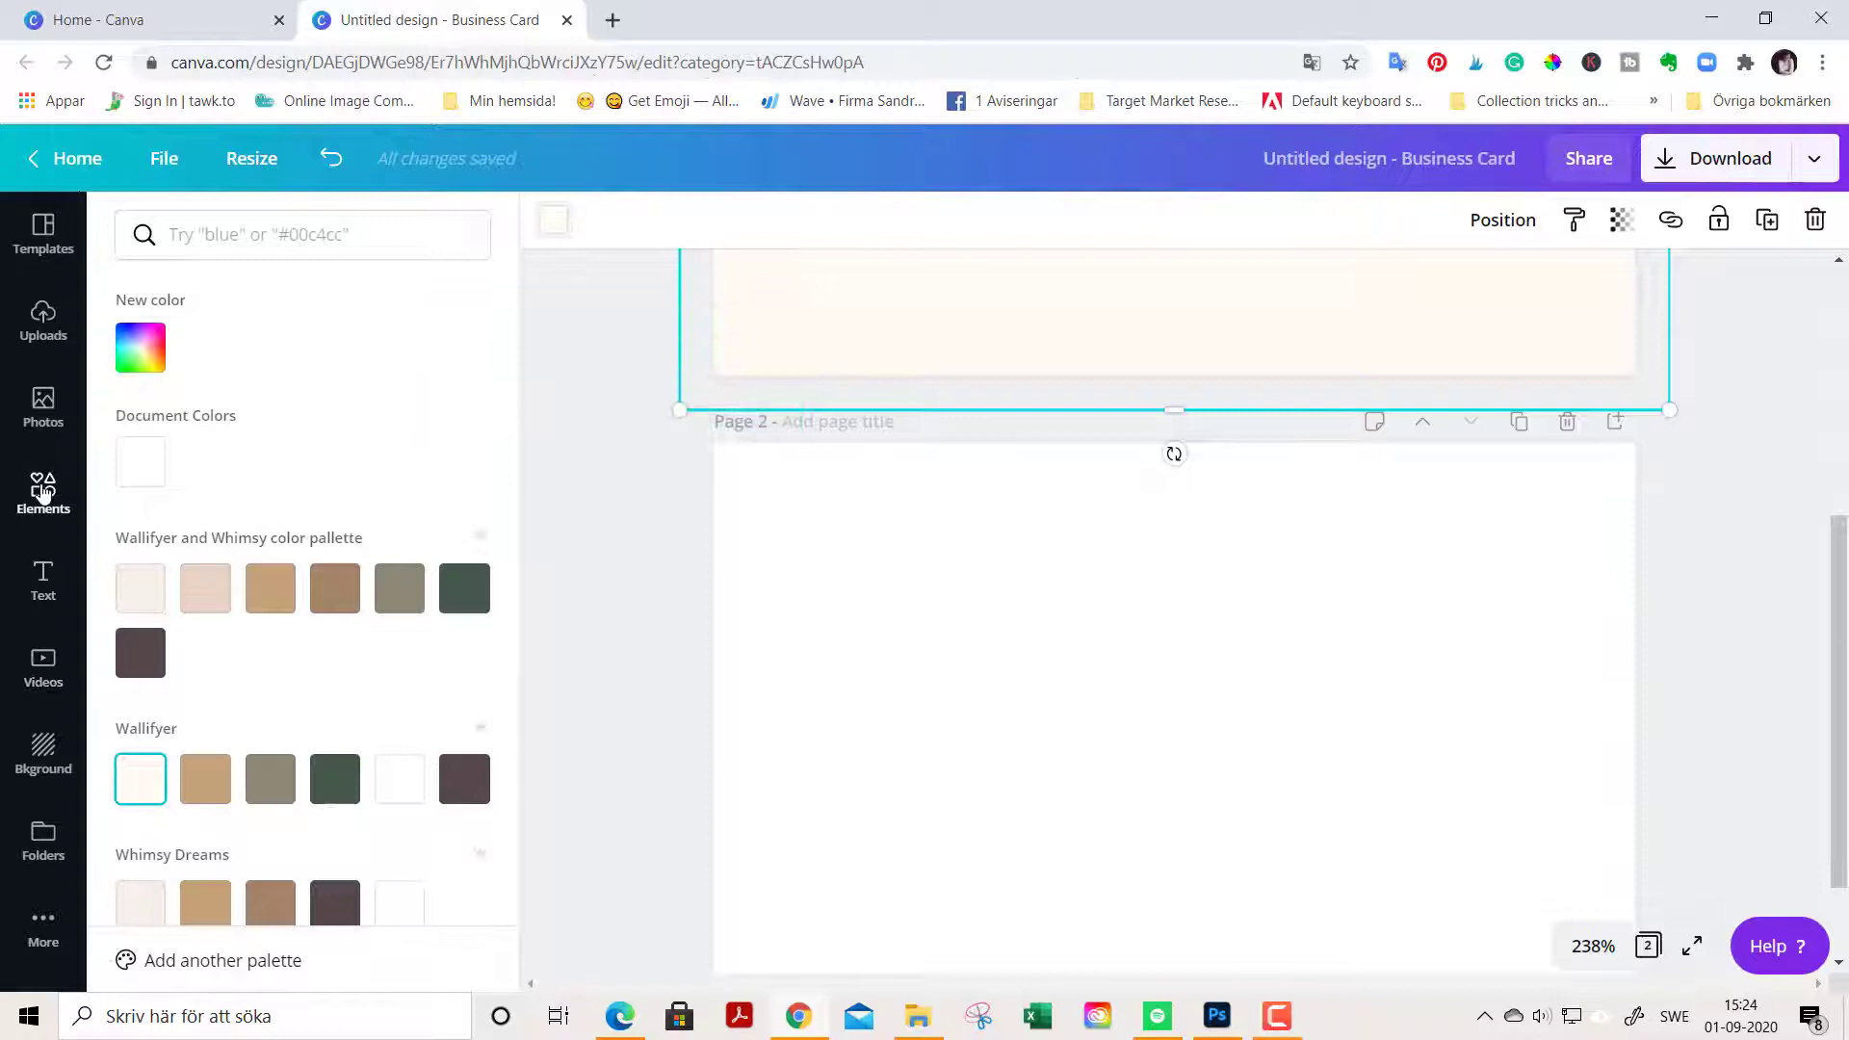
Step: Colour a grid on Page 2 cream #FFFCF4, checking the code in the colour picker
left_click(42, 489)
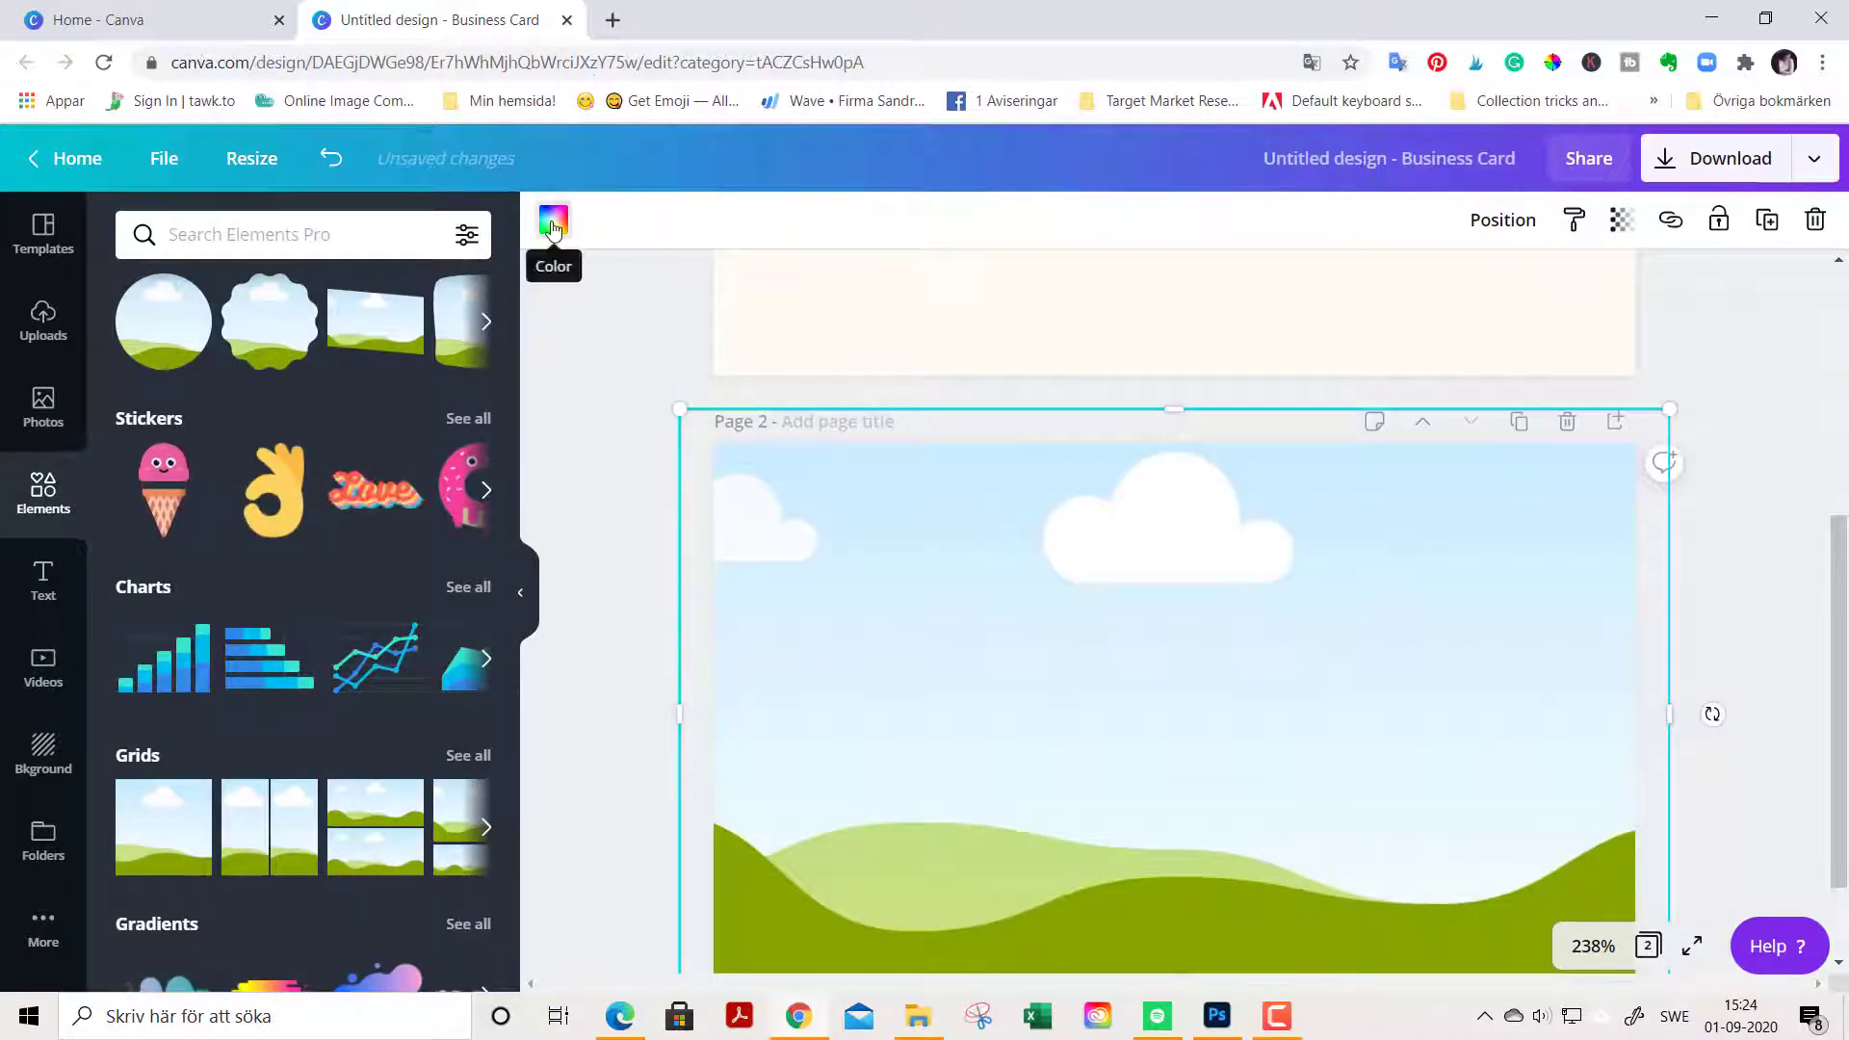
left_click(553, 220)
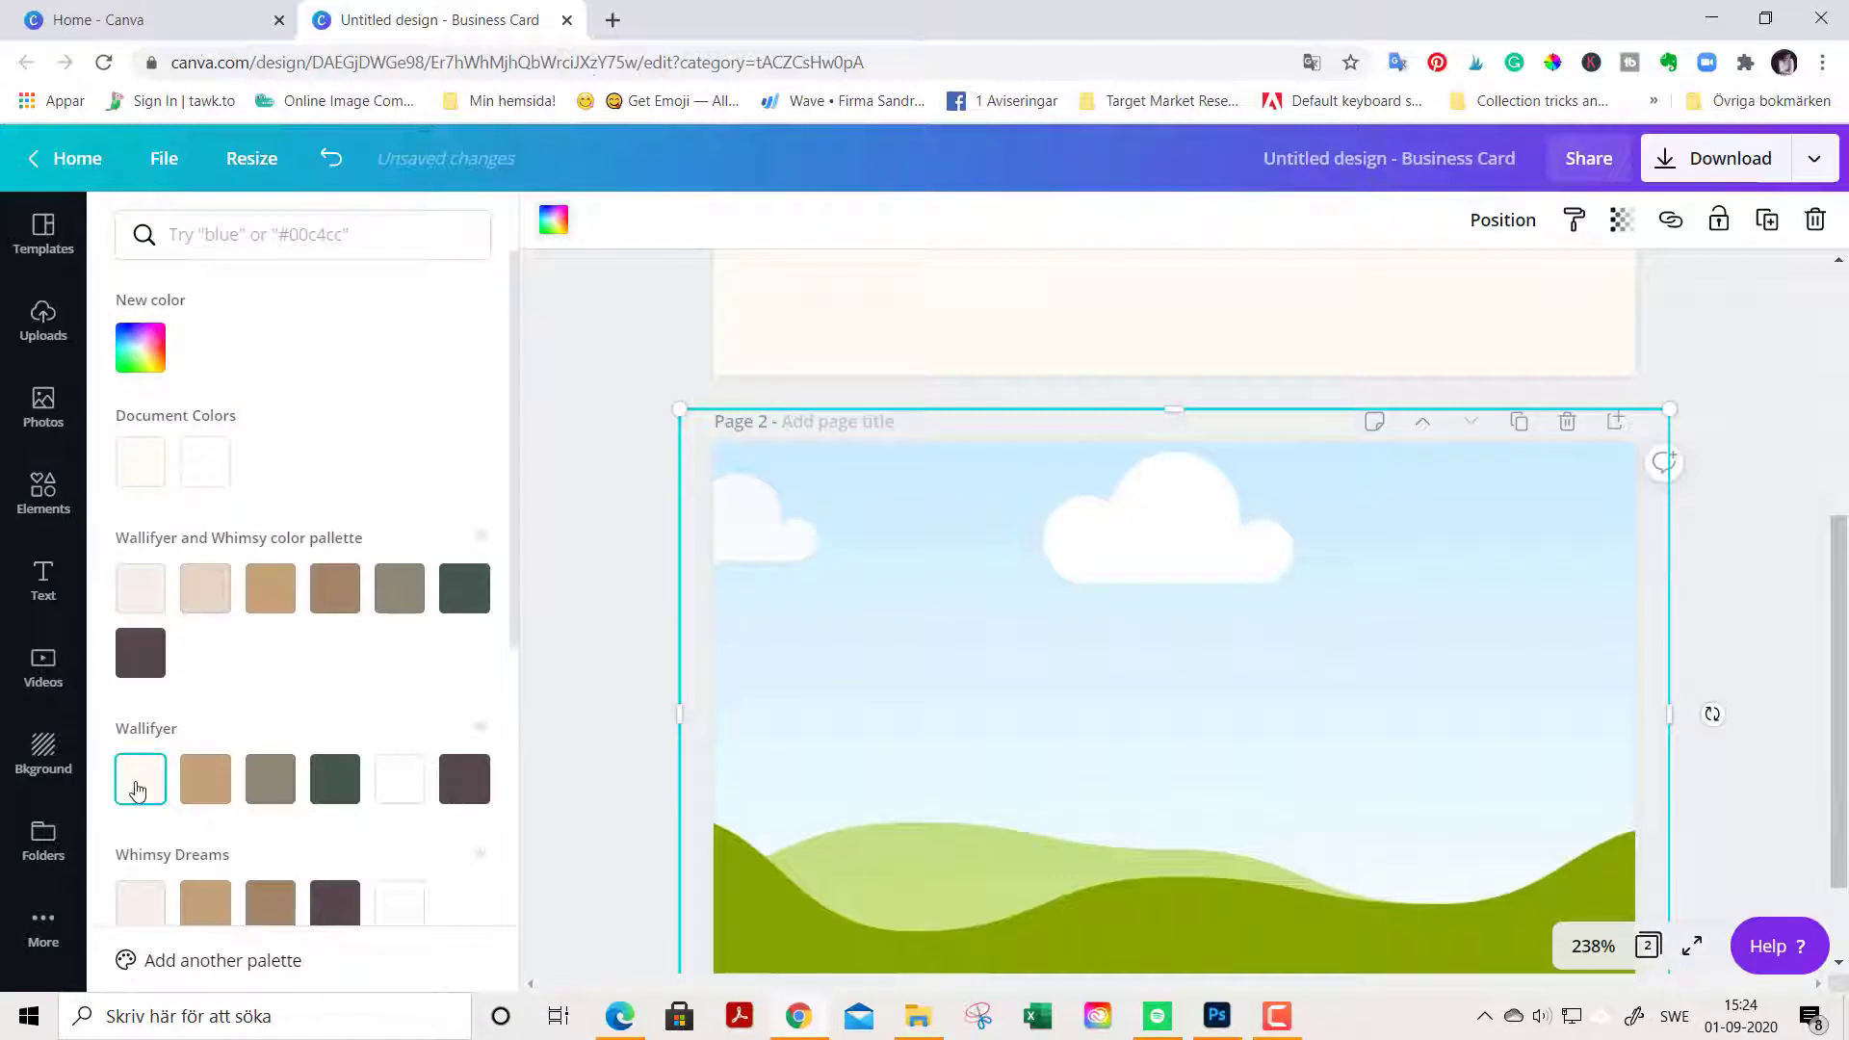
left_click(139, 777)
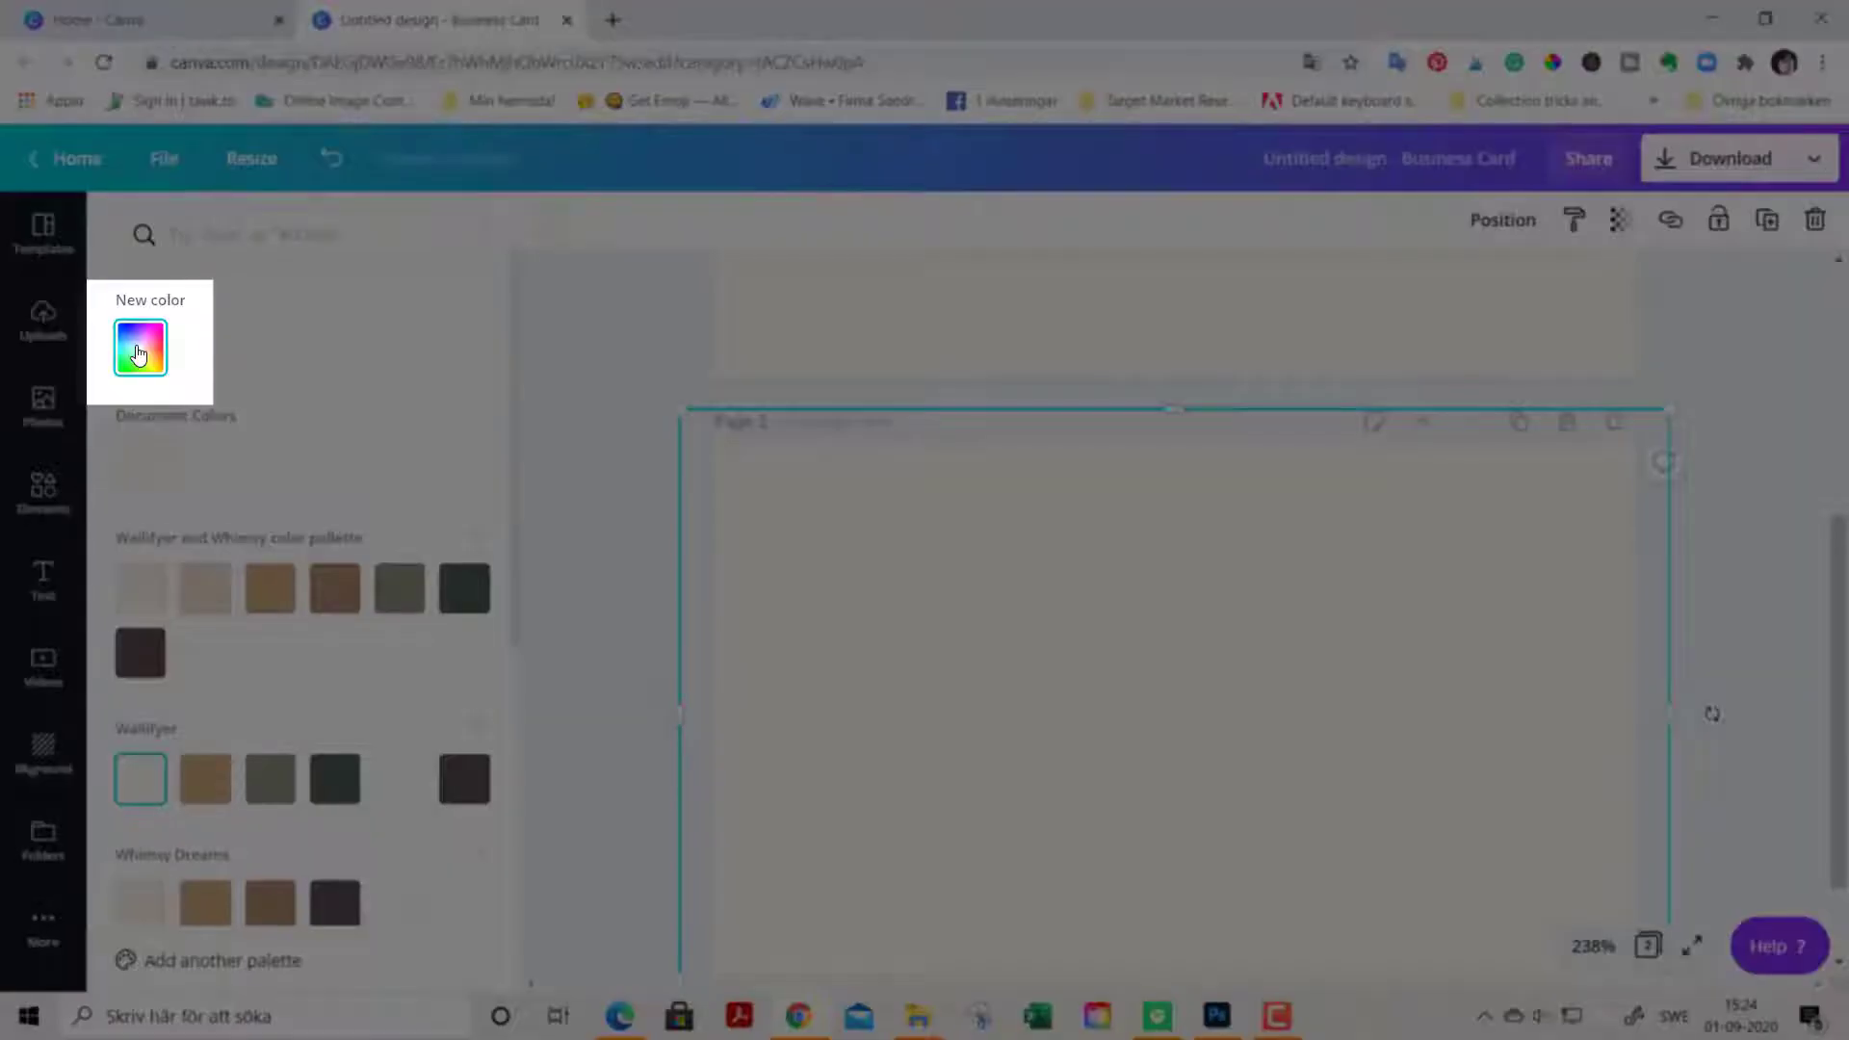
left_click(139, 346)
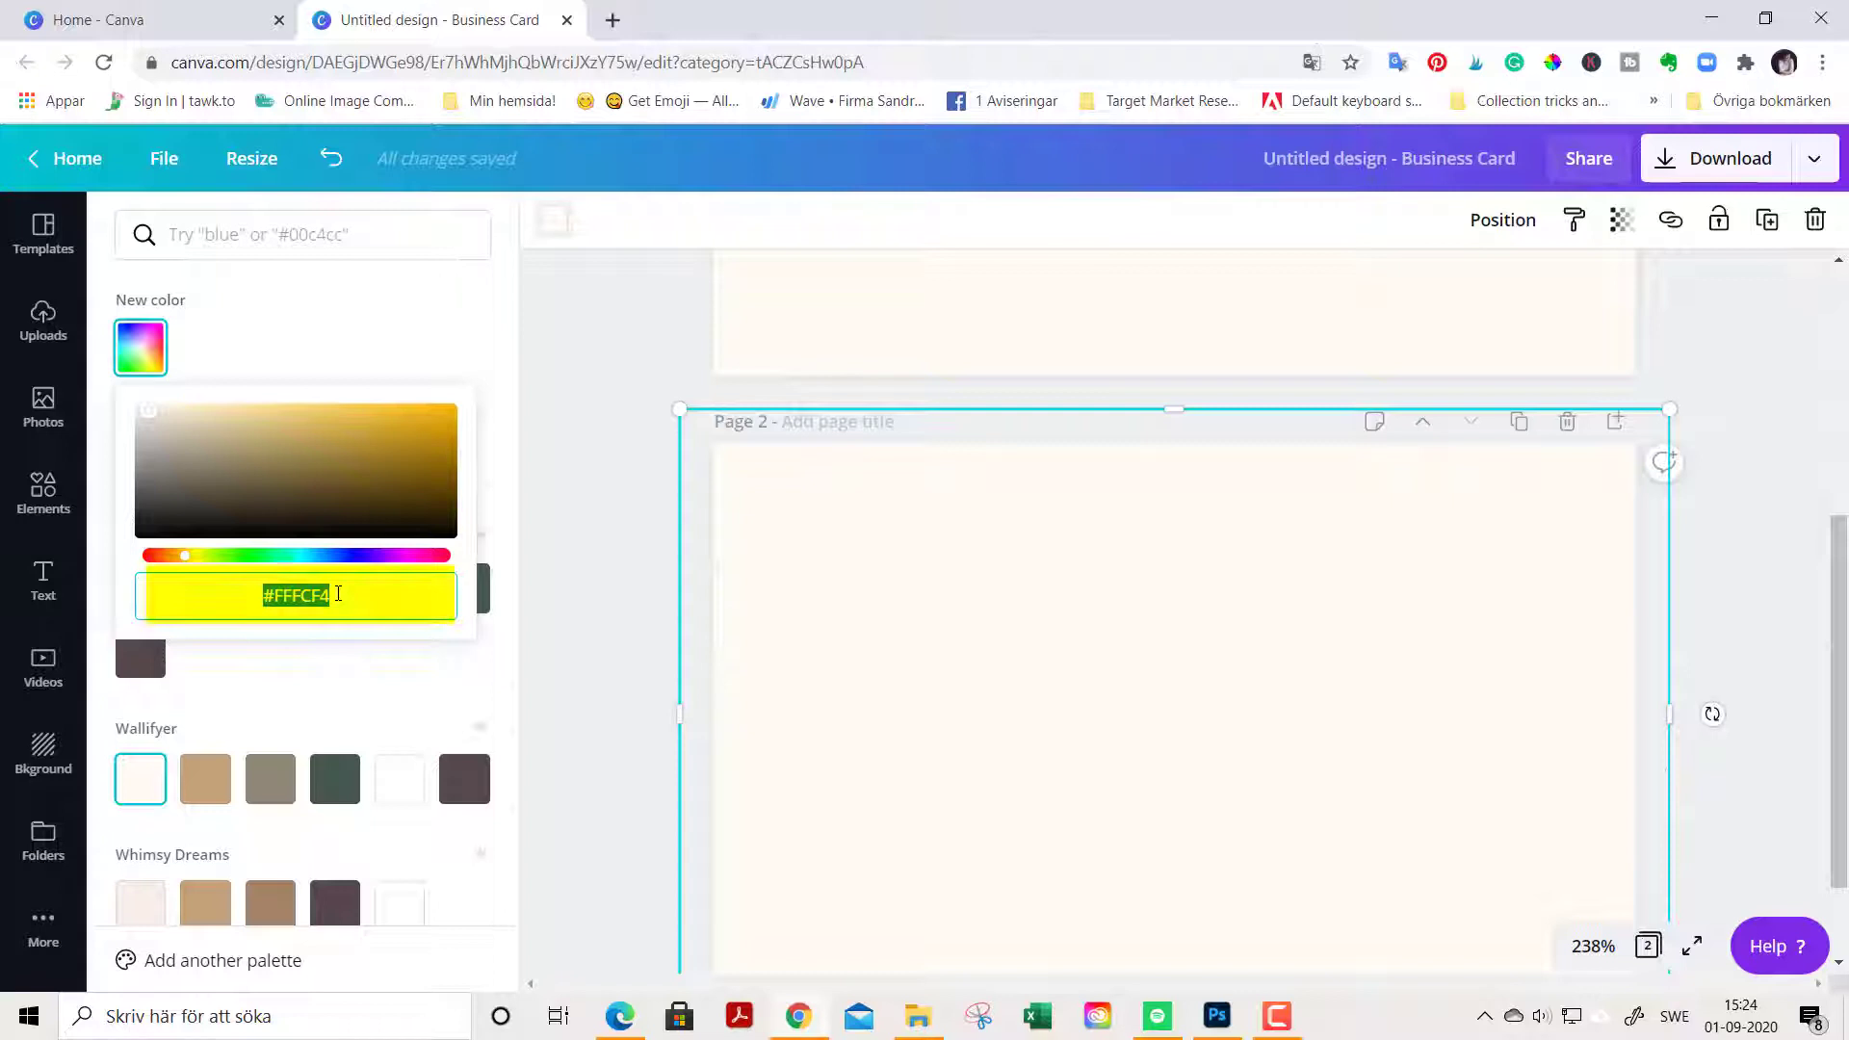
left_click(236, 357)
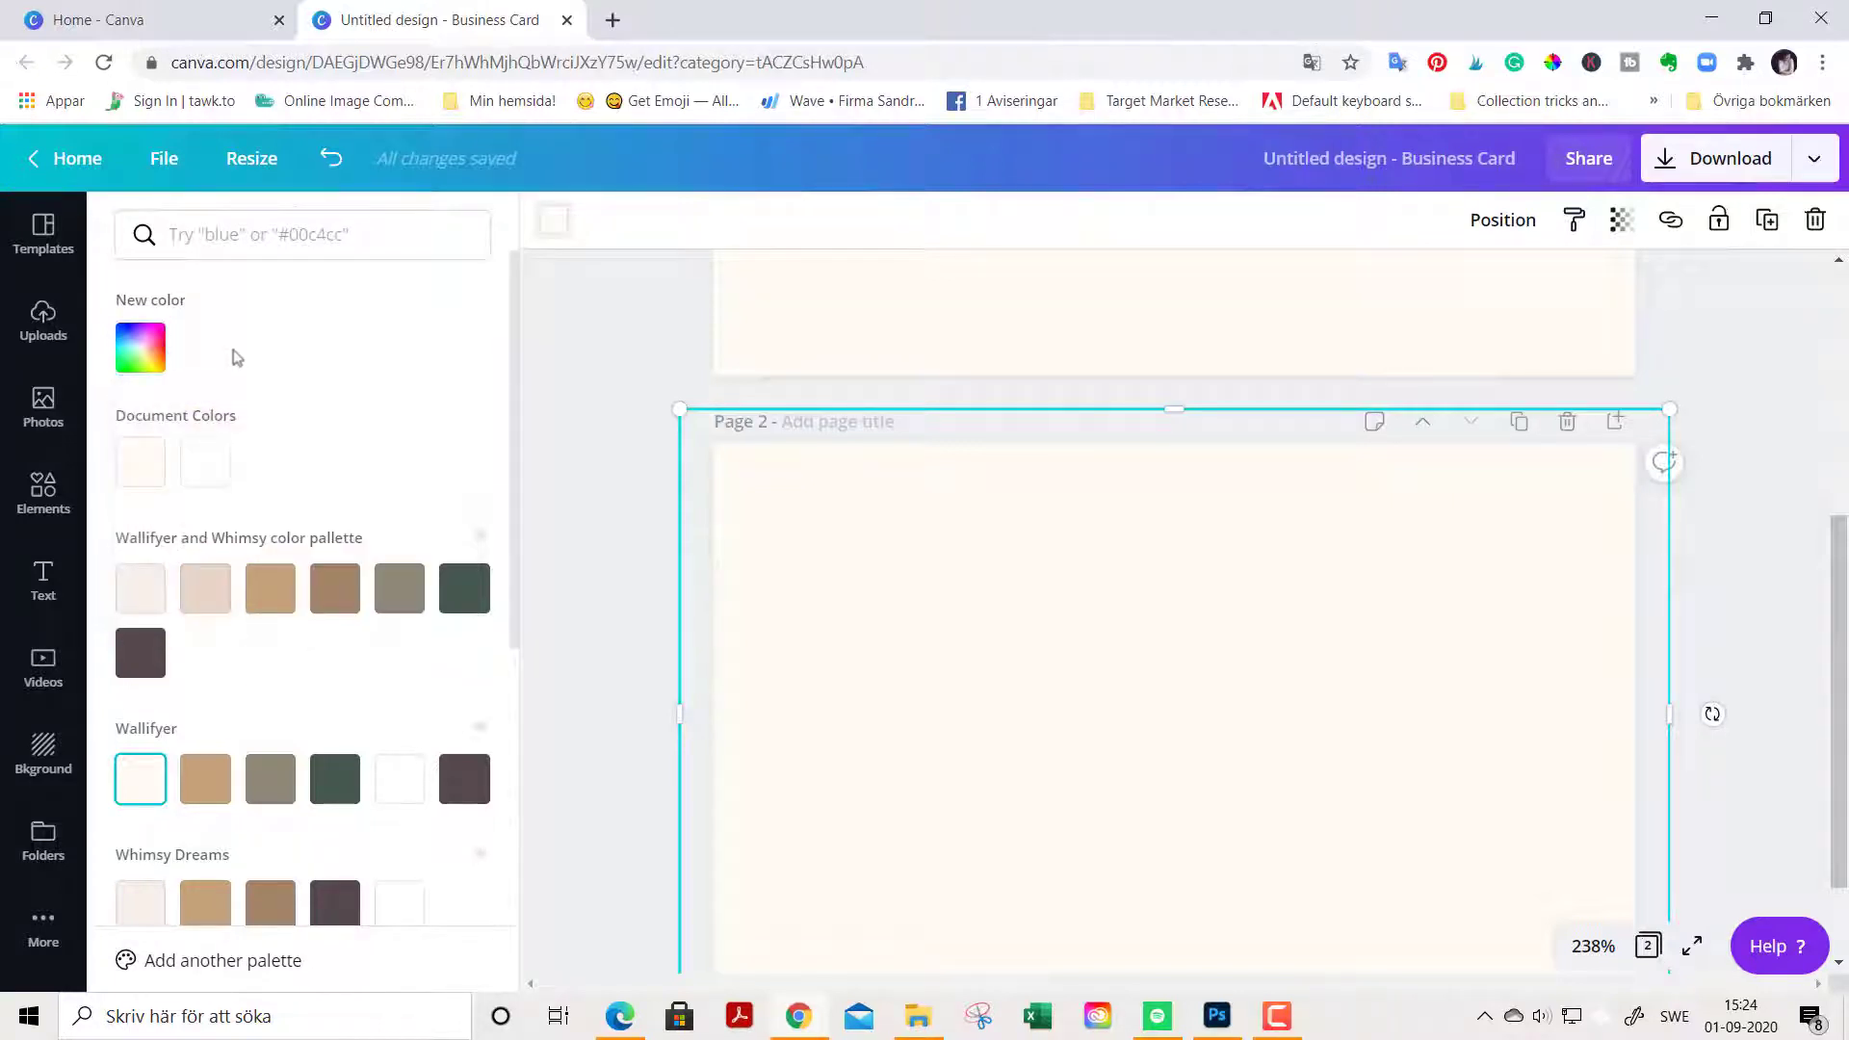
scroll("up", 3)
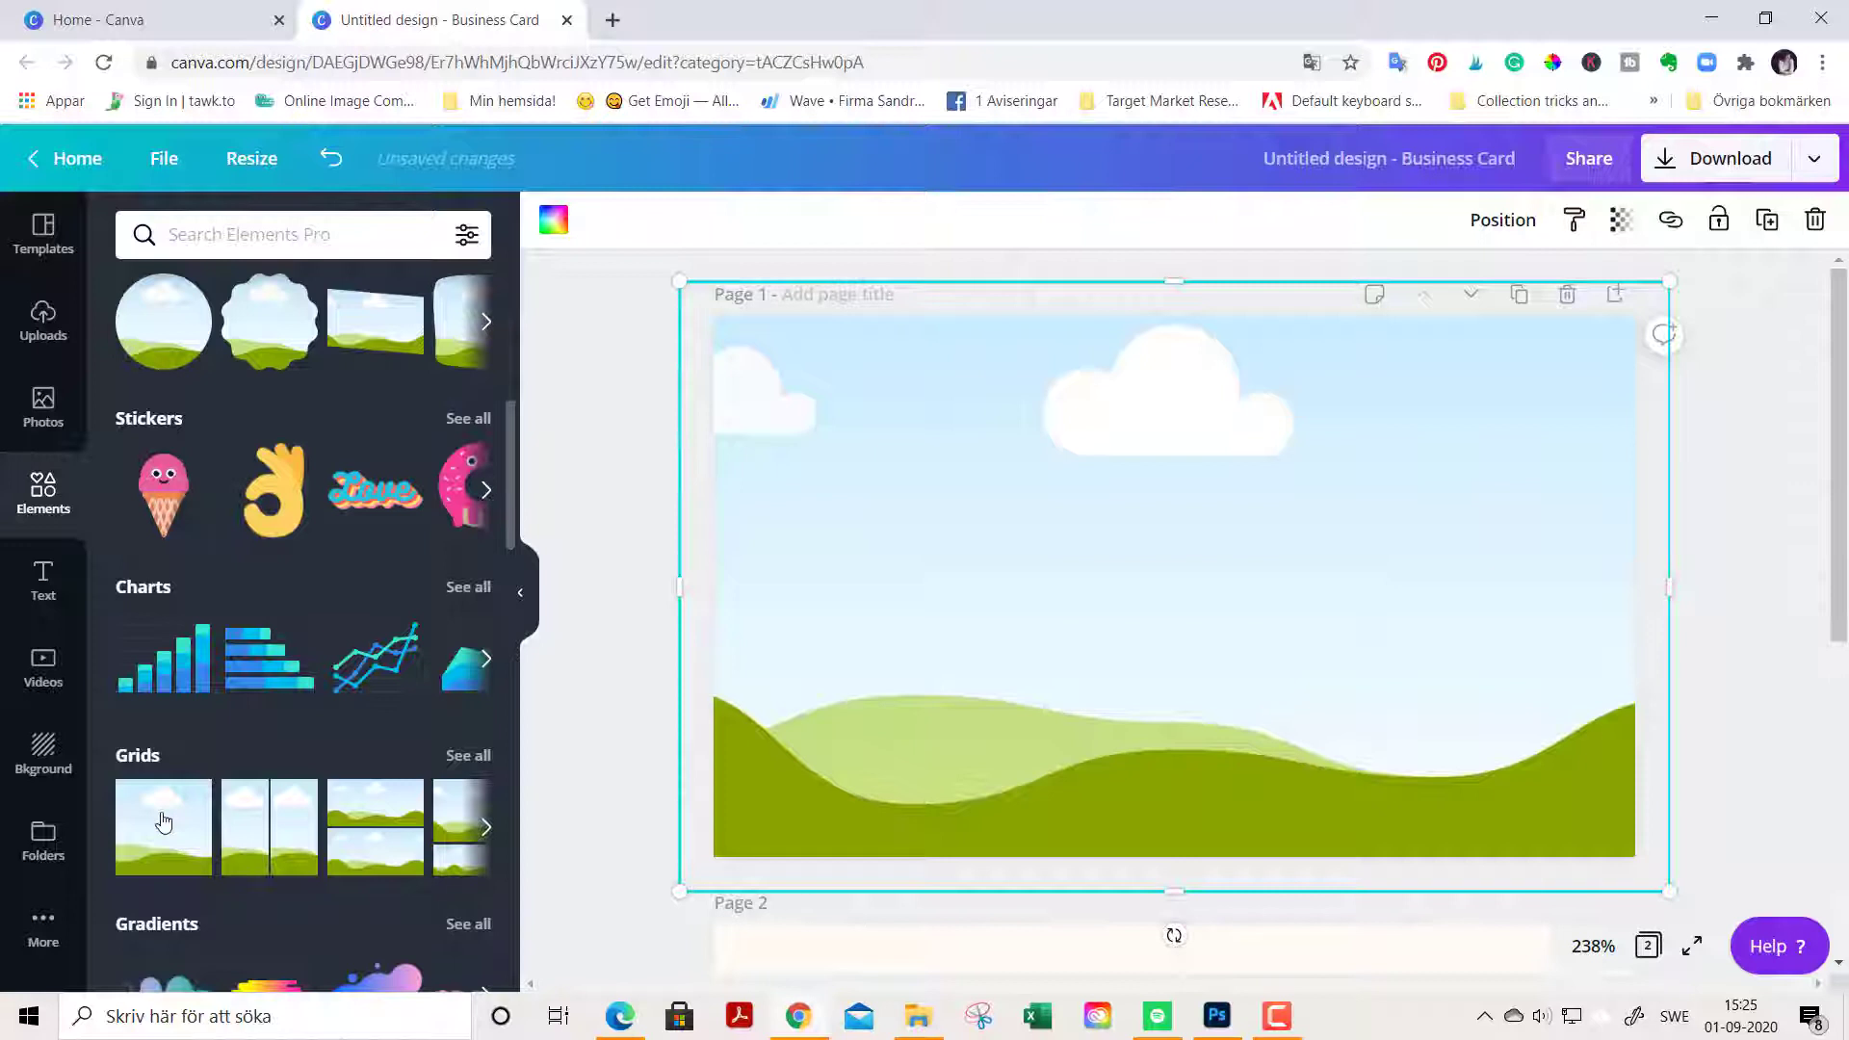
mouse_move(183, 823)
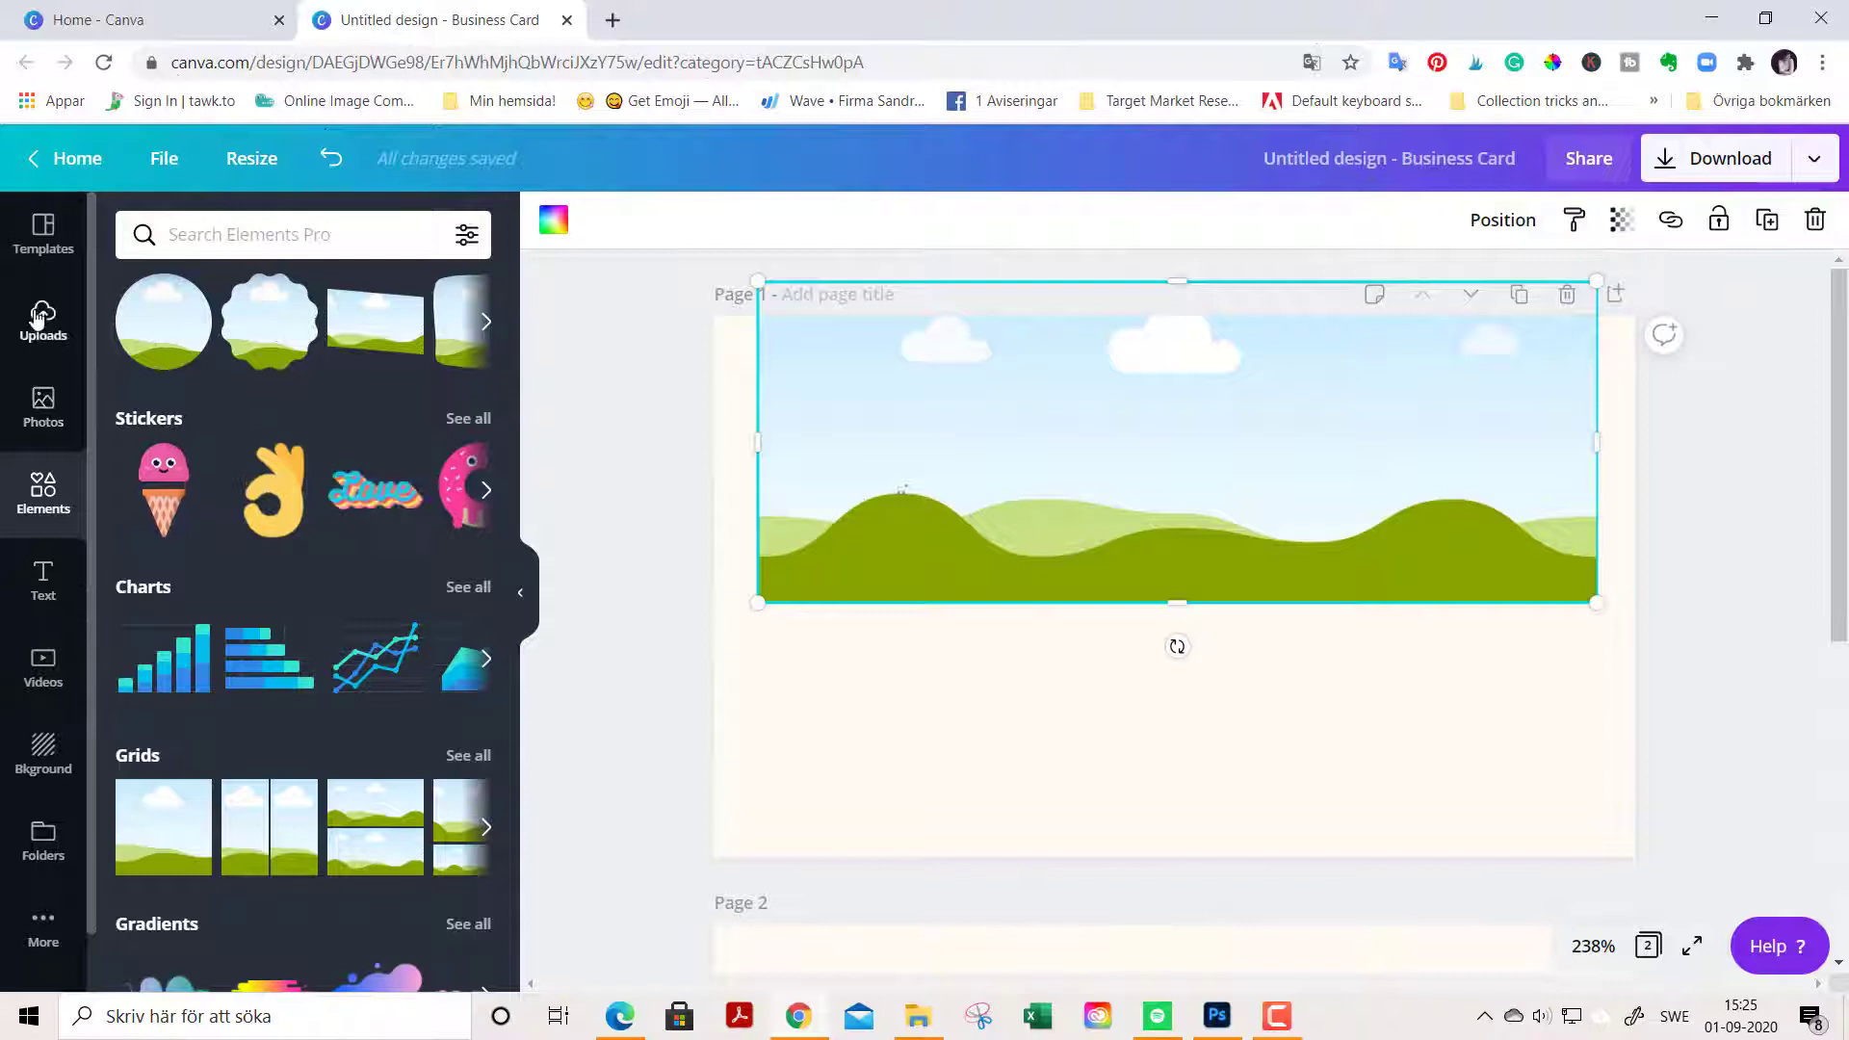
Step: Fit the uploaded floral wreath image into the top band grid and finish positioning
left_click(42, 312)
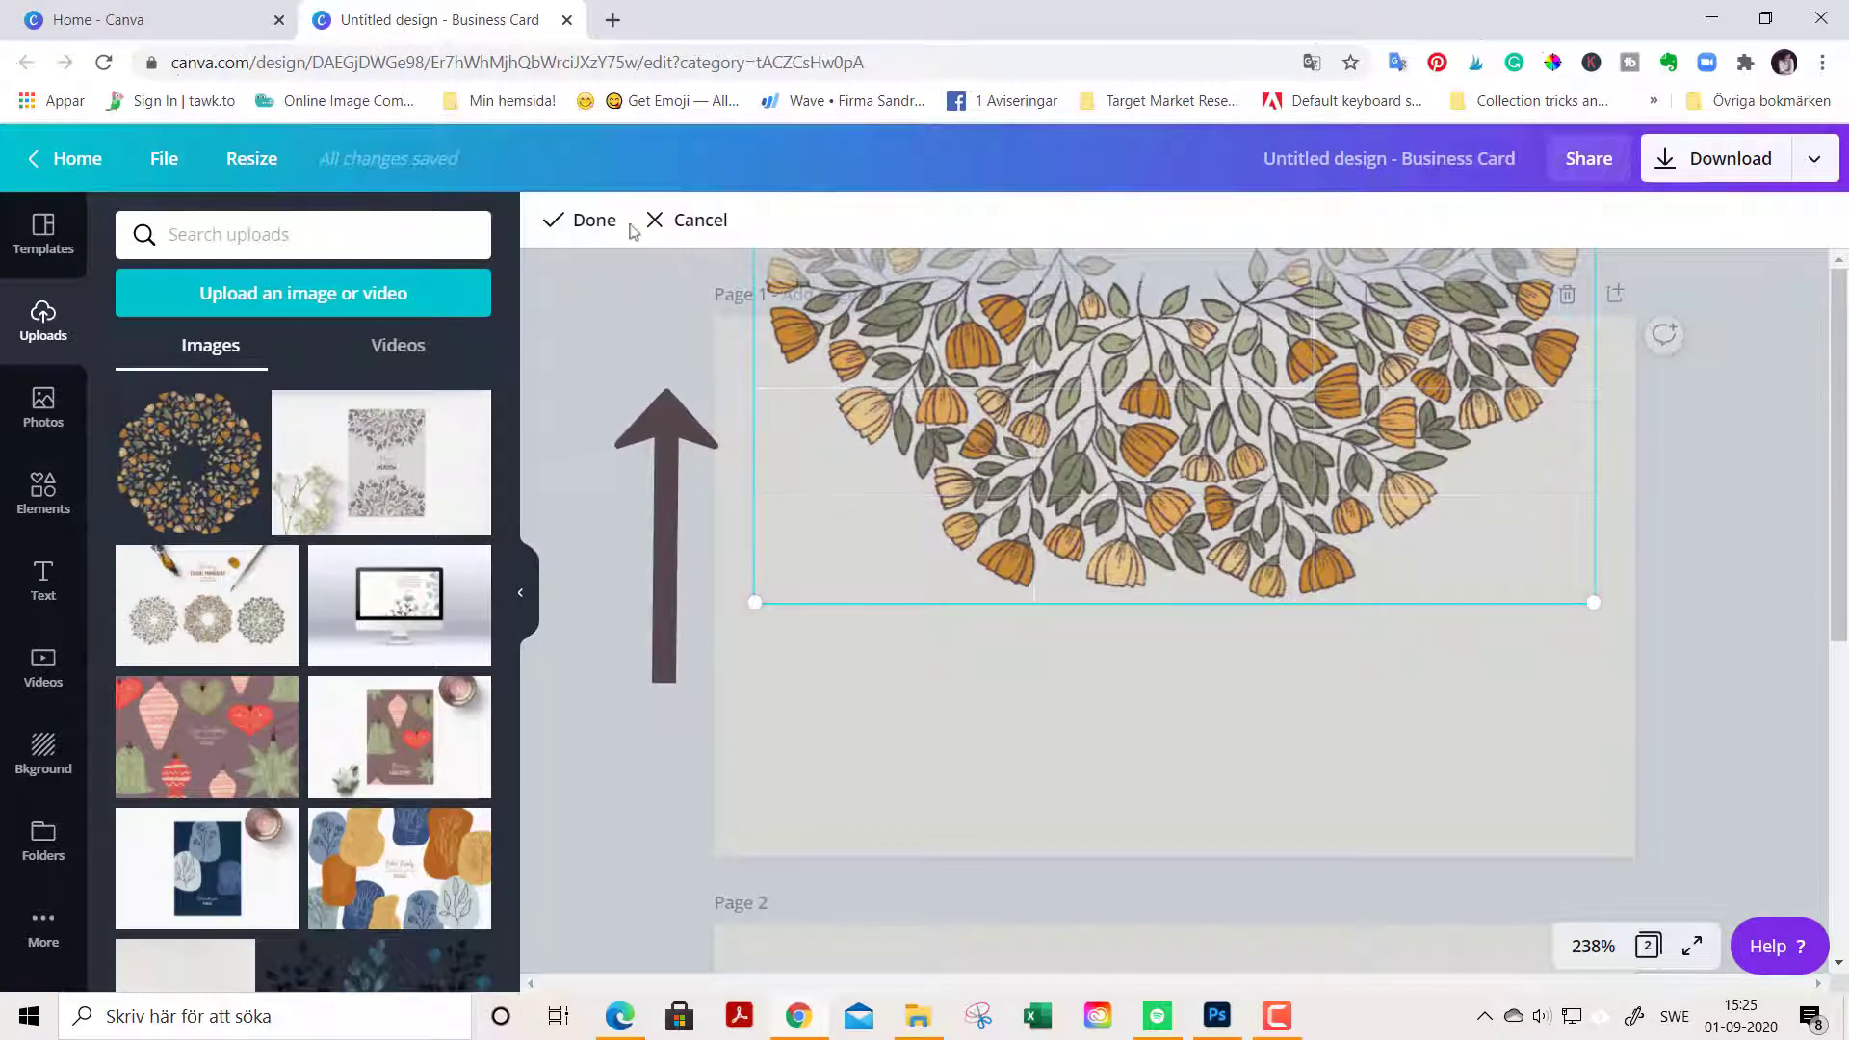
left_click(594, 219)
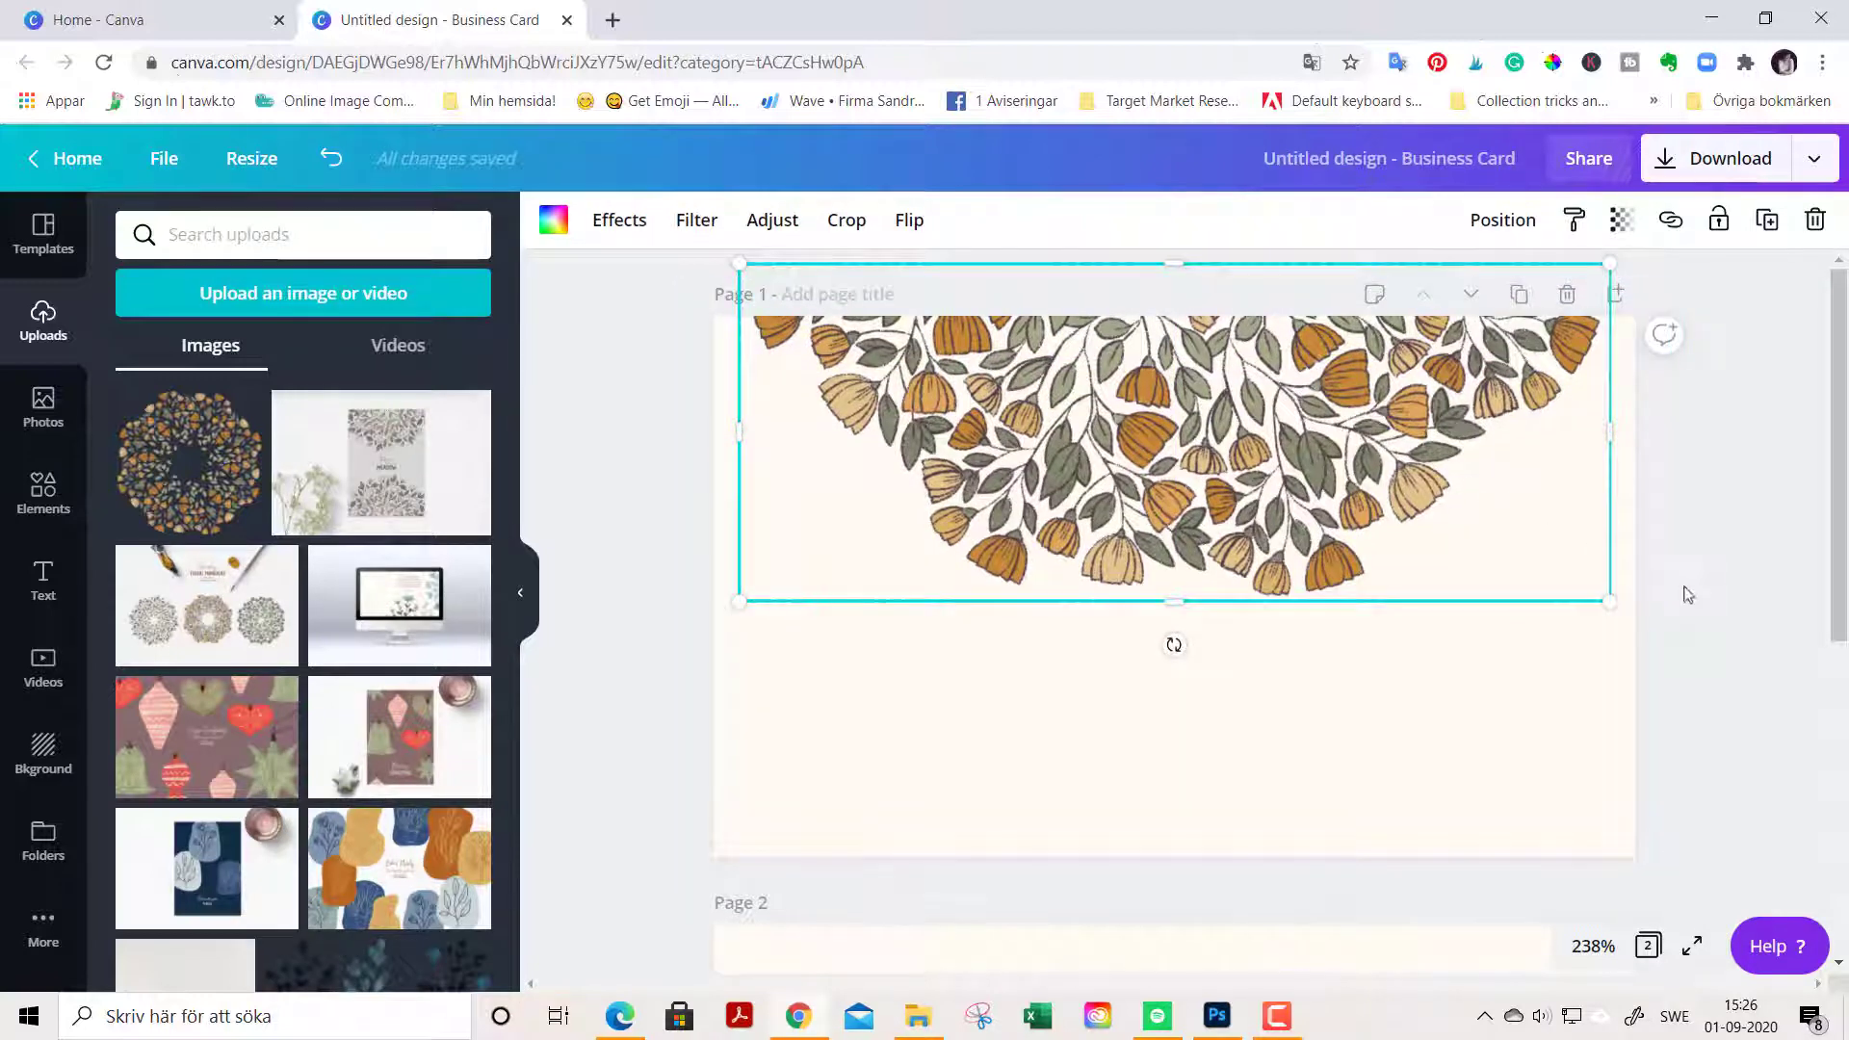
left_click(1398, 684)
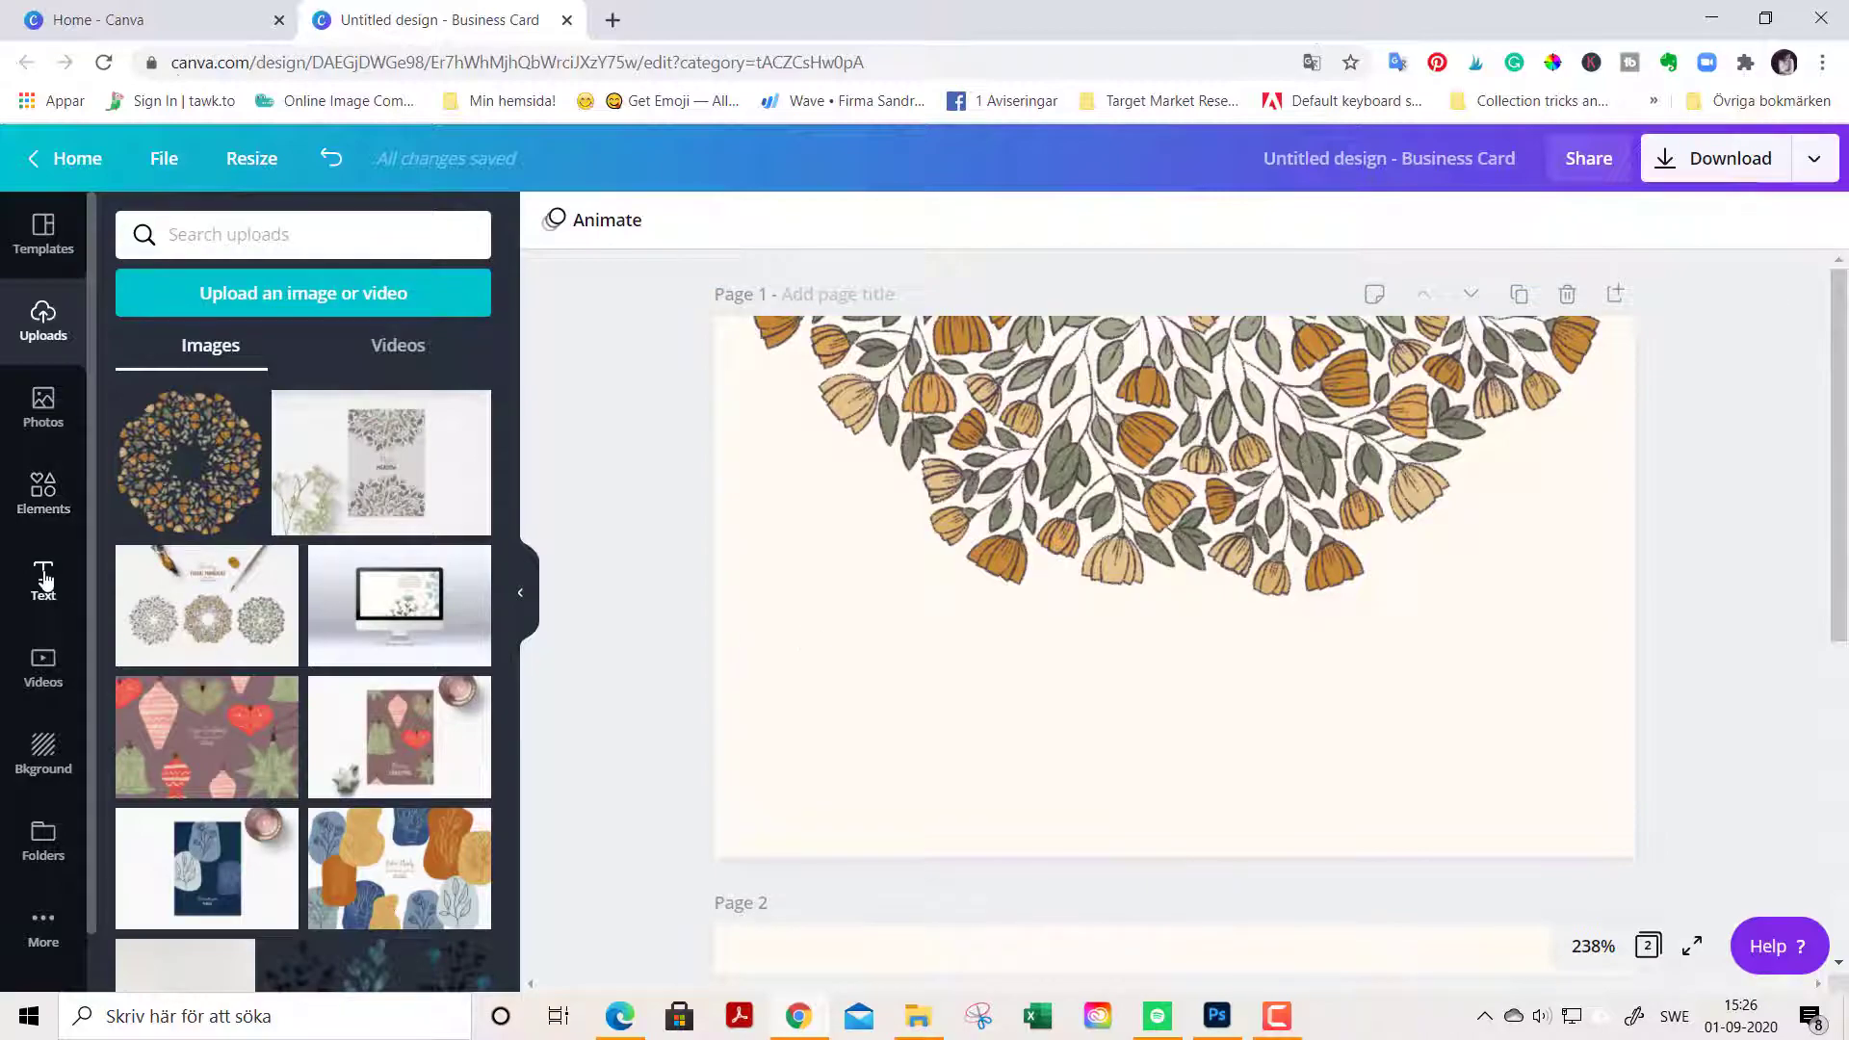
Step: Add a heading text box to the front card and search fonts for 'vintage'
left_click(43, 578)
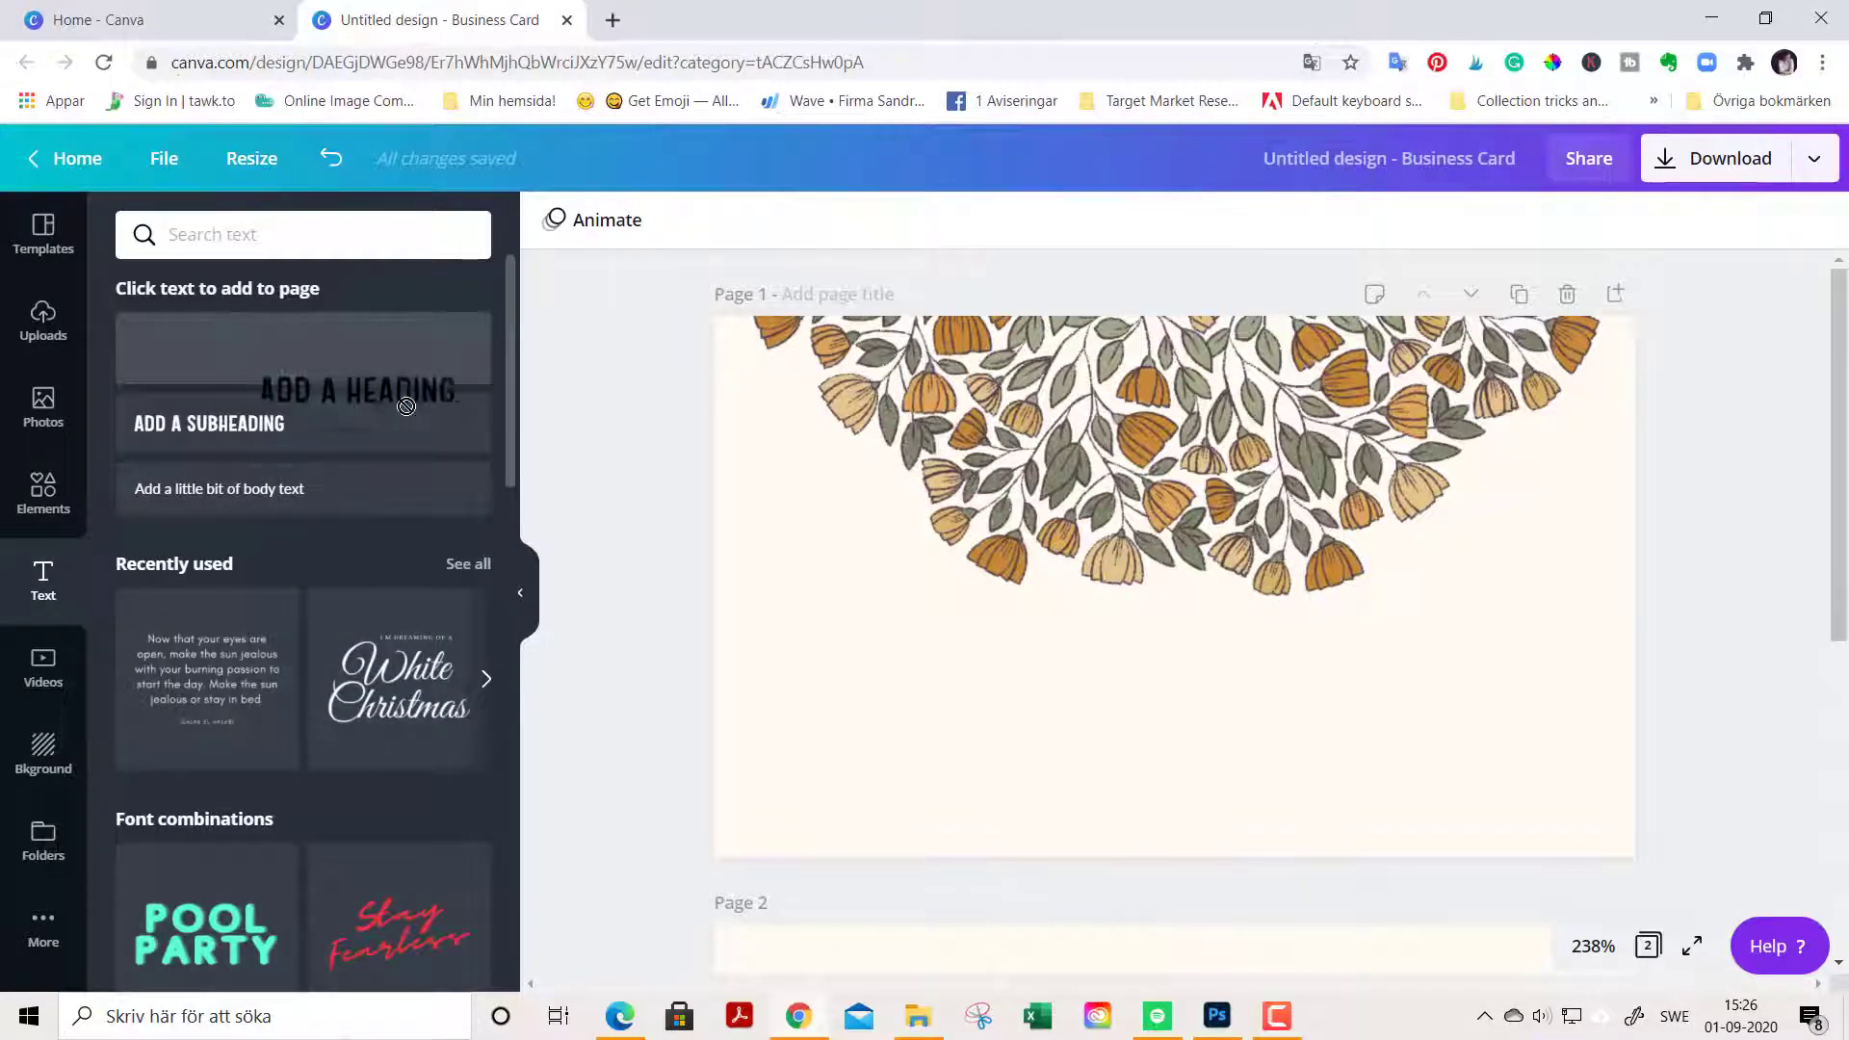
left_click(301, 348)
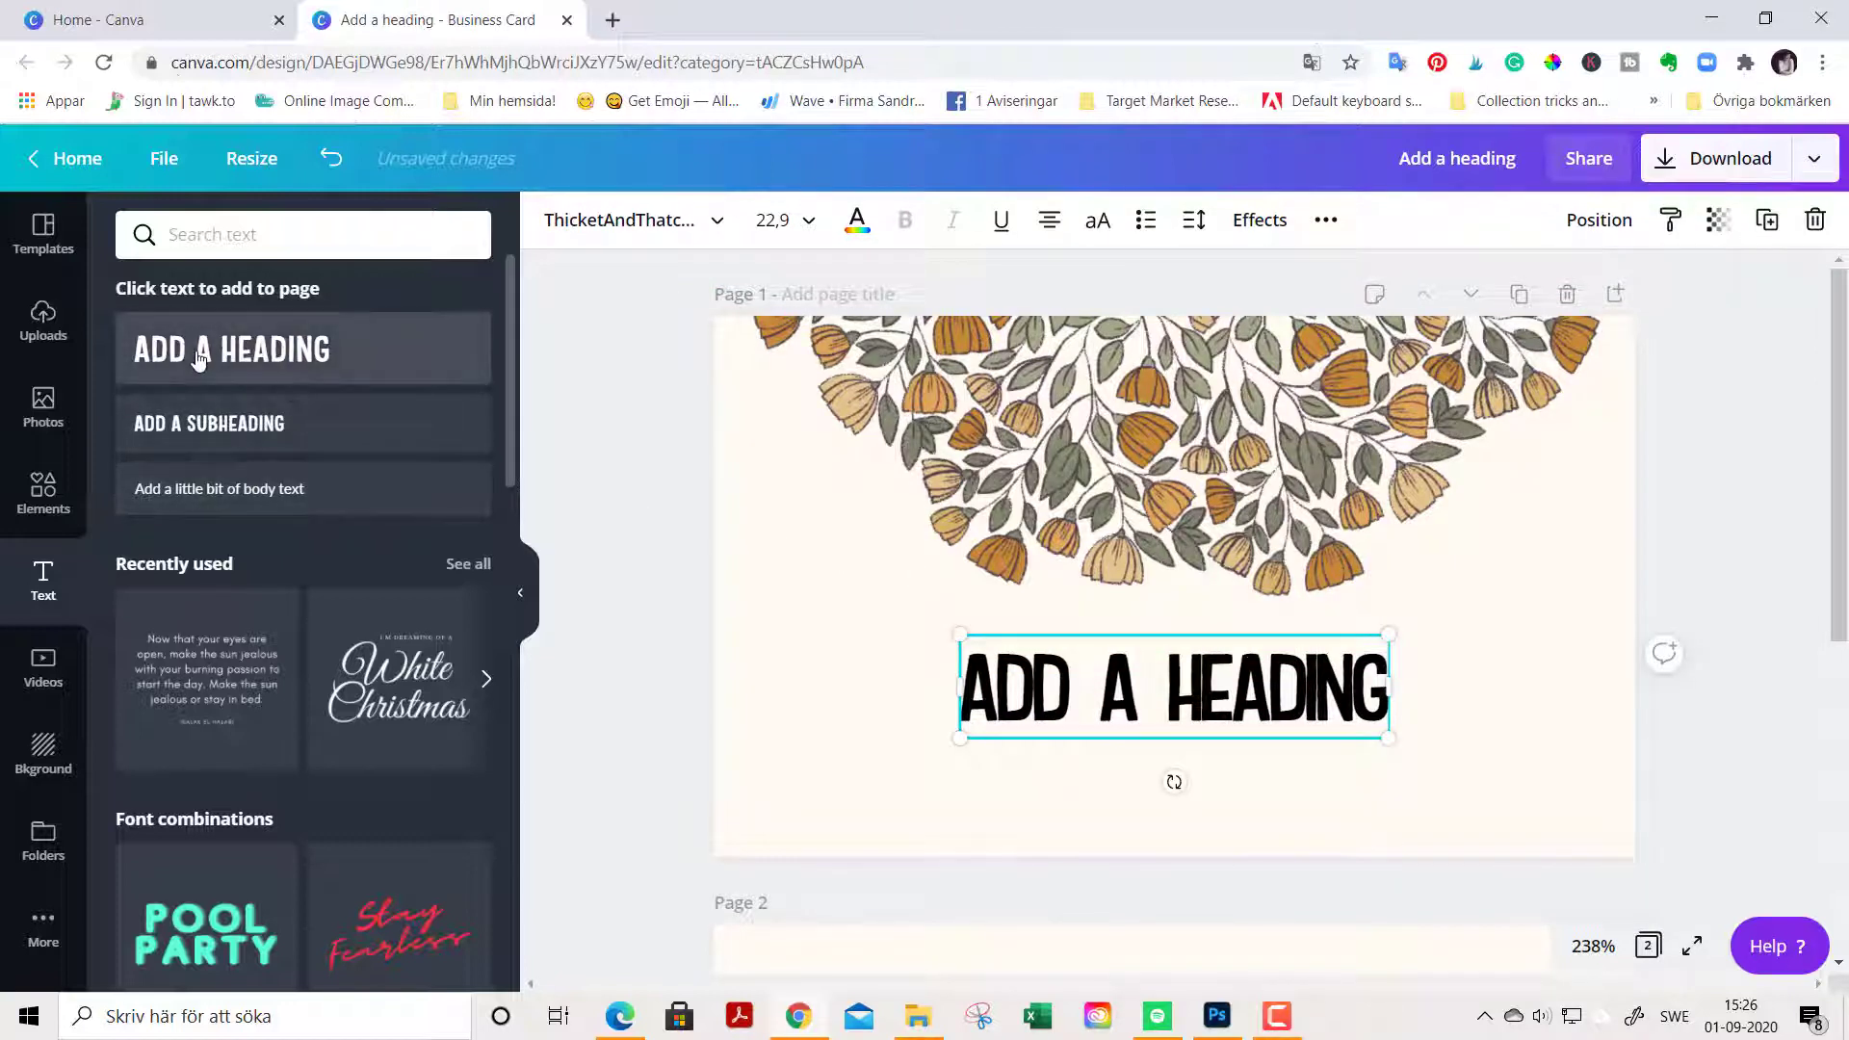
mouse_move(230, 349)
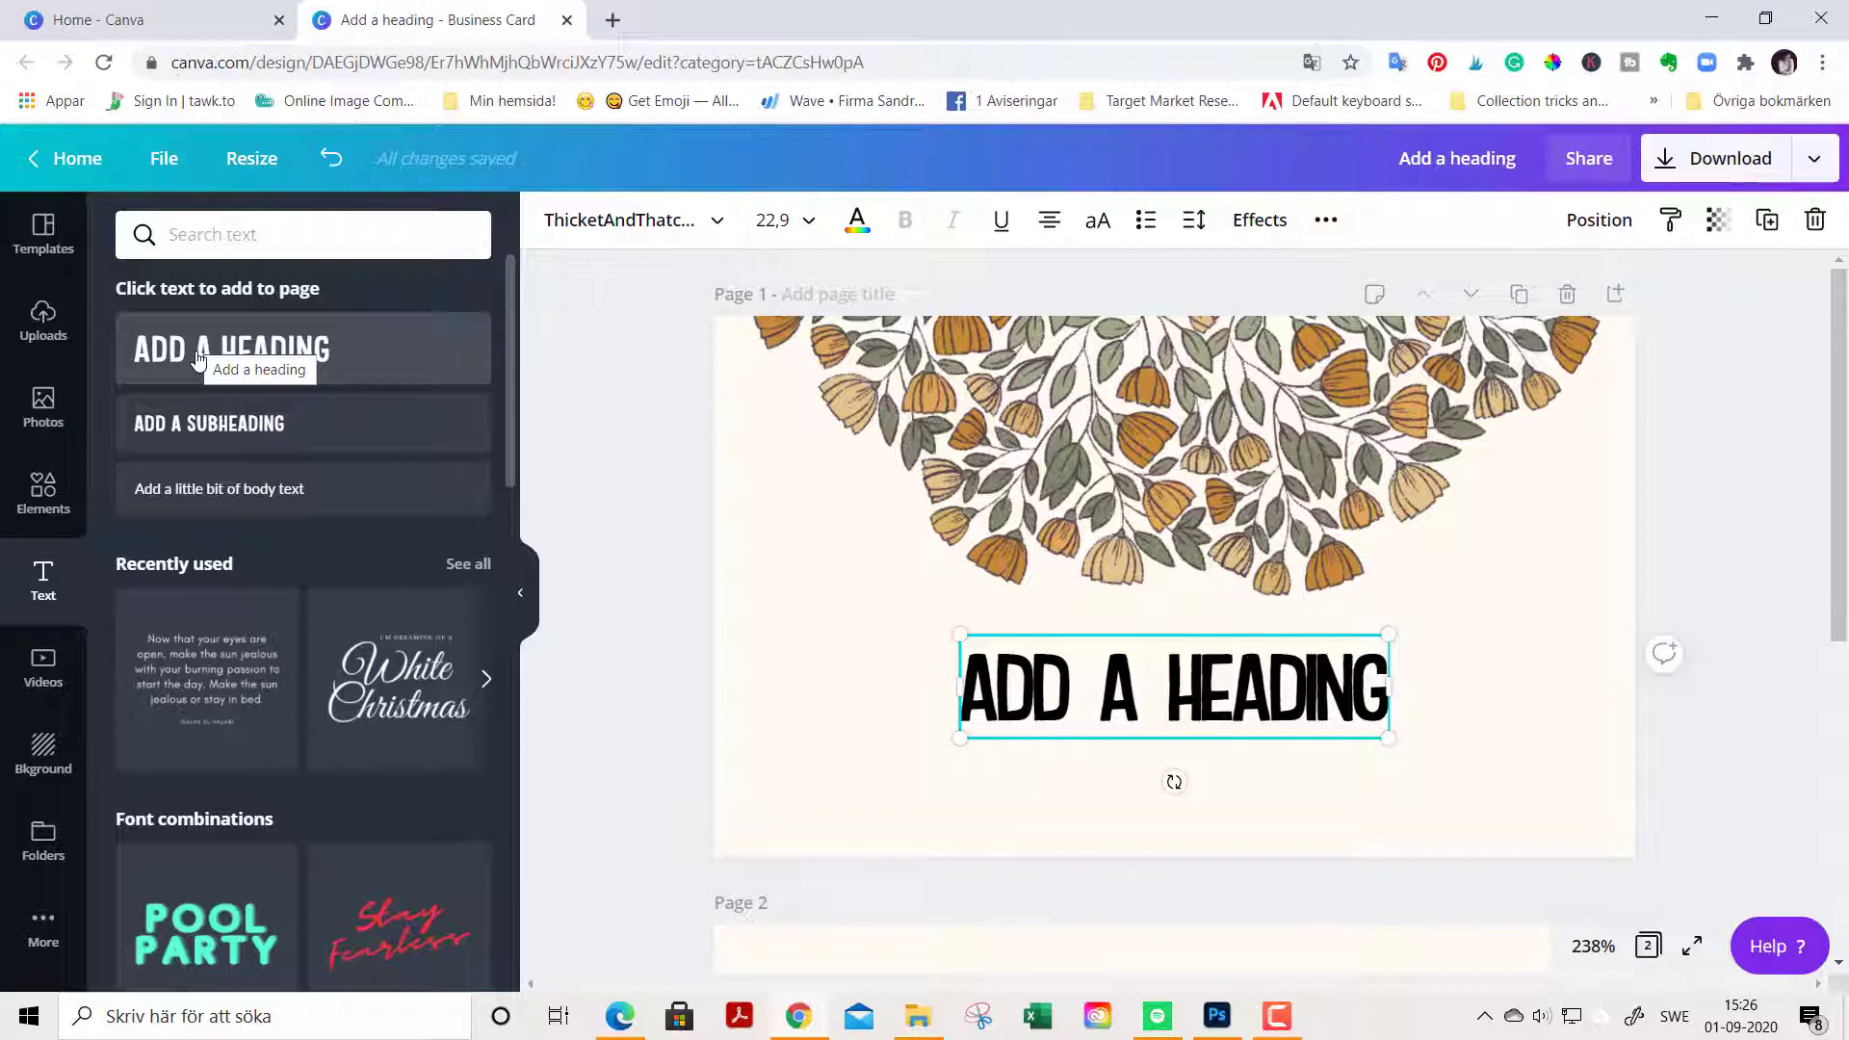
type("vintage")
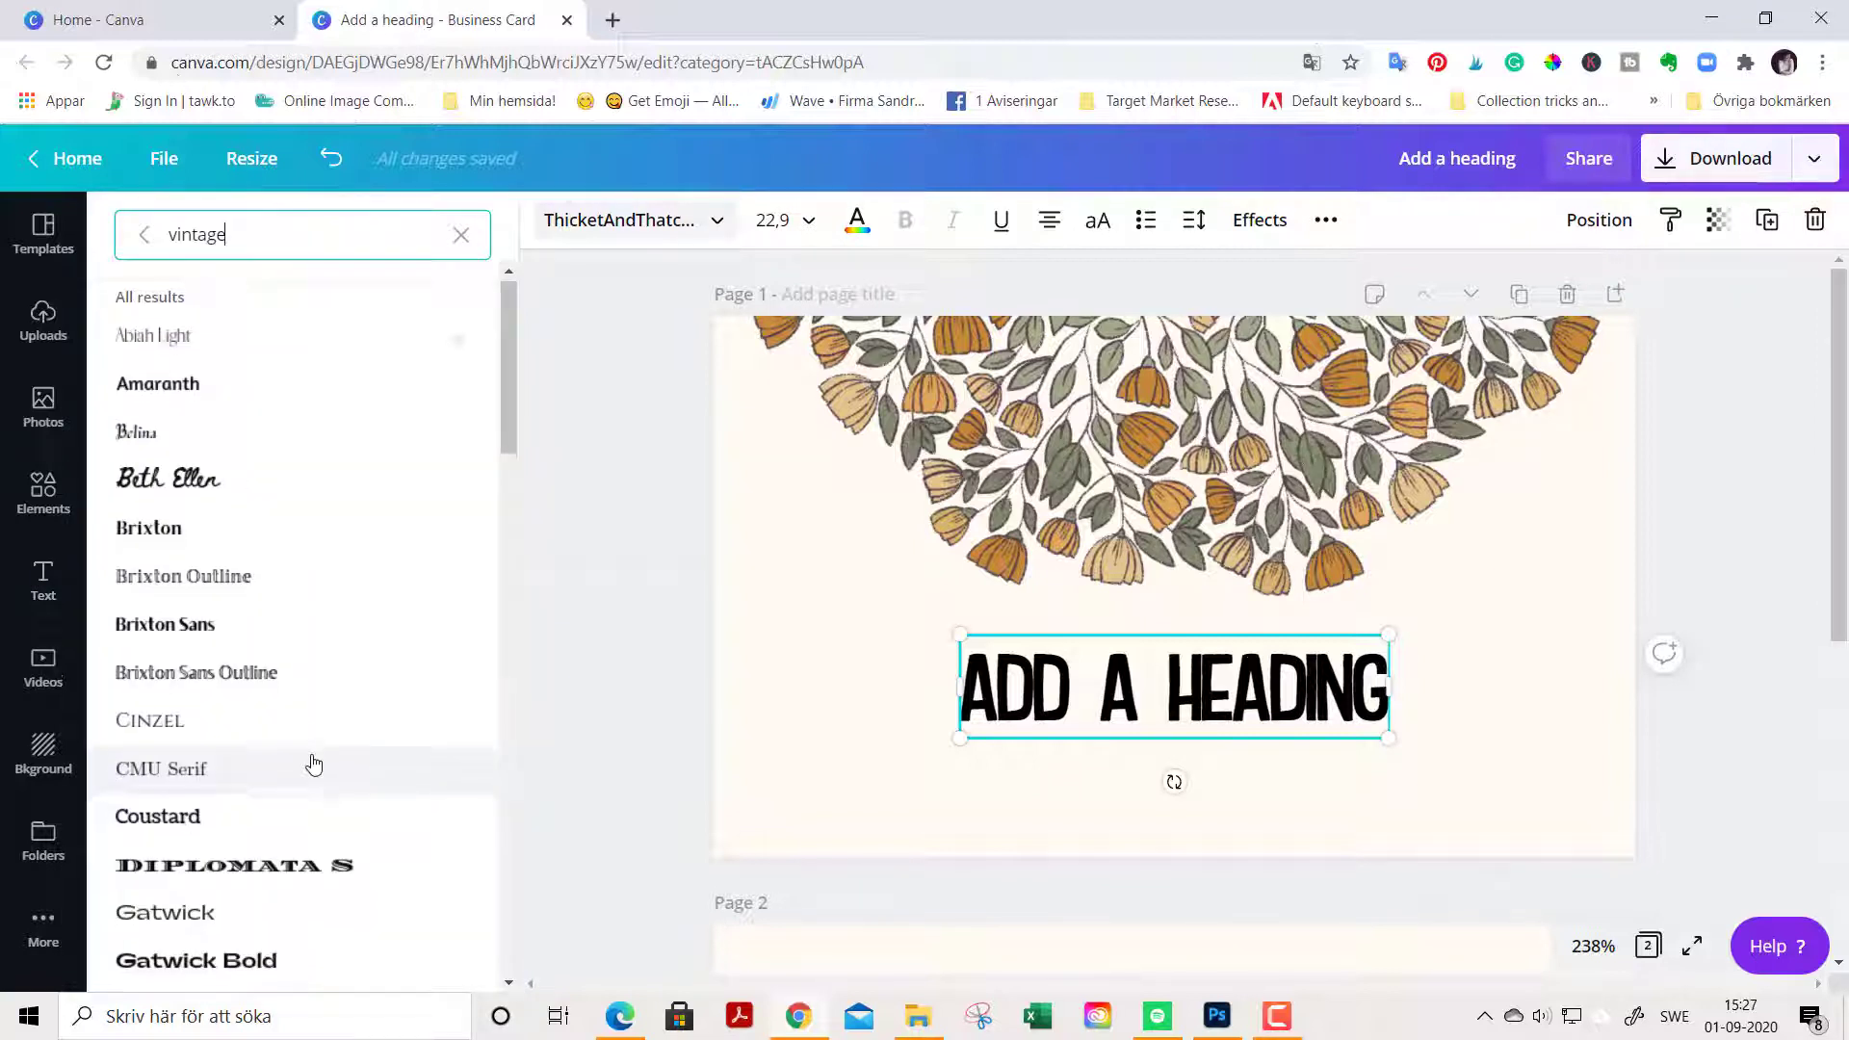
Step: Set the heading to 'Sandra Törnroth' in IM Fell English SC at size 18
scroll("down", 3)
type("IM fe")
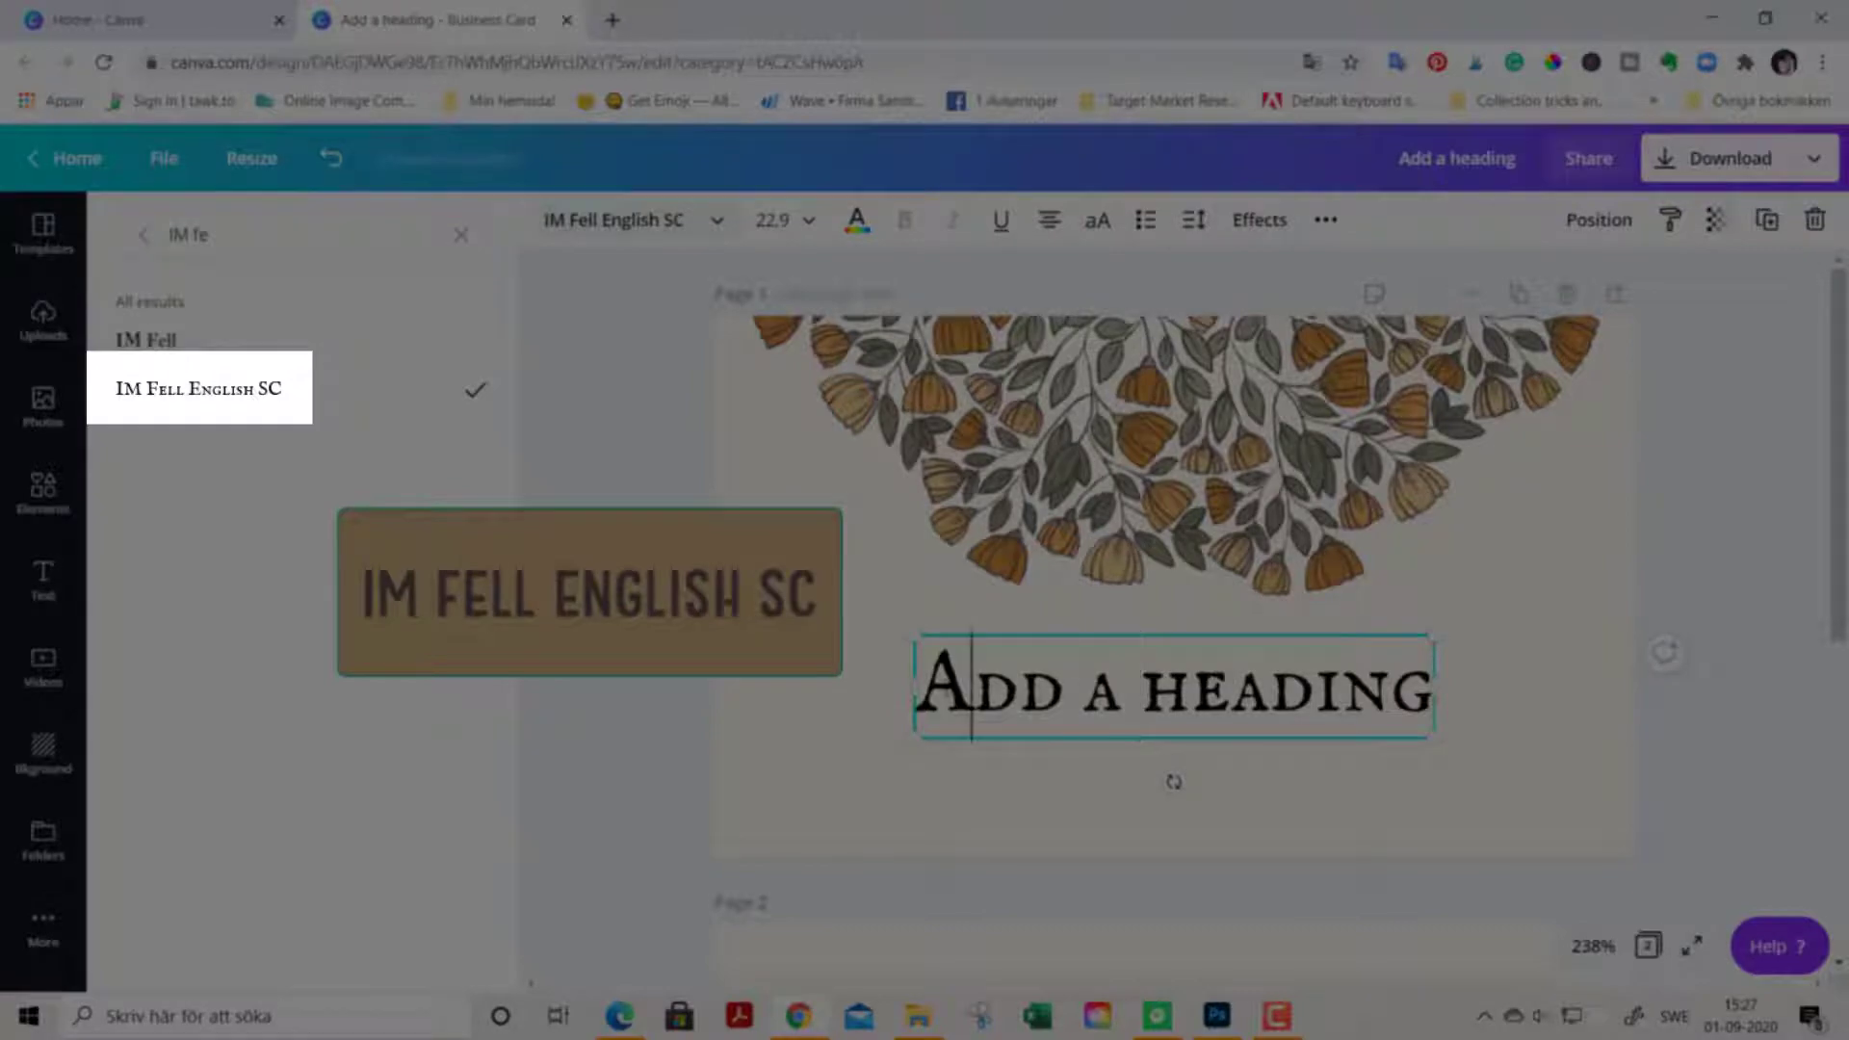
left_click(198, 388)
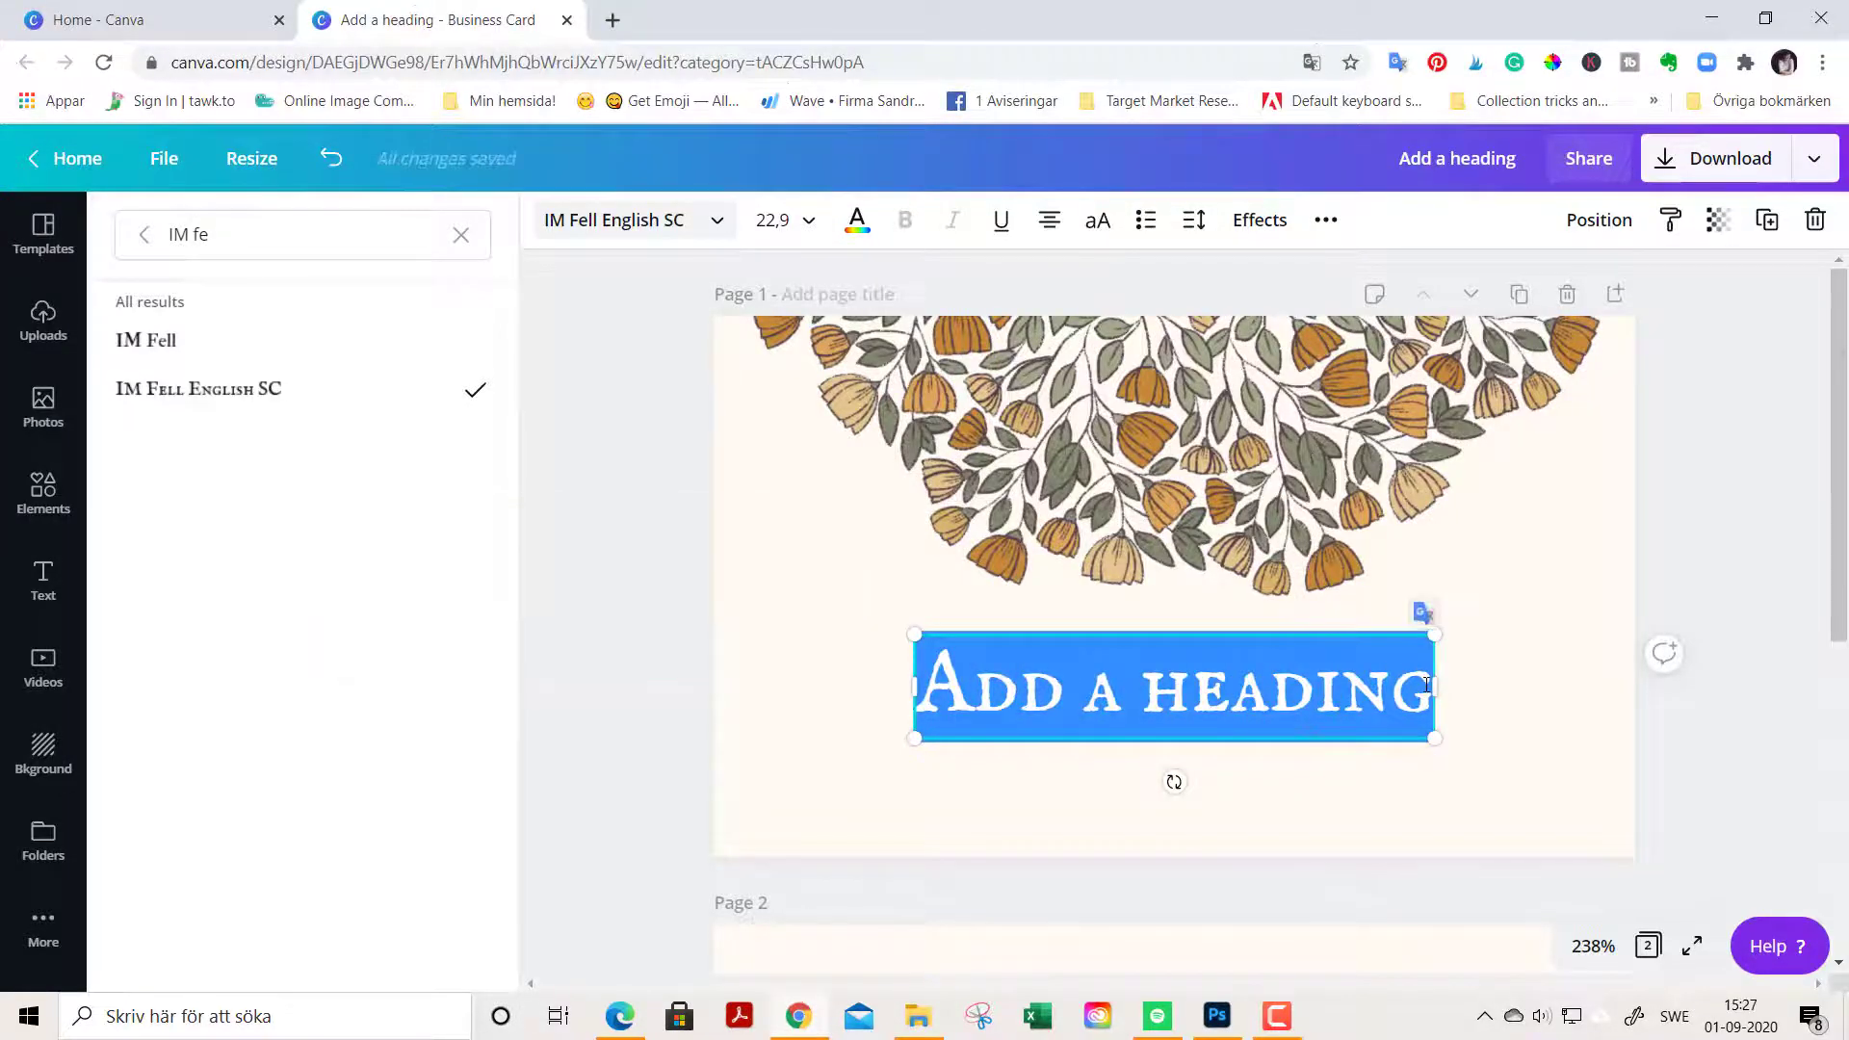
type("Sandra")
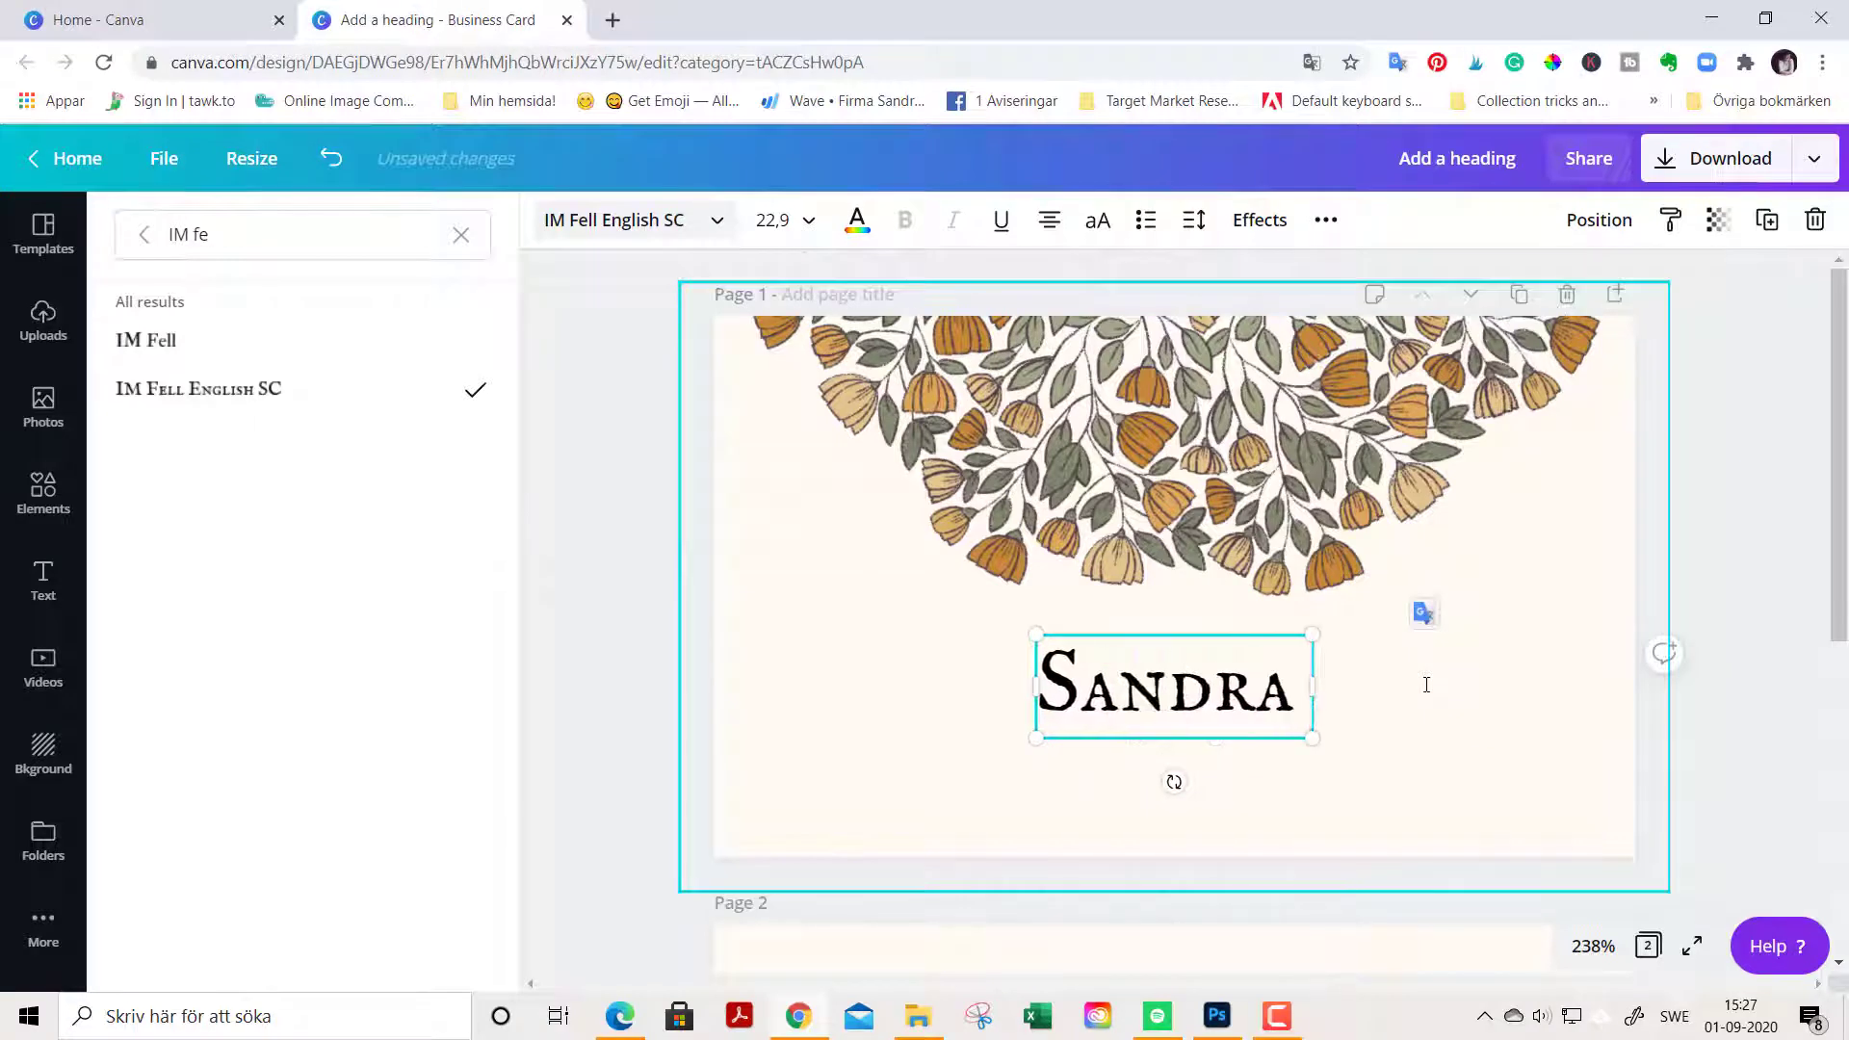
type("Törnroth")
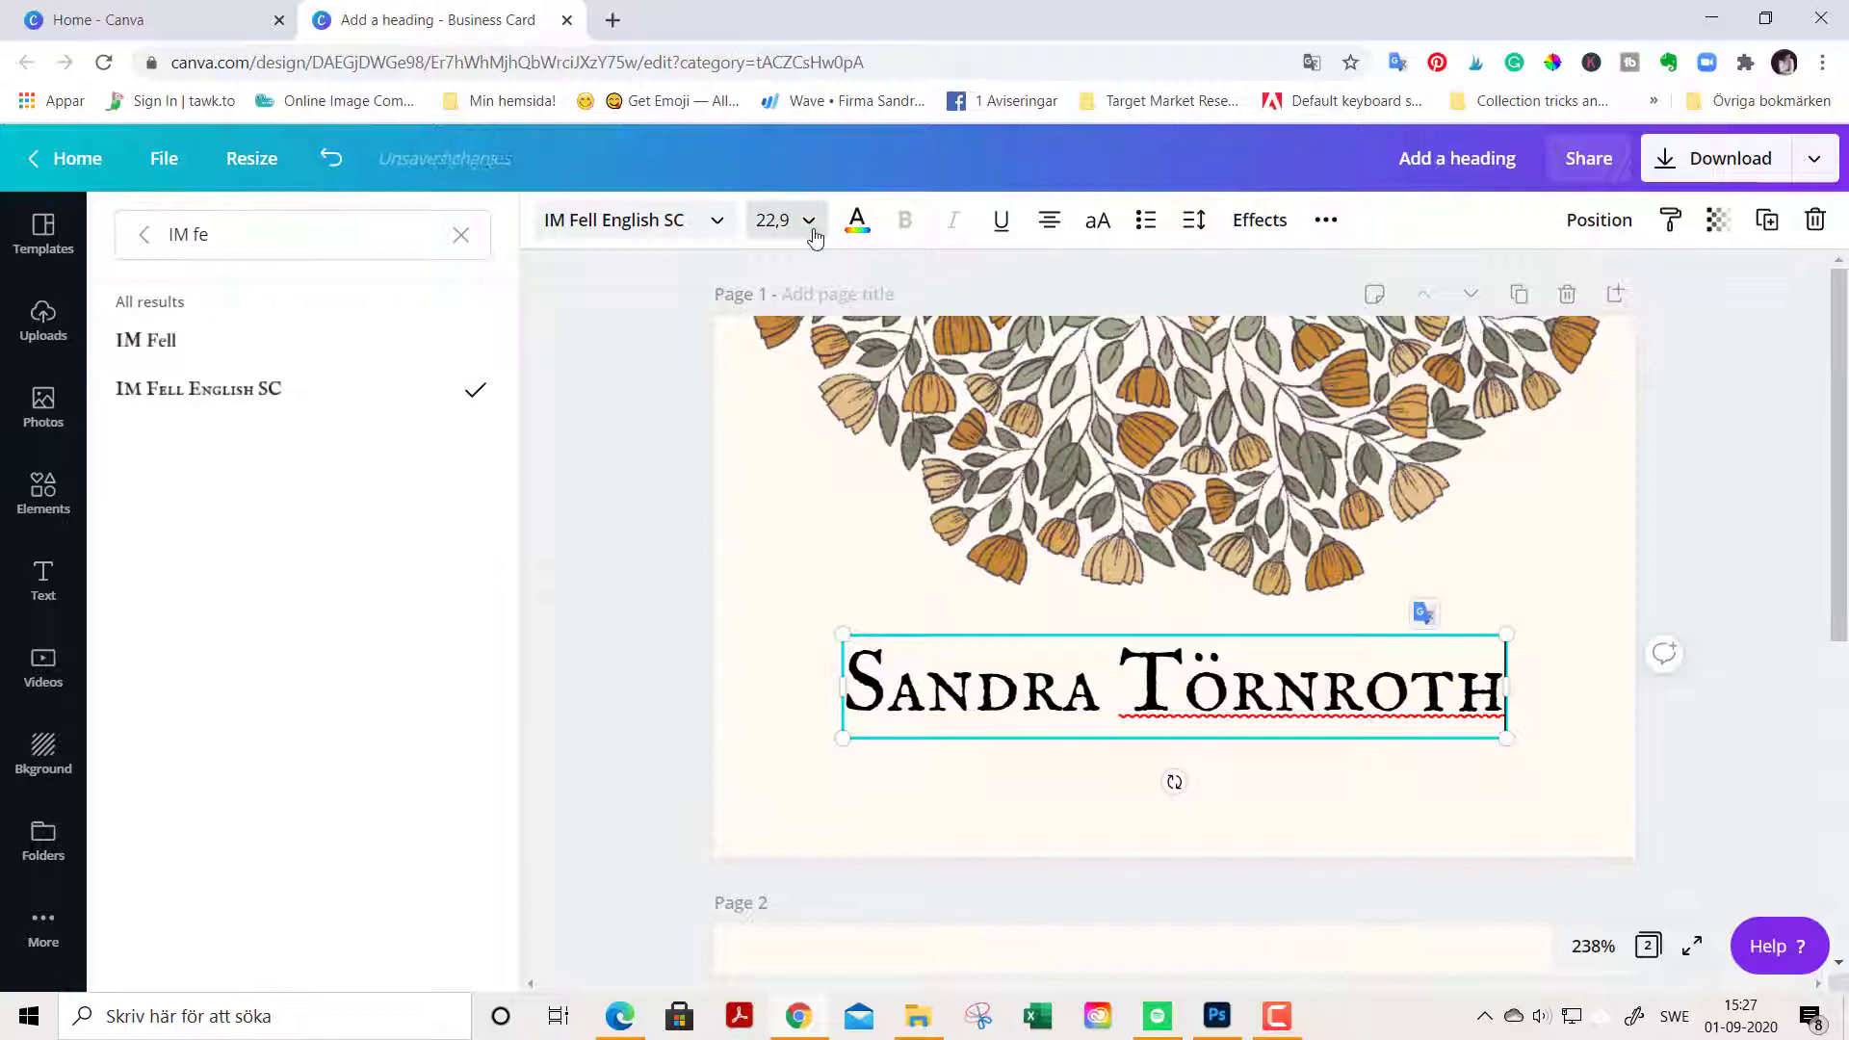
left_click(809, 221)
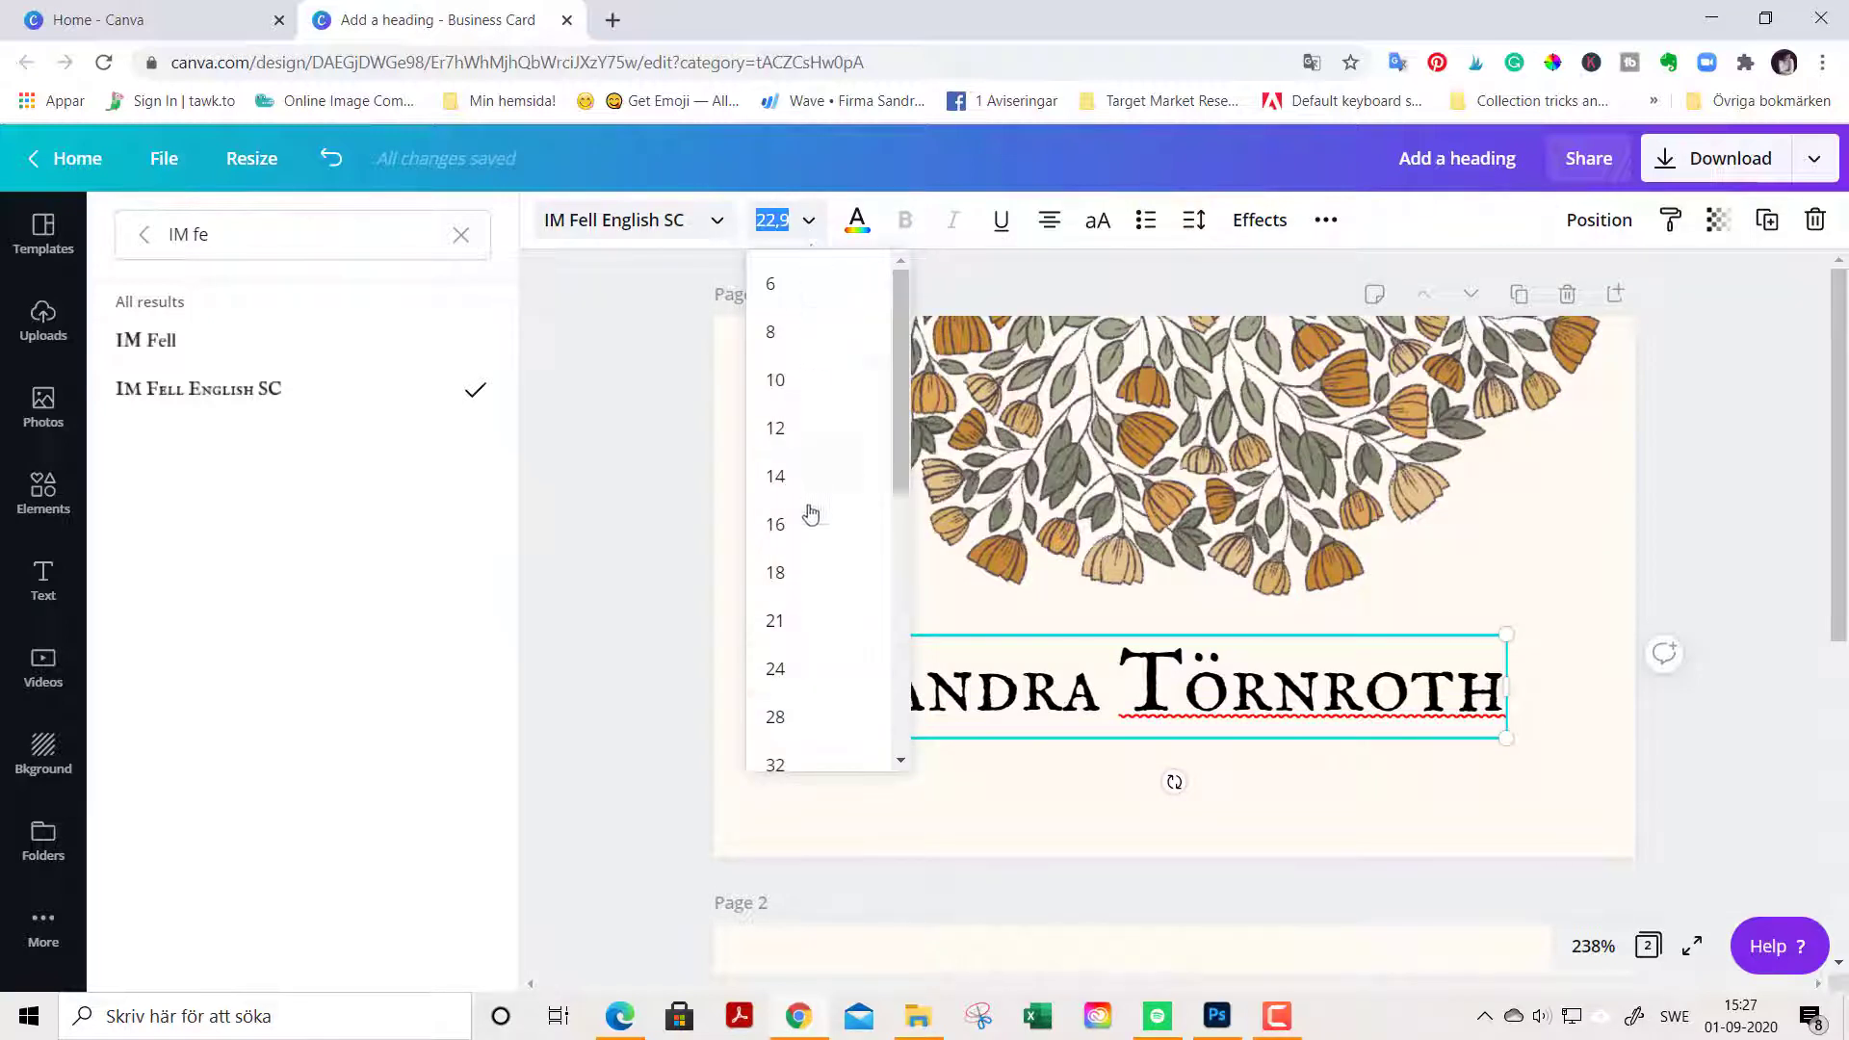
mouse_move(807, 678)
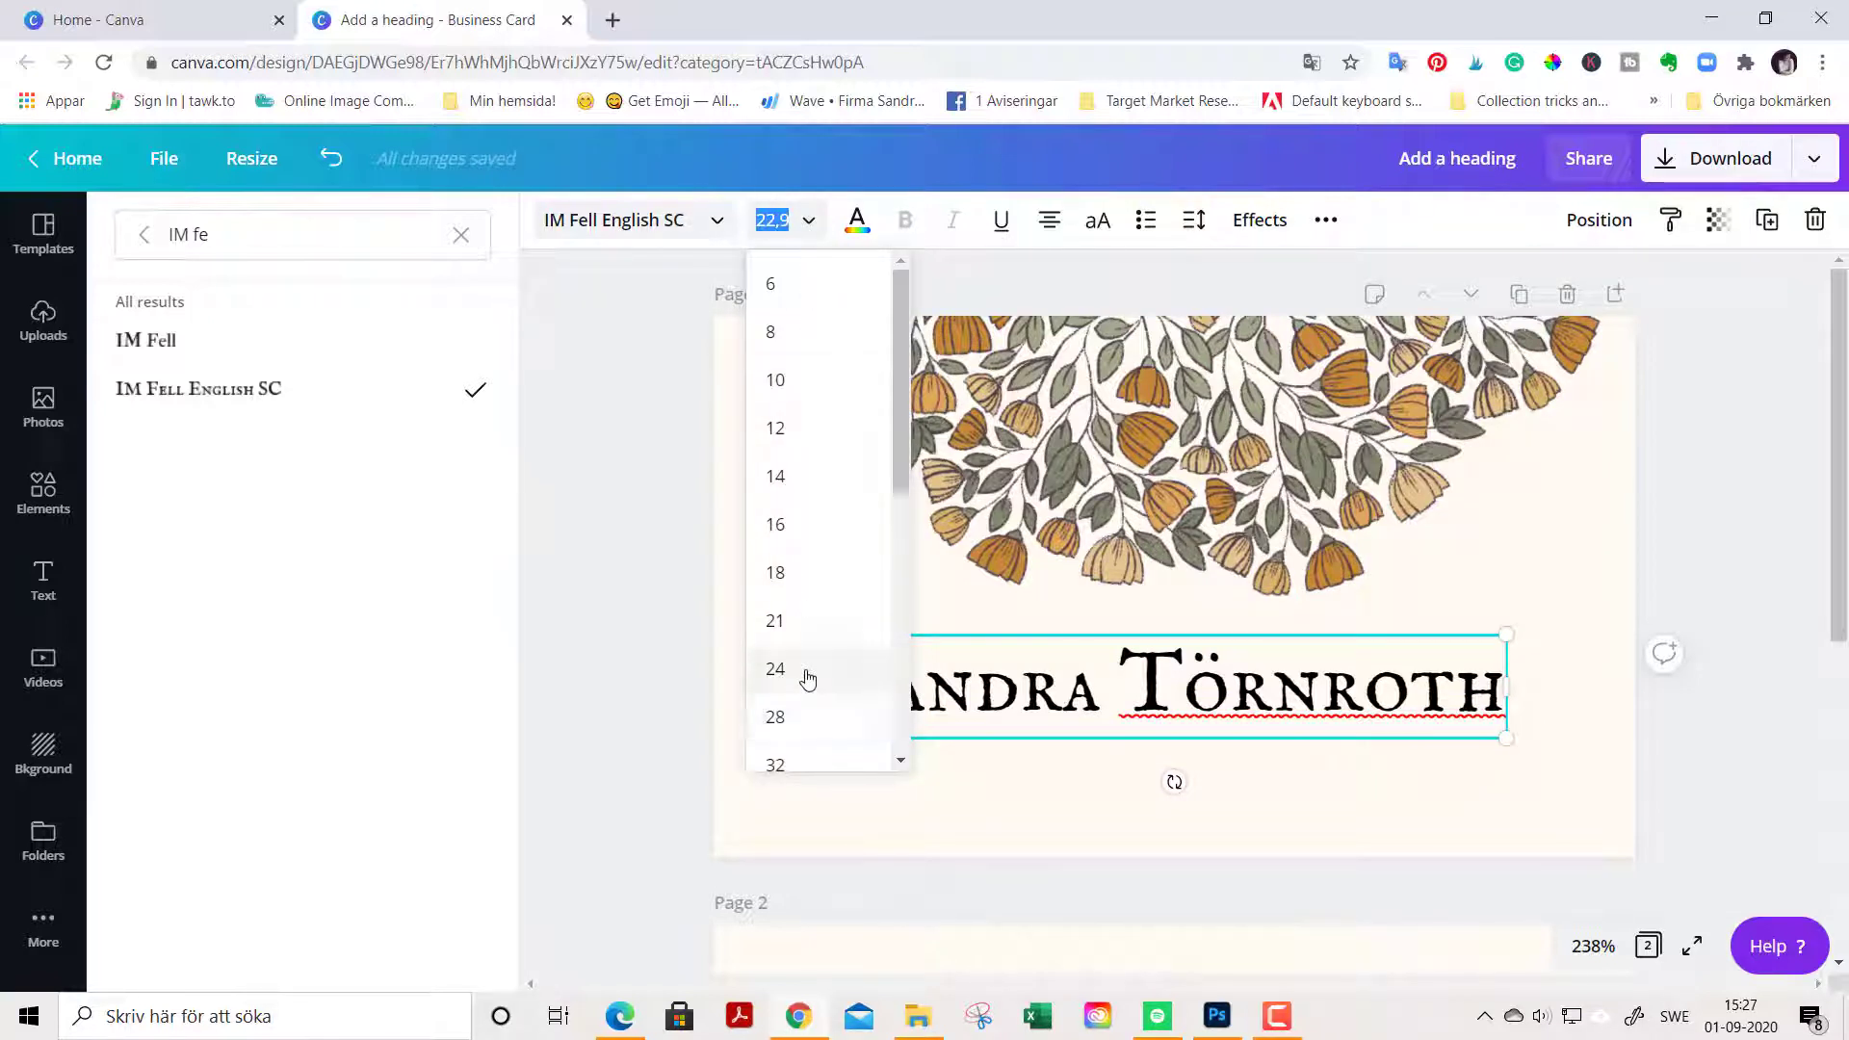
left_click(774, 572)
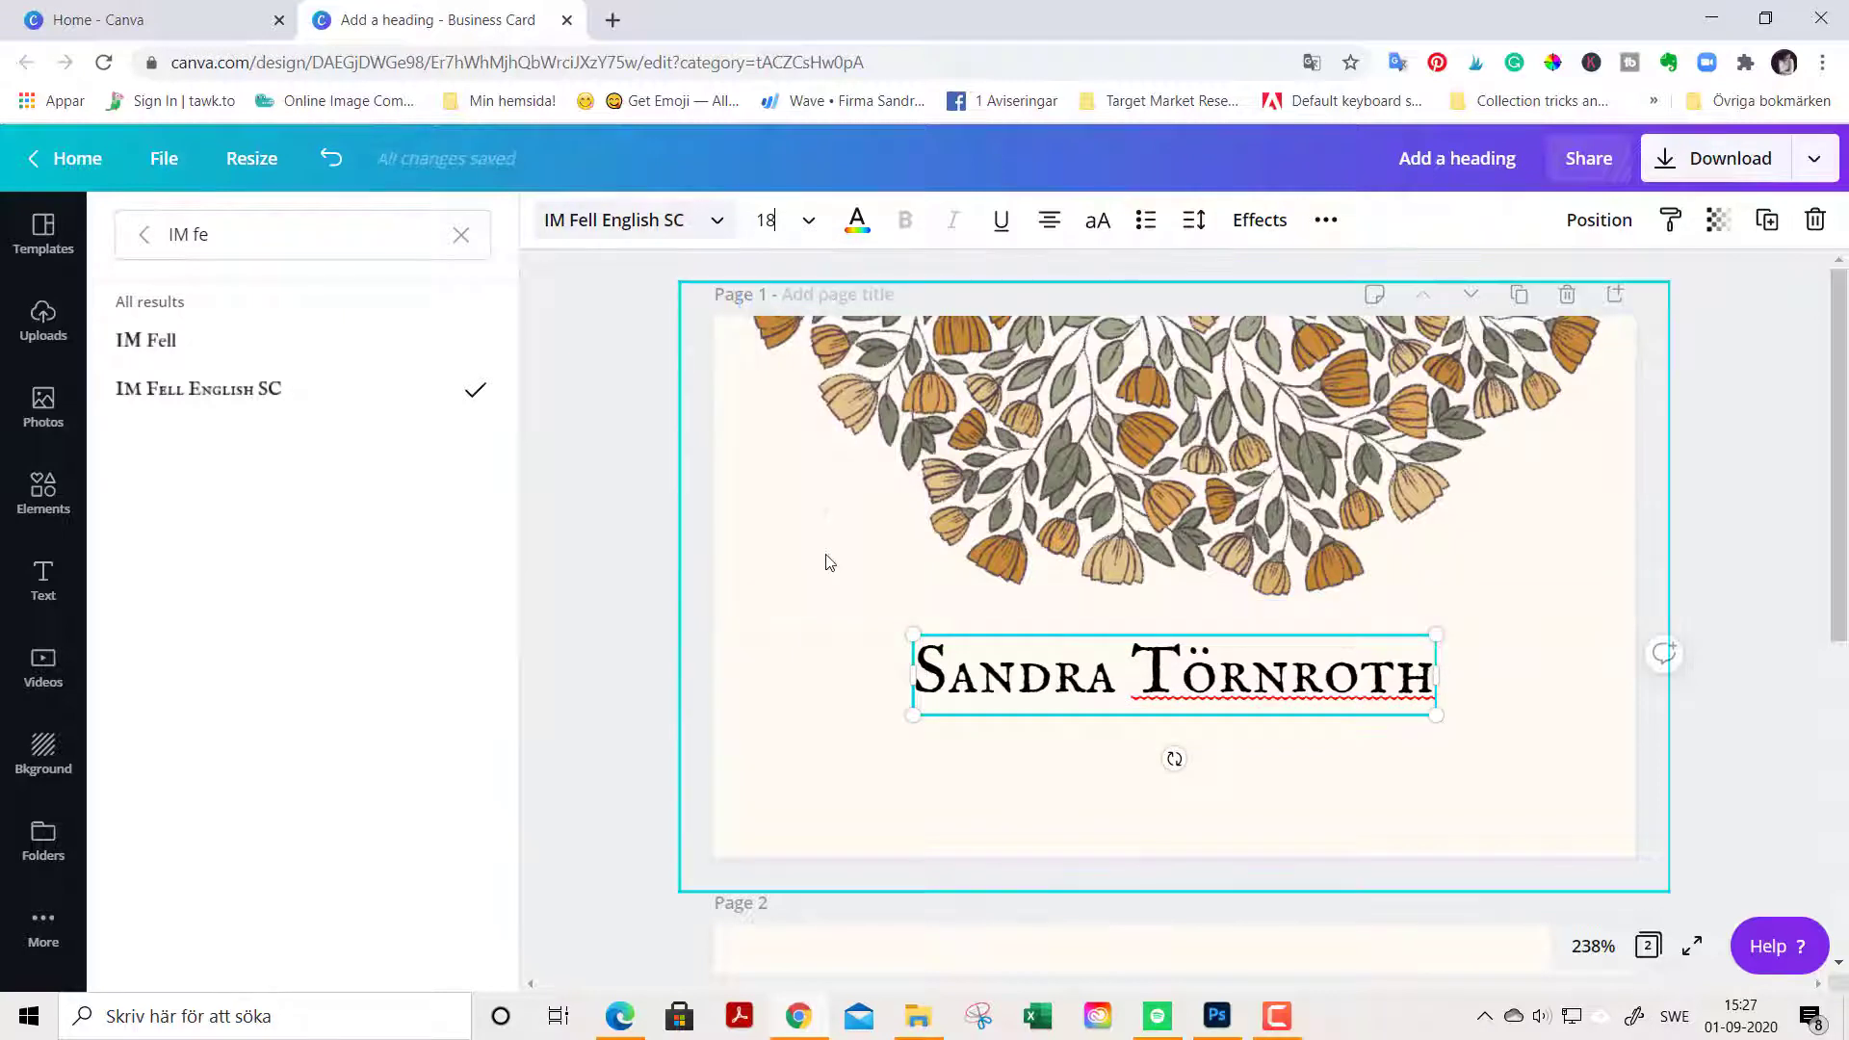
left_click(856, 219)
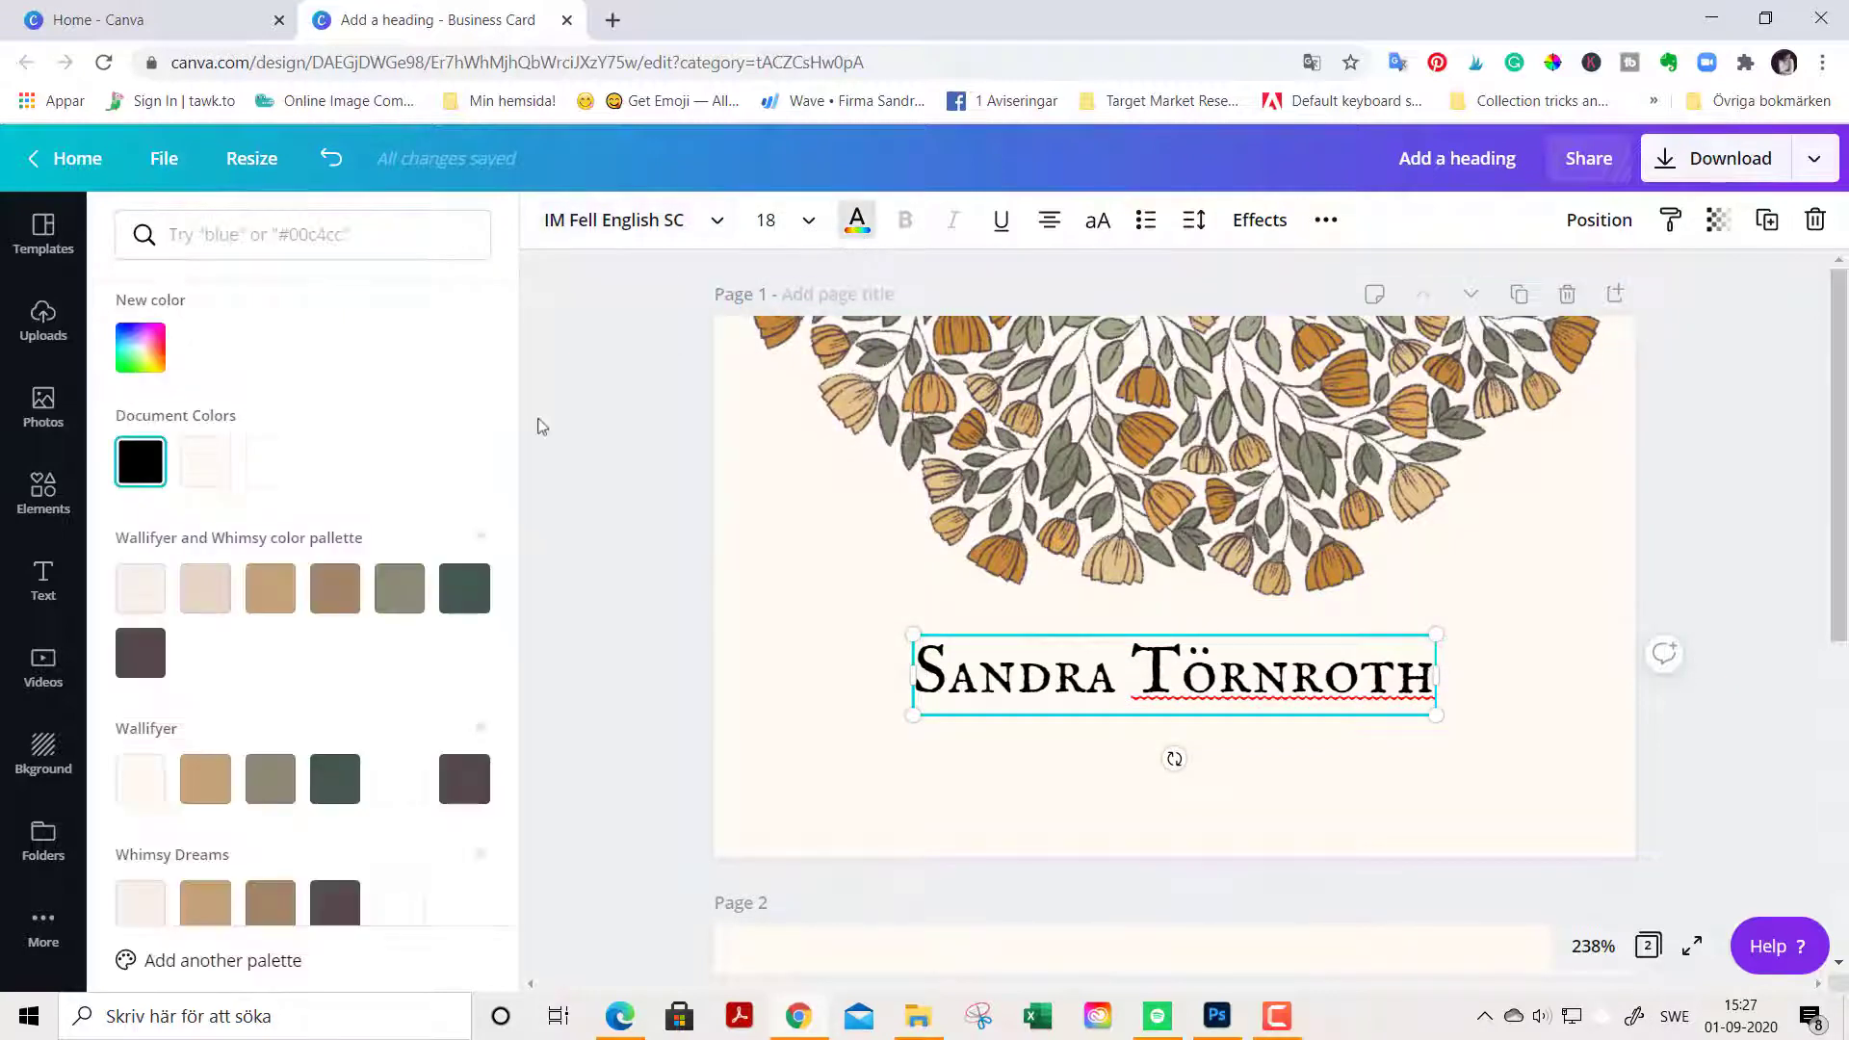
Step: Colour the name #54494B from the Wallifyer palette and add a subheading placeholder
left_click(139, 653)
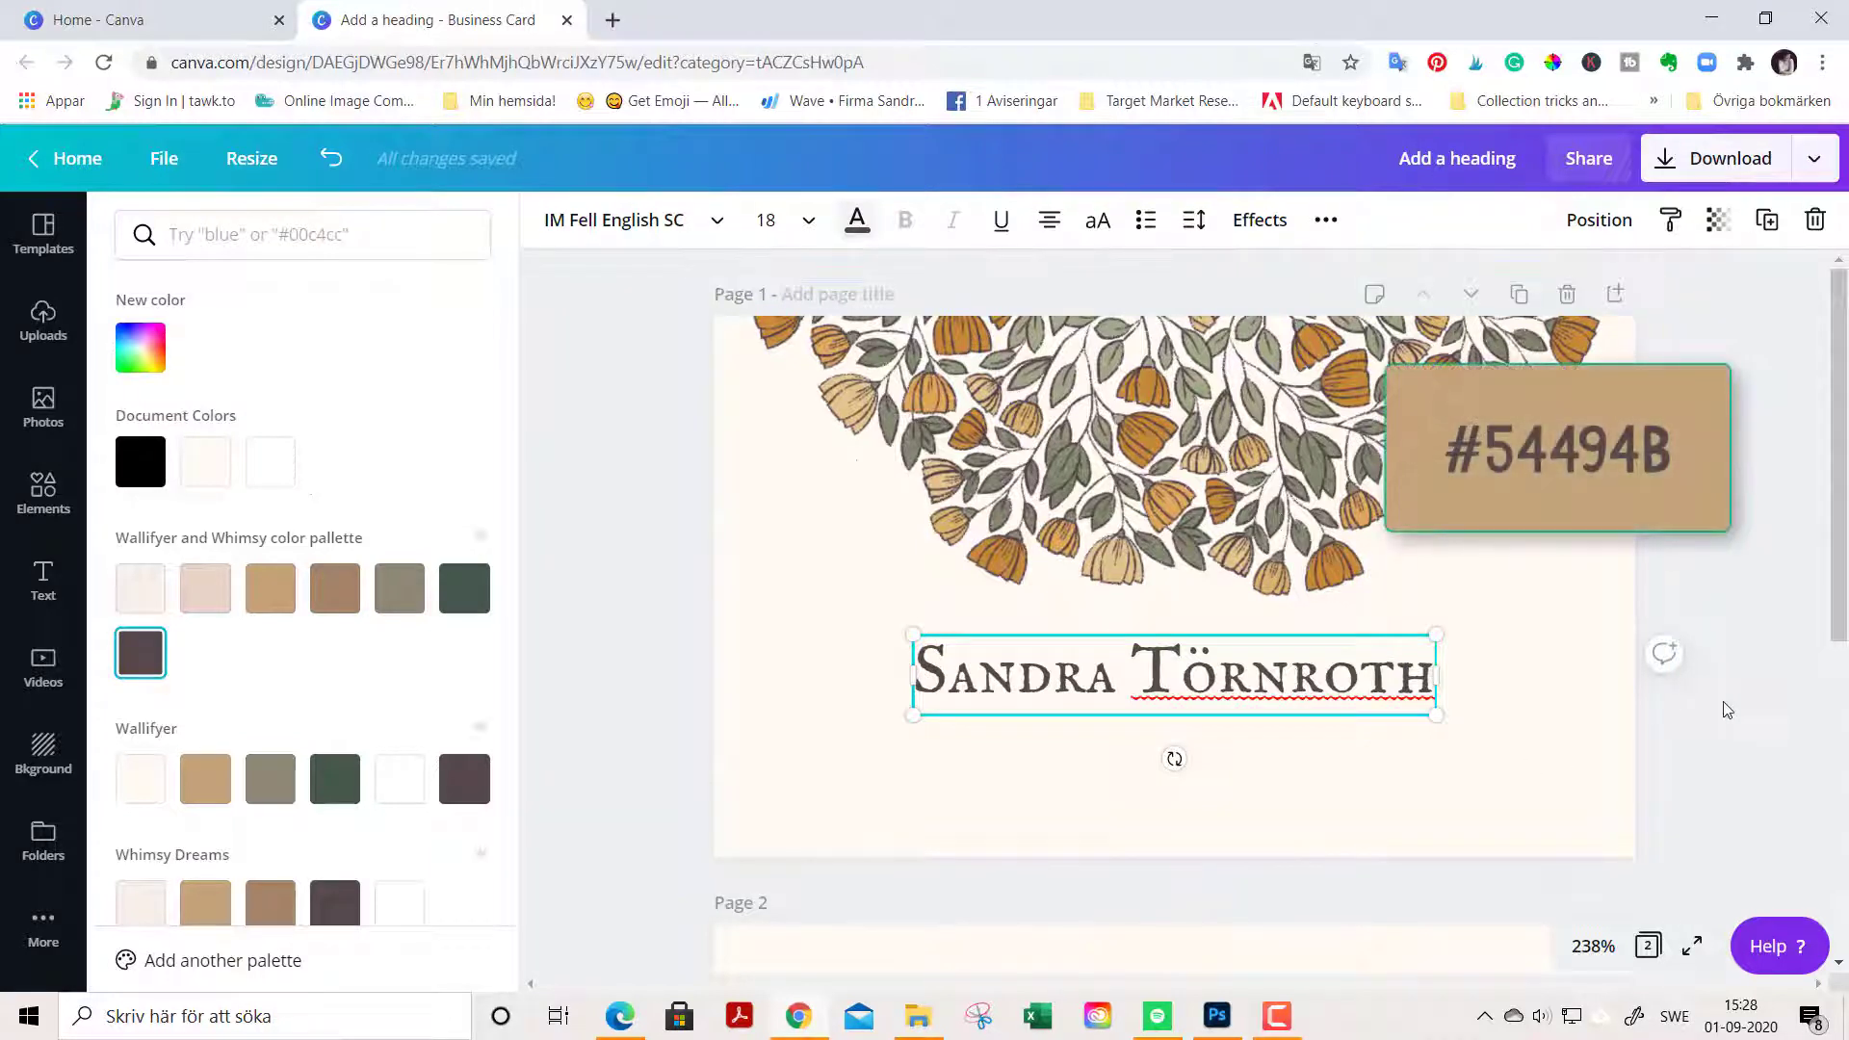
left_click(42, 578)
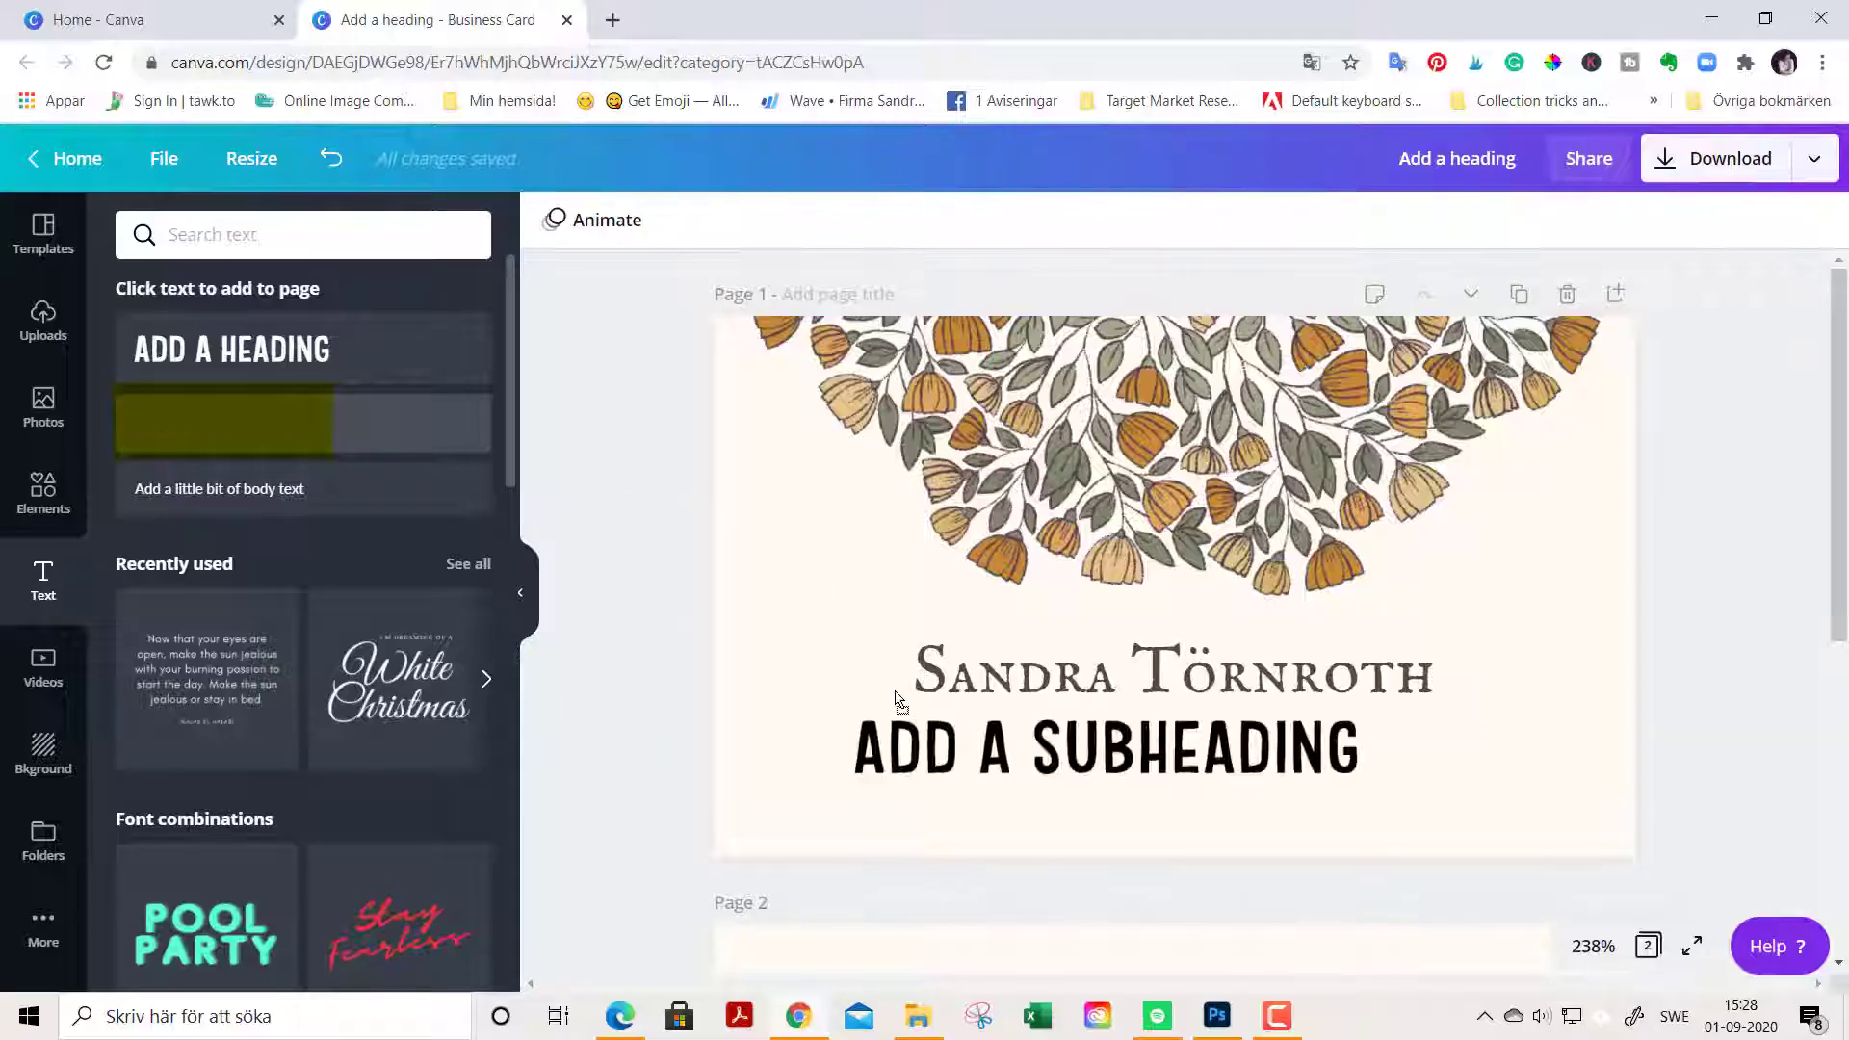
Step: Change the subheading to 'Designer | Illustrator' in Libre Baskerville
left_click(1104, 750)
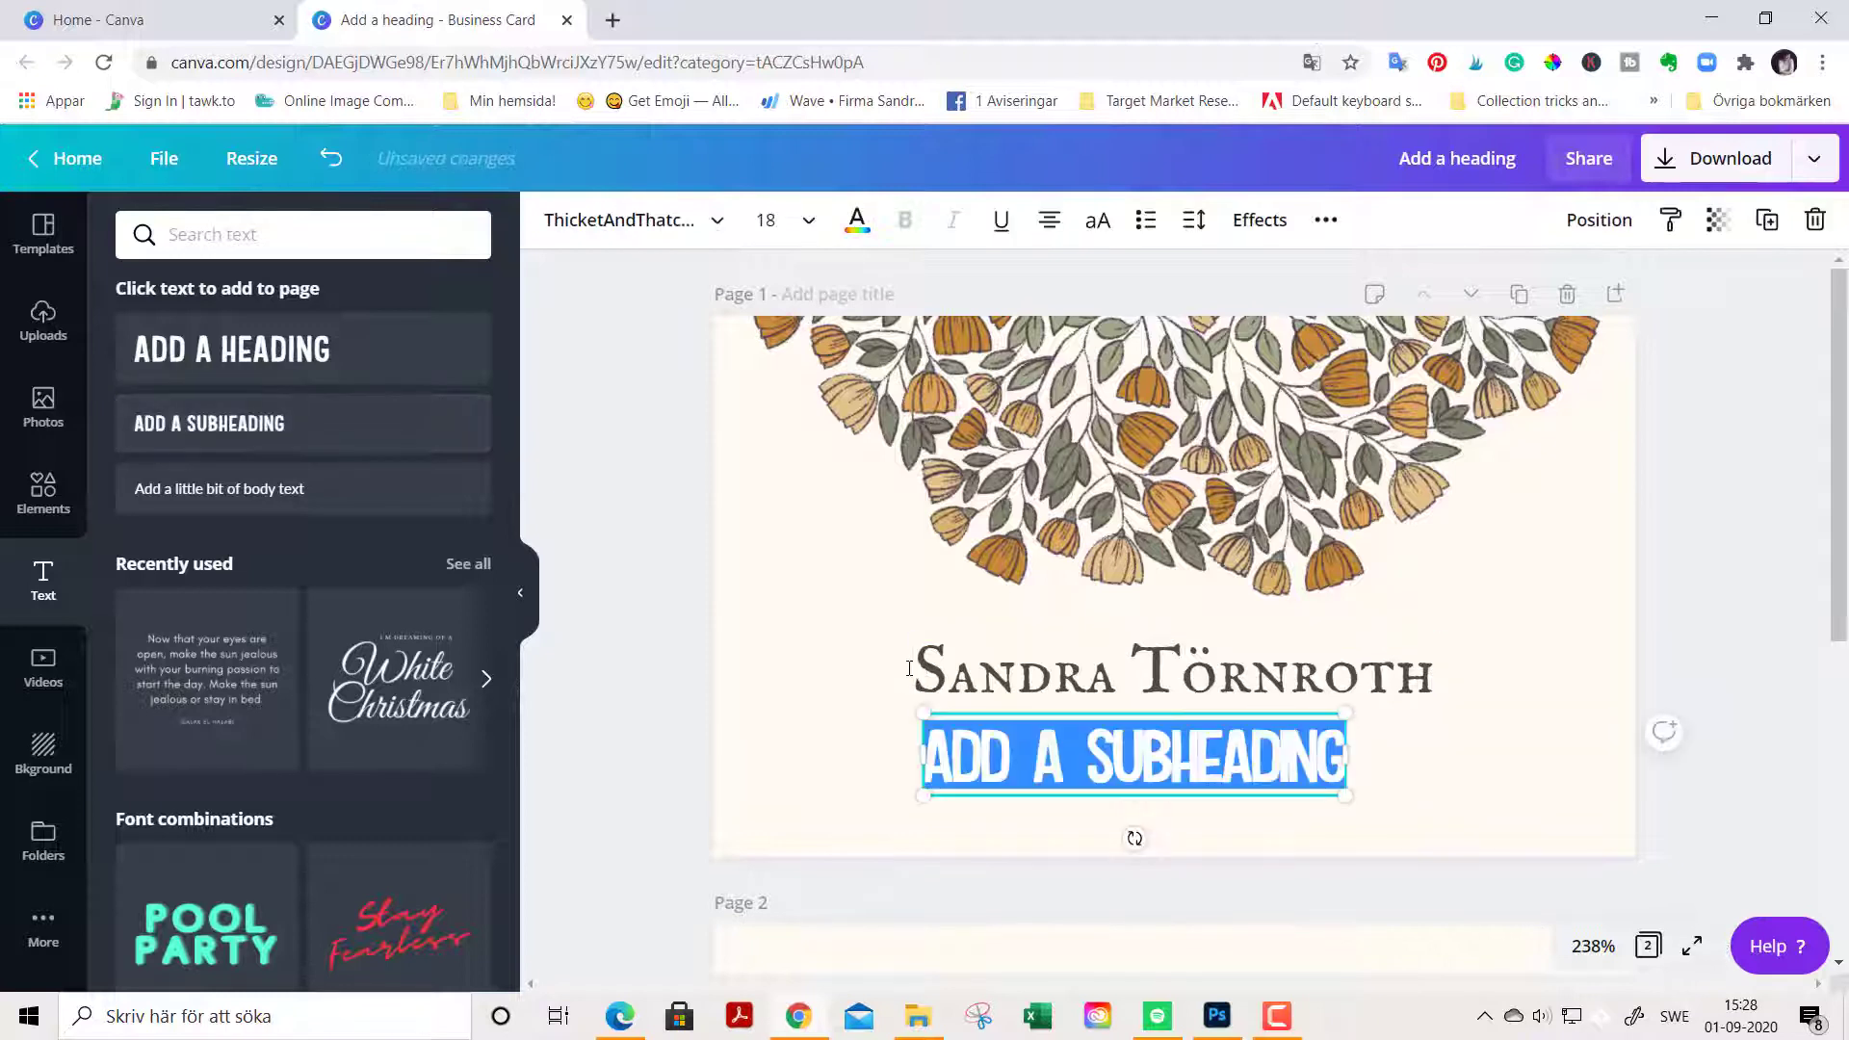
left_click(783, 589)
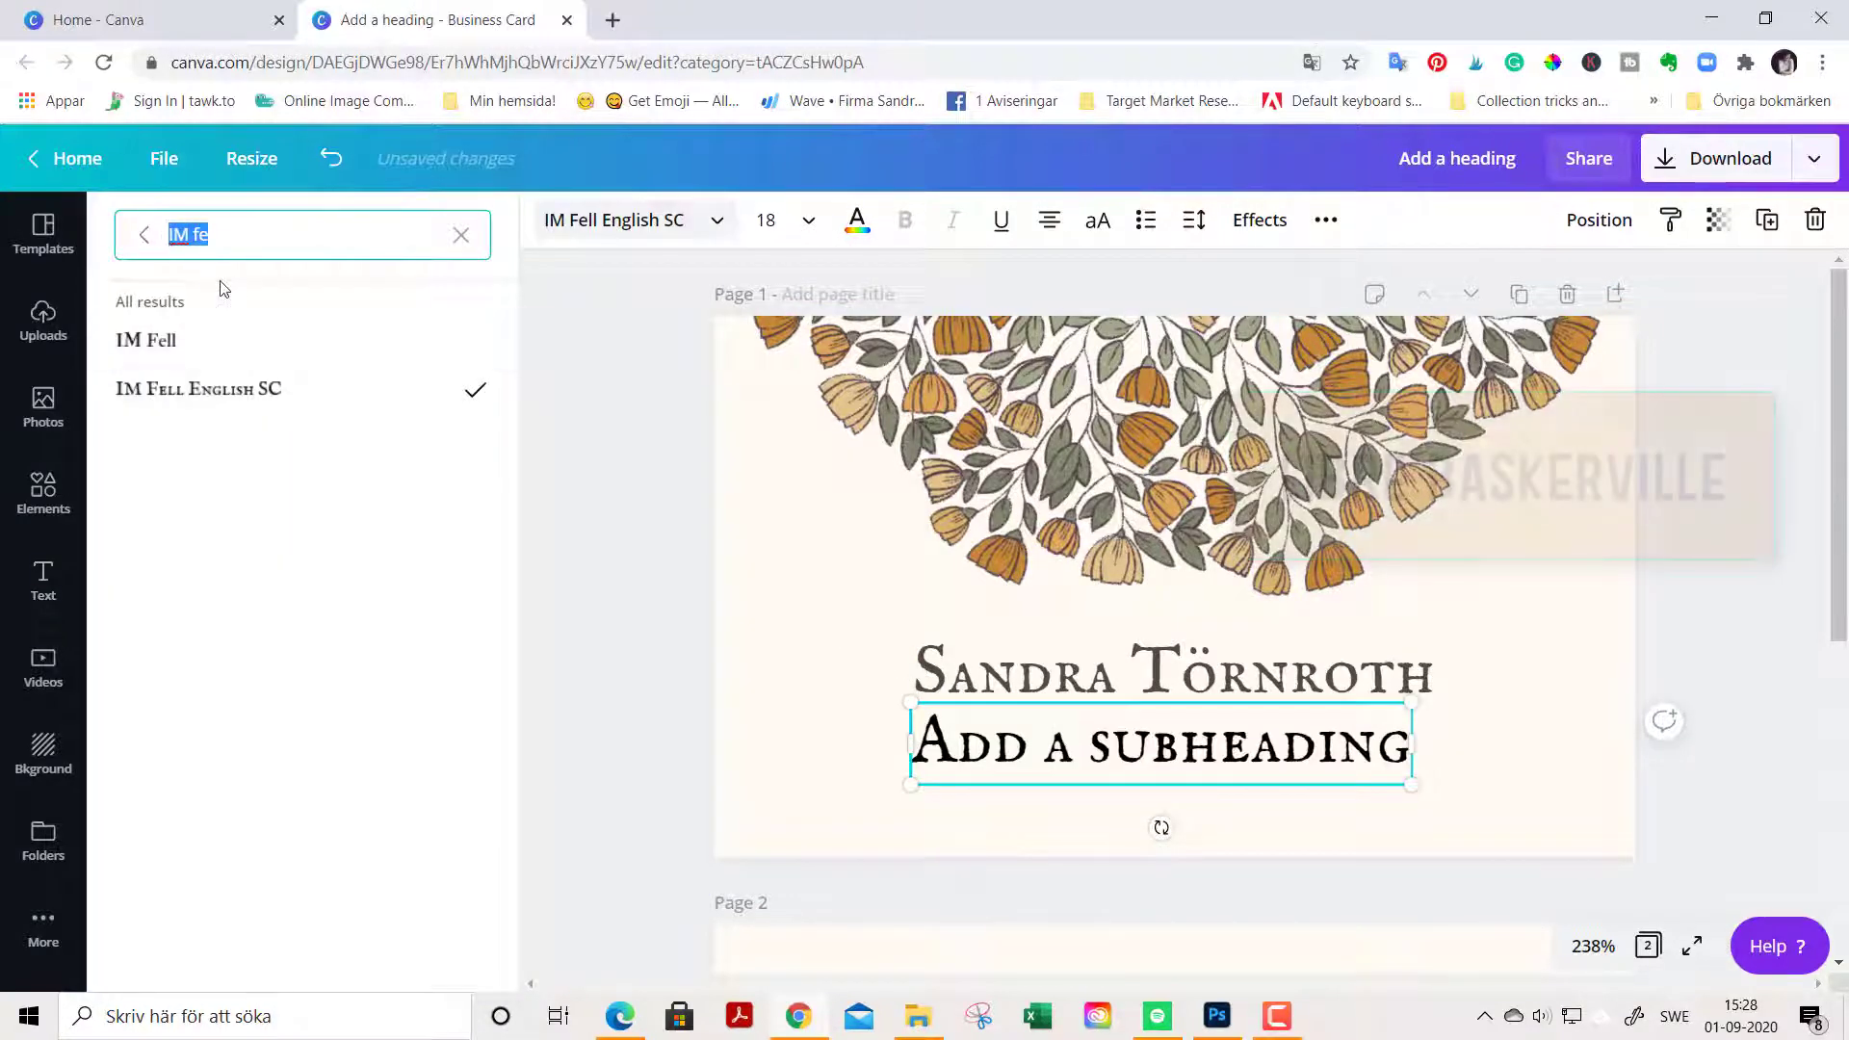
type("basker")
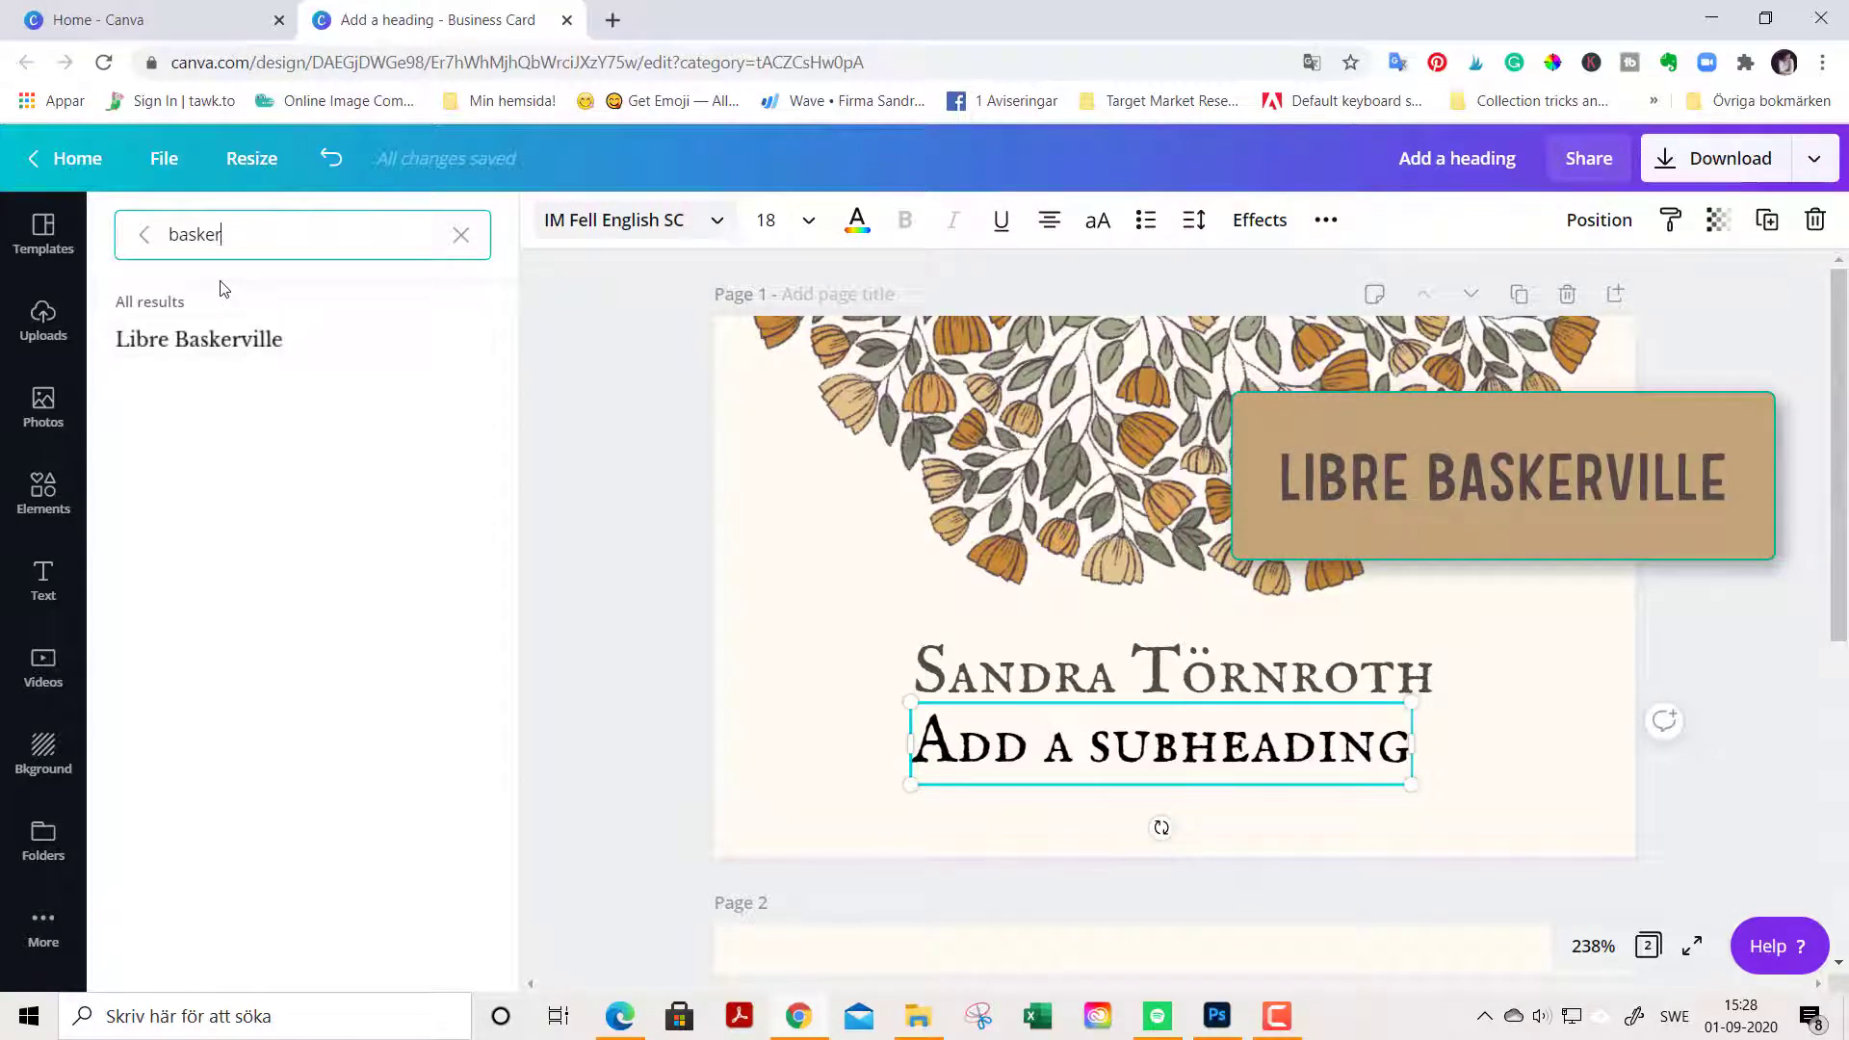
left_click(199, 340)
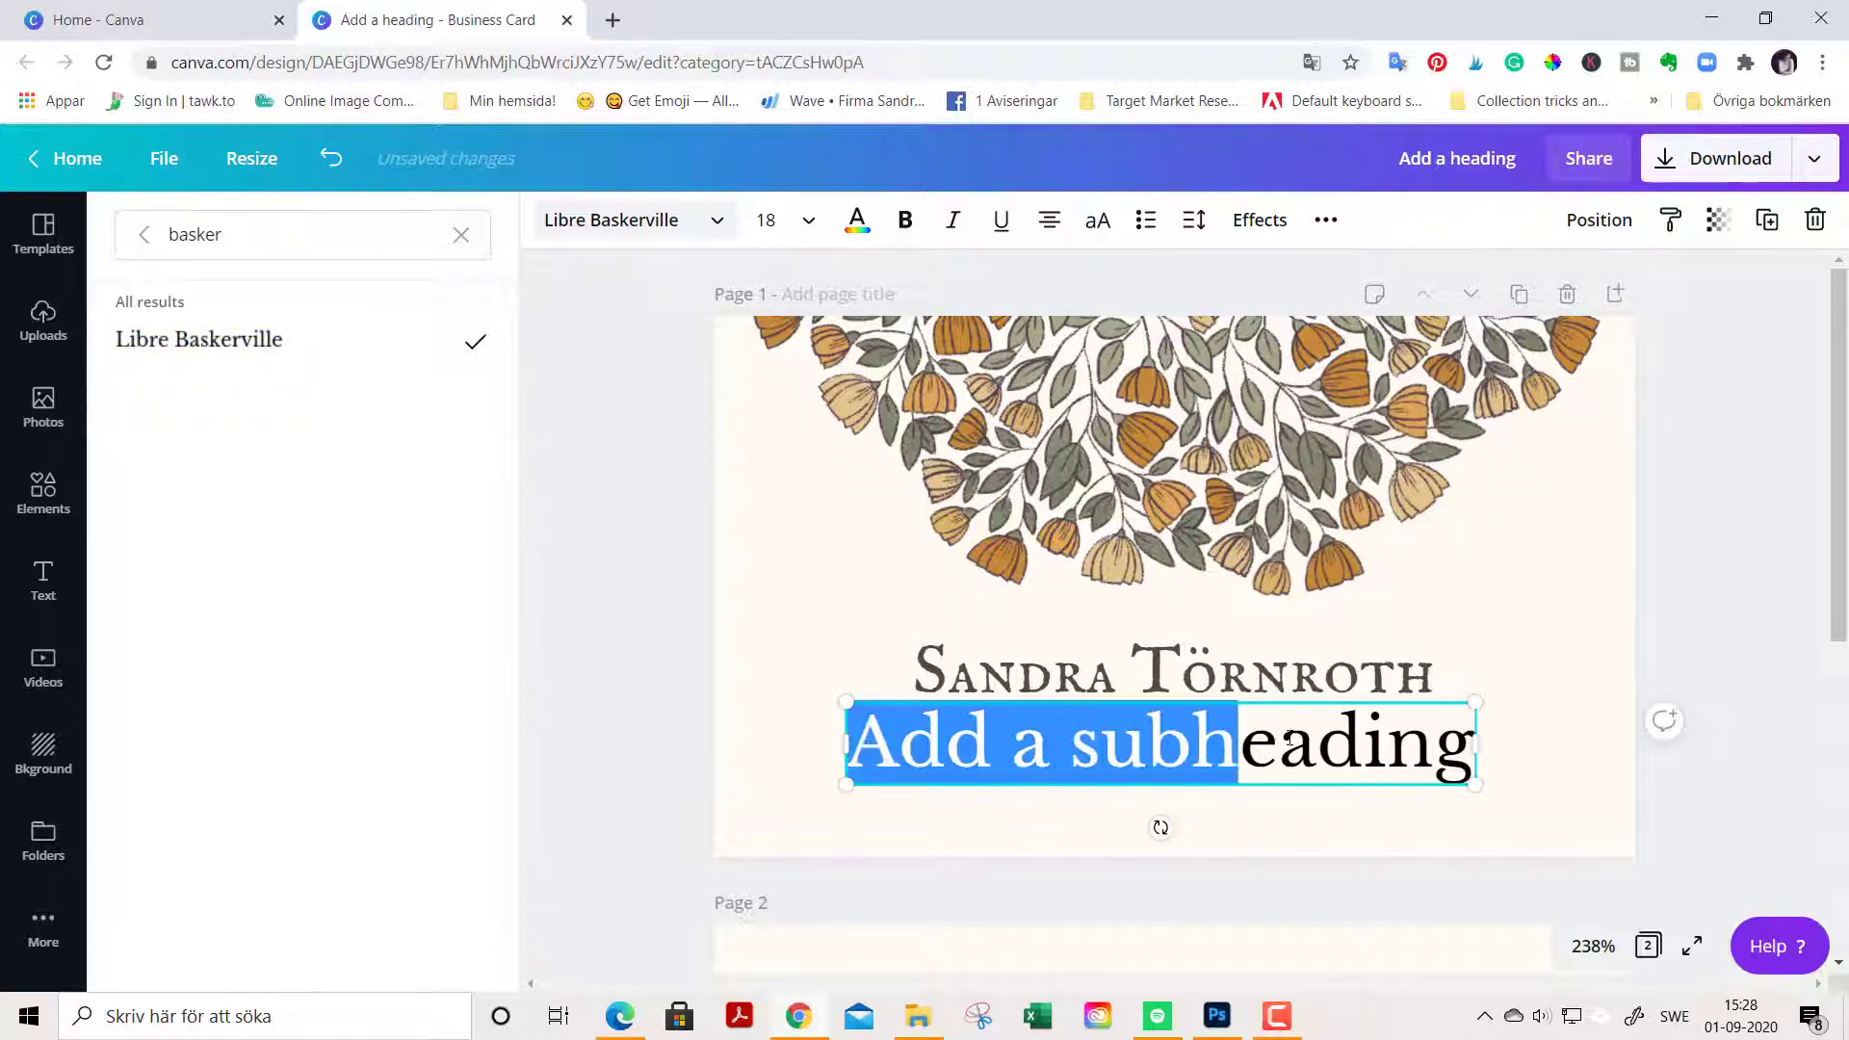
type("Des")
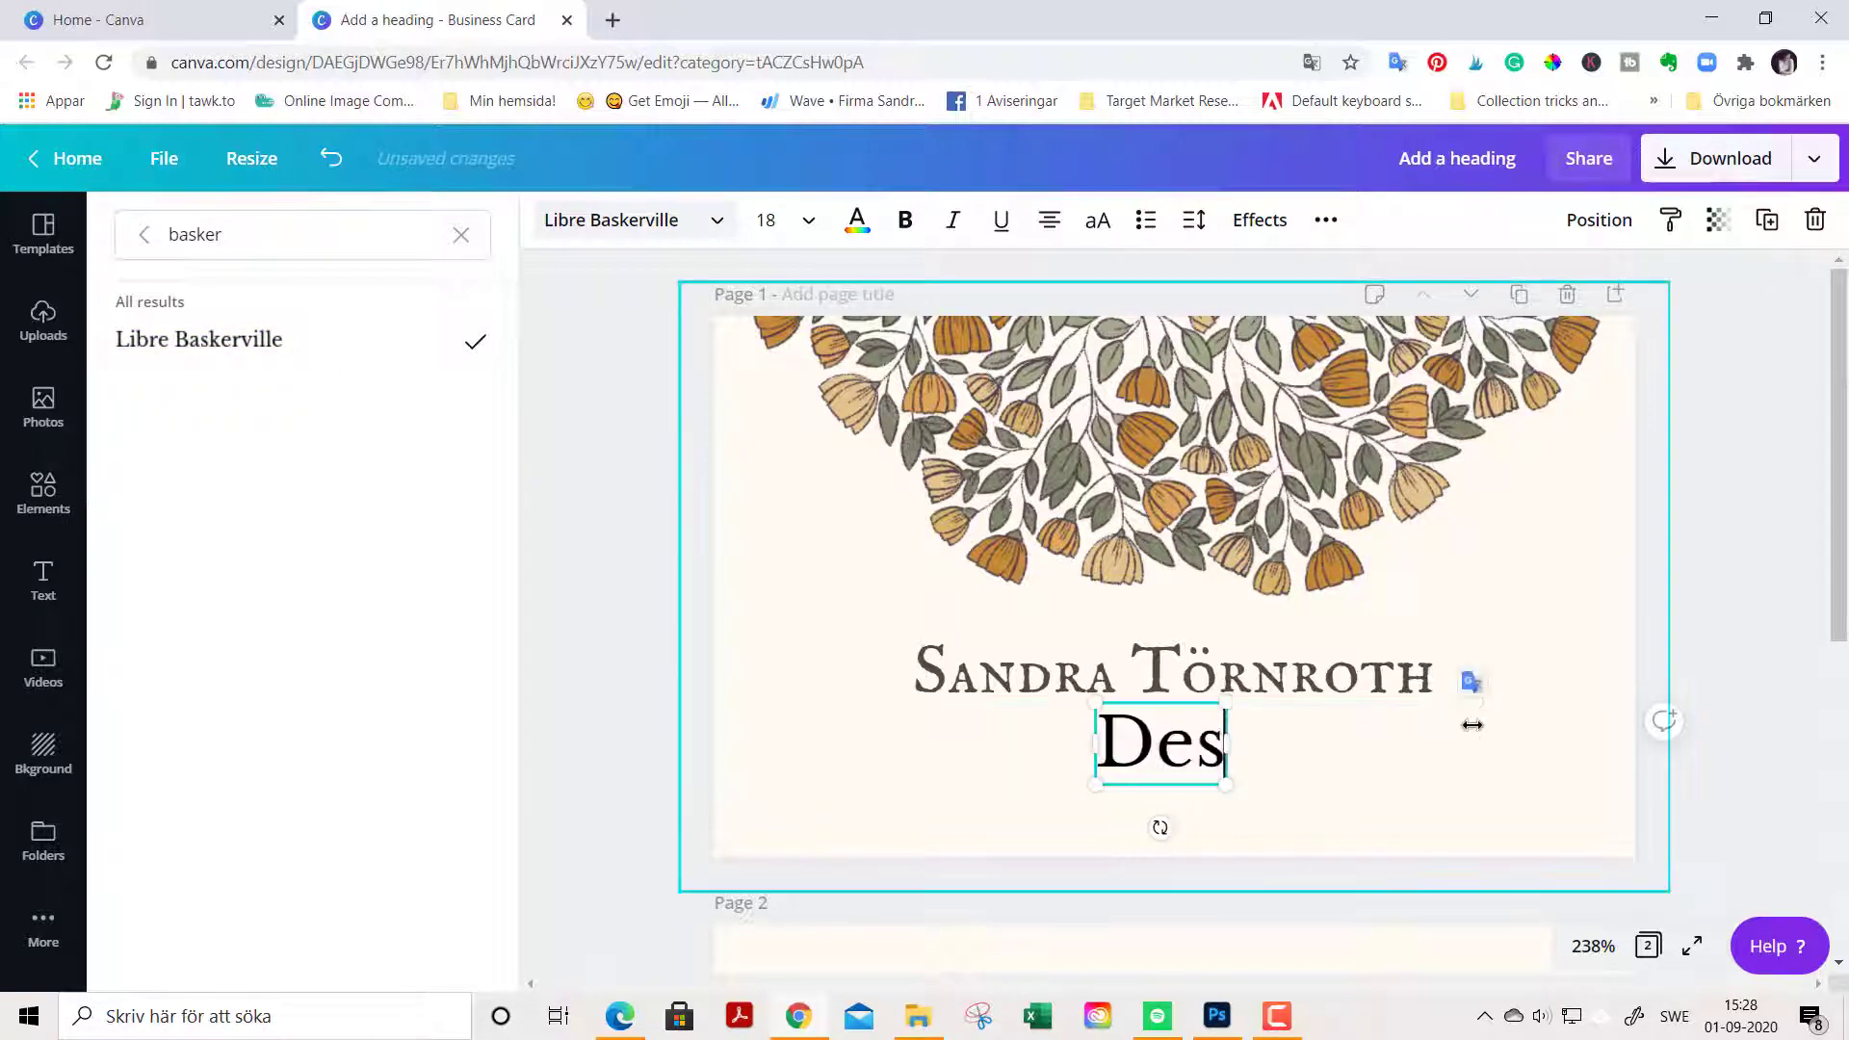
type("igner")
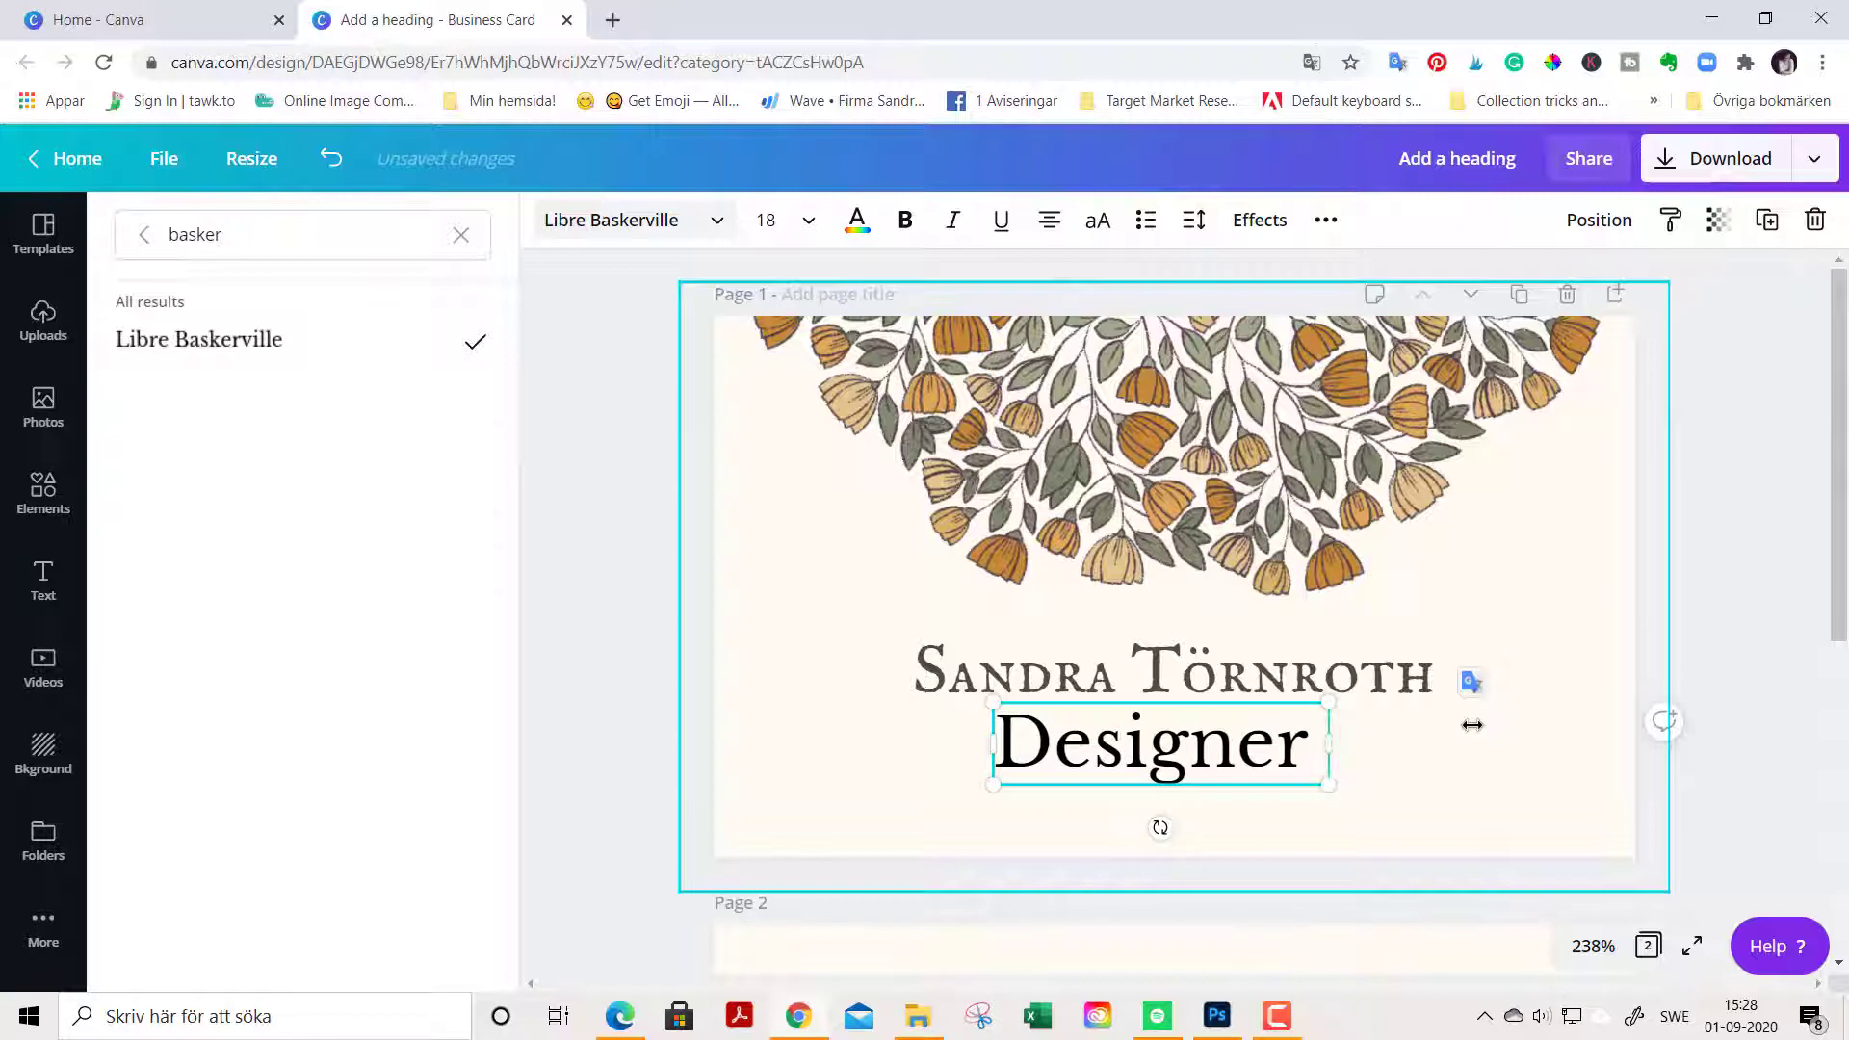
type("| Illustrator")
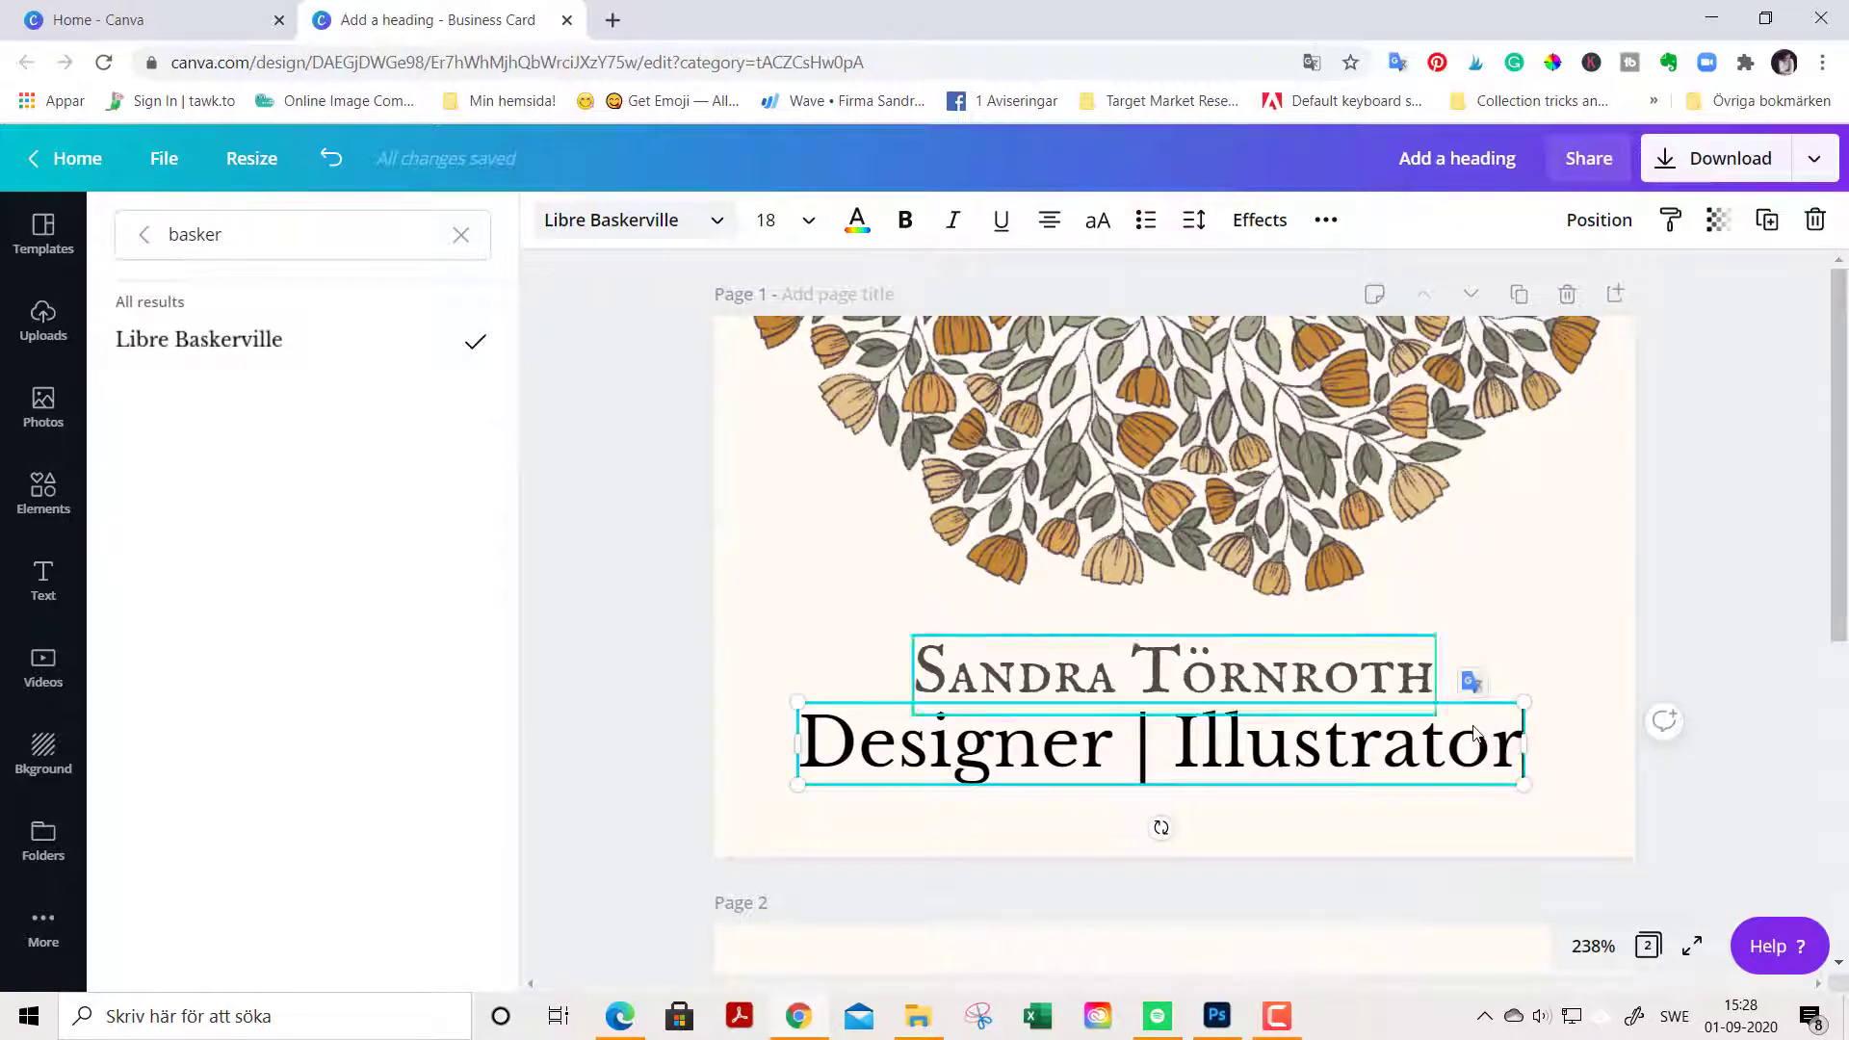
left_click(808, 220)
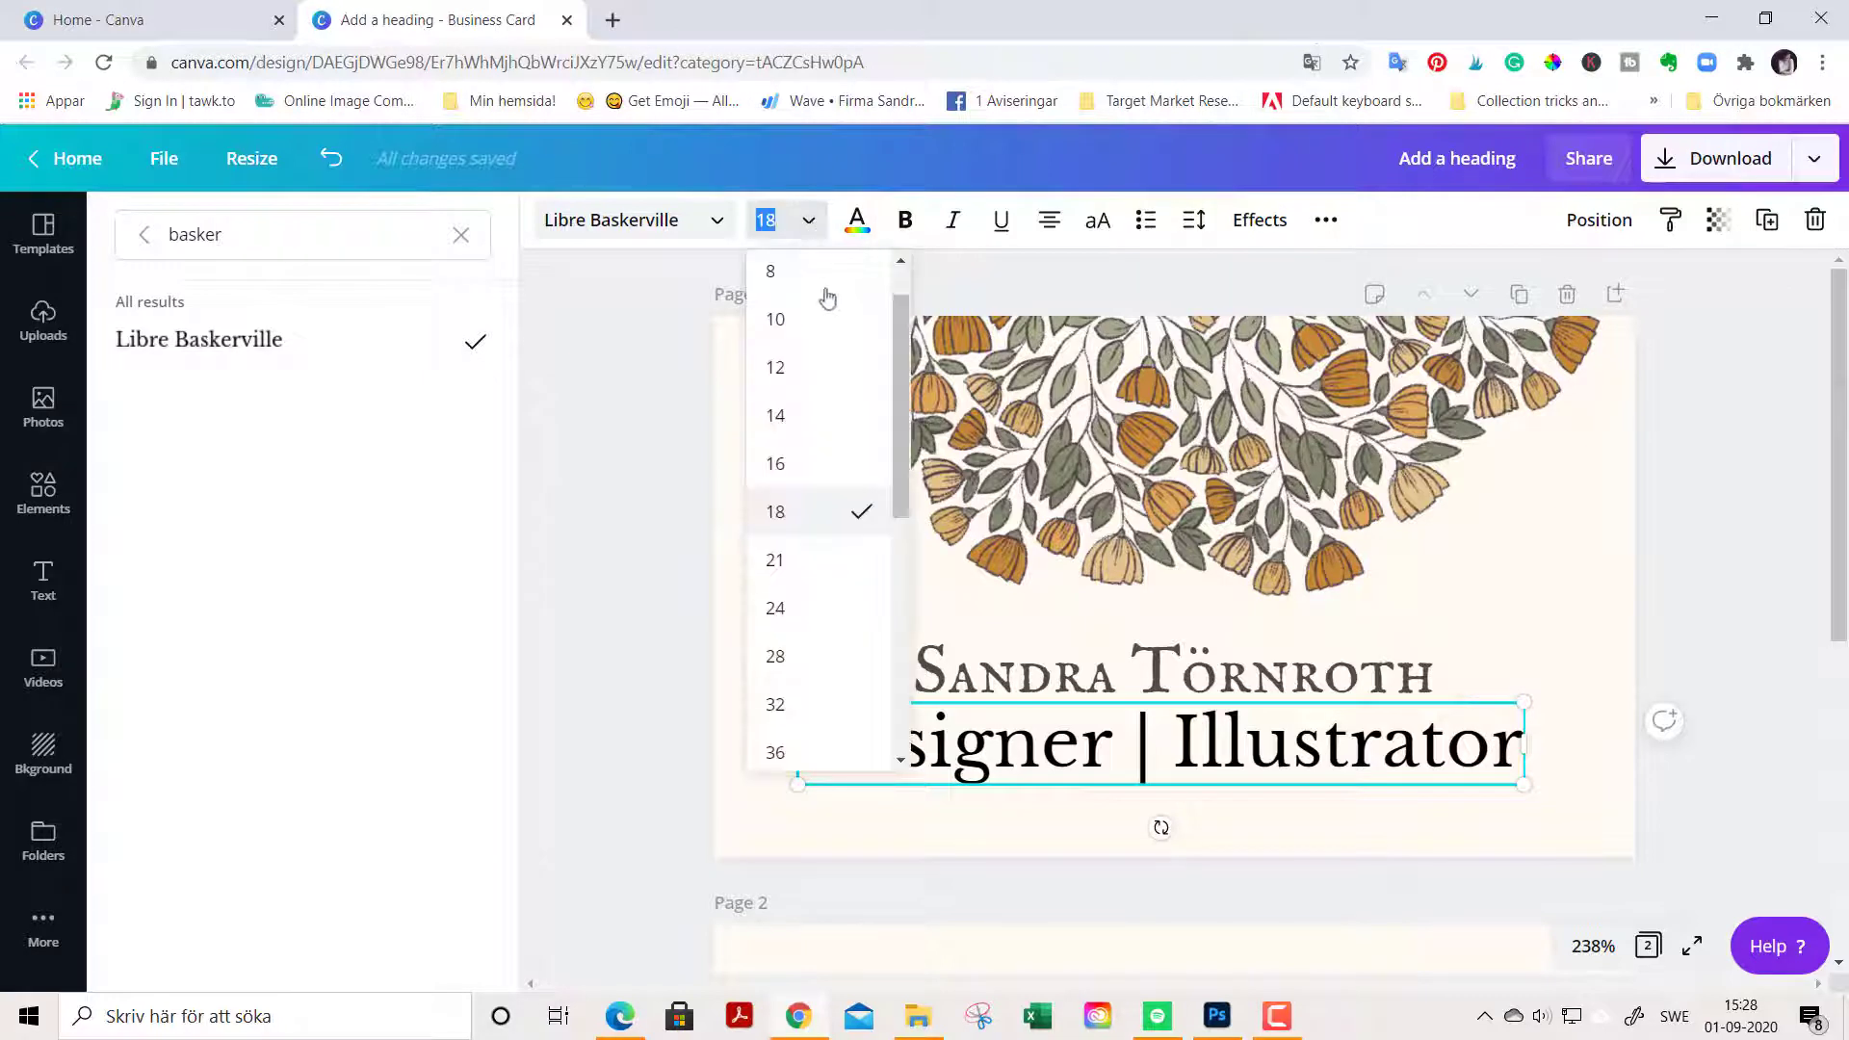
Step: Shrink 'Designer | Illustrator' to size 10 and drag it onto the centre guide
left_click(776, 415)
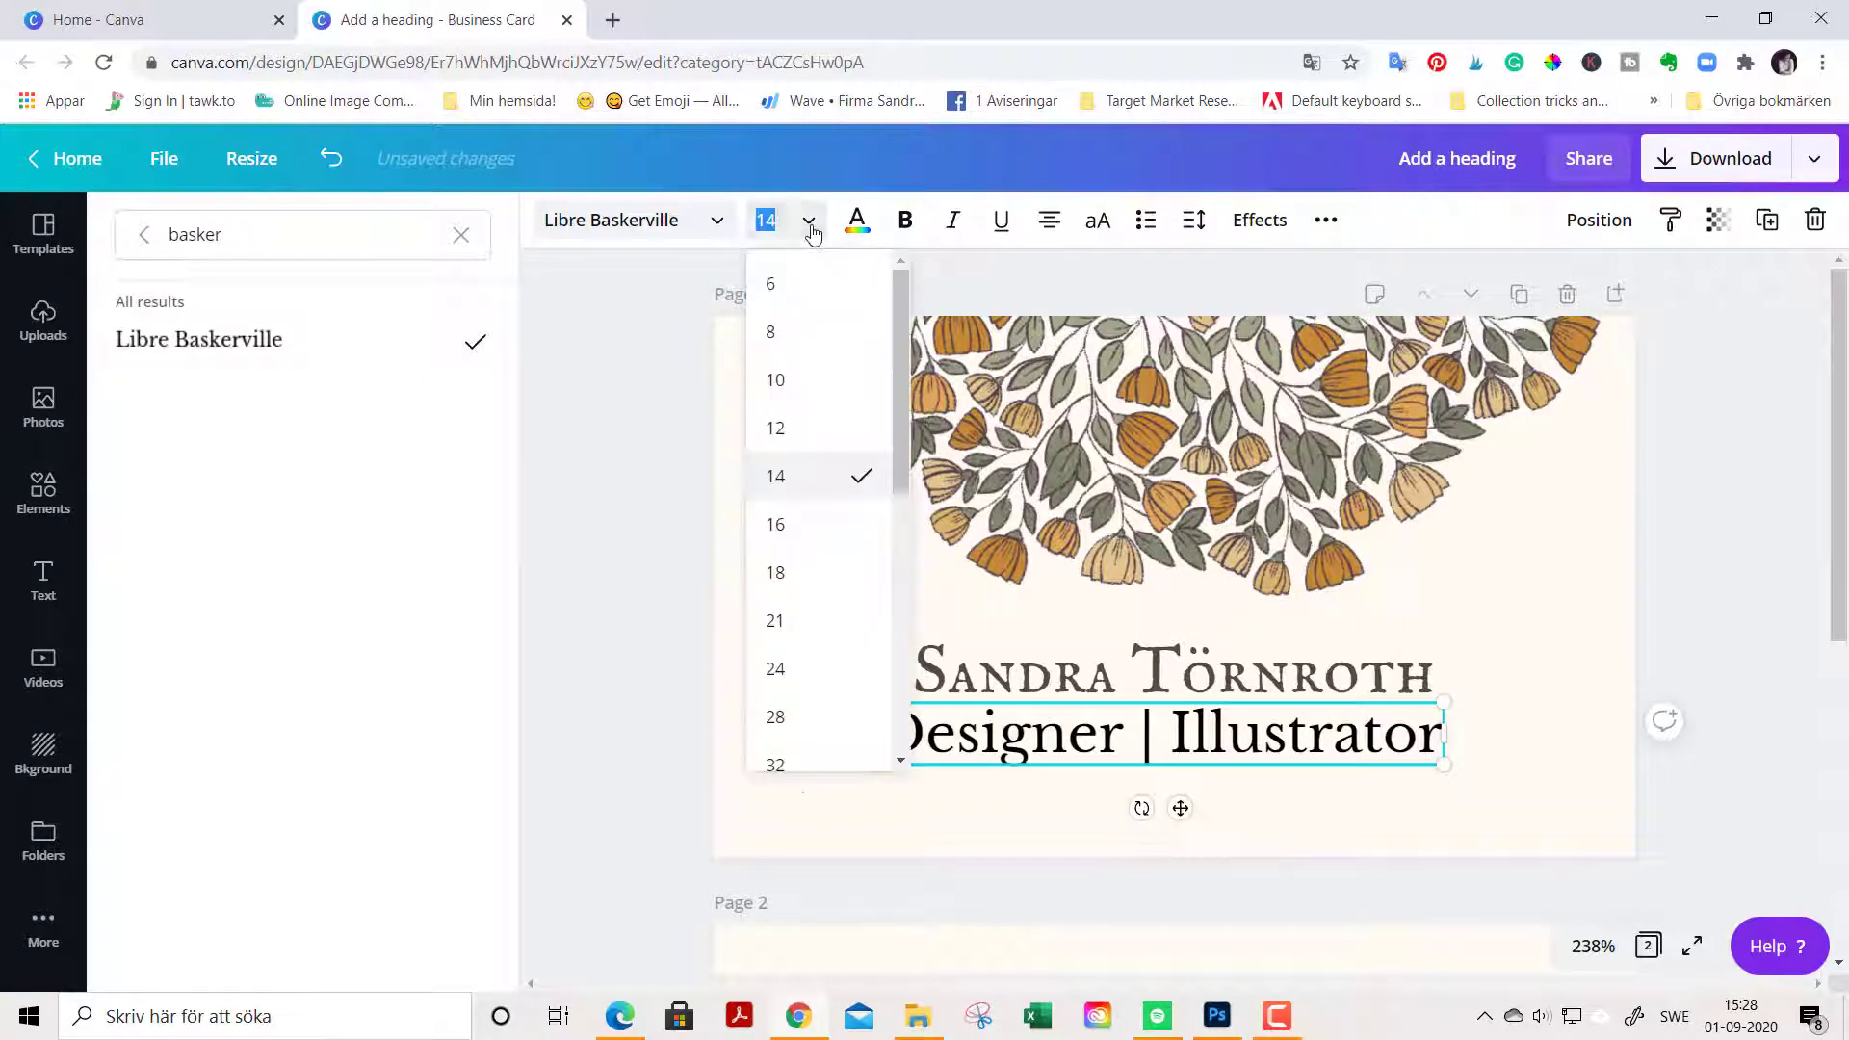
left_click(774, 379)
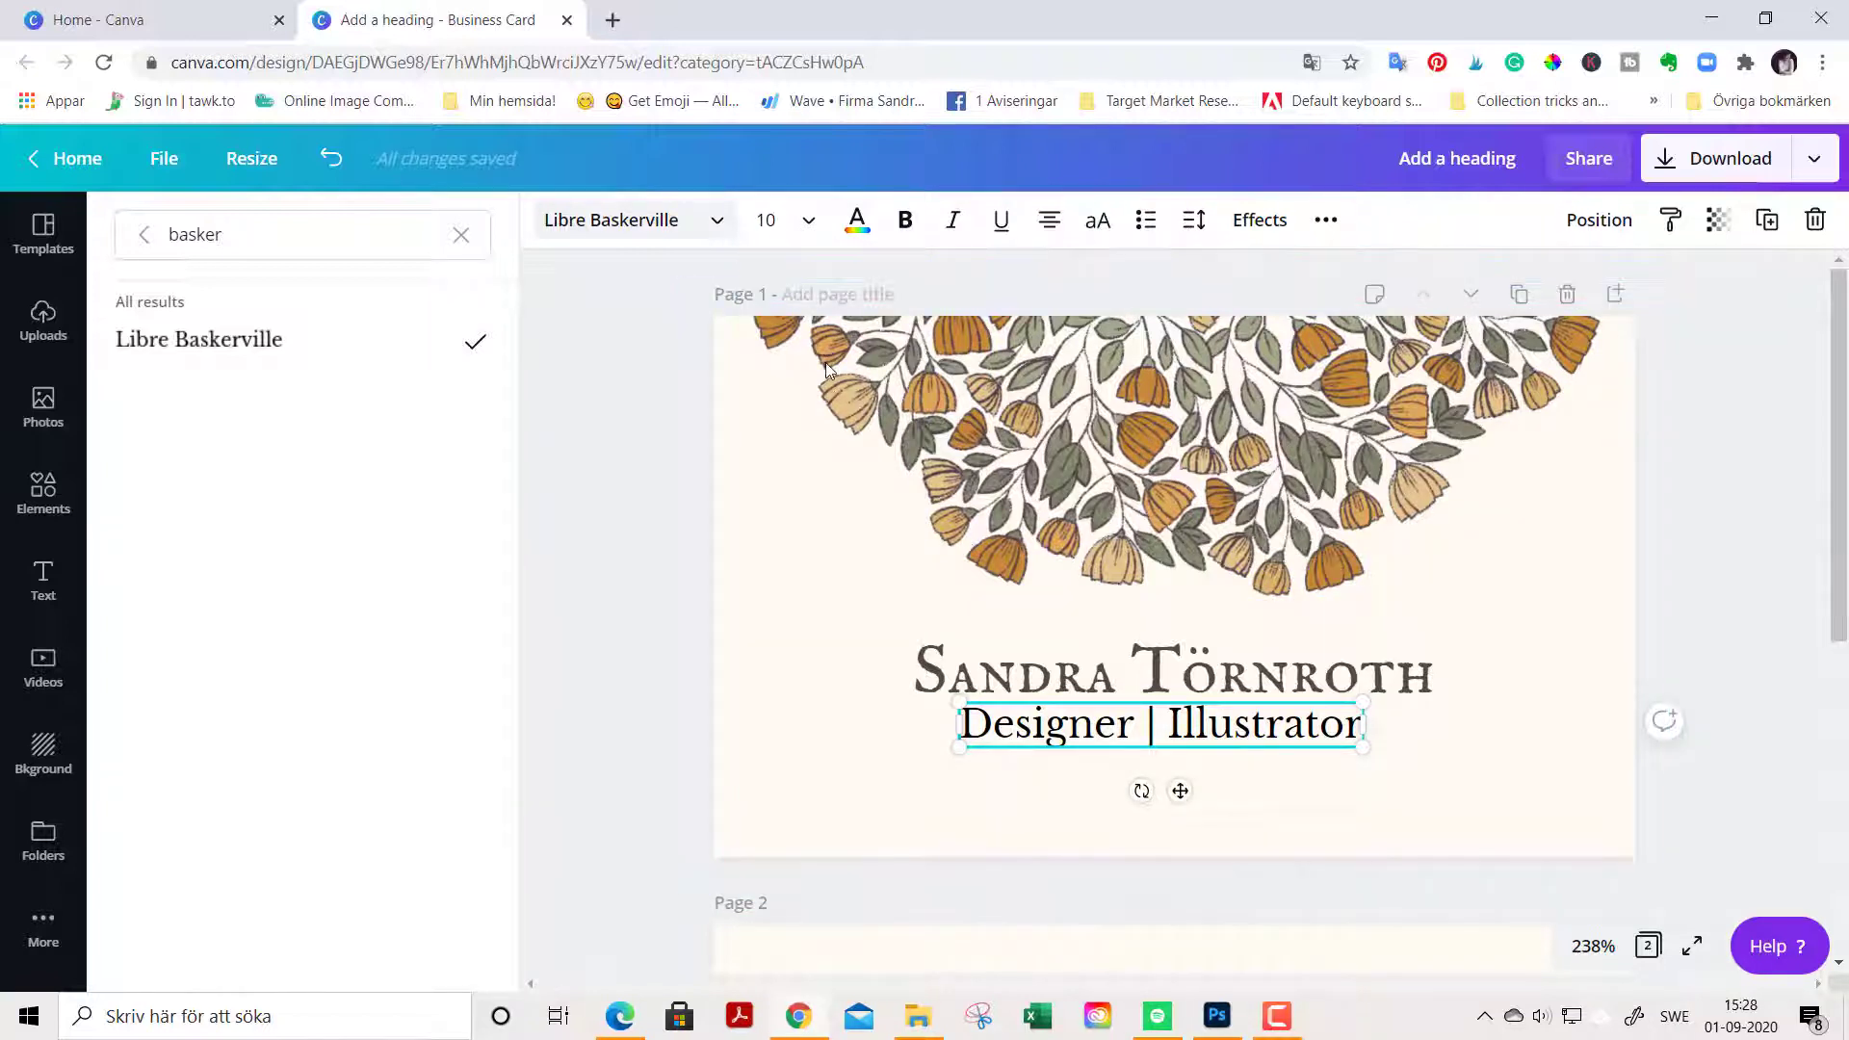
left_click(43, 579)
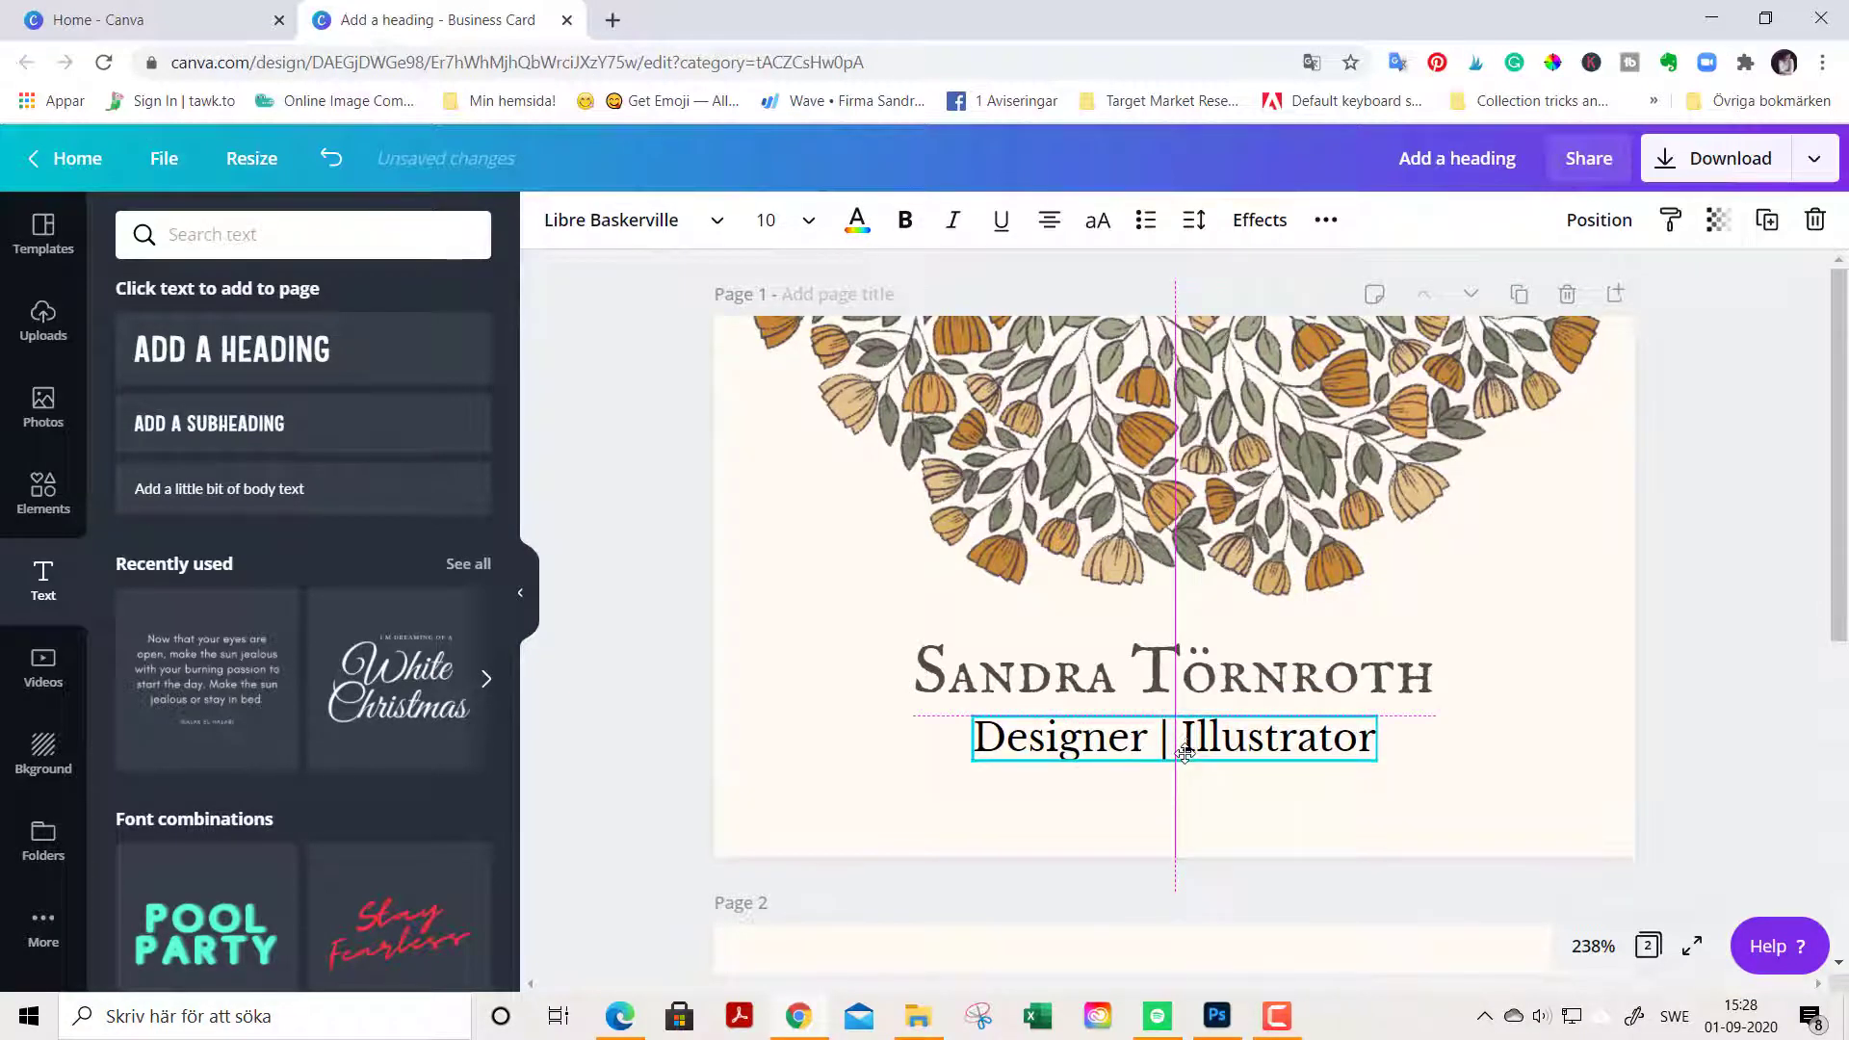
left_click(1172, 737)
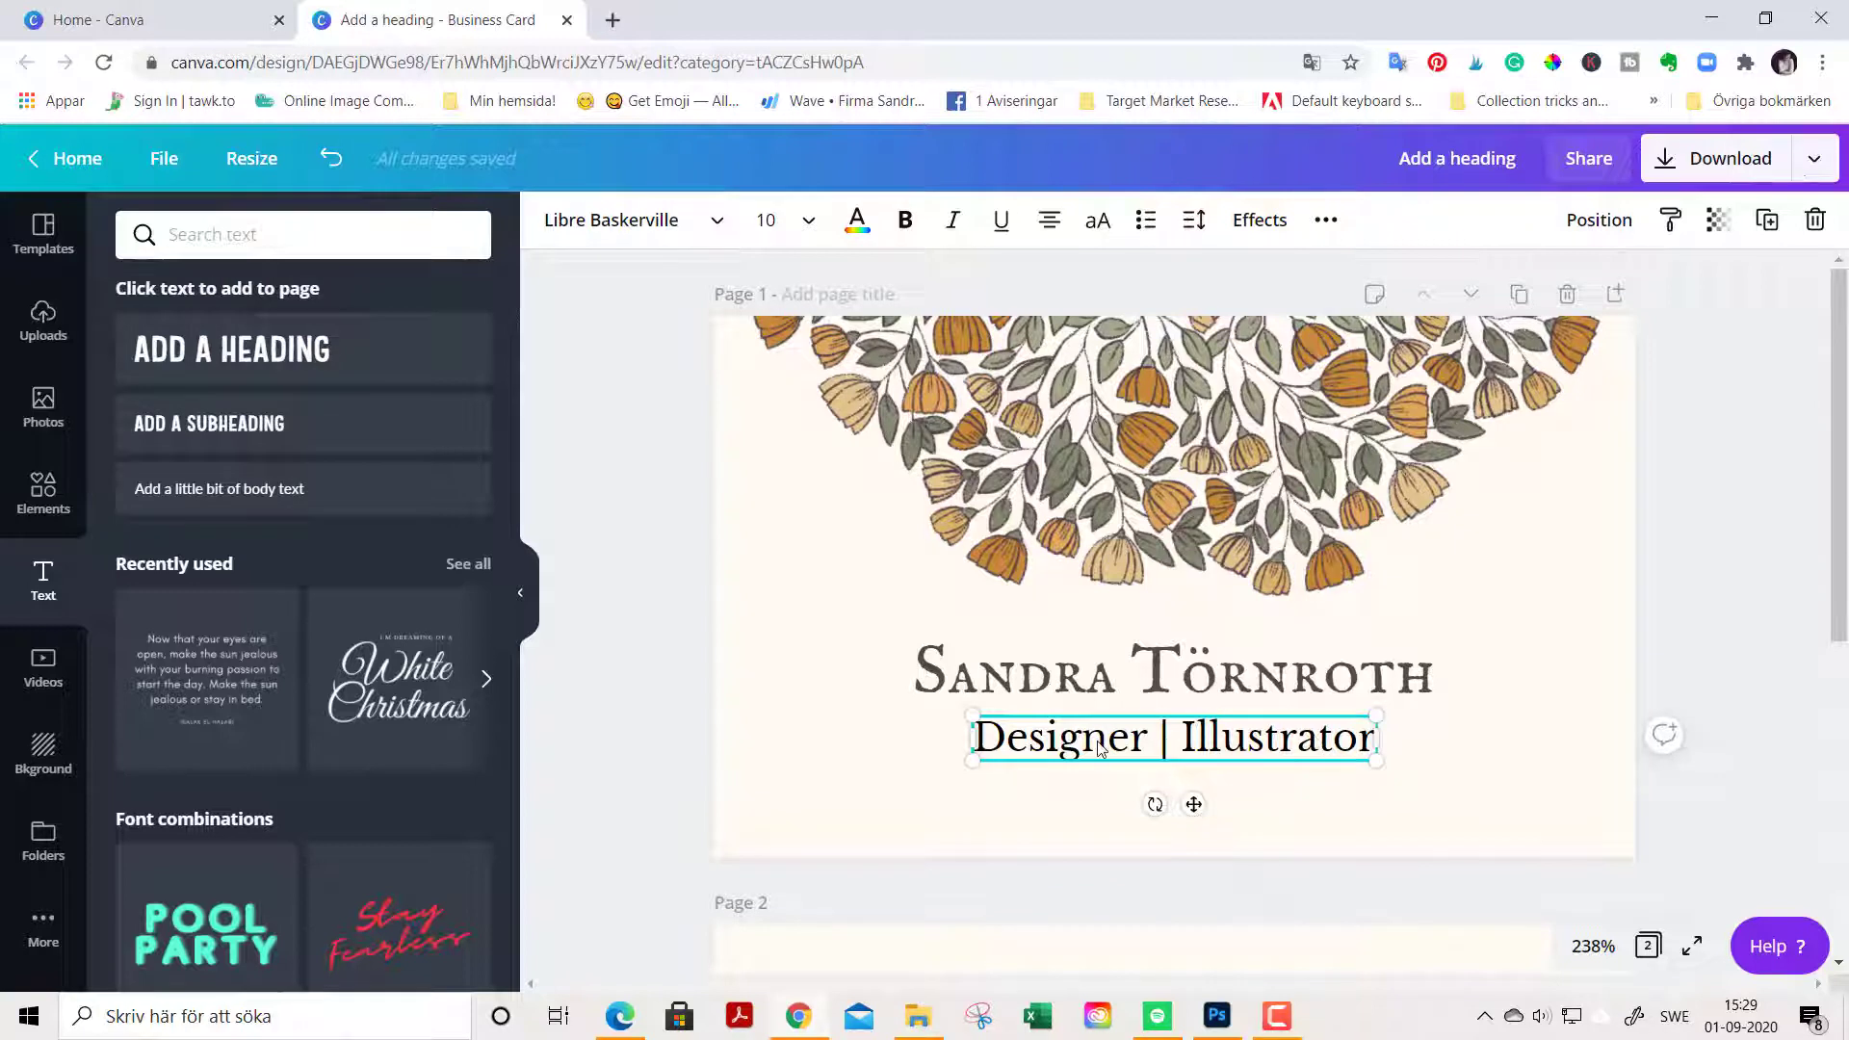
Step: Apply the #54494b swatch to the Designer | Illustrator line, then move to page 2
left_click(856, 219)
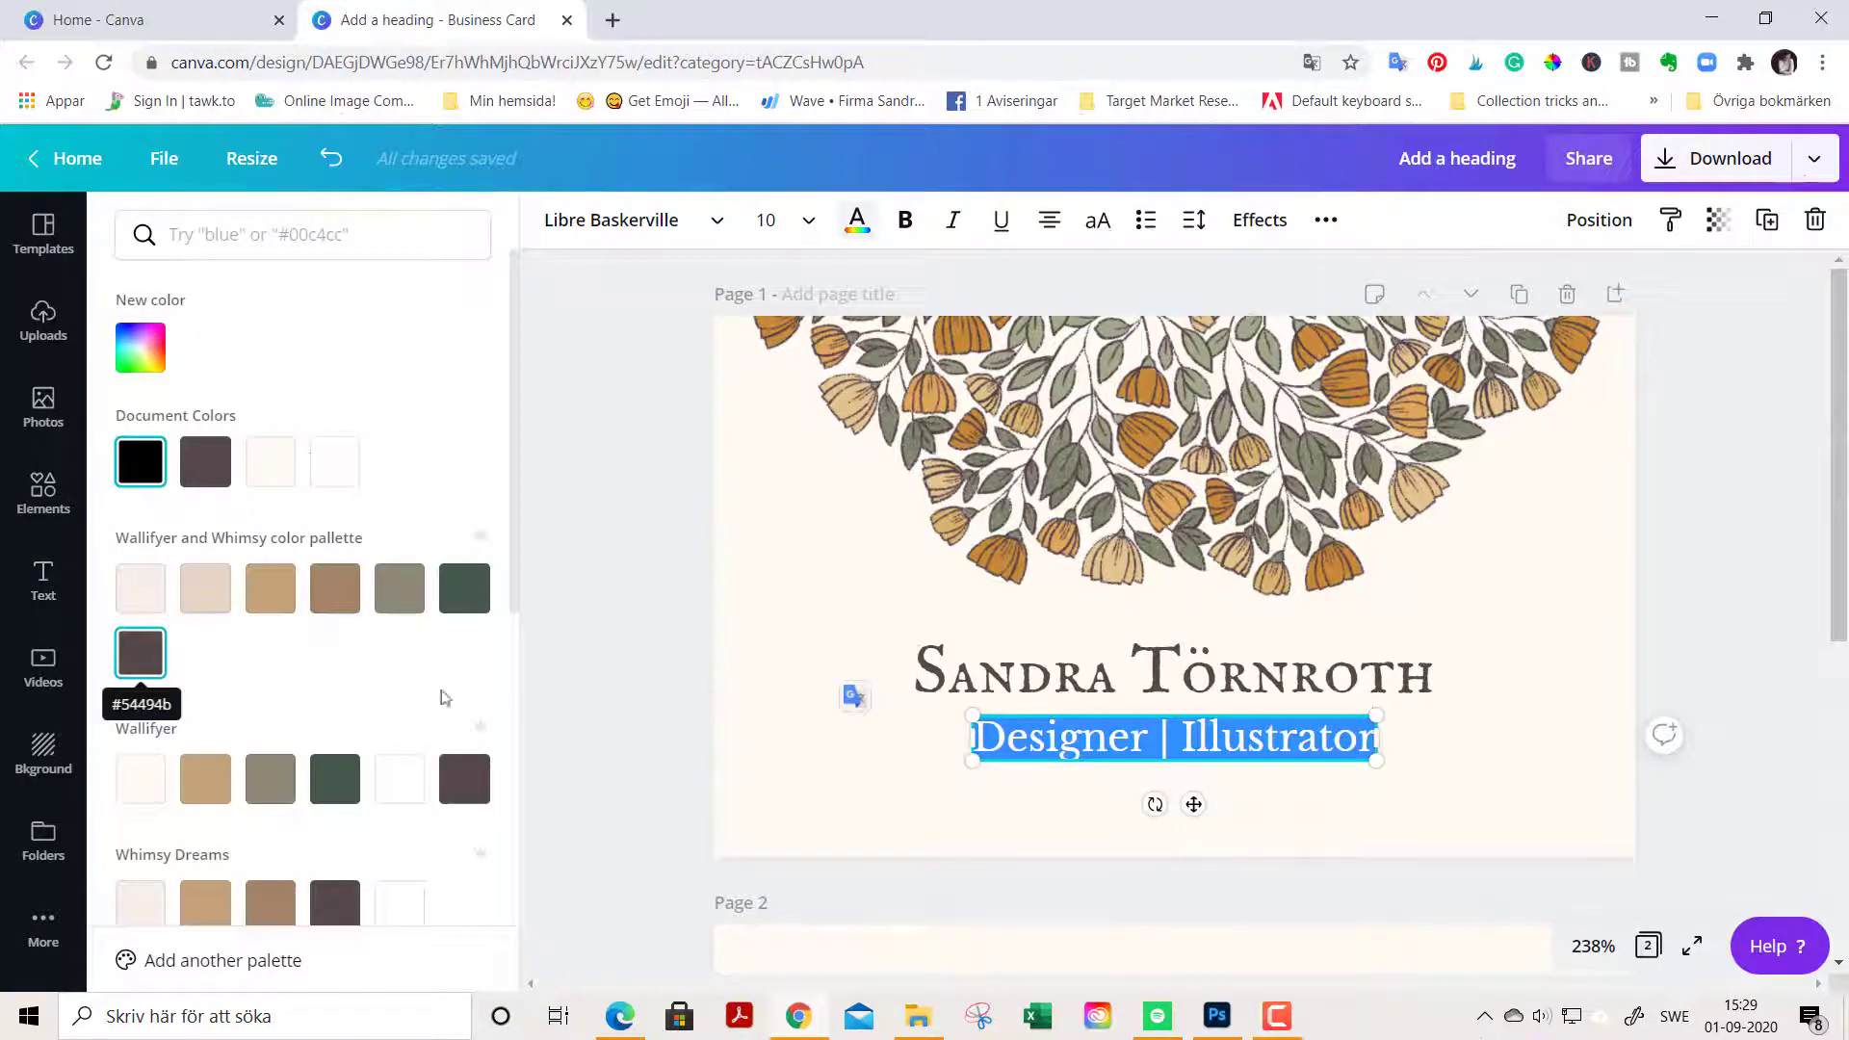
left_click(138, 652)
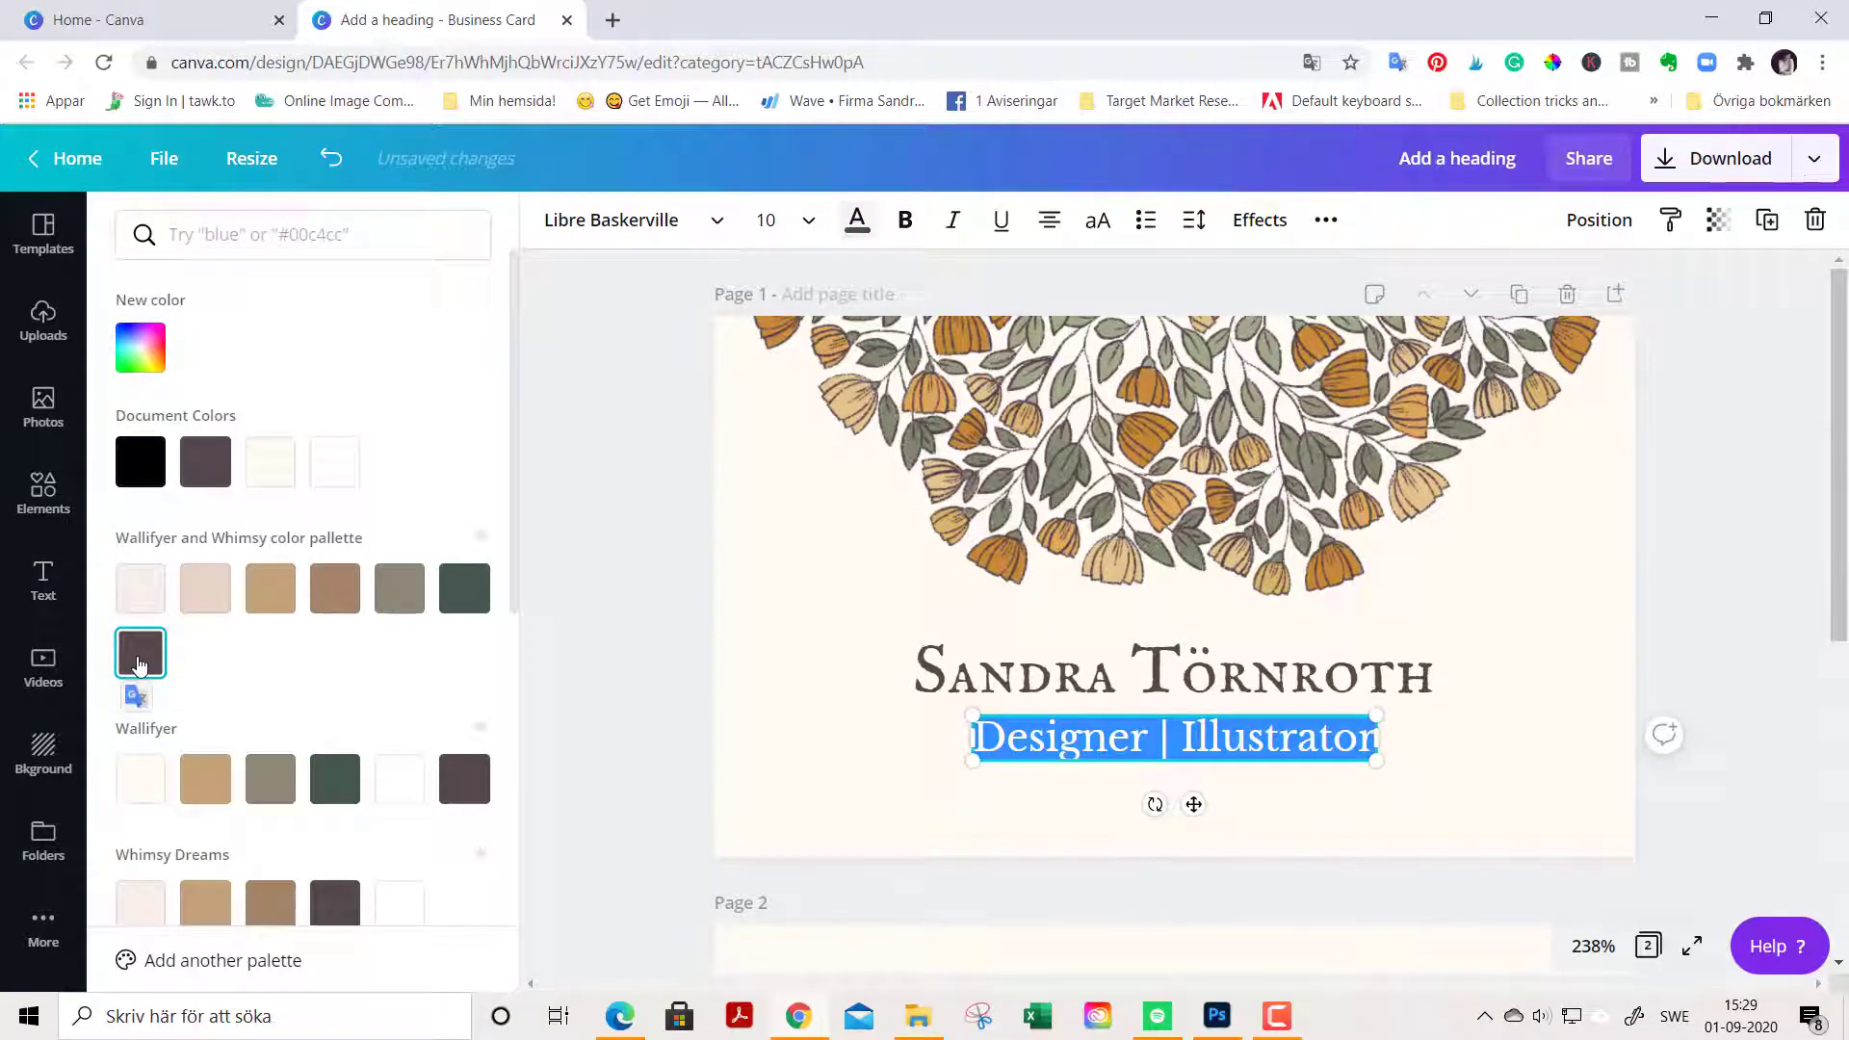
left_click(42, 578)
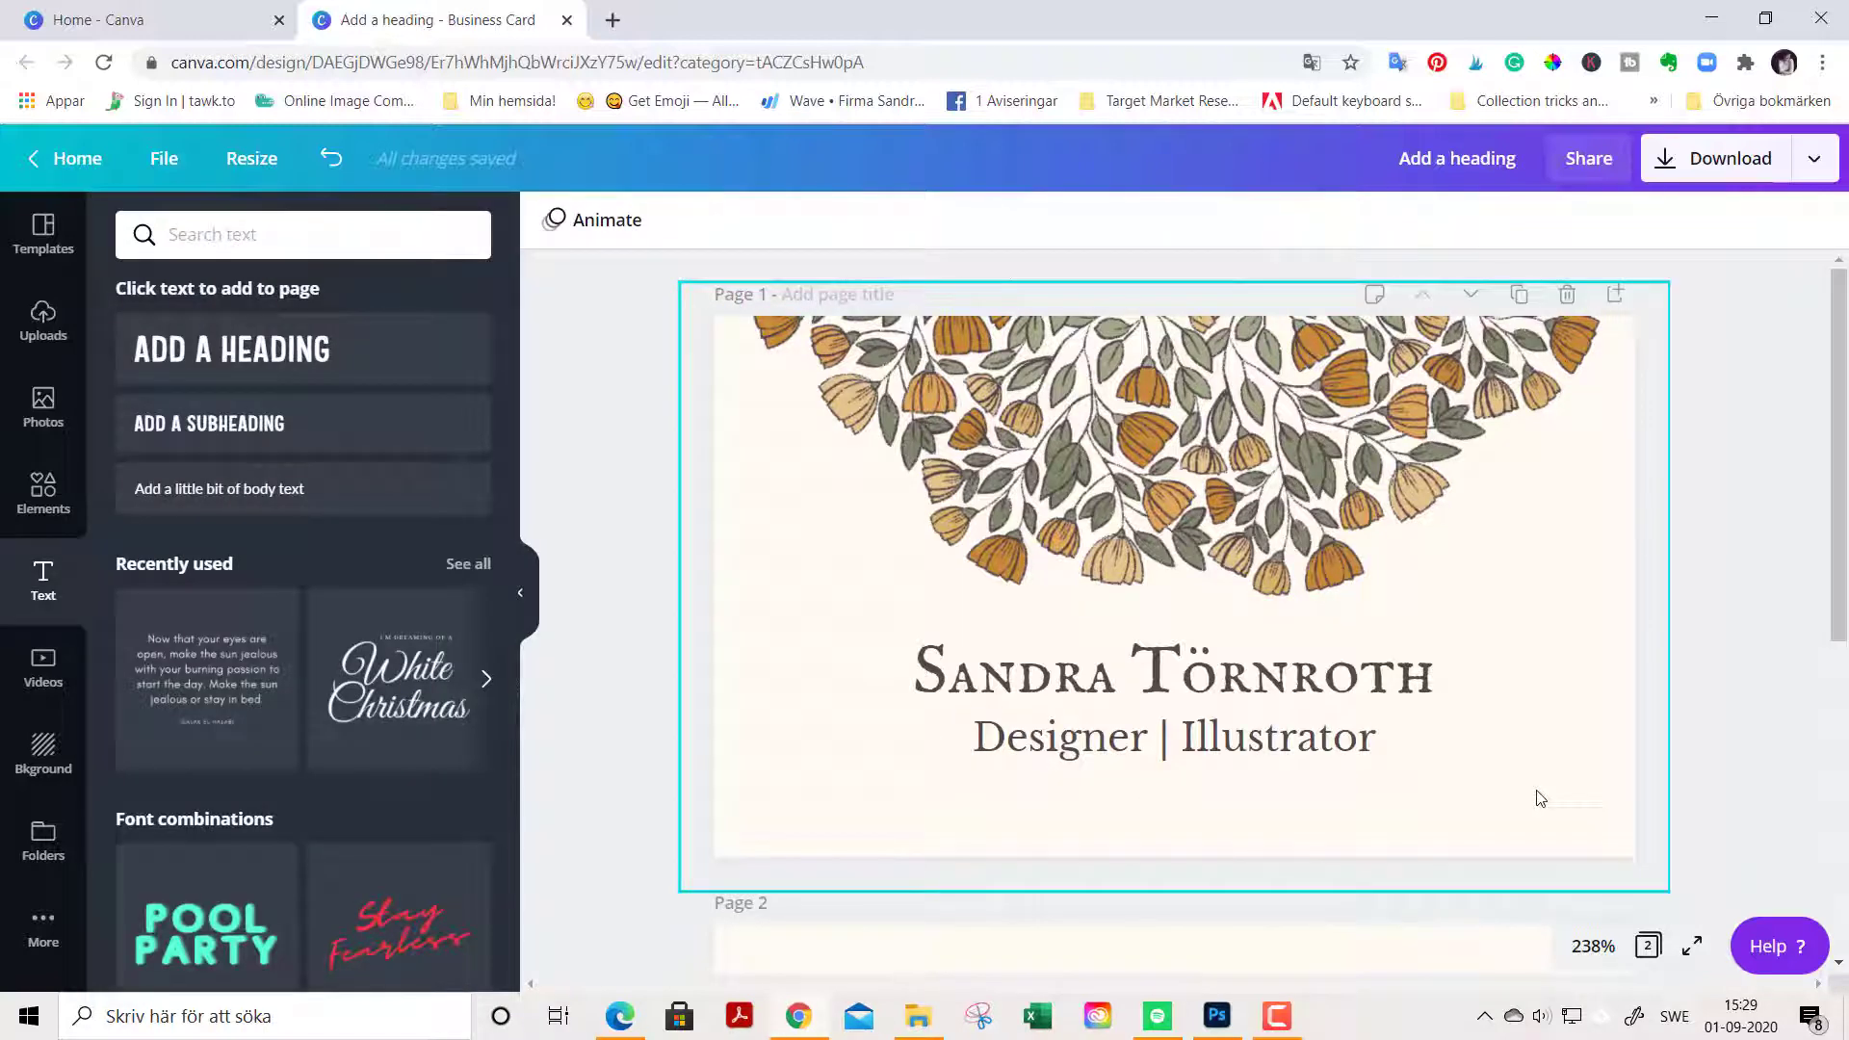
scroll("down", 3)
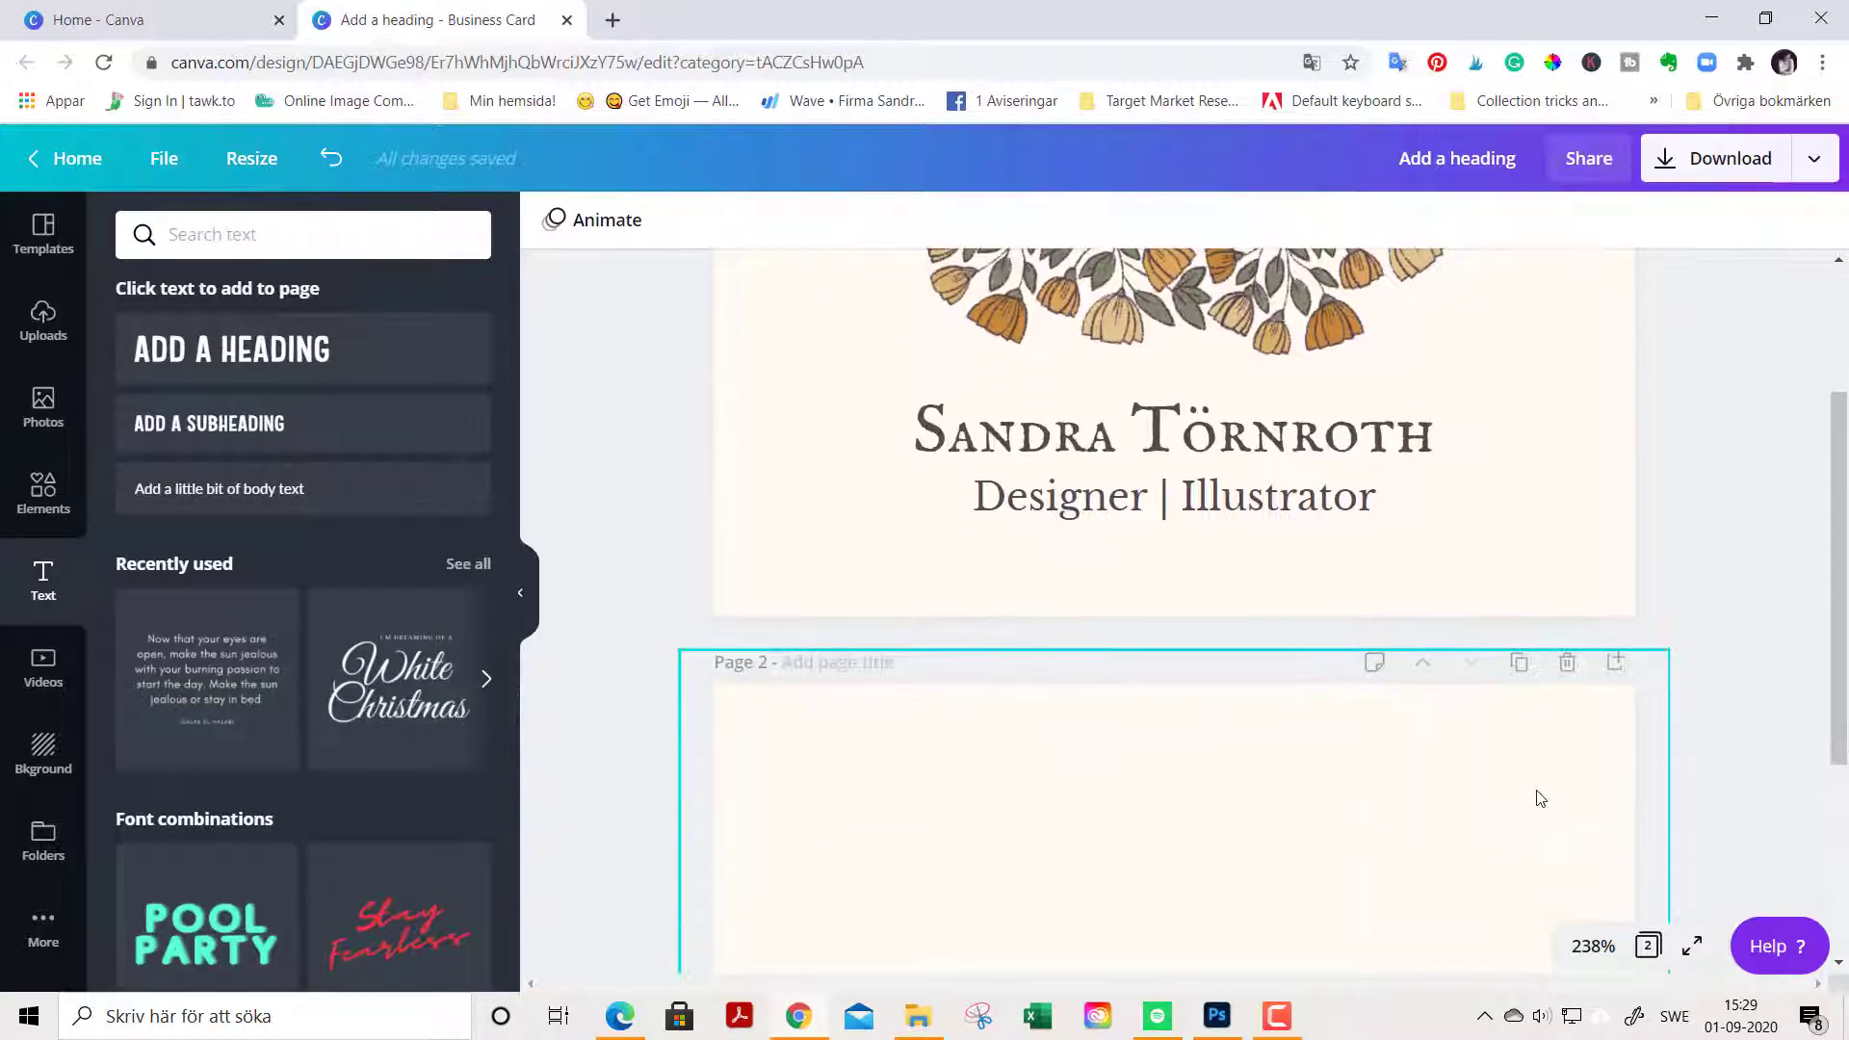
left_click(1174, 434)
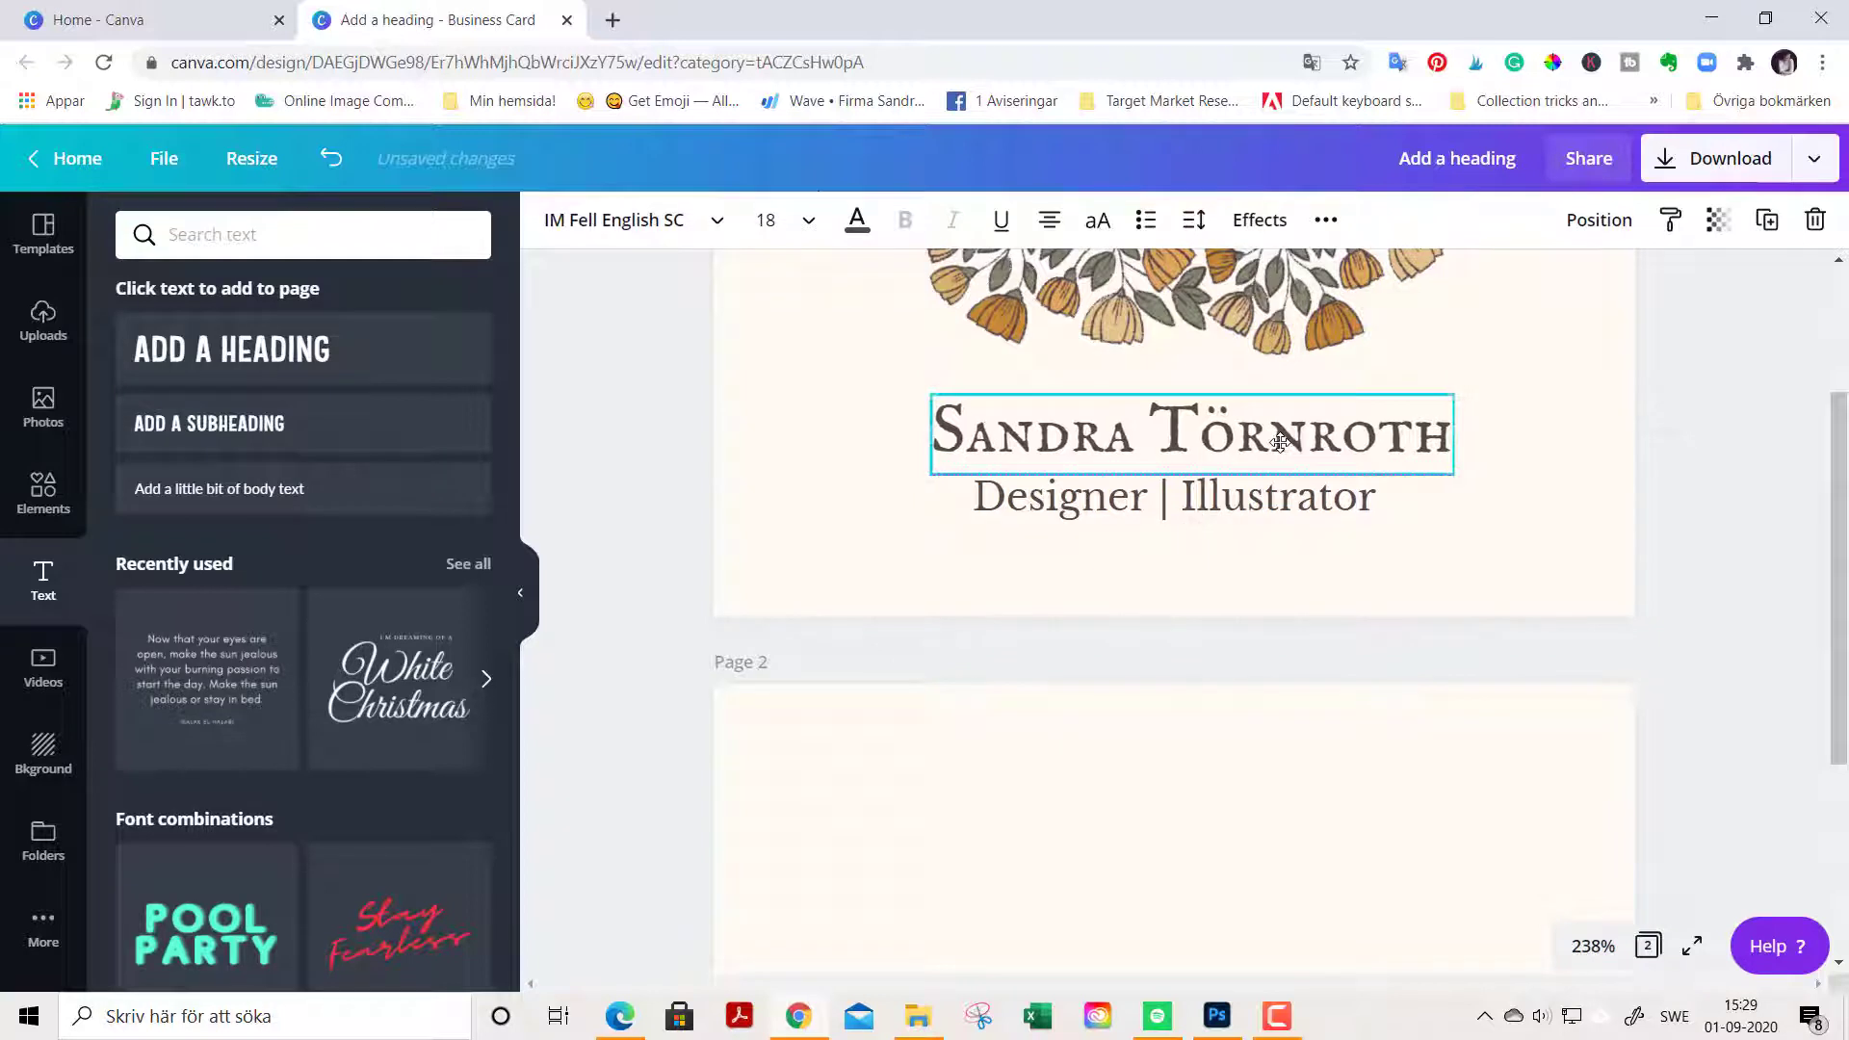
left_click(1171, 495)
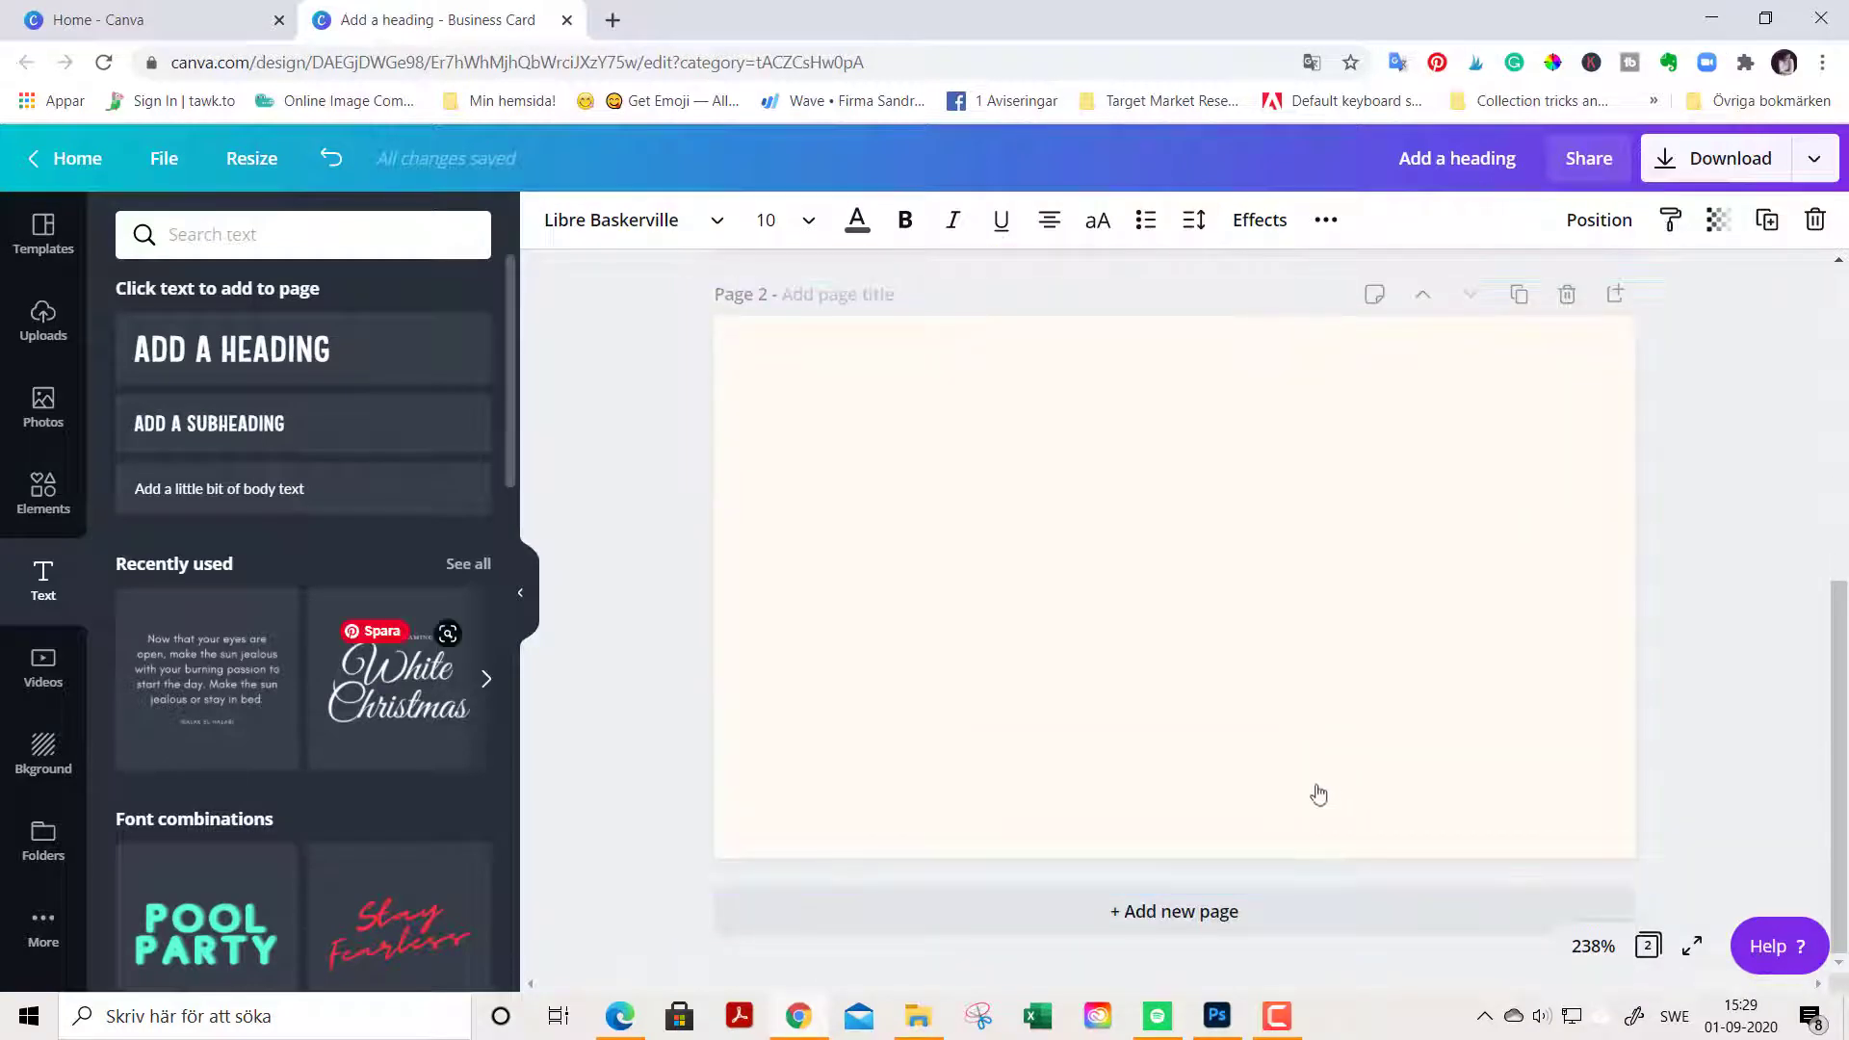
mouse_move(42, 749)
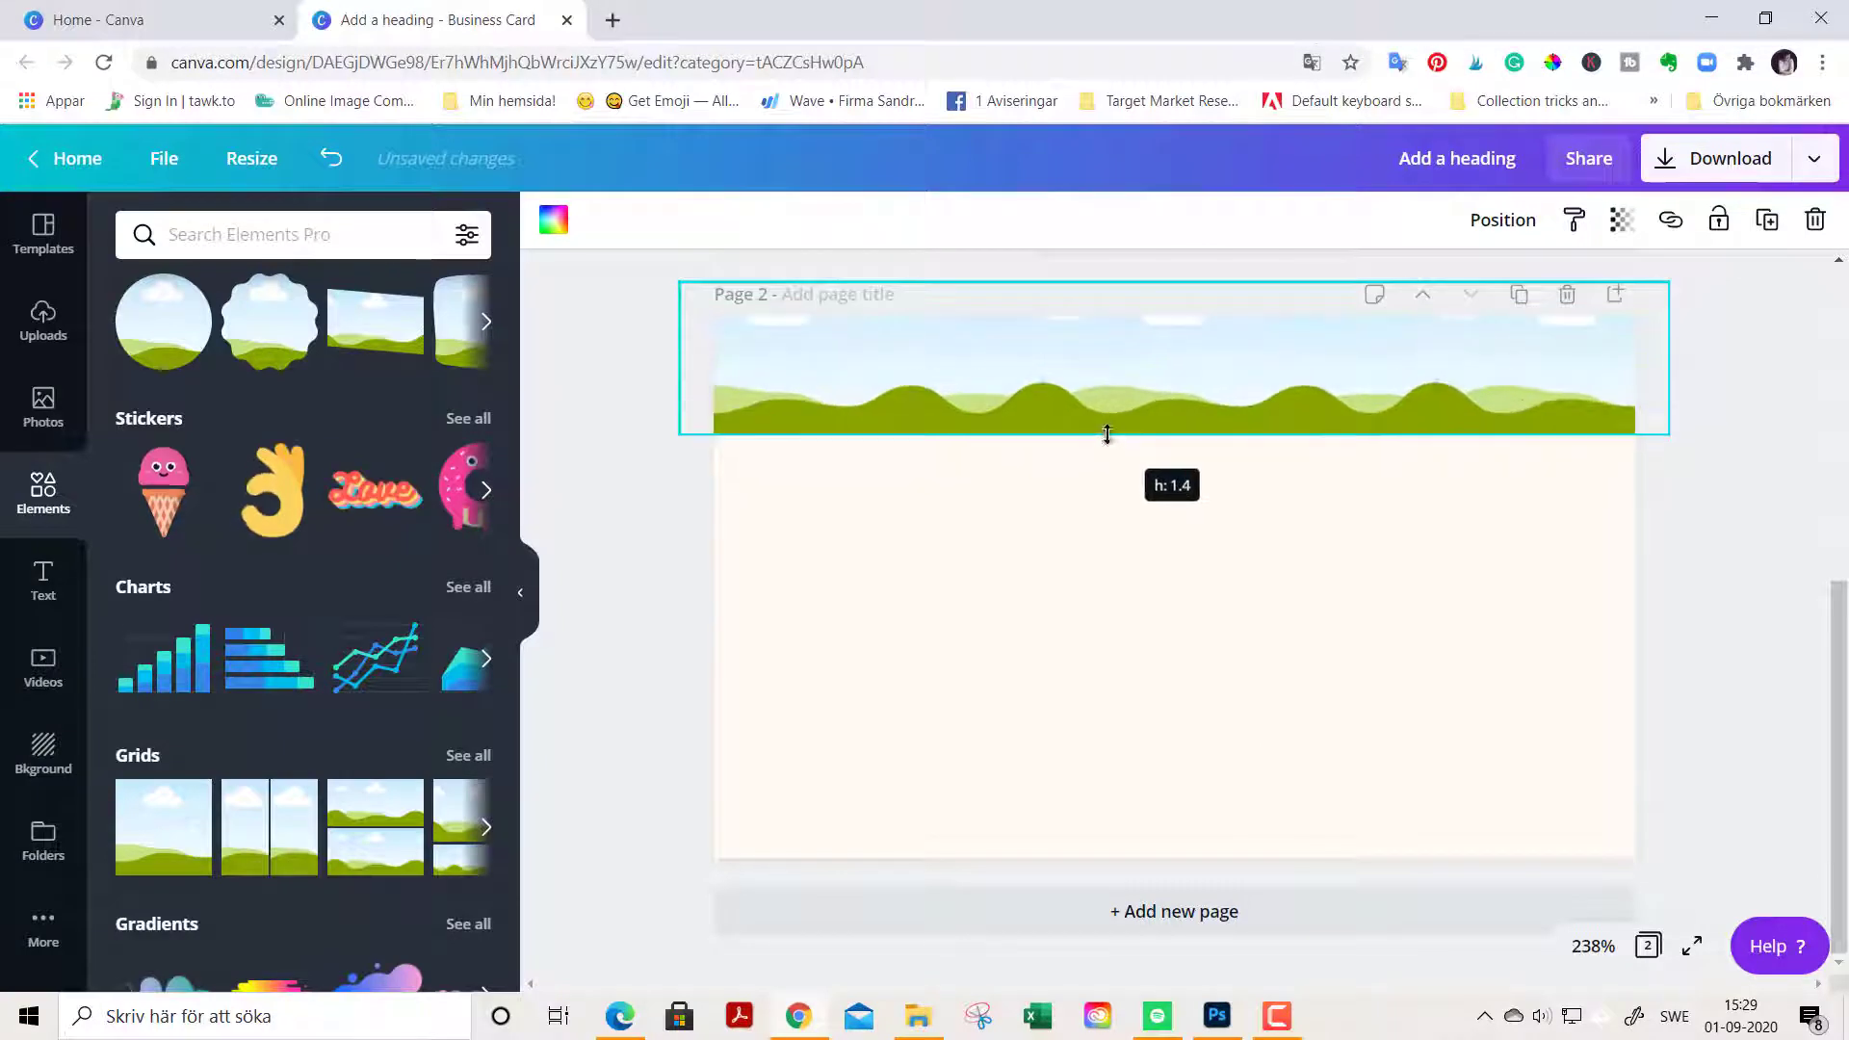
Step: Flatten the landscape image into a thin top strip and place its copy along the bottom
left_click_drag(678, 363, 804, 363)
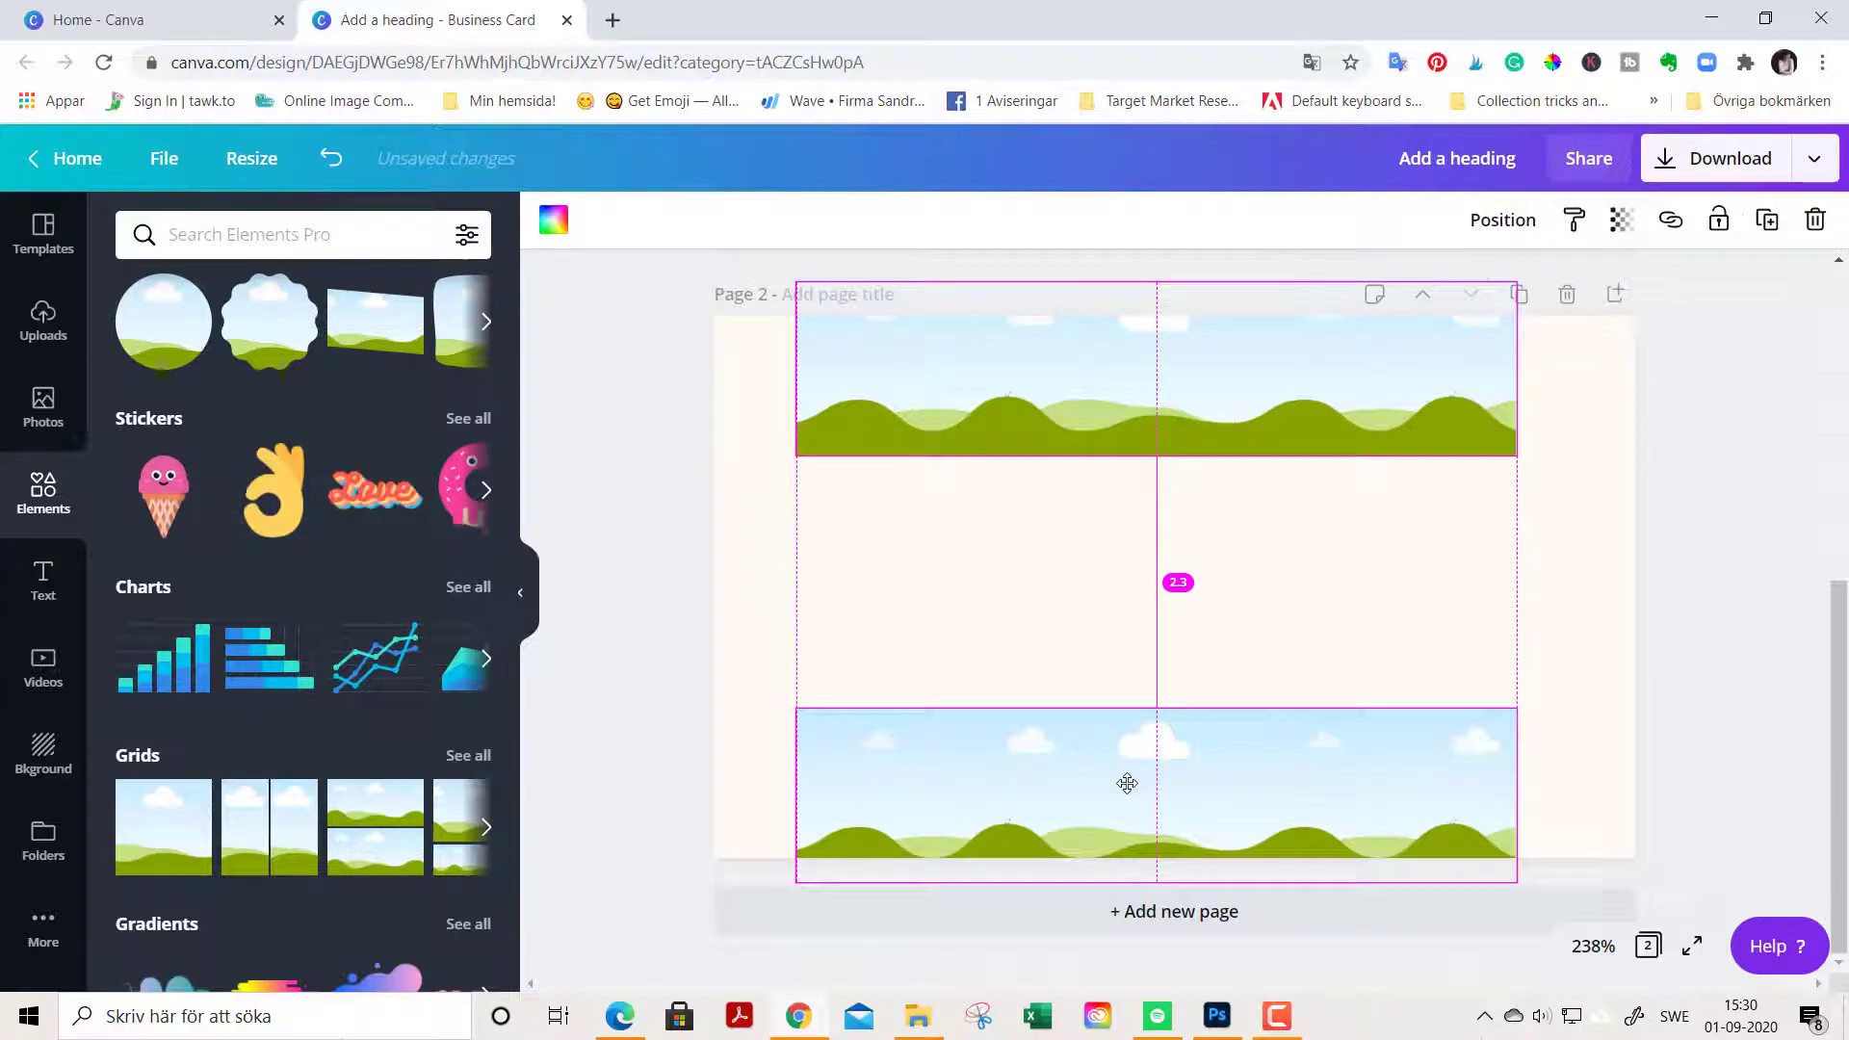
left_click(1126, 784)
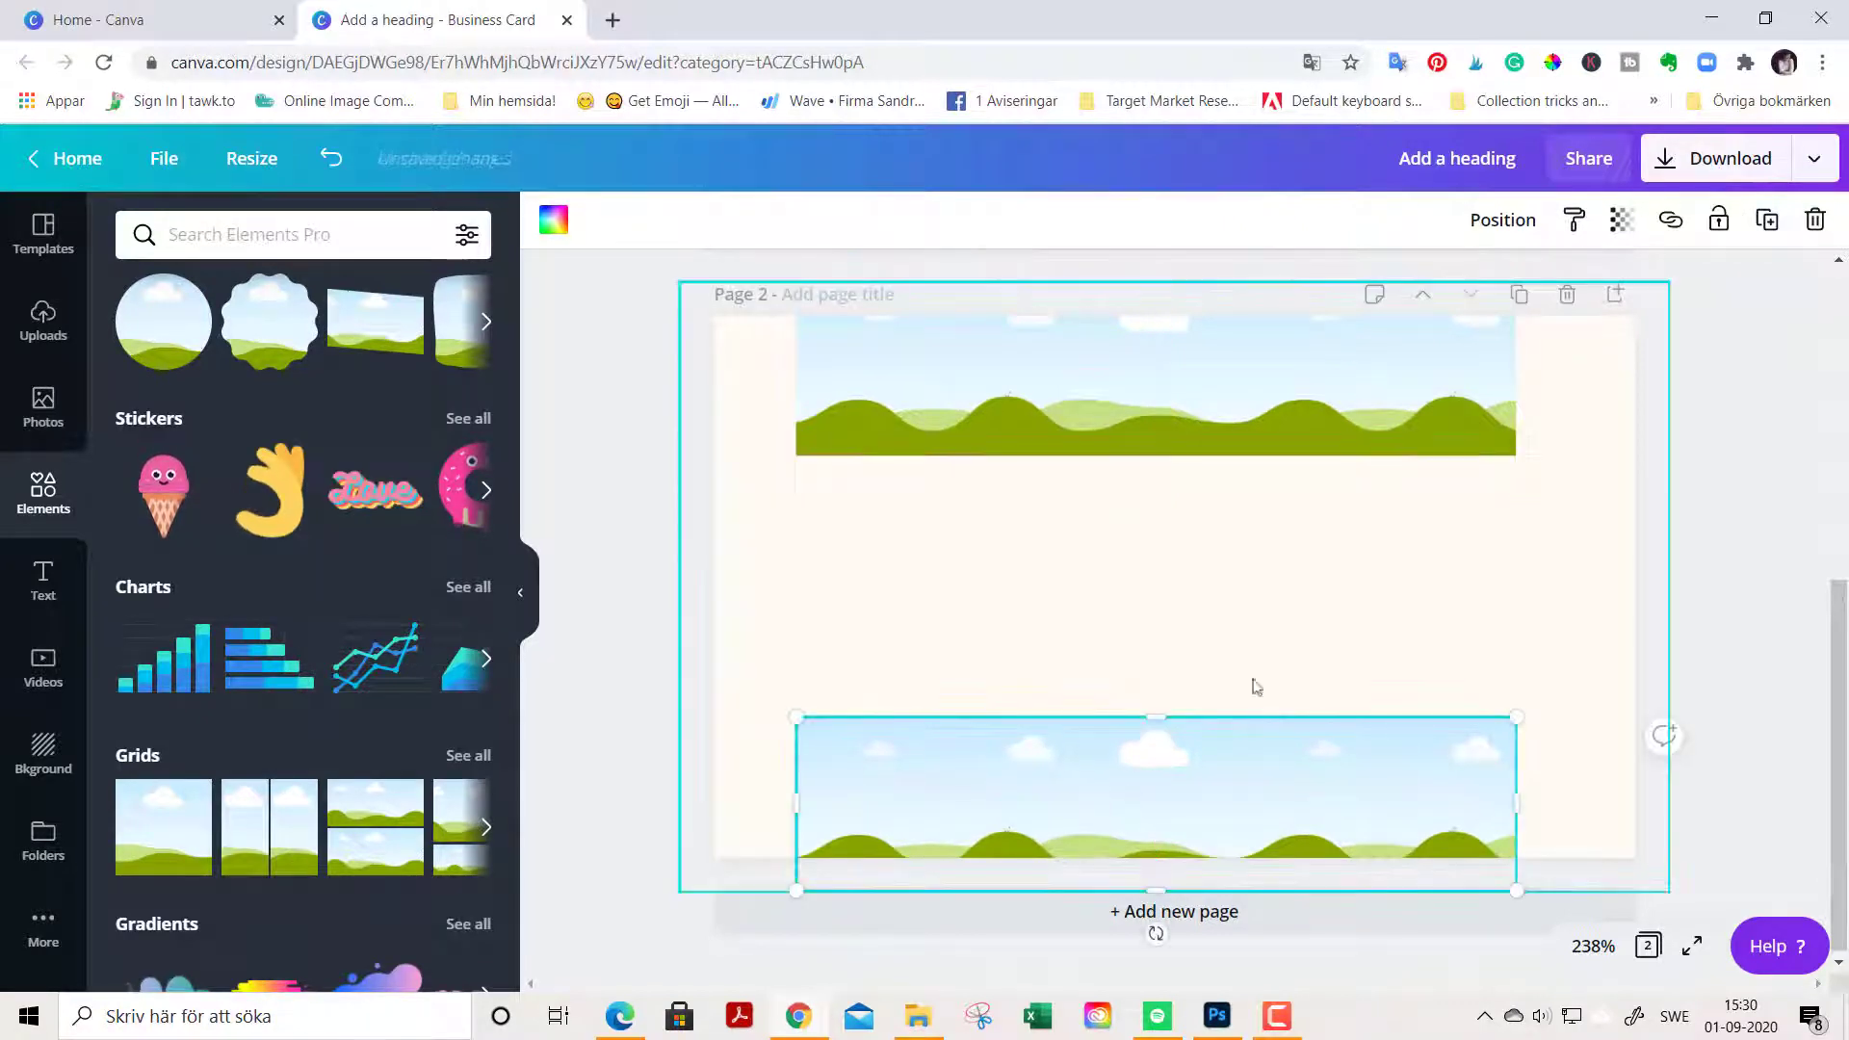
mouse_move(1766, 220)
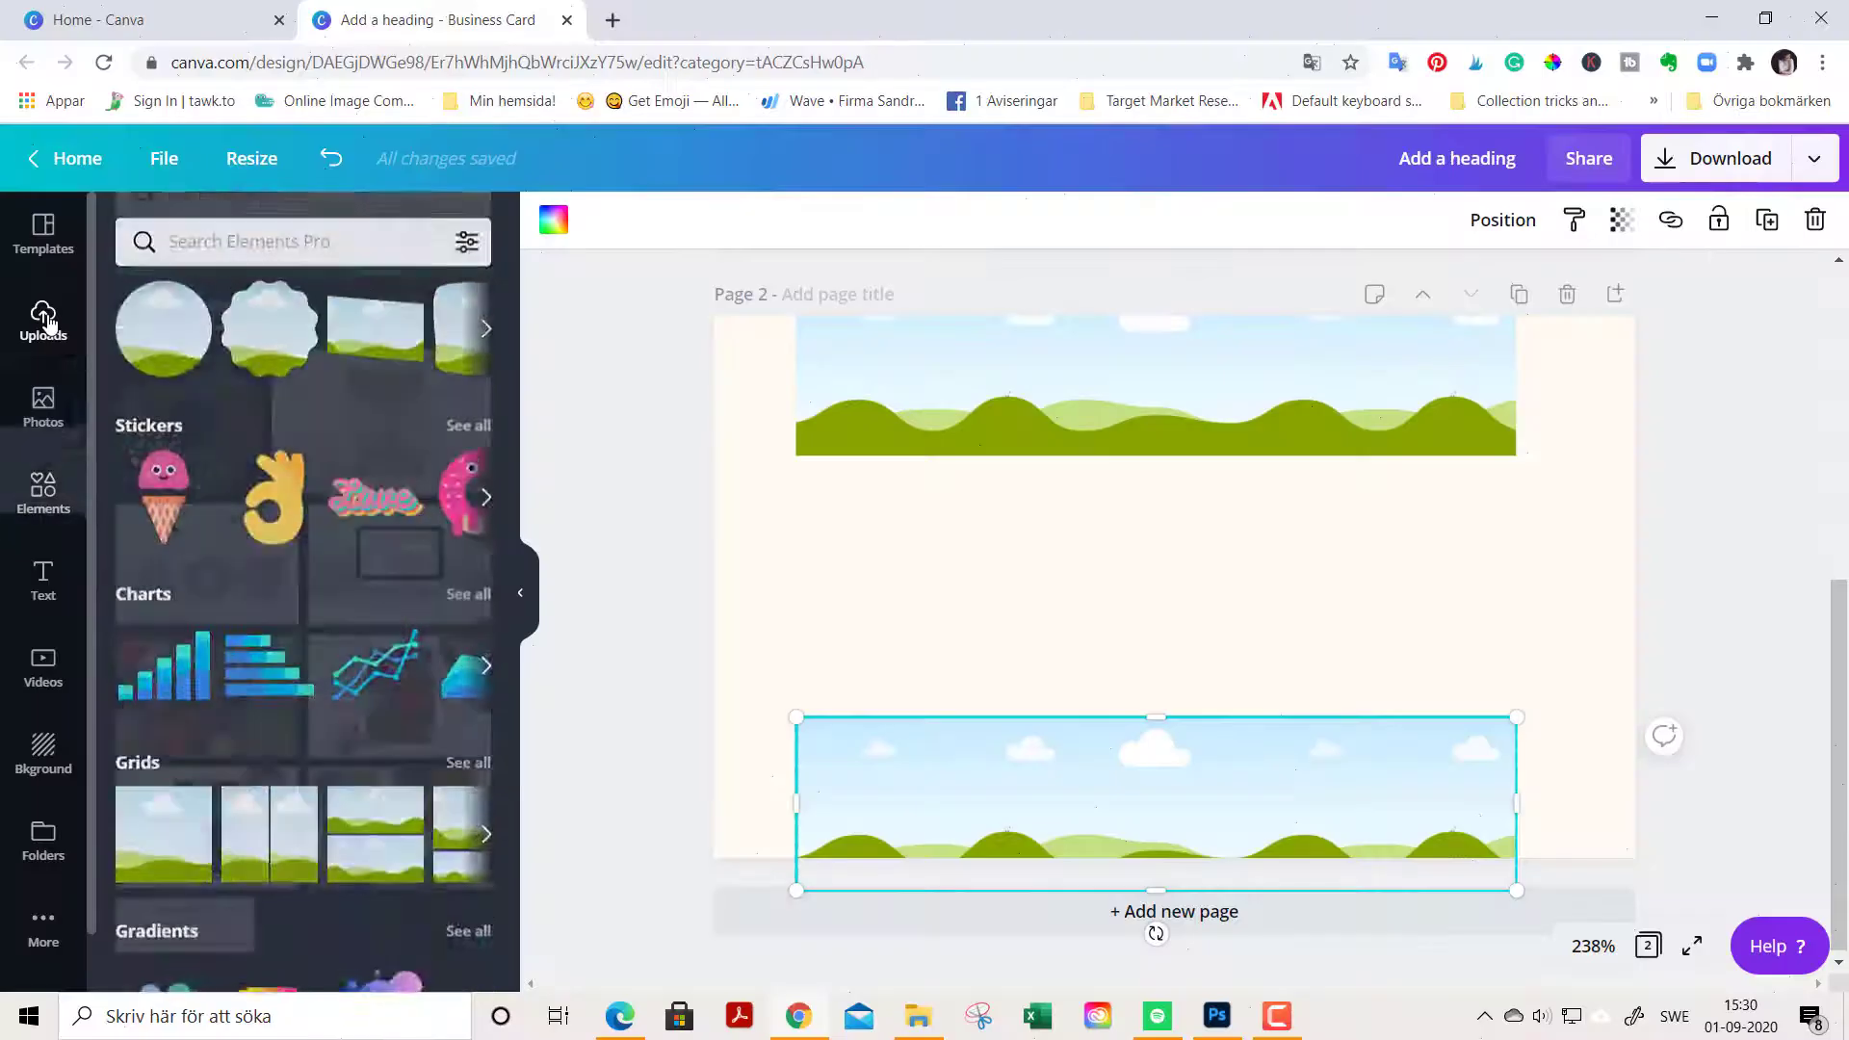
Step: Drag the uploaded floral wreath image into the top and bottom strip frames
left_click(42, 319)
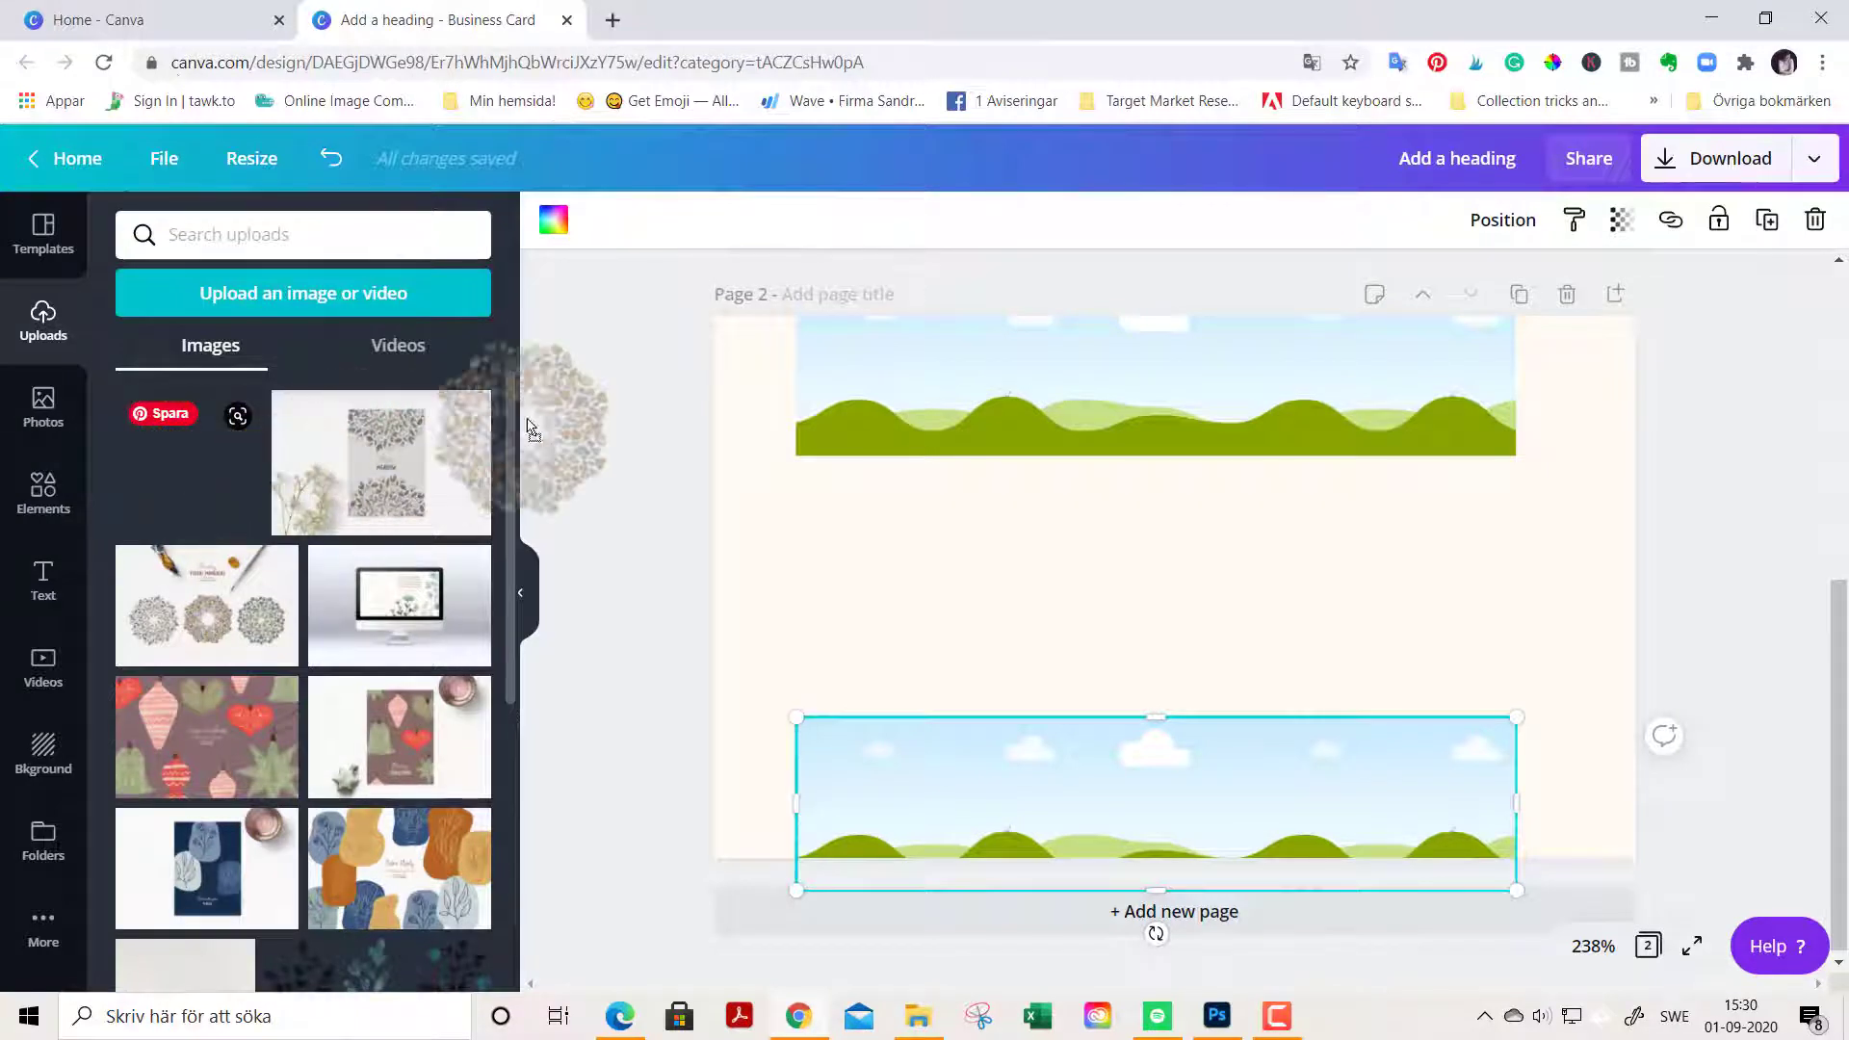
left_click(189, 460)
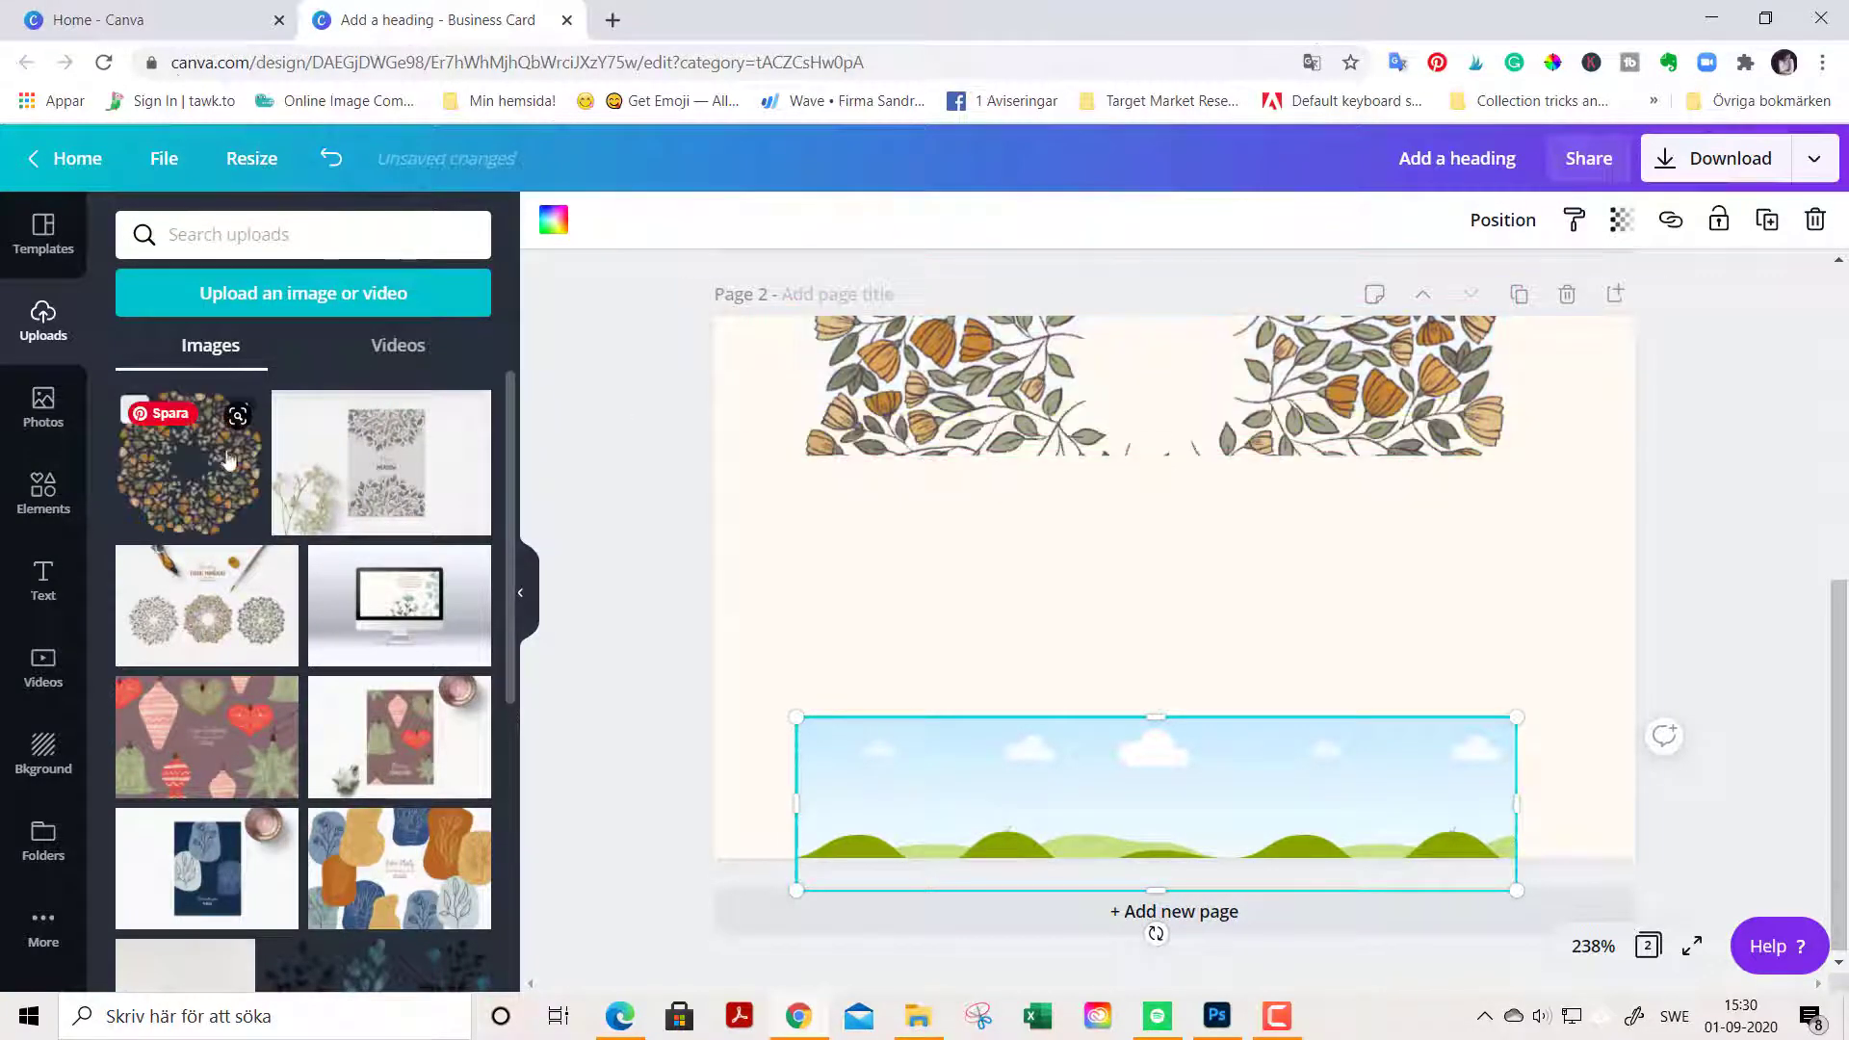
left_click(1154, 803)
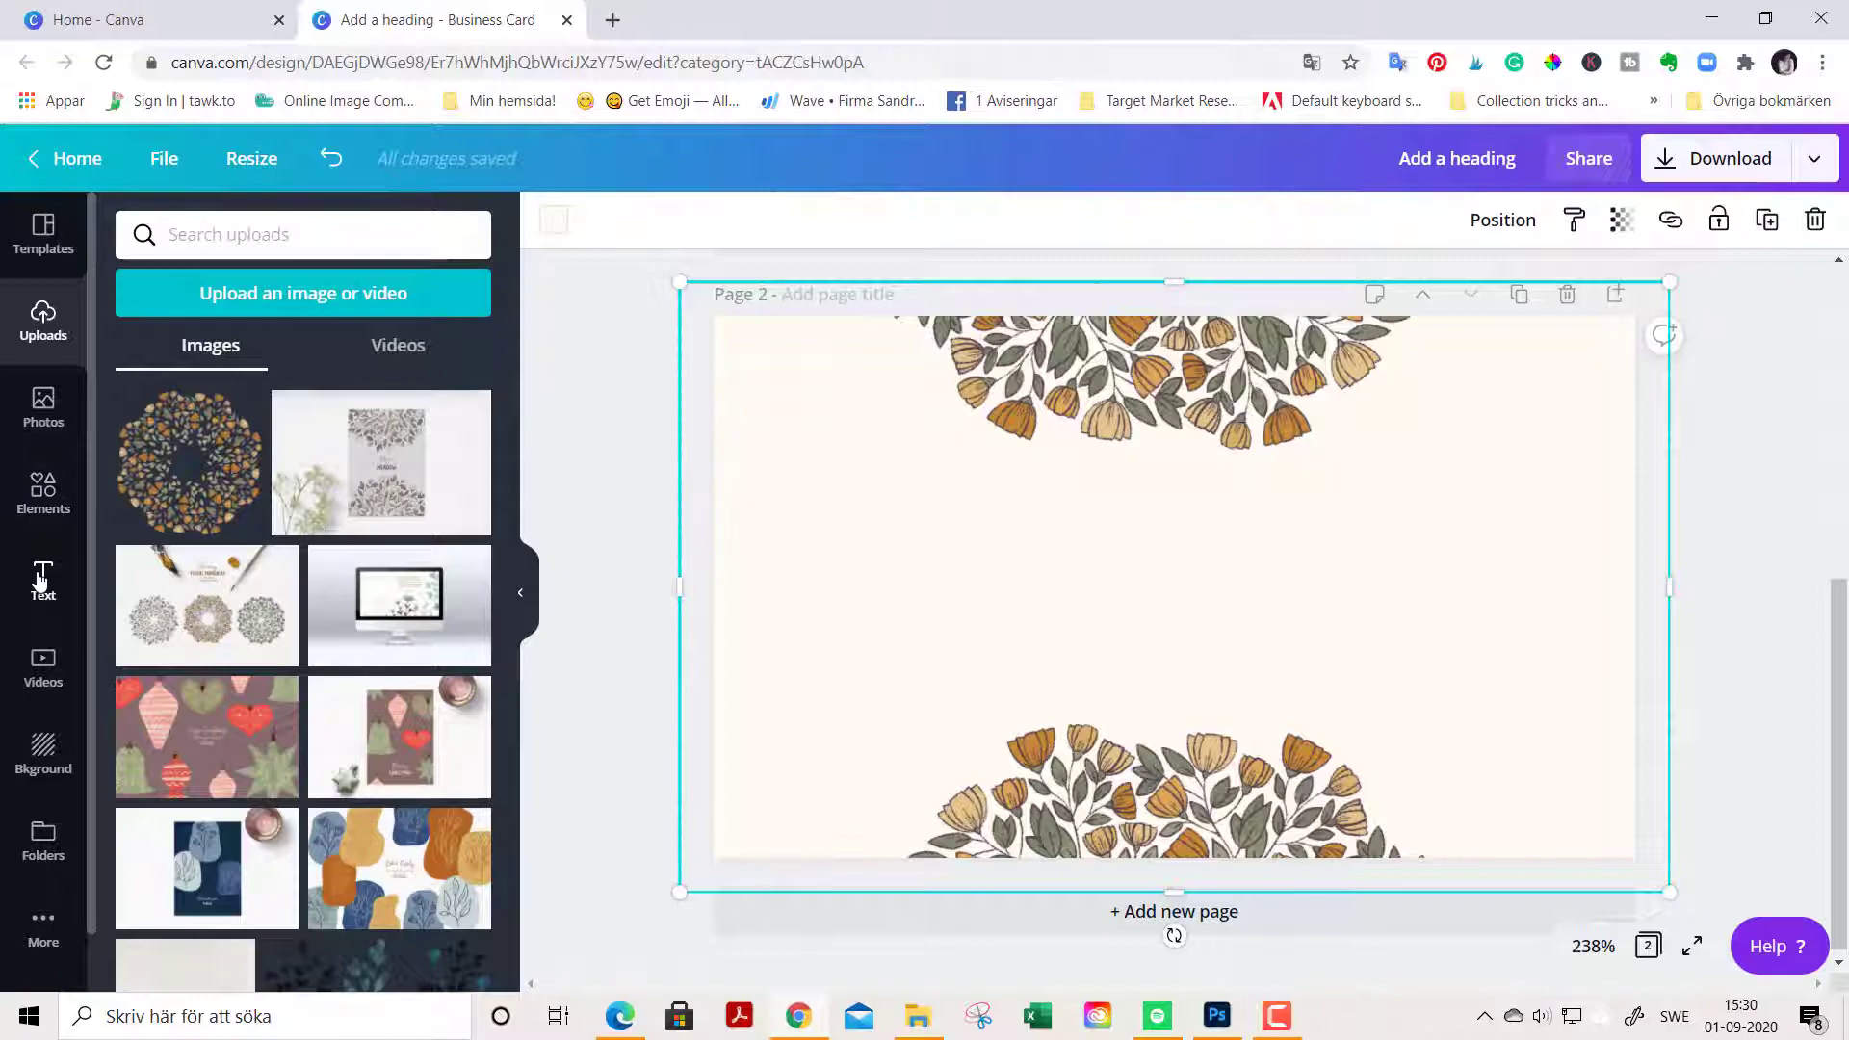
Step: Add a 'business card' contact template and center its VISIT US AT and address lines
type("business card")
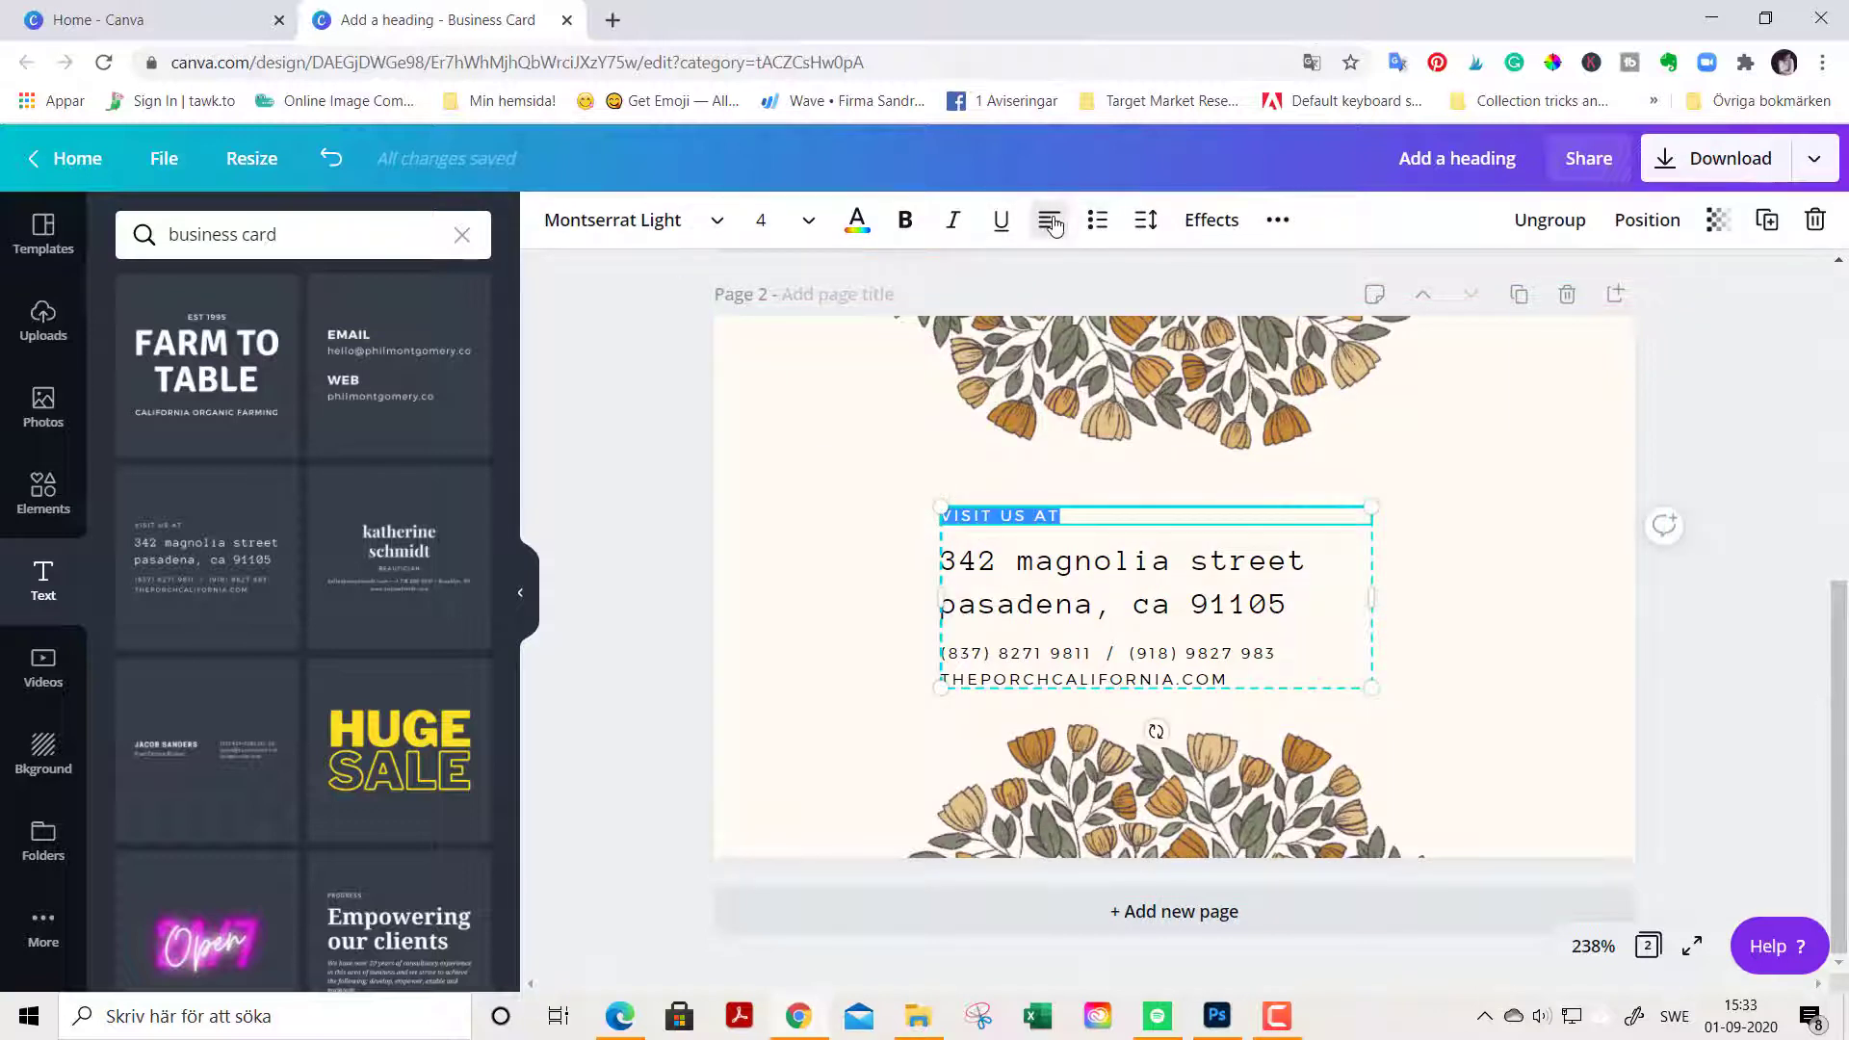
left_click(1048, 220)
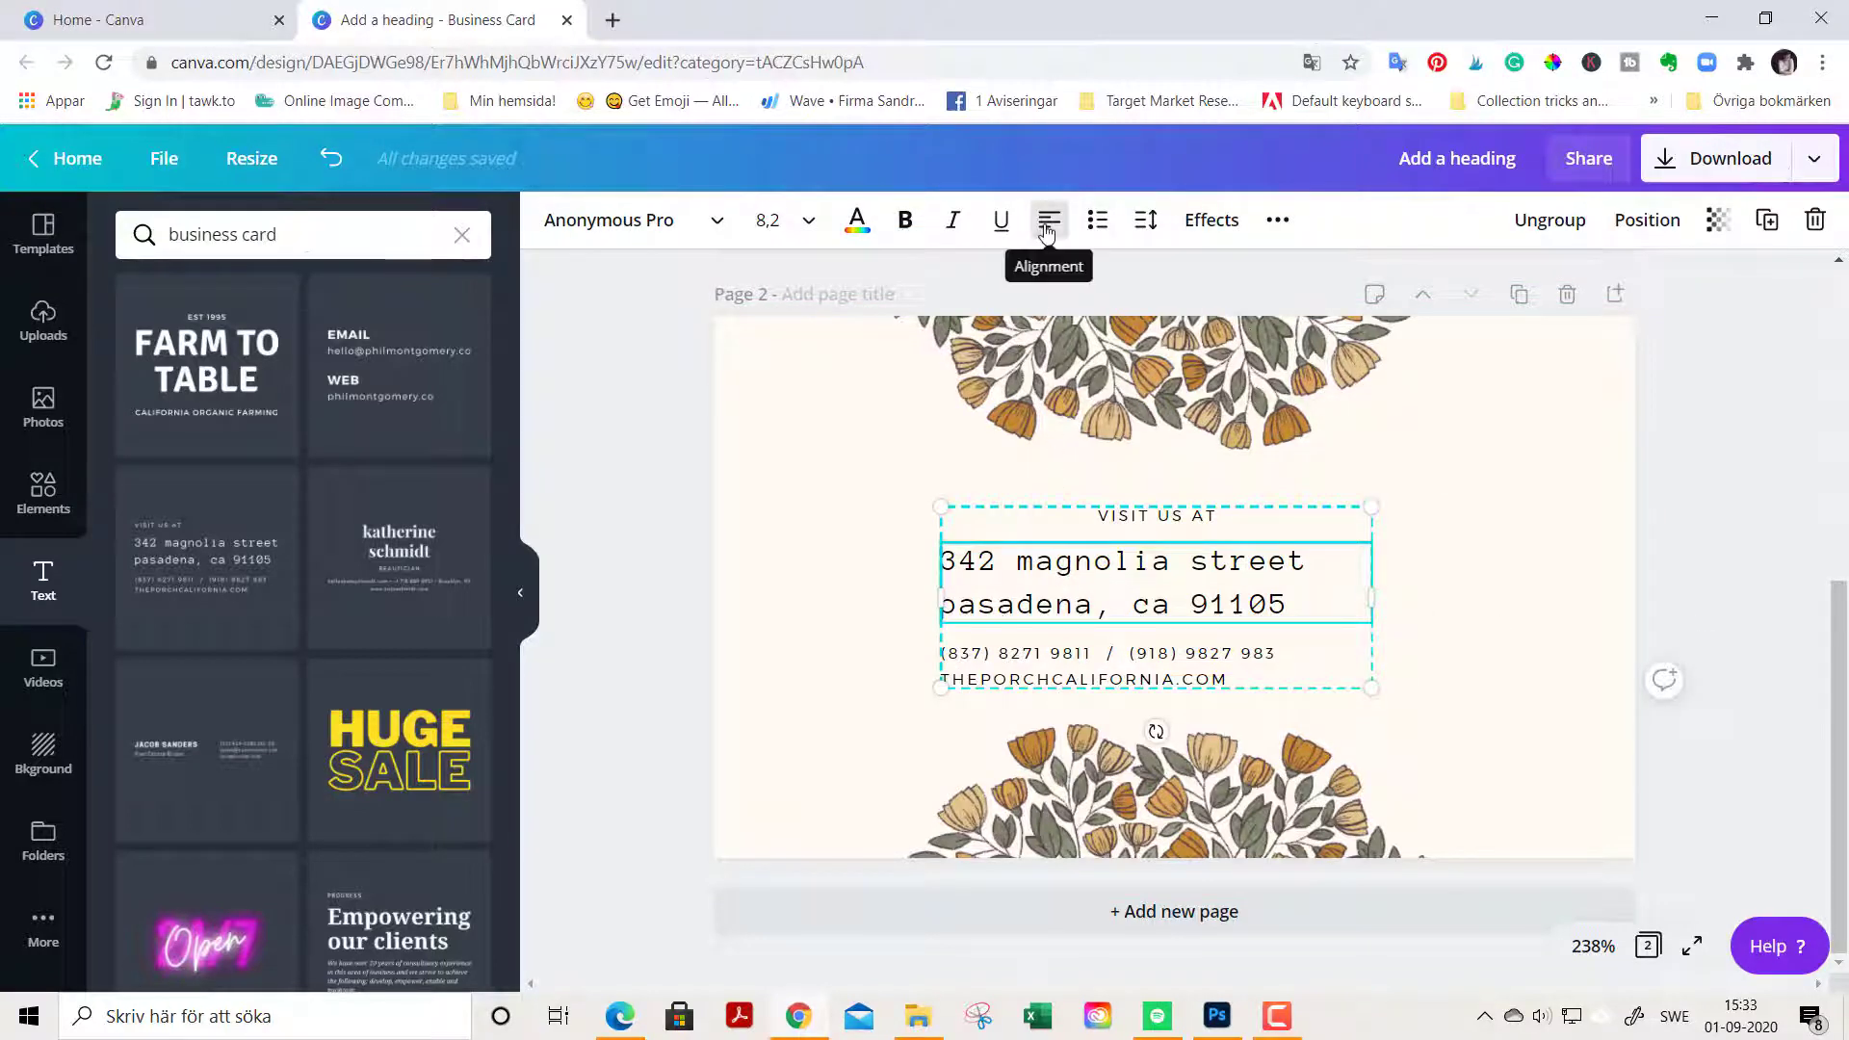
left_click(1046, 220)
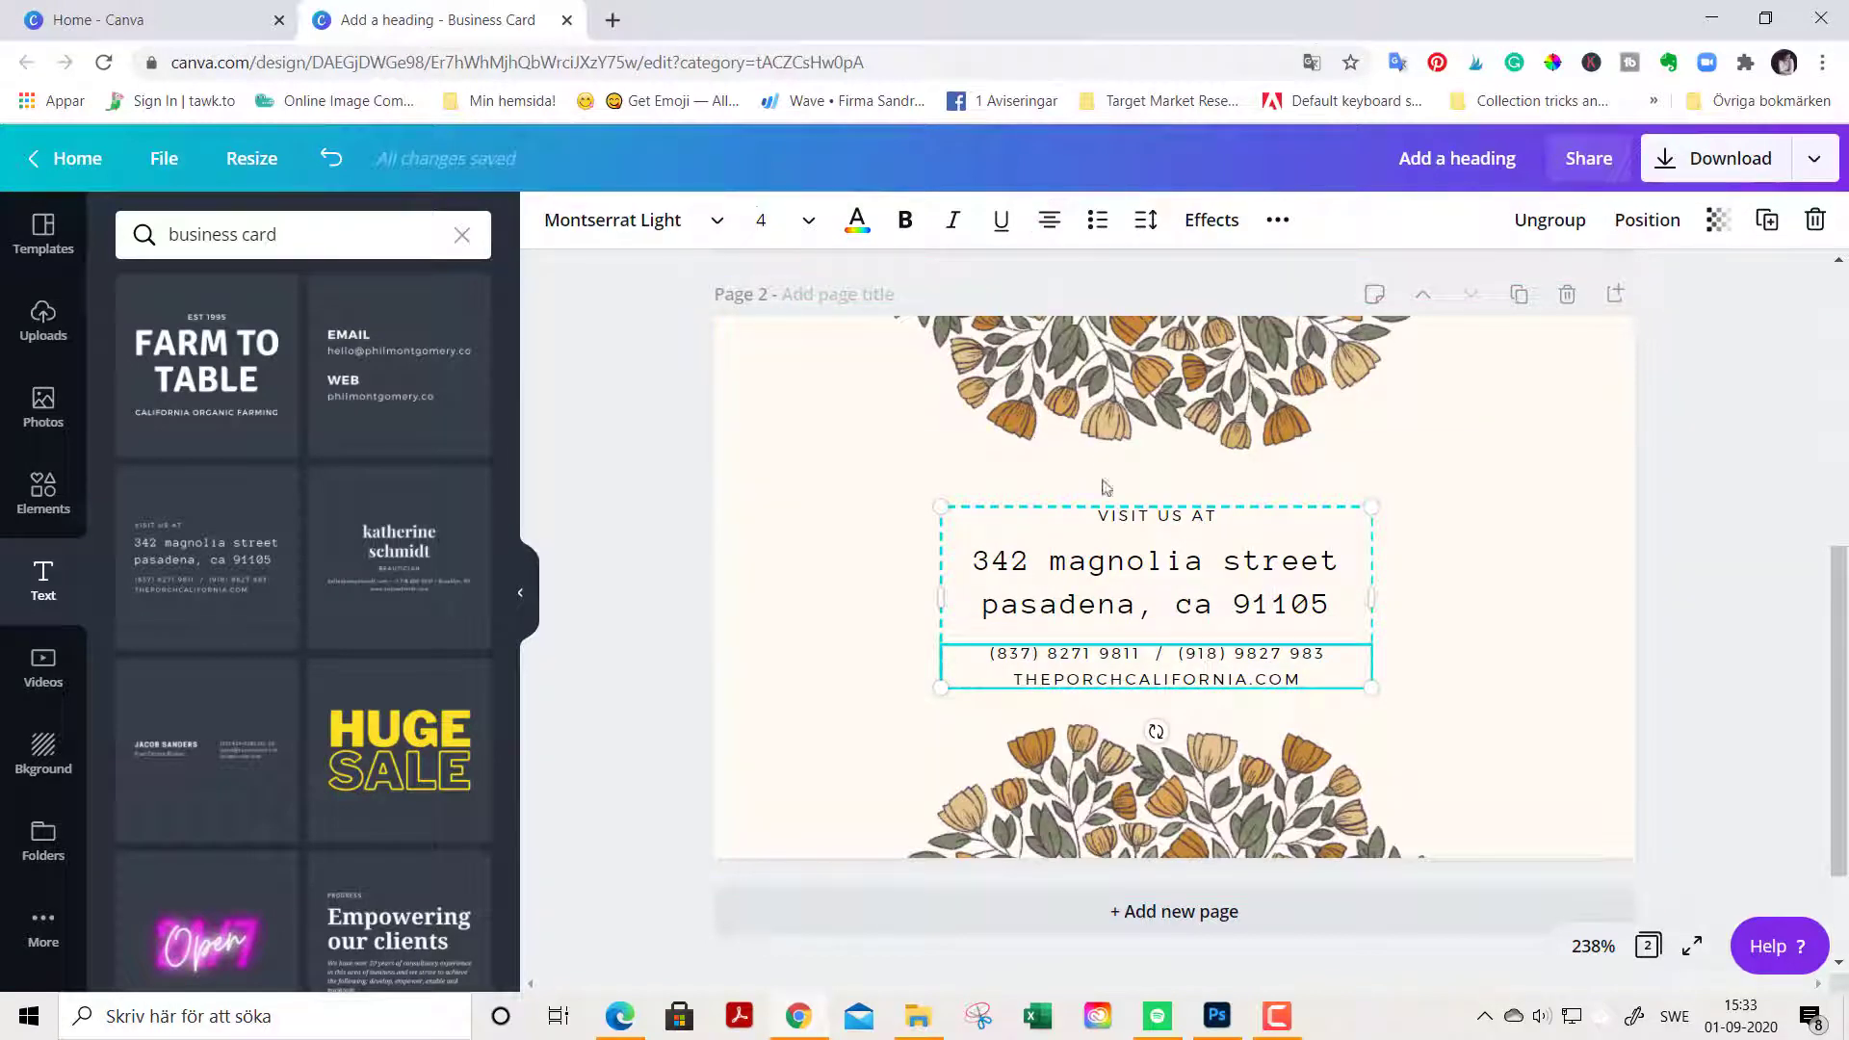
Step: Search fonts for 'basker' and apply Libre Baskerville to the VISIT US AT contact block
left_click(1156, 515)
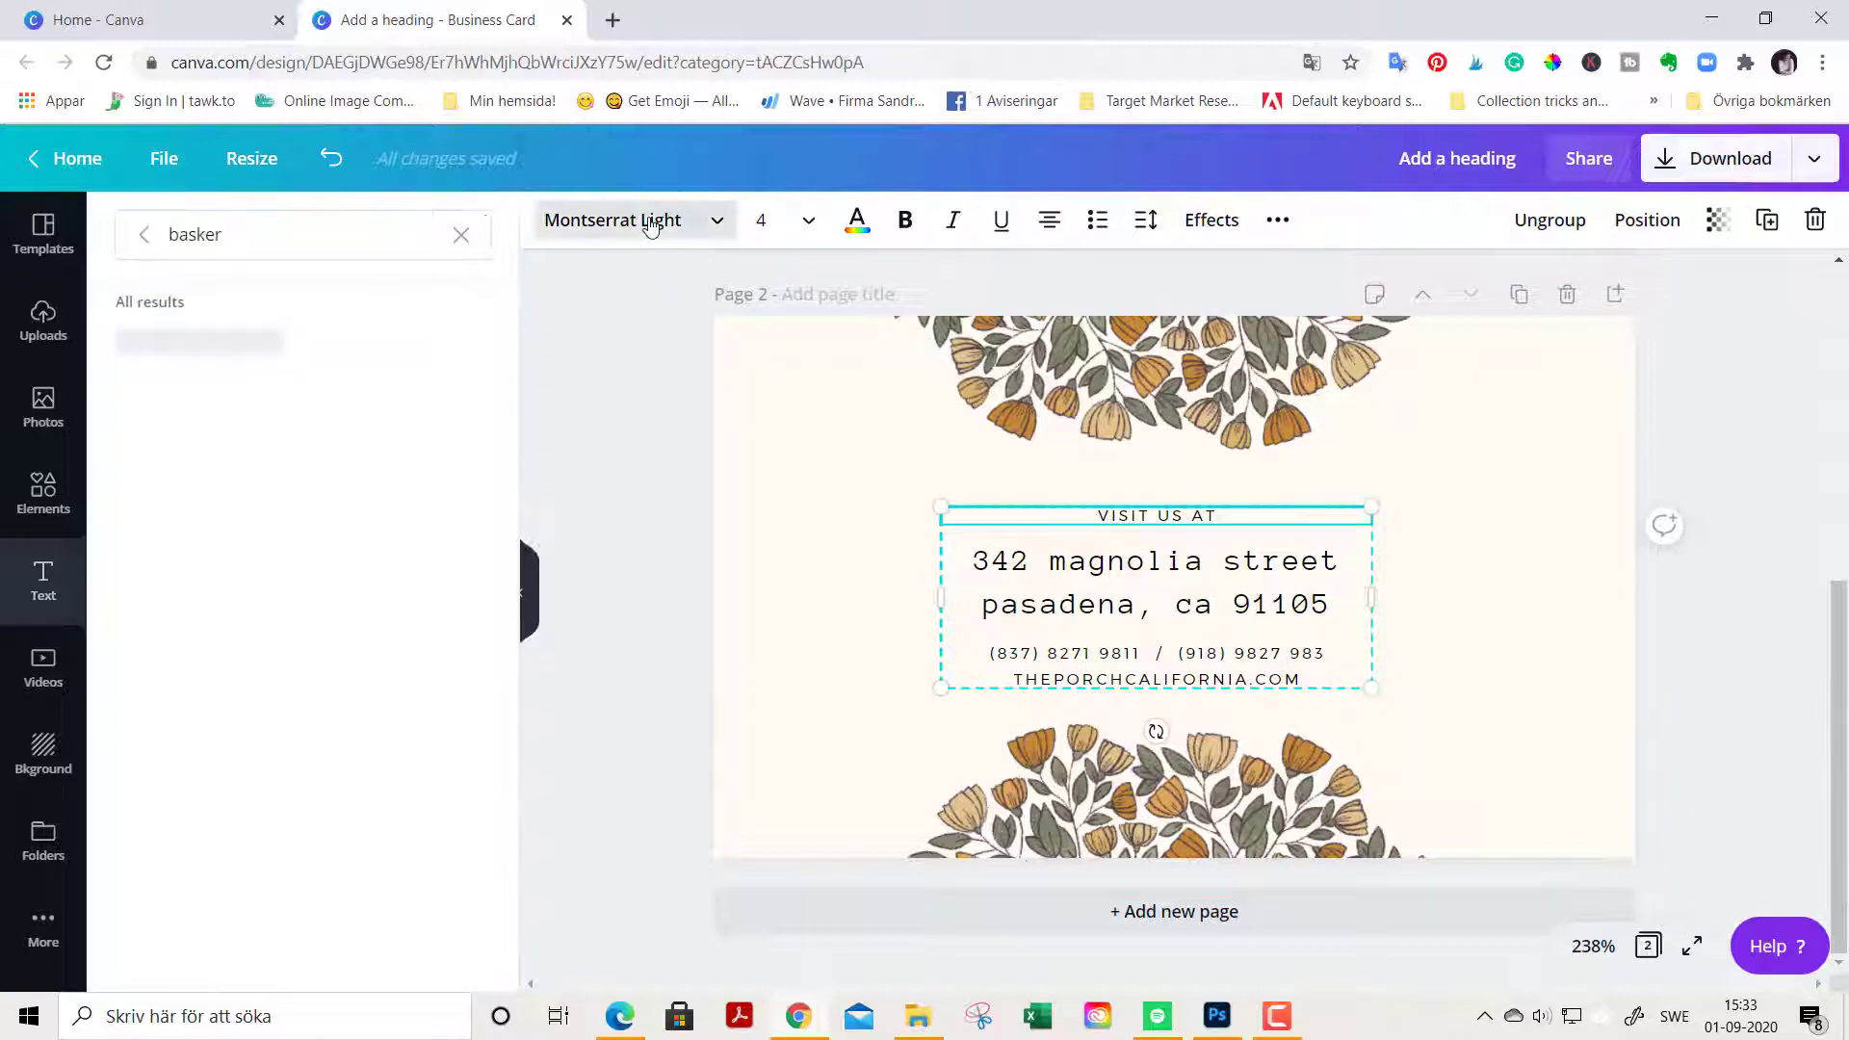
left_click(199, 338)
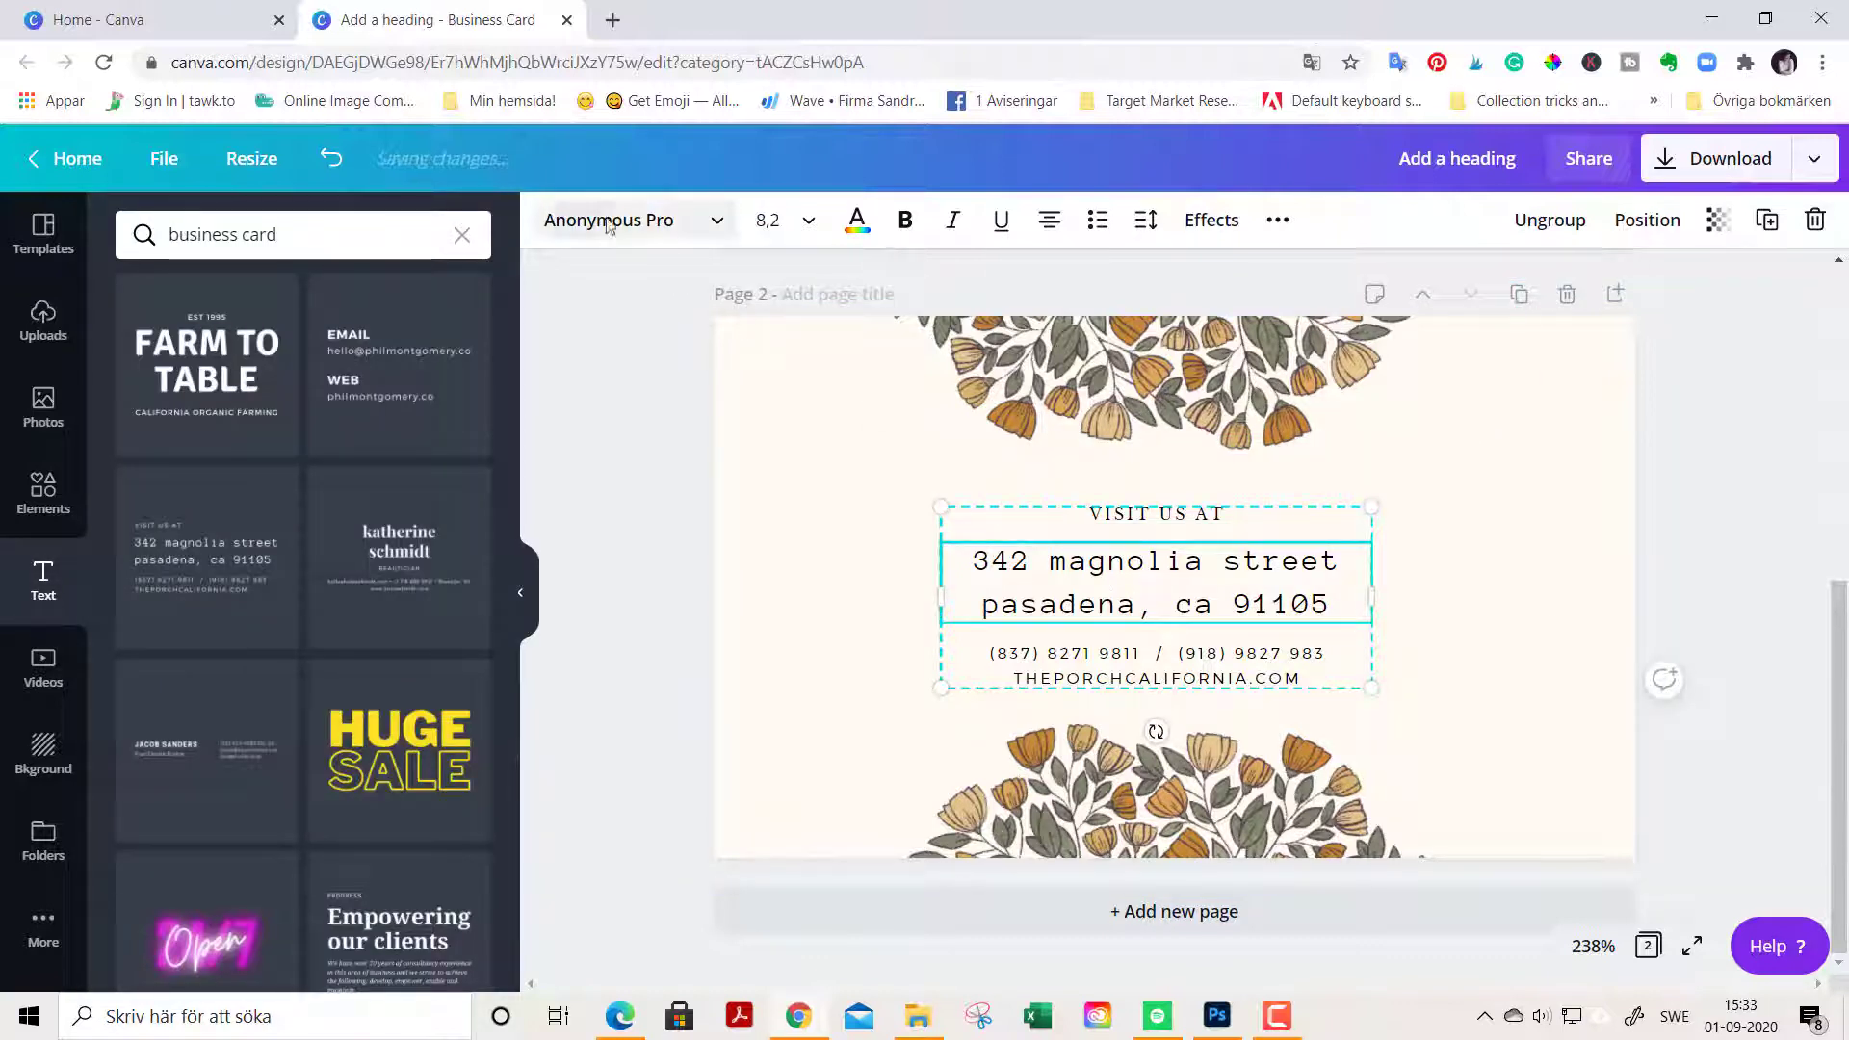
type("basker")
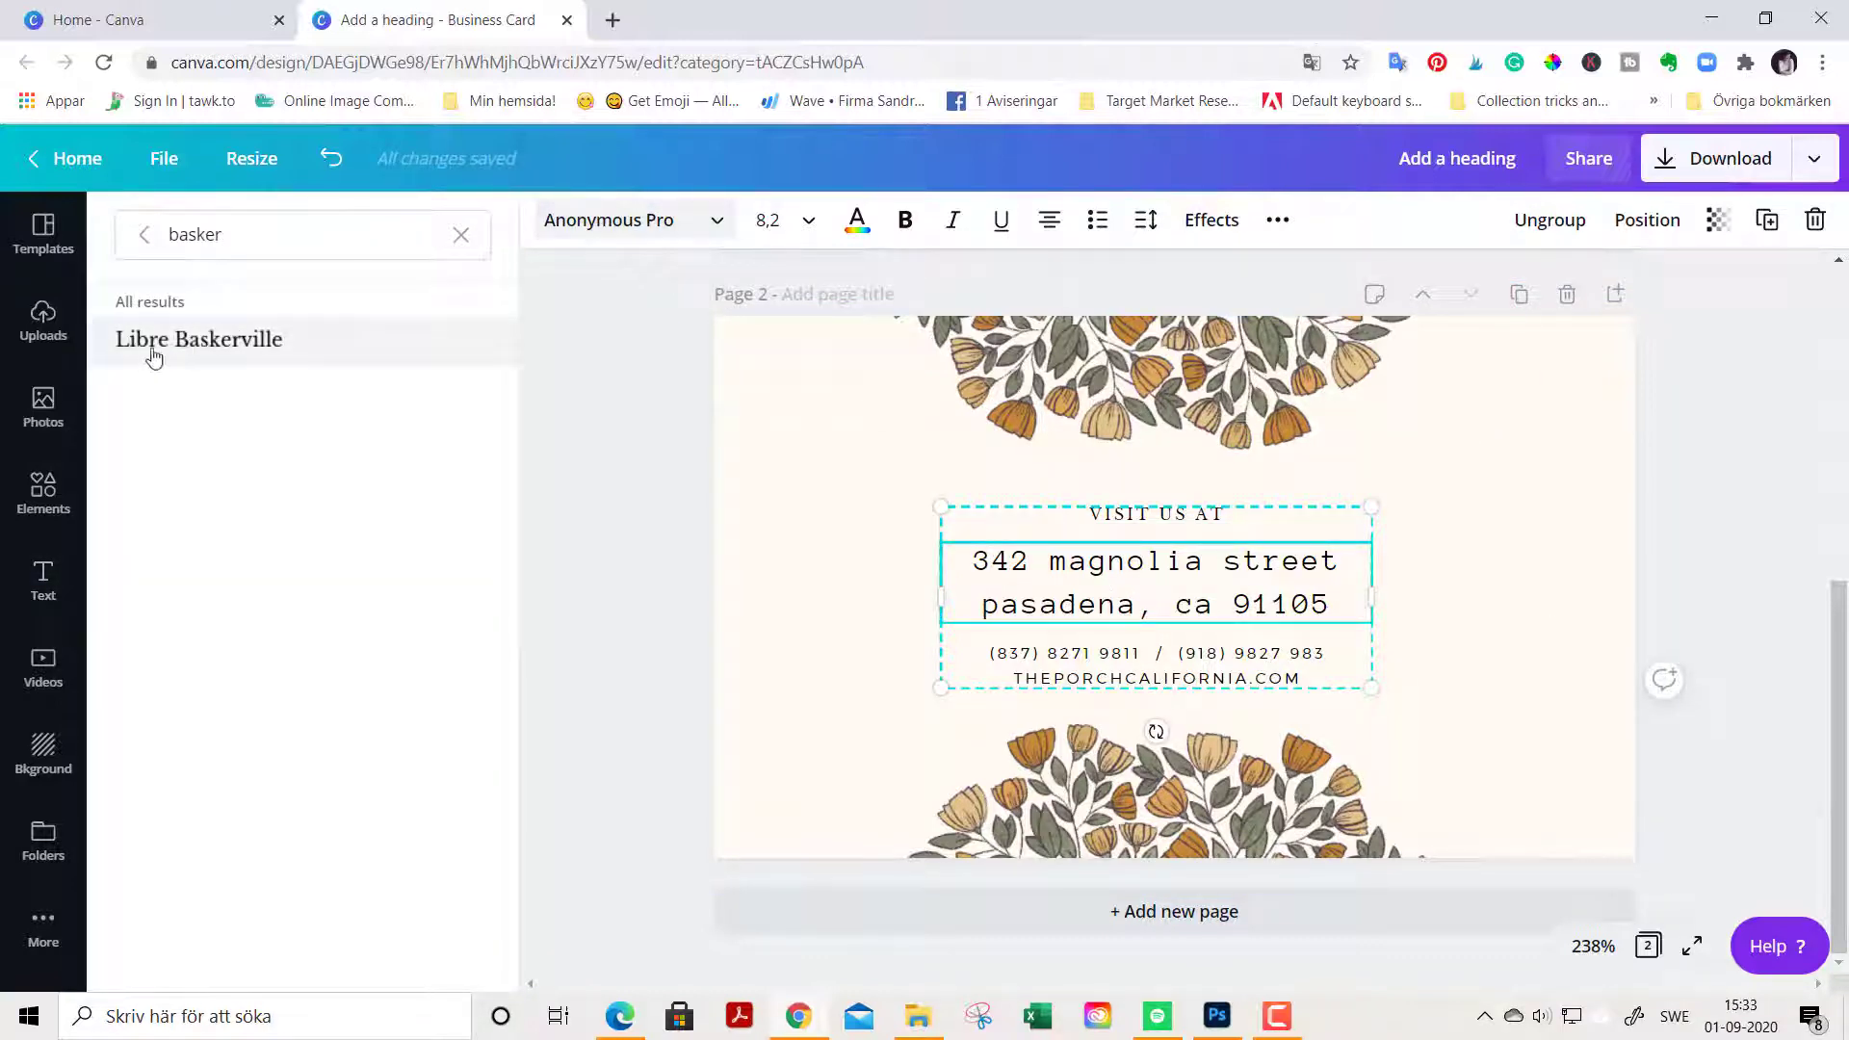
left_click(200, 338)
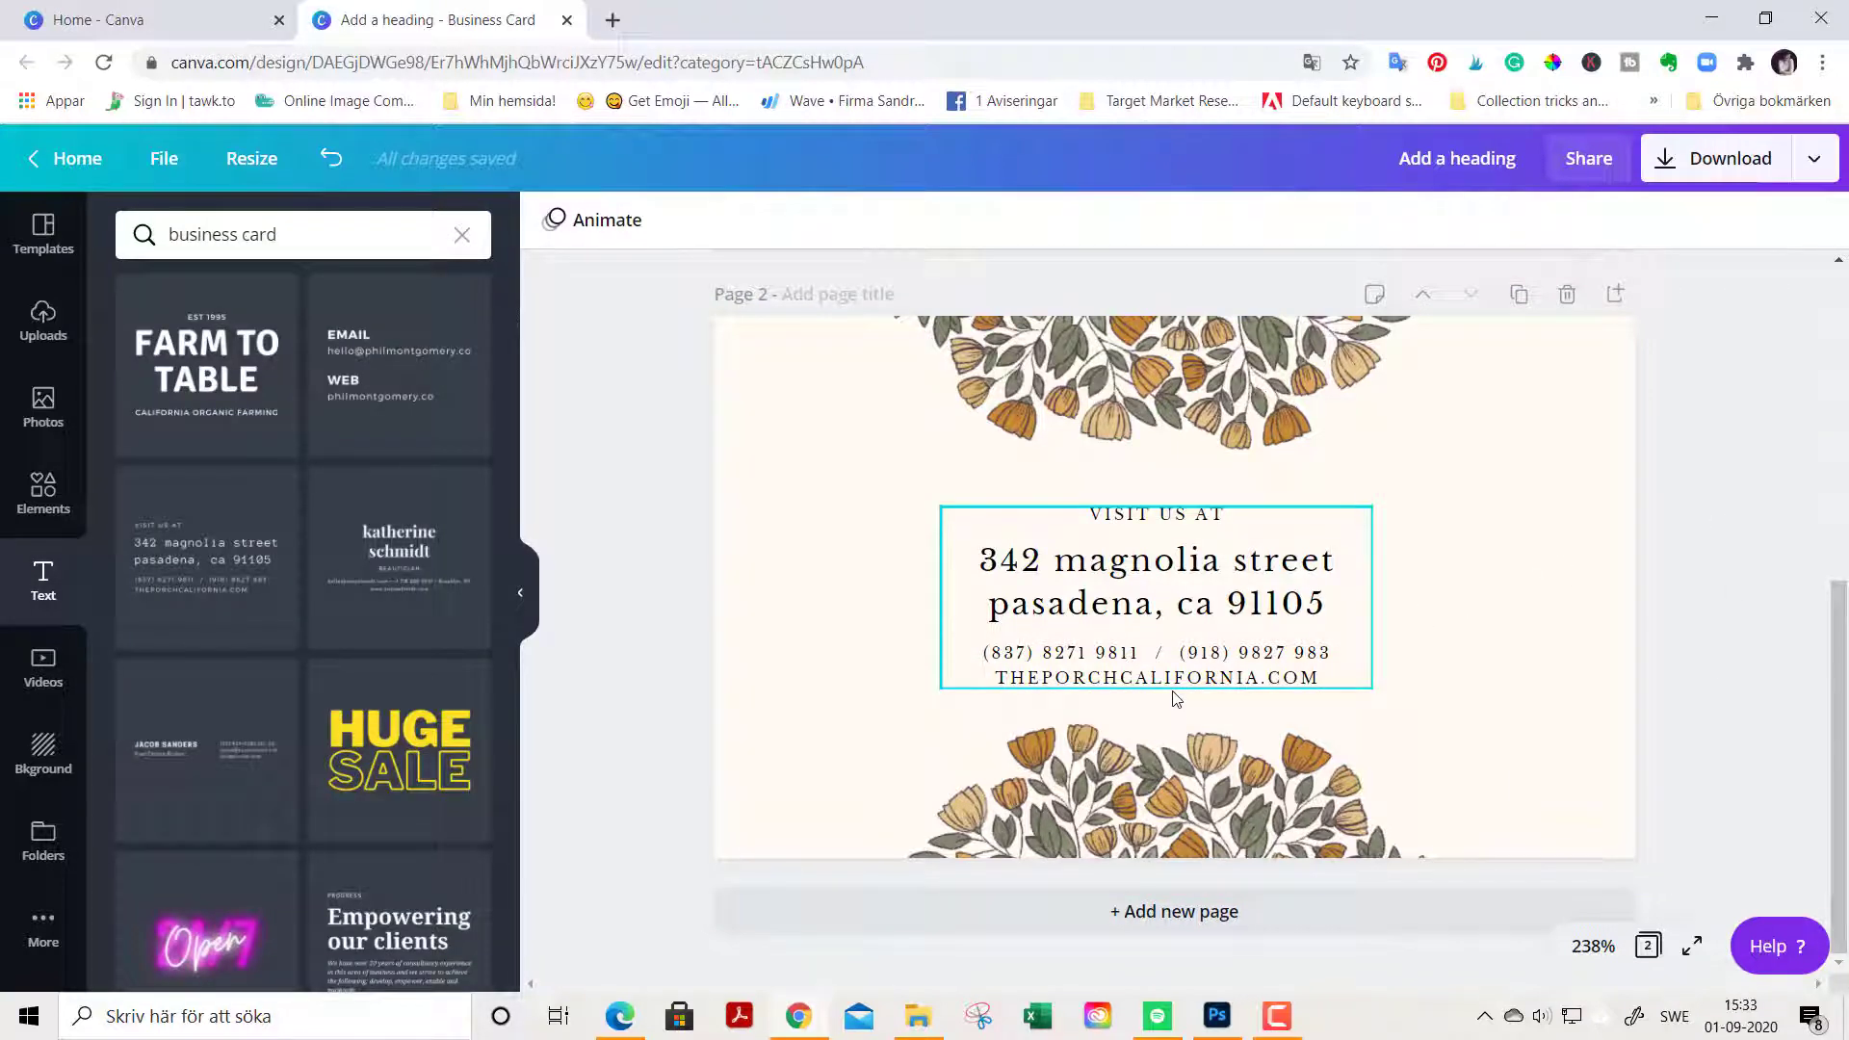
mouse_move(1187, 627)
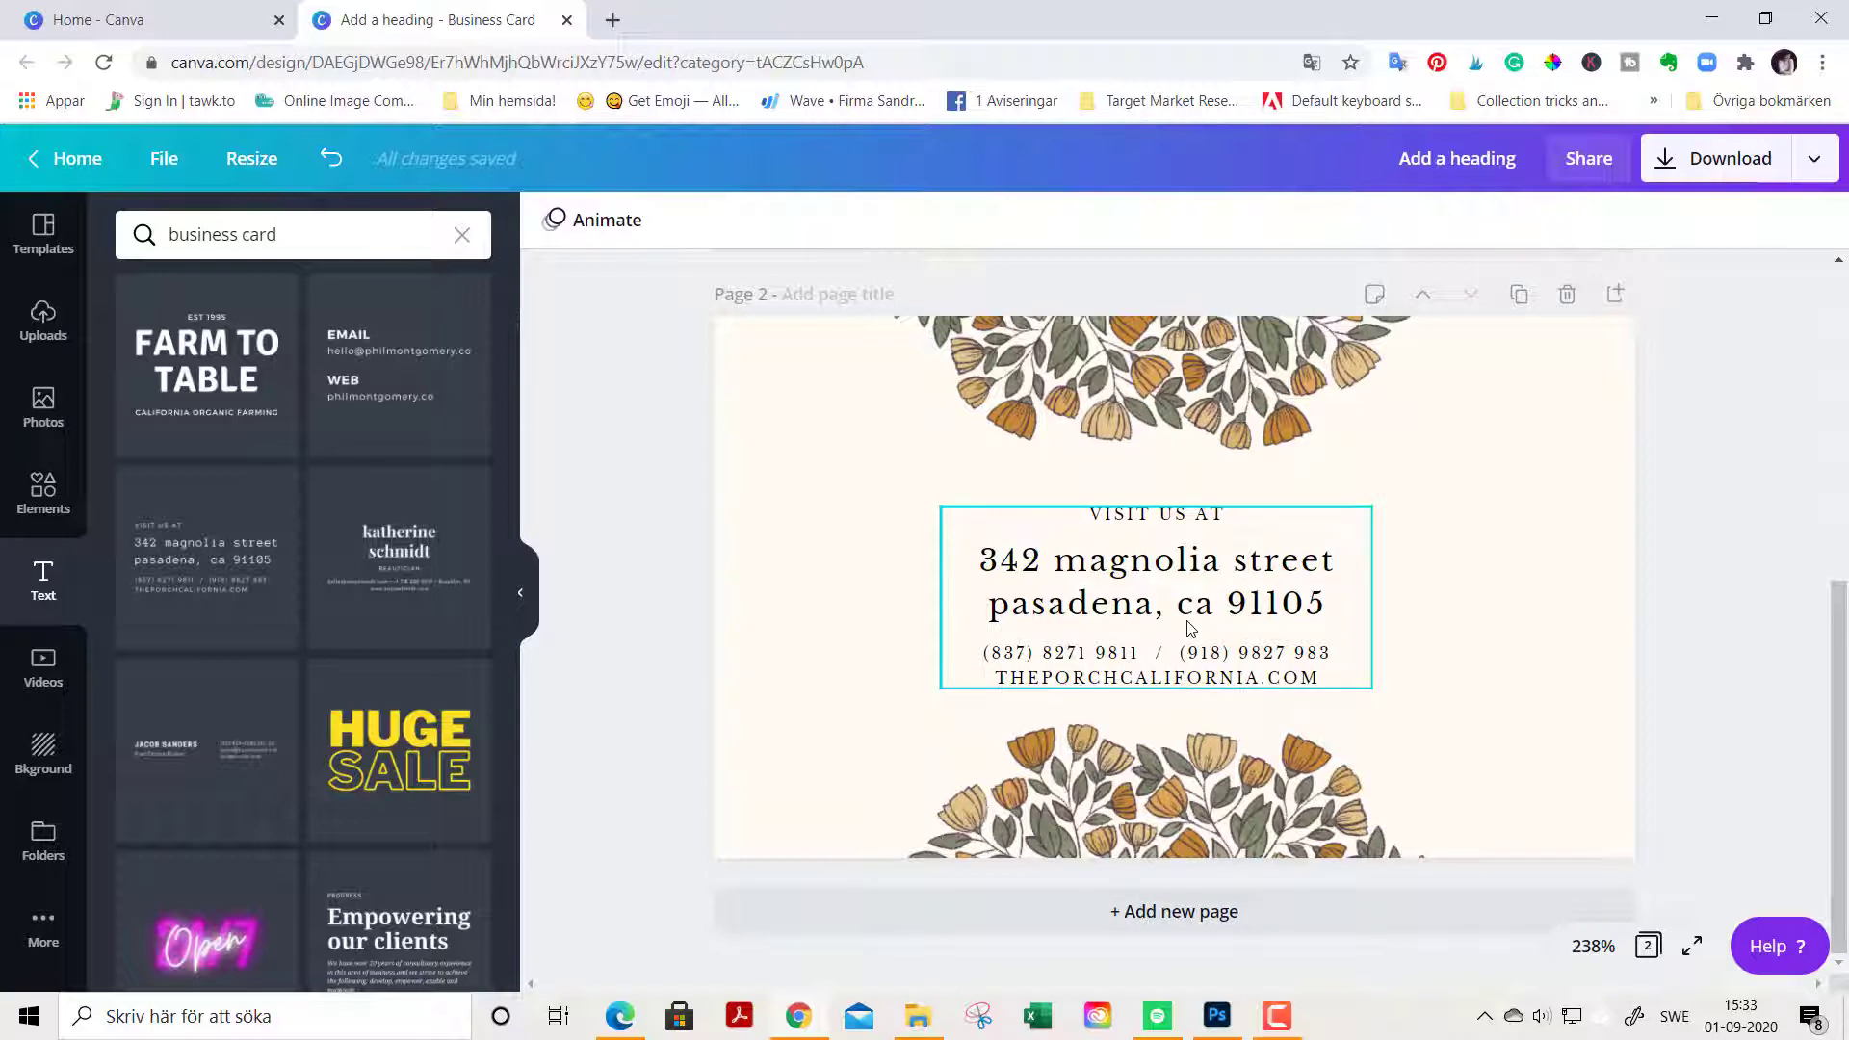
mouse_move(1146, 610)
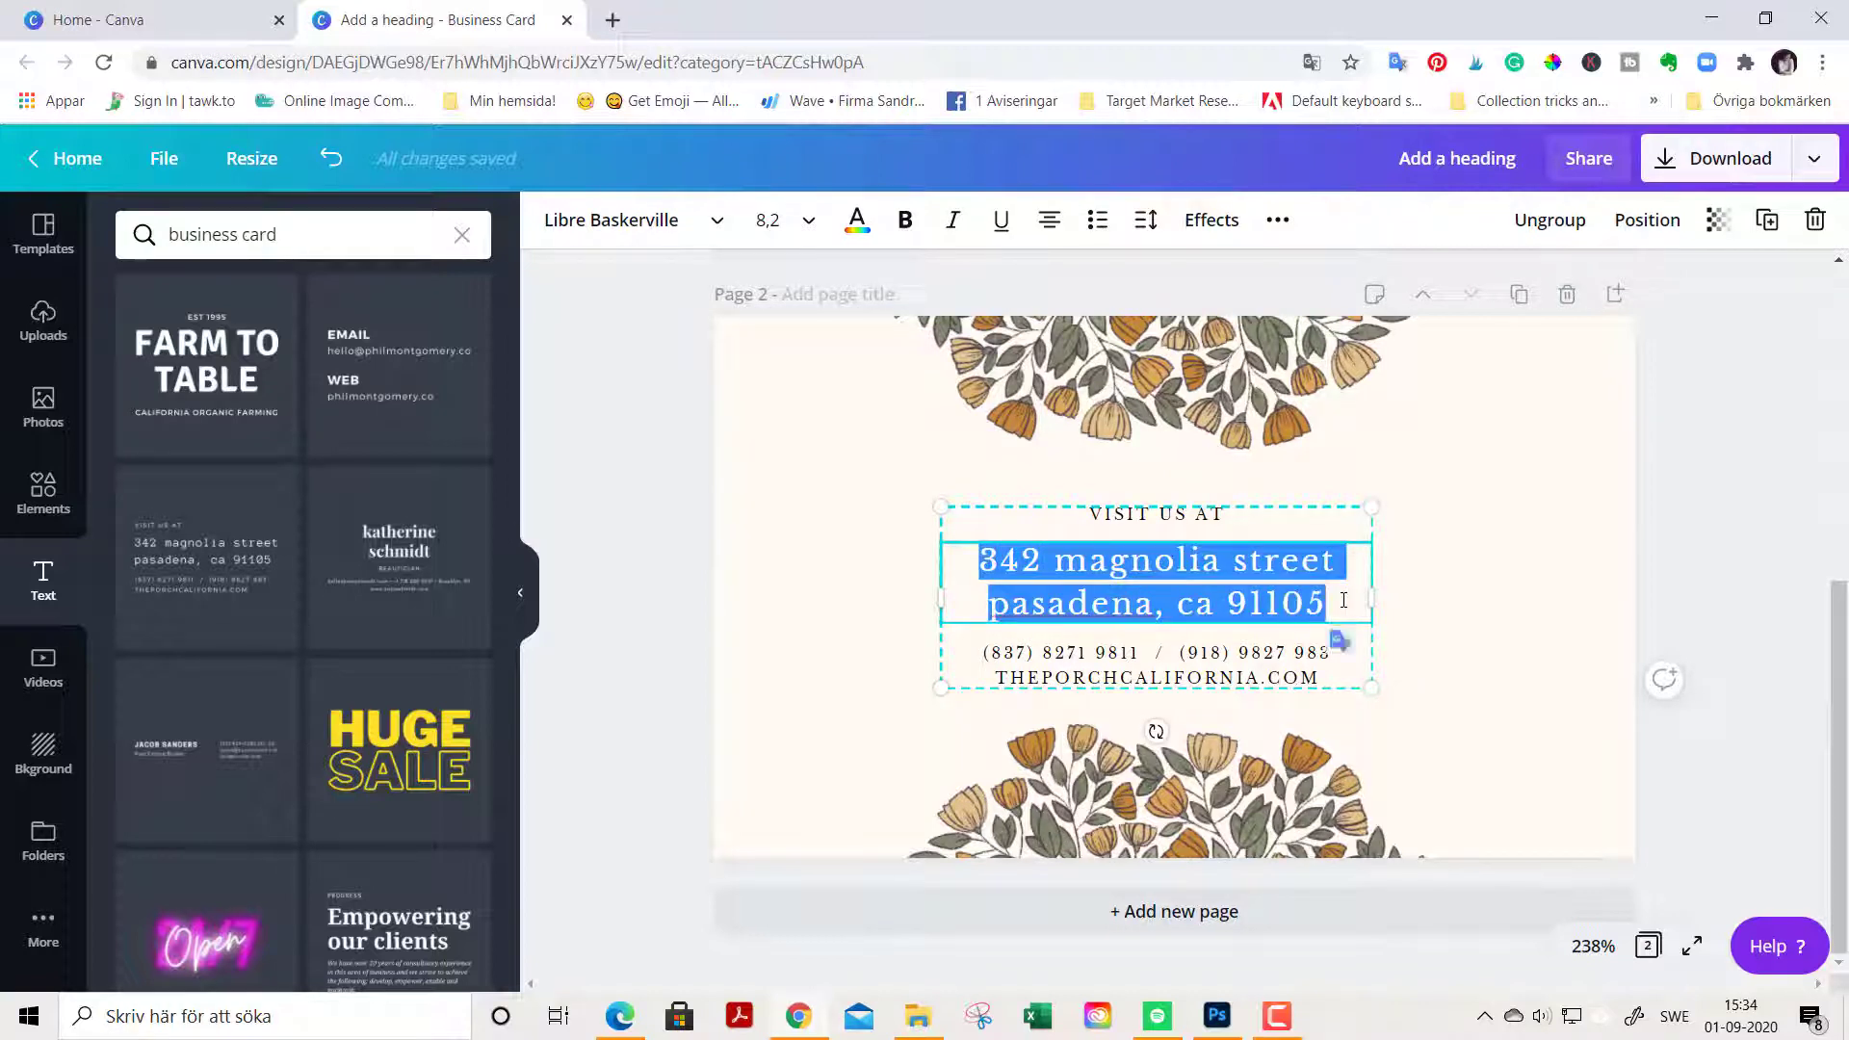
Step: Type 'Fairystreet 5', '22100 Mariehamn' and the web address MYPERFECTSITE.COM into the contact lines
type("Fairy")
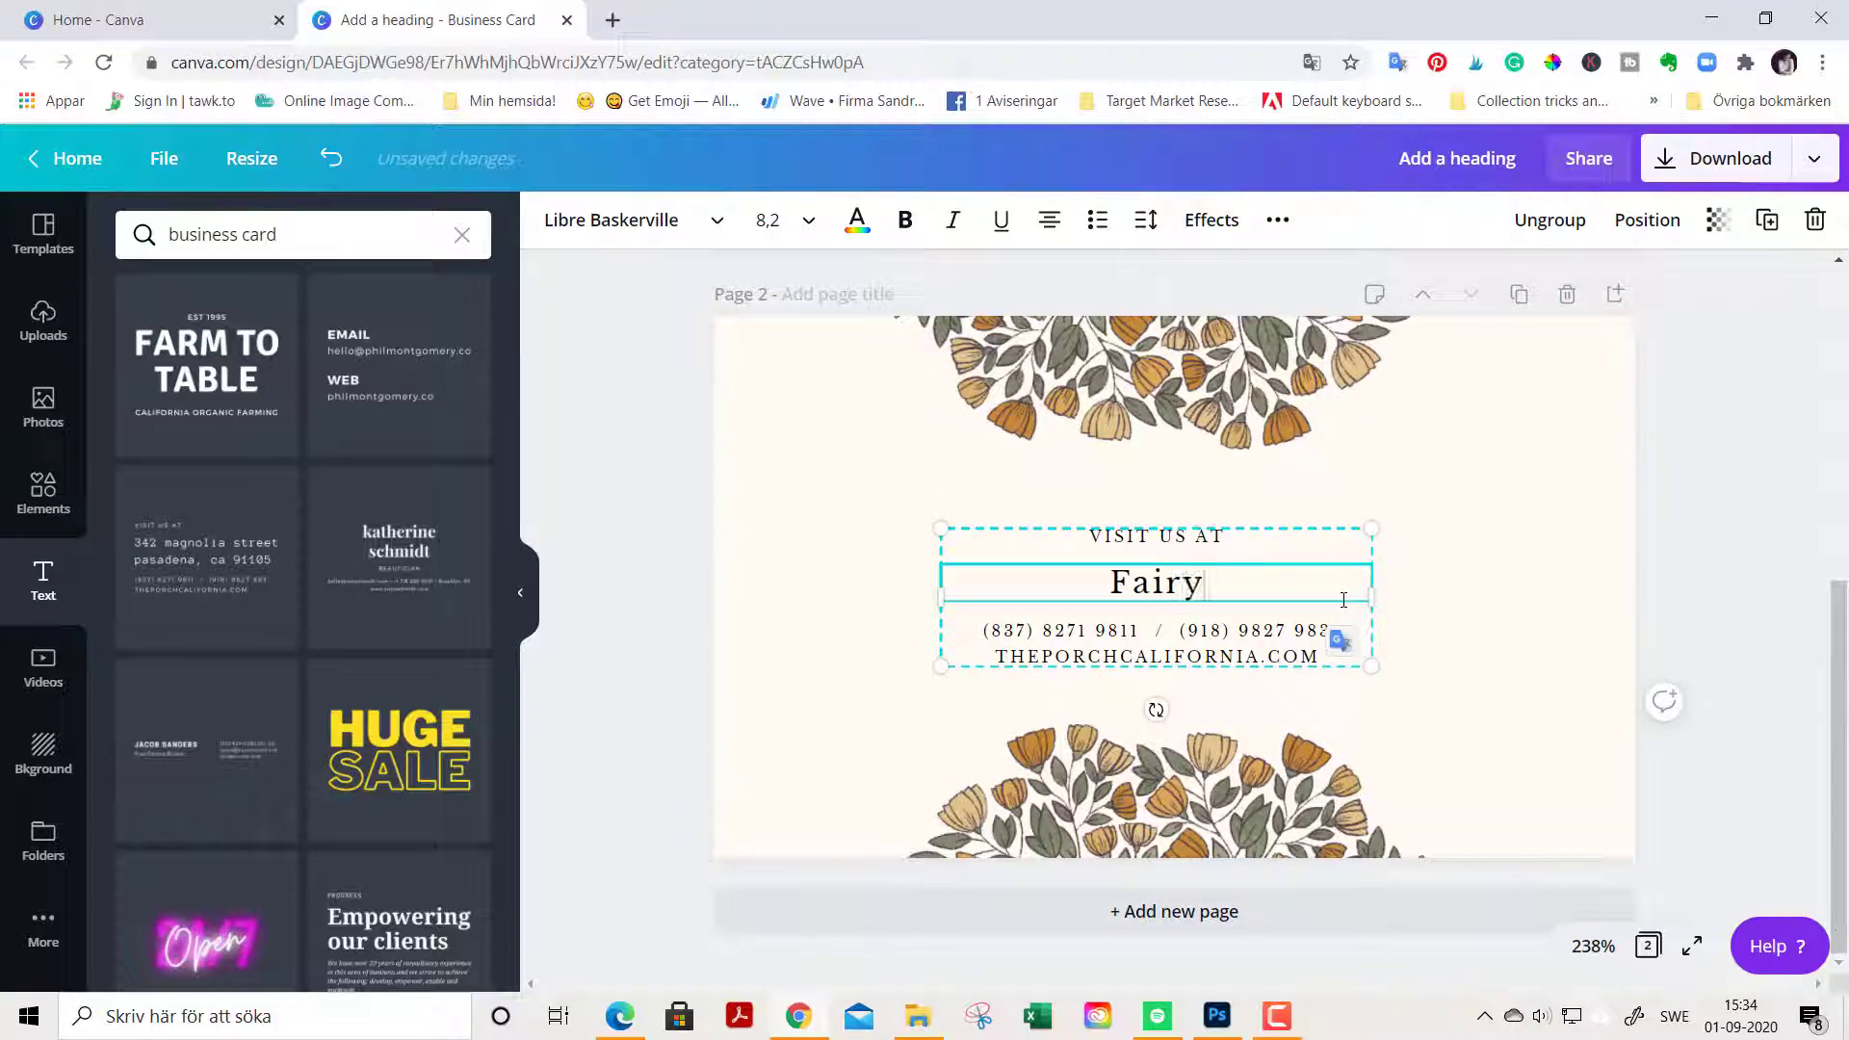
type("street")
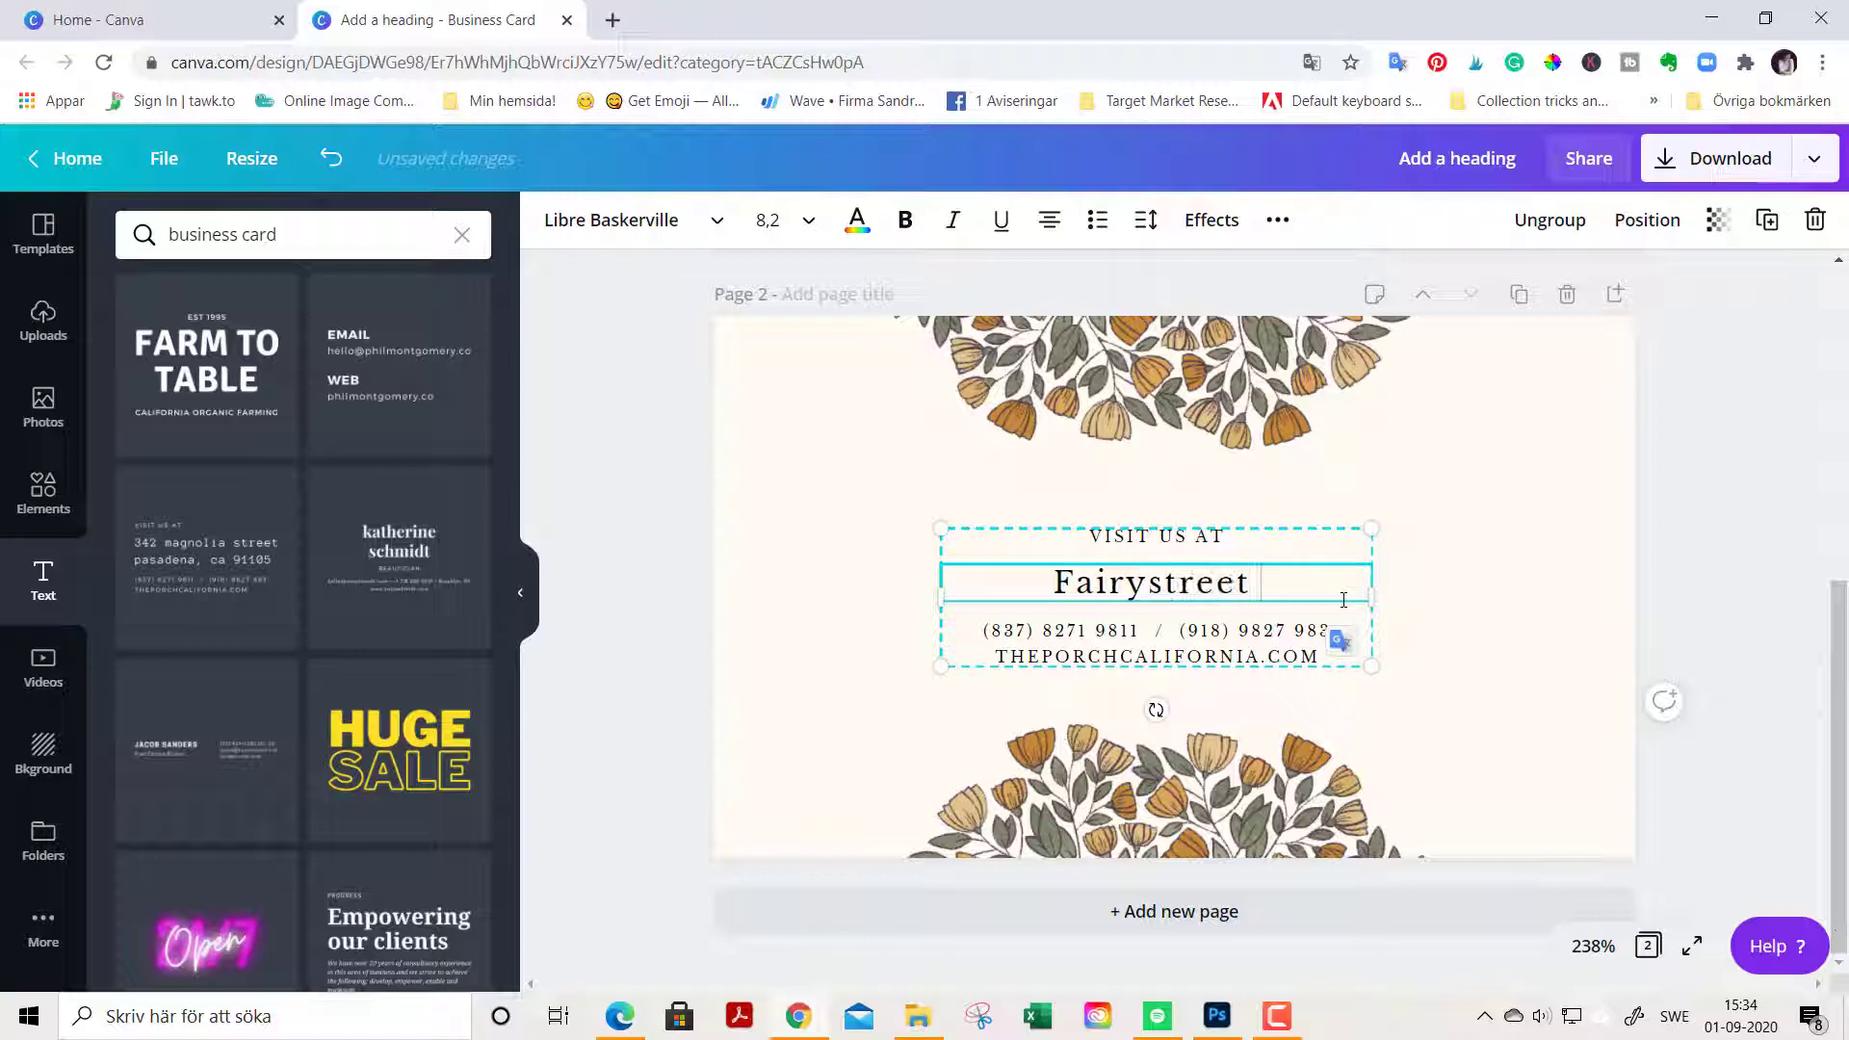
type("5")
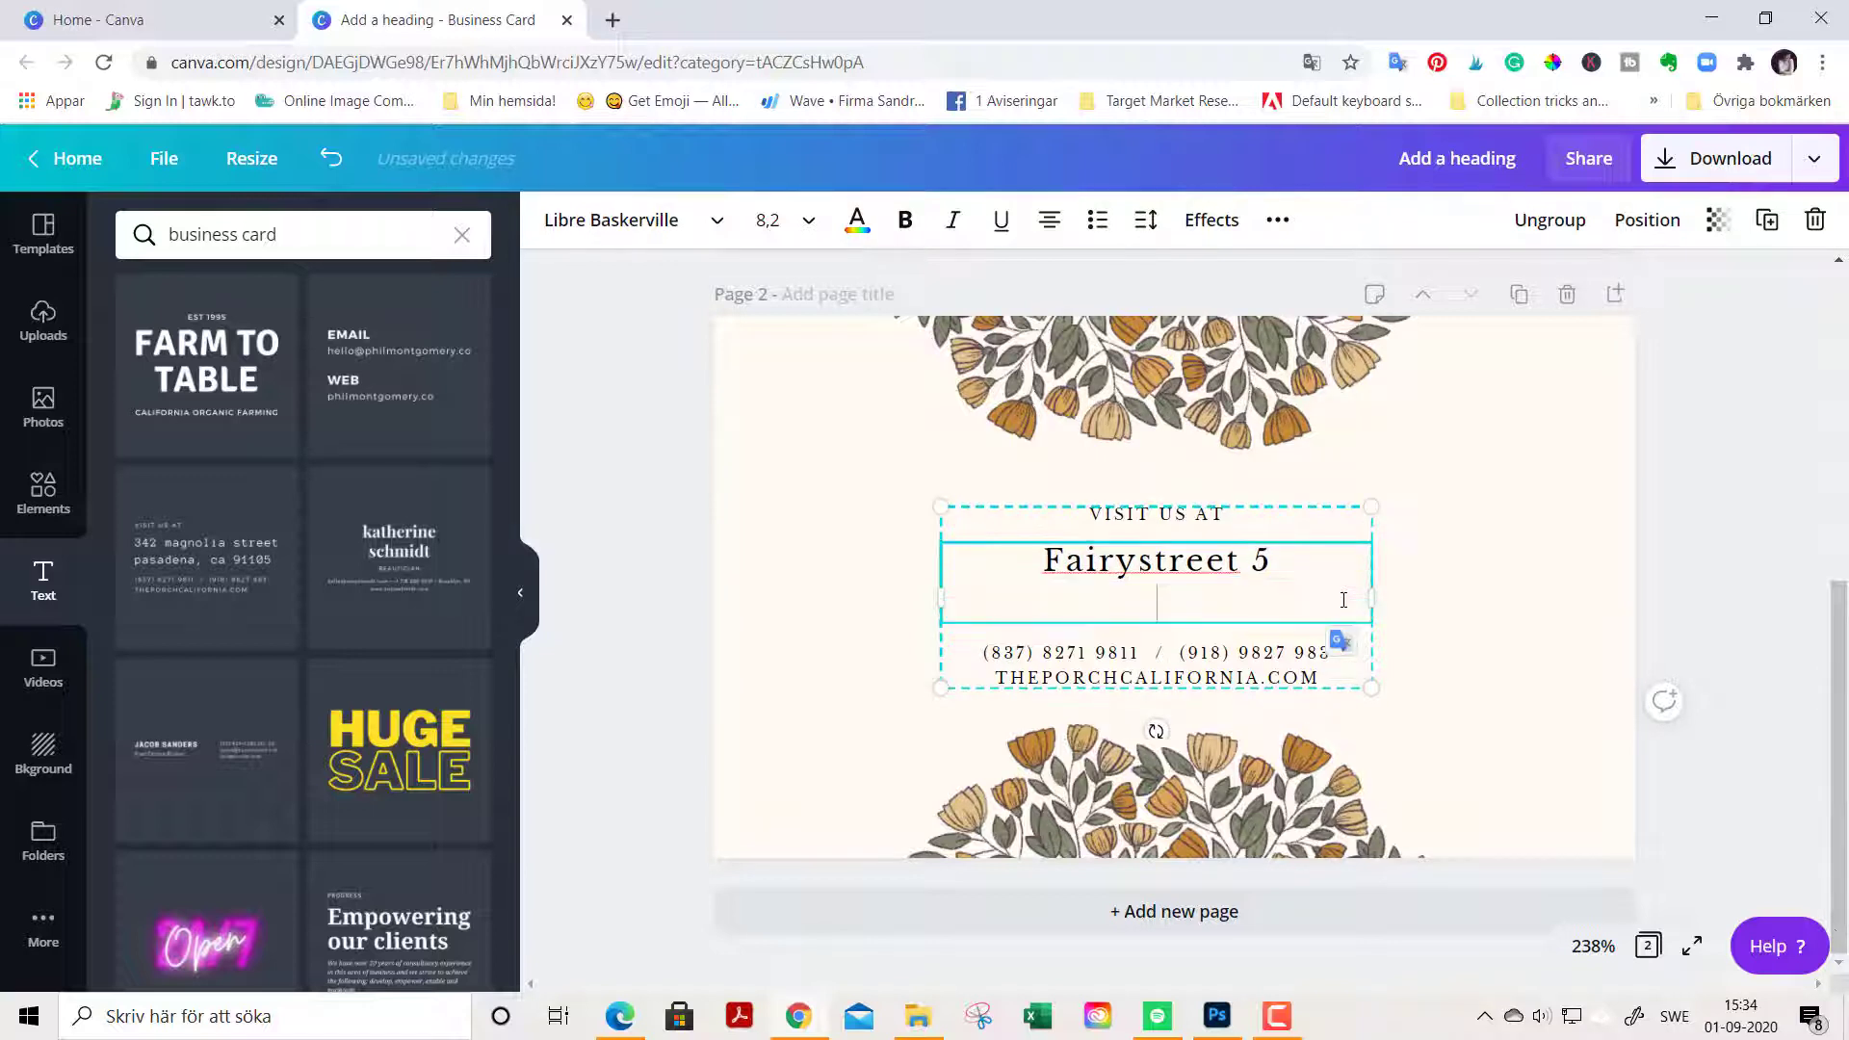
type("22100")
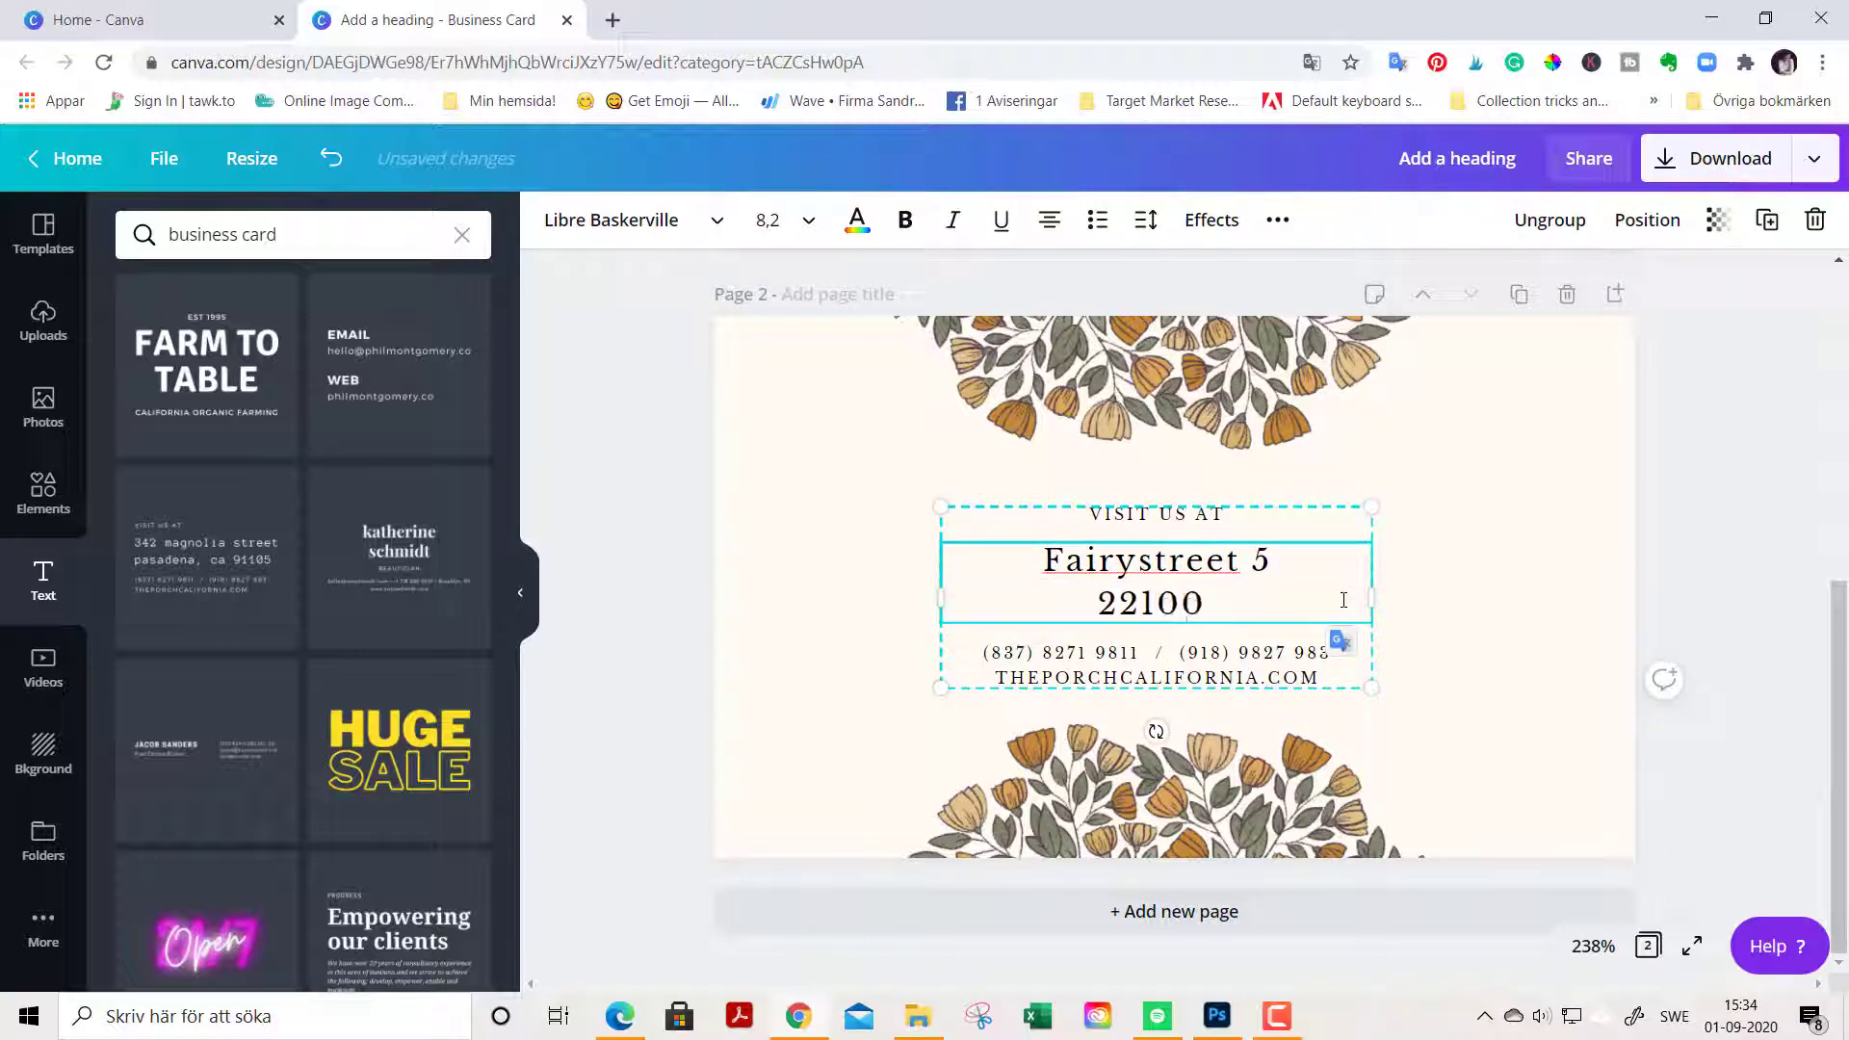
type("Mariehamn")
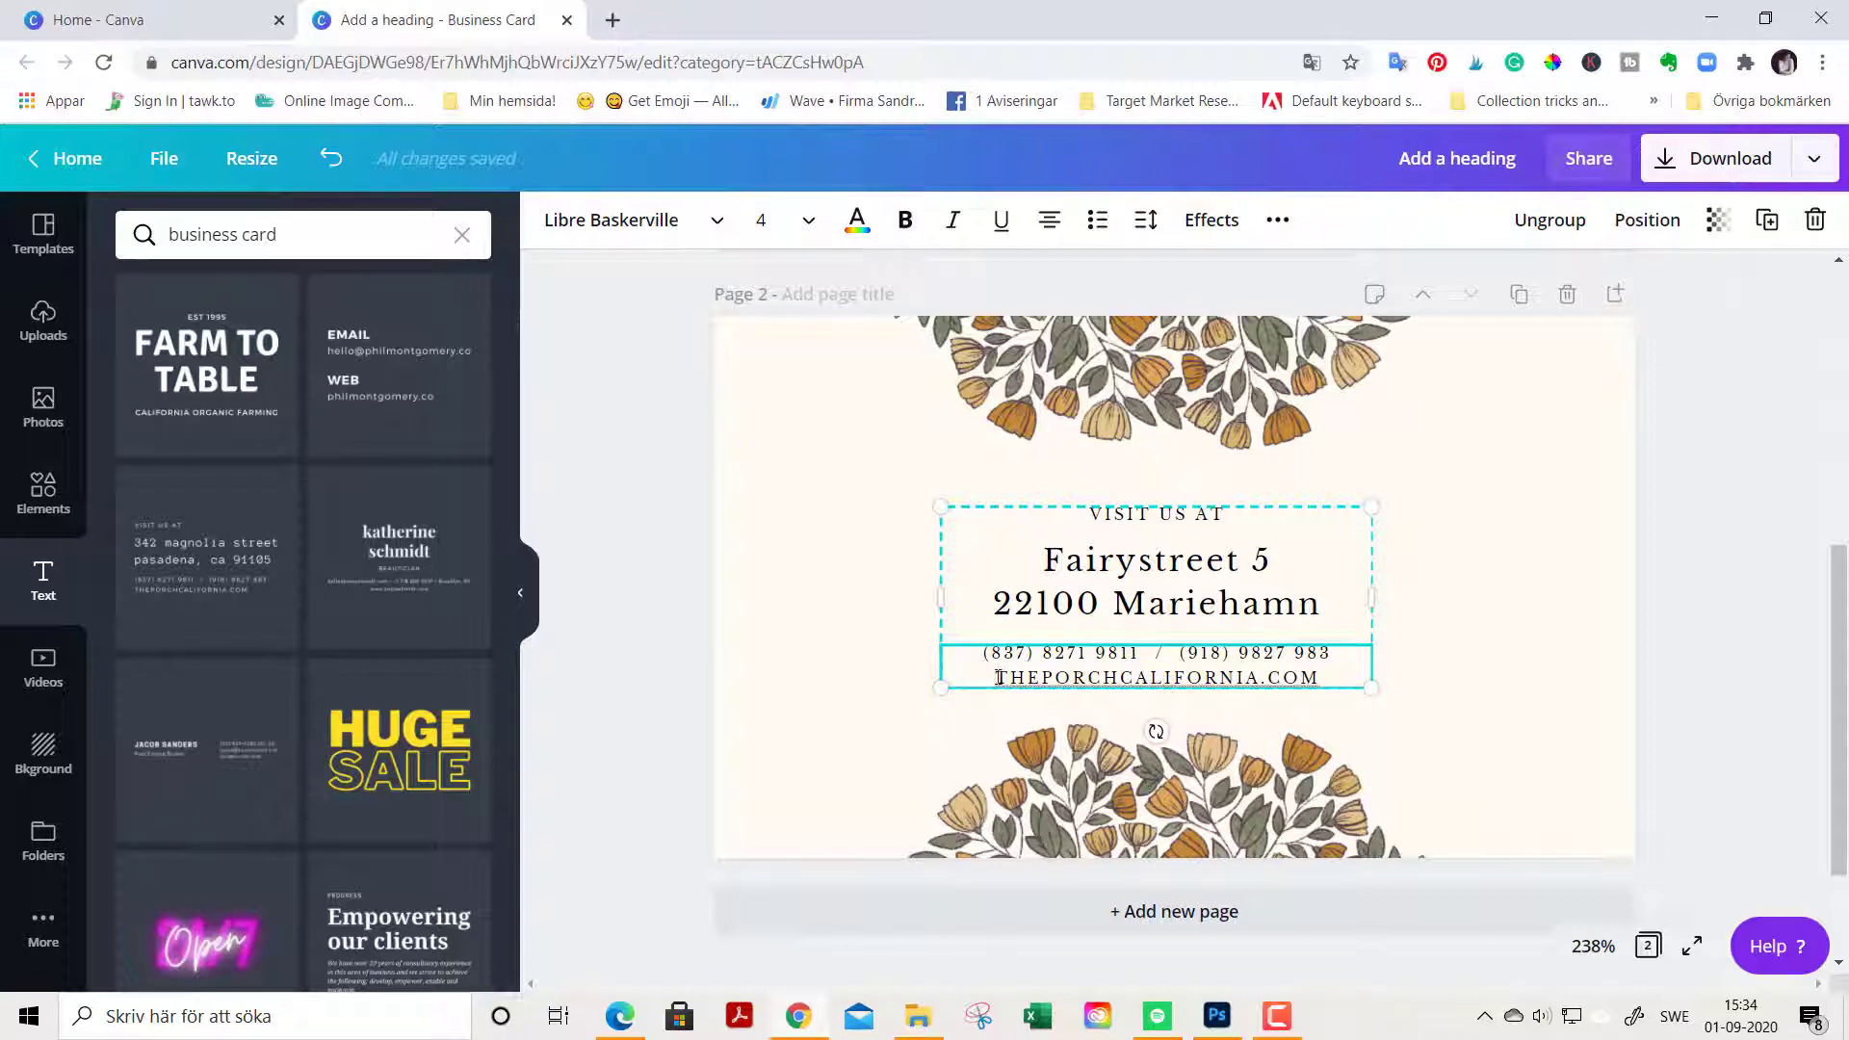
type("MYPERF.COM")
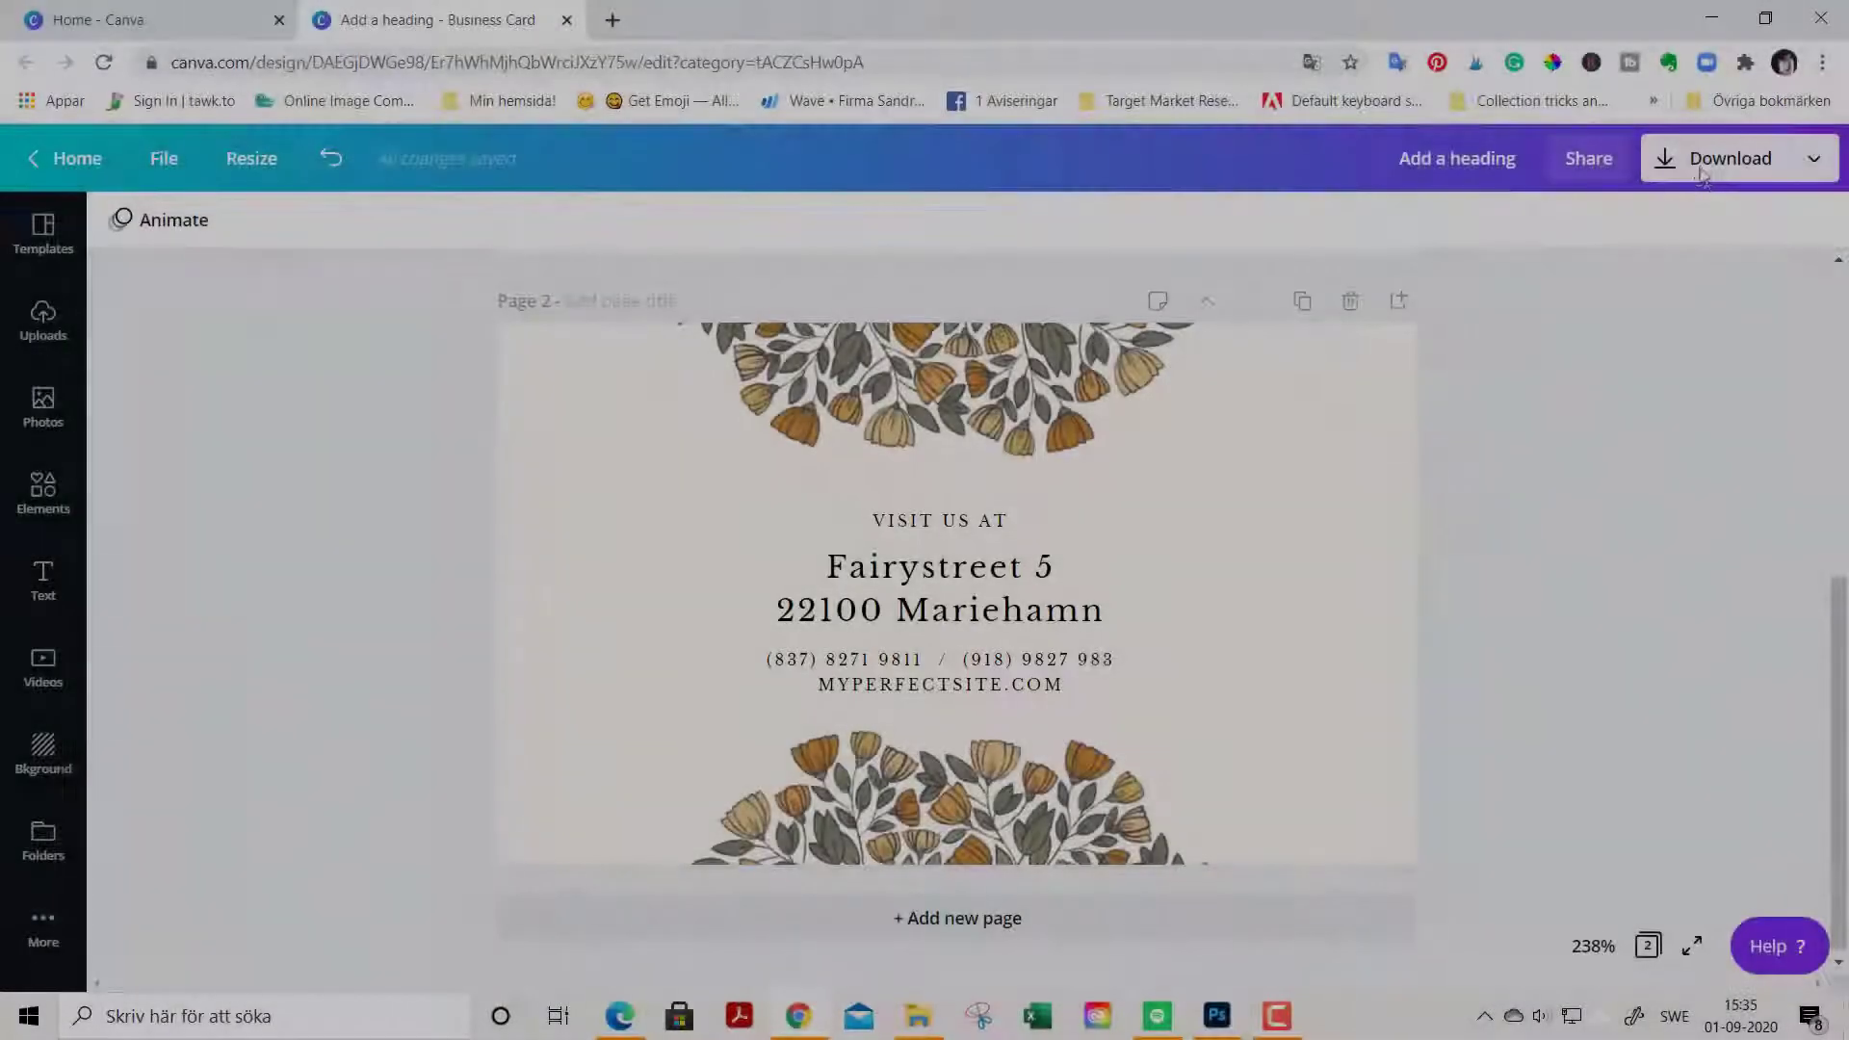
Step: Download all pages as PDF Print with crop marks and bleed enabled
left_click(1729, 157)
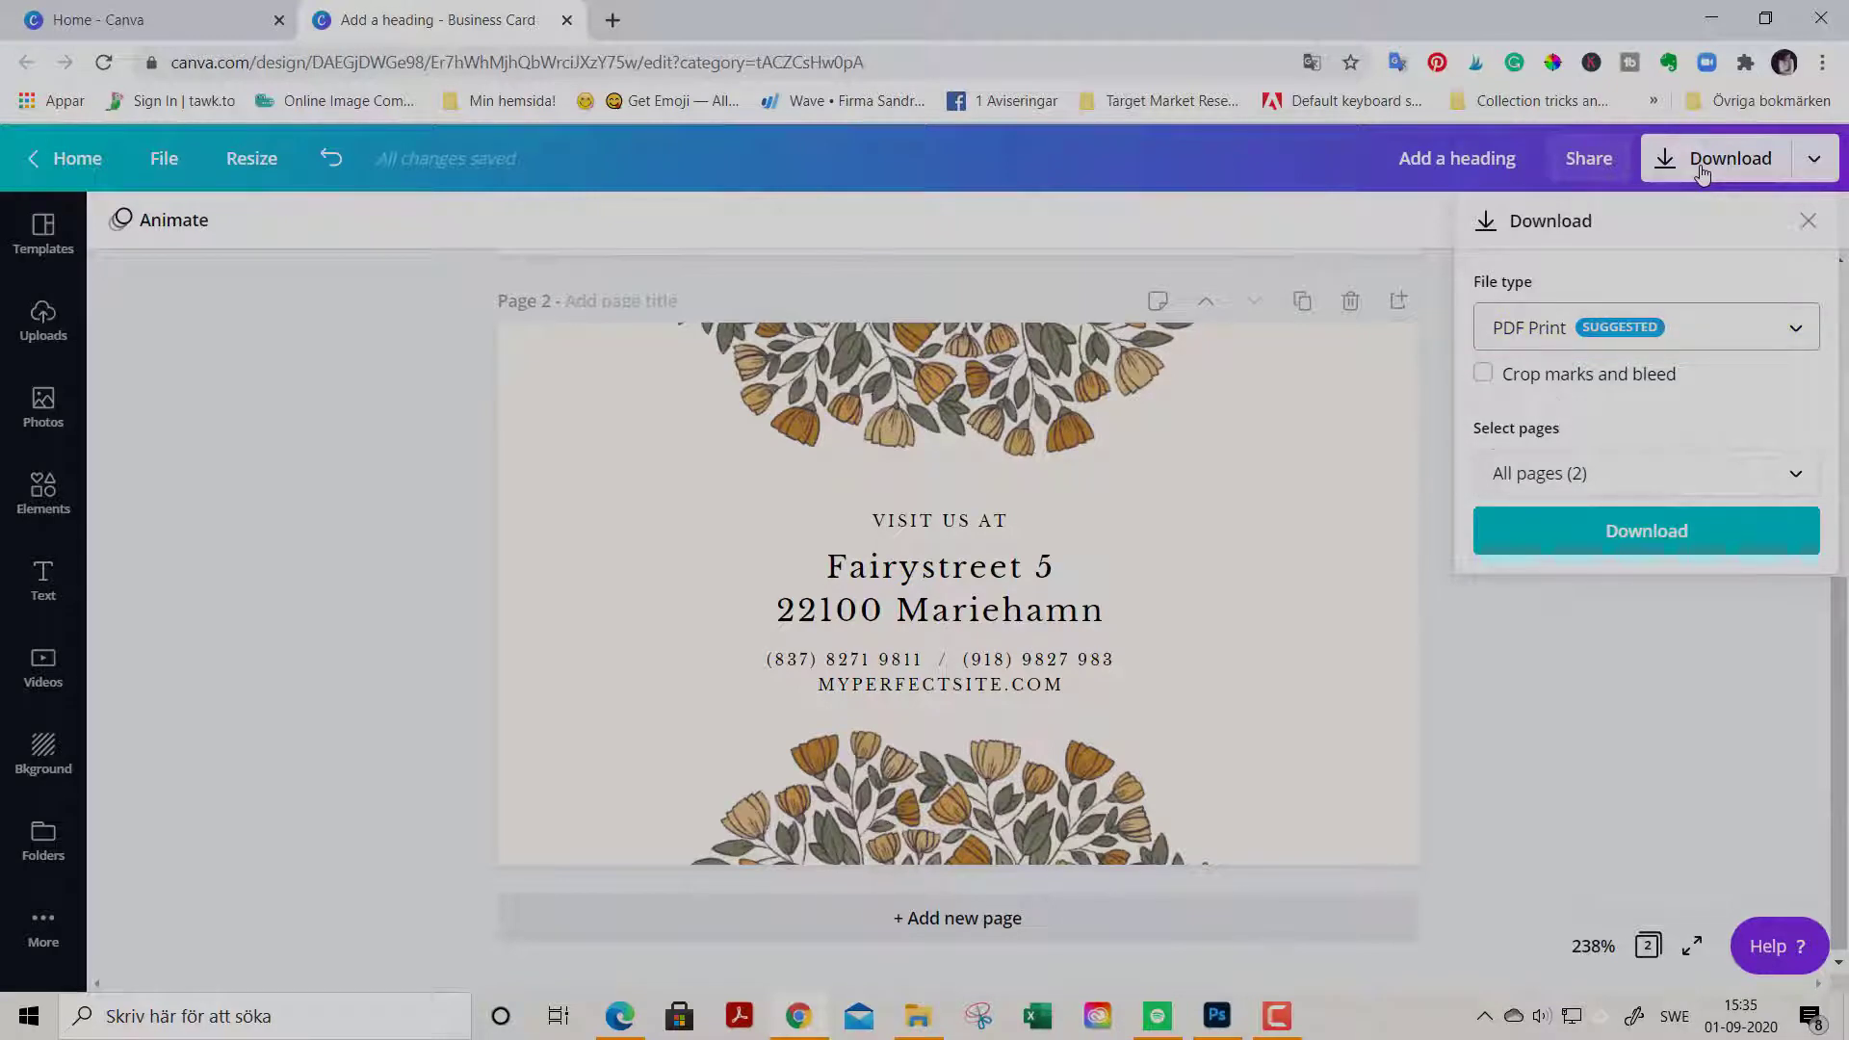
mouse_move(1565, 348)
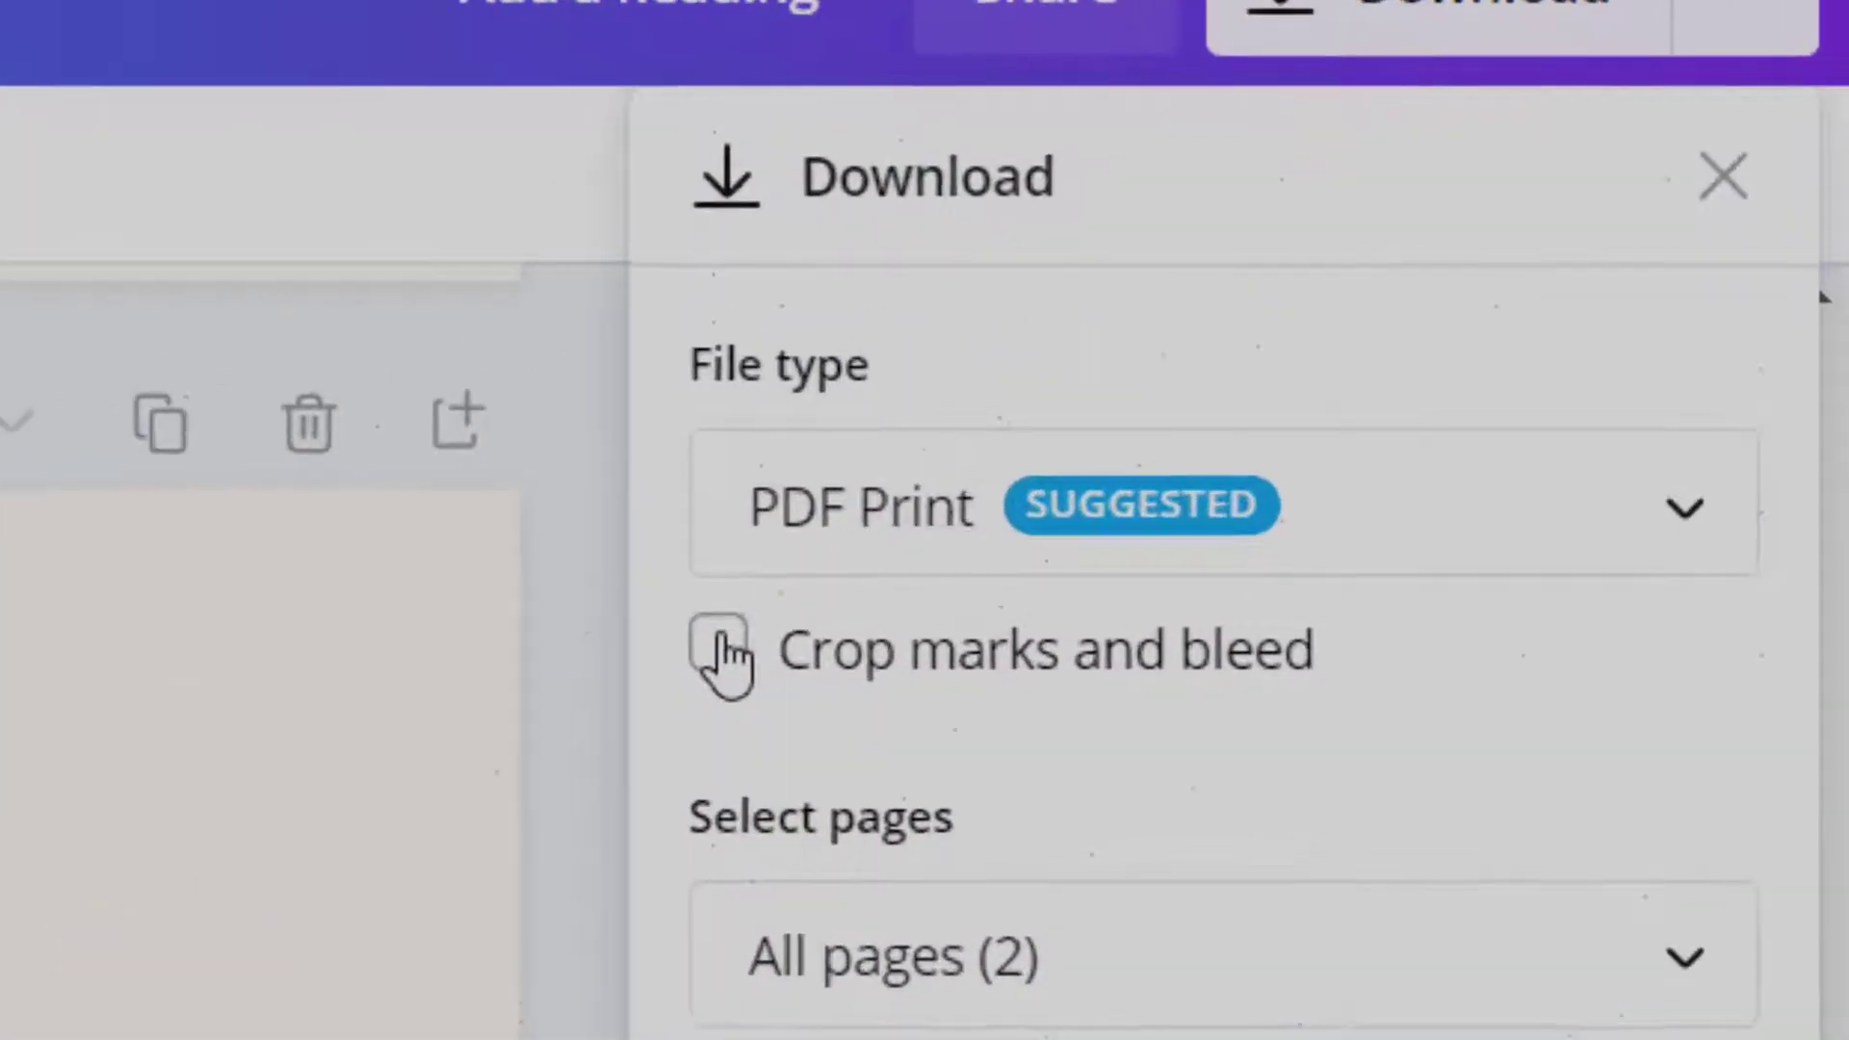
left_click(722, 648)
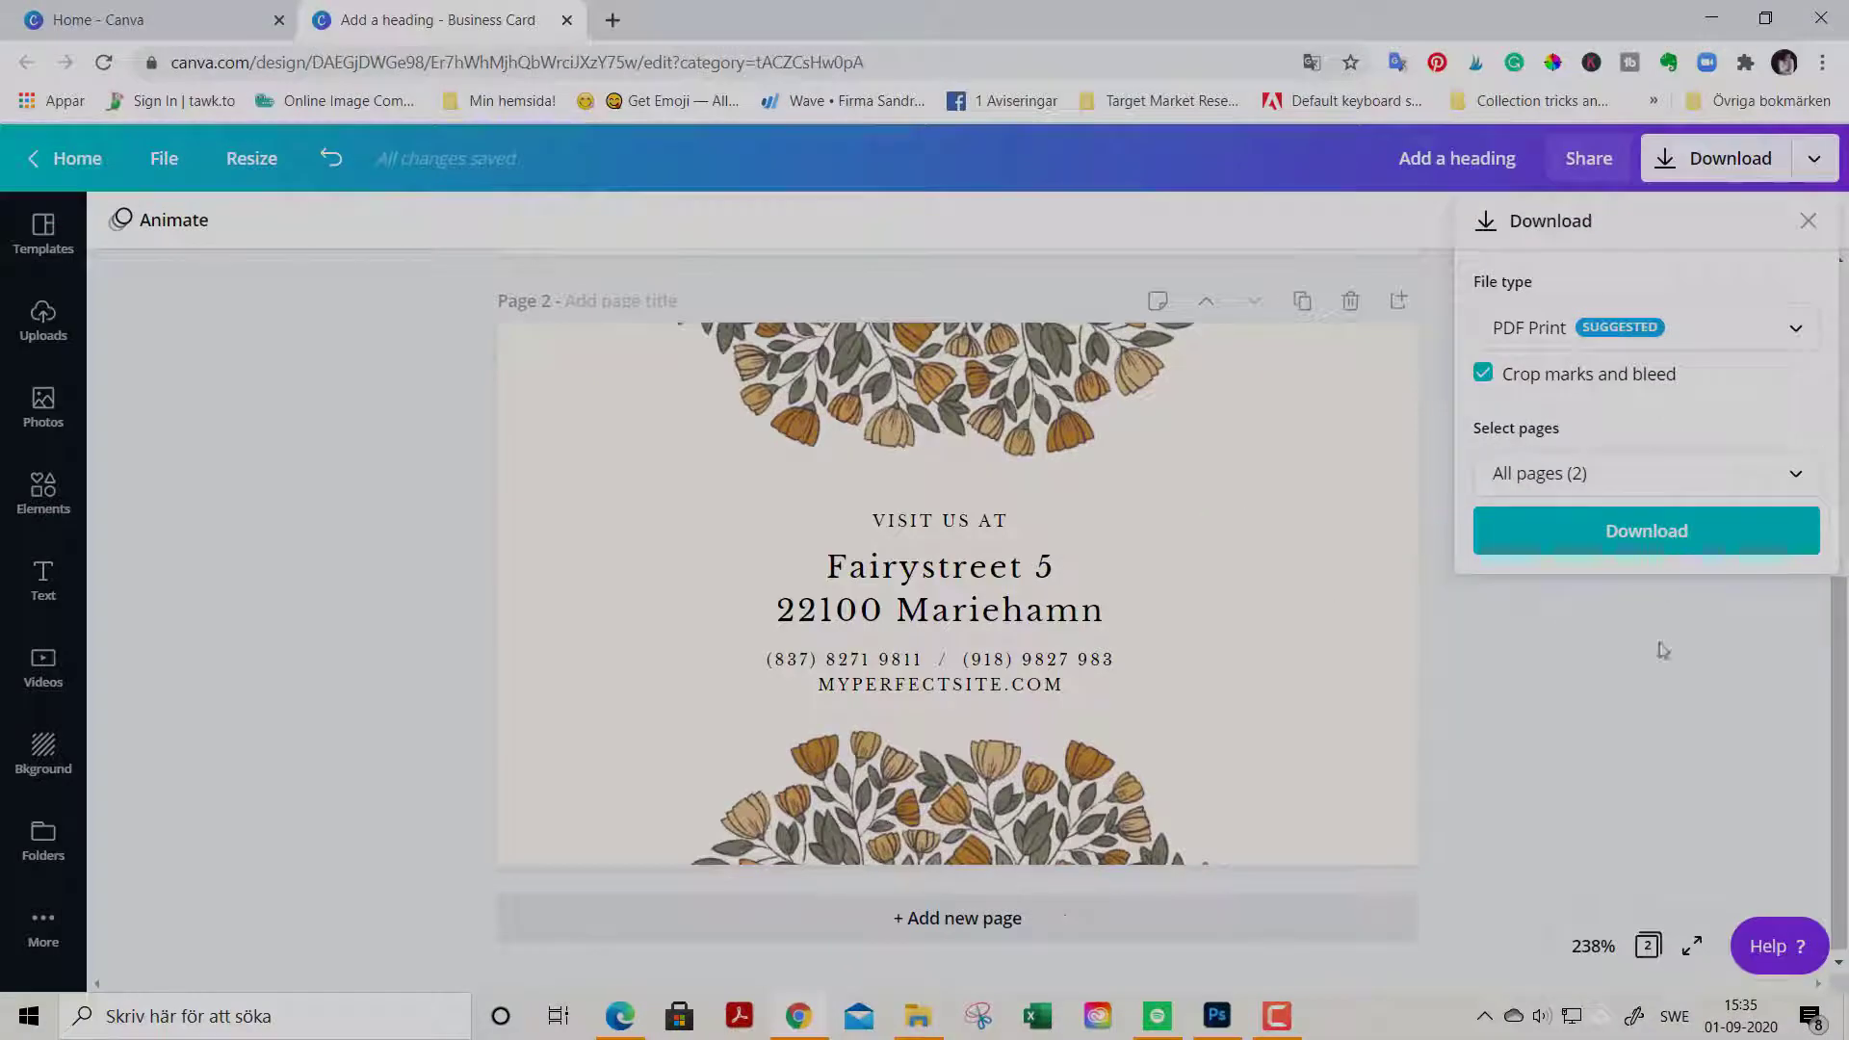
left_click(1644, 530)
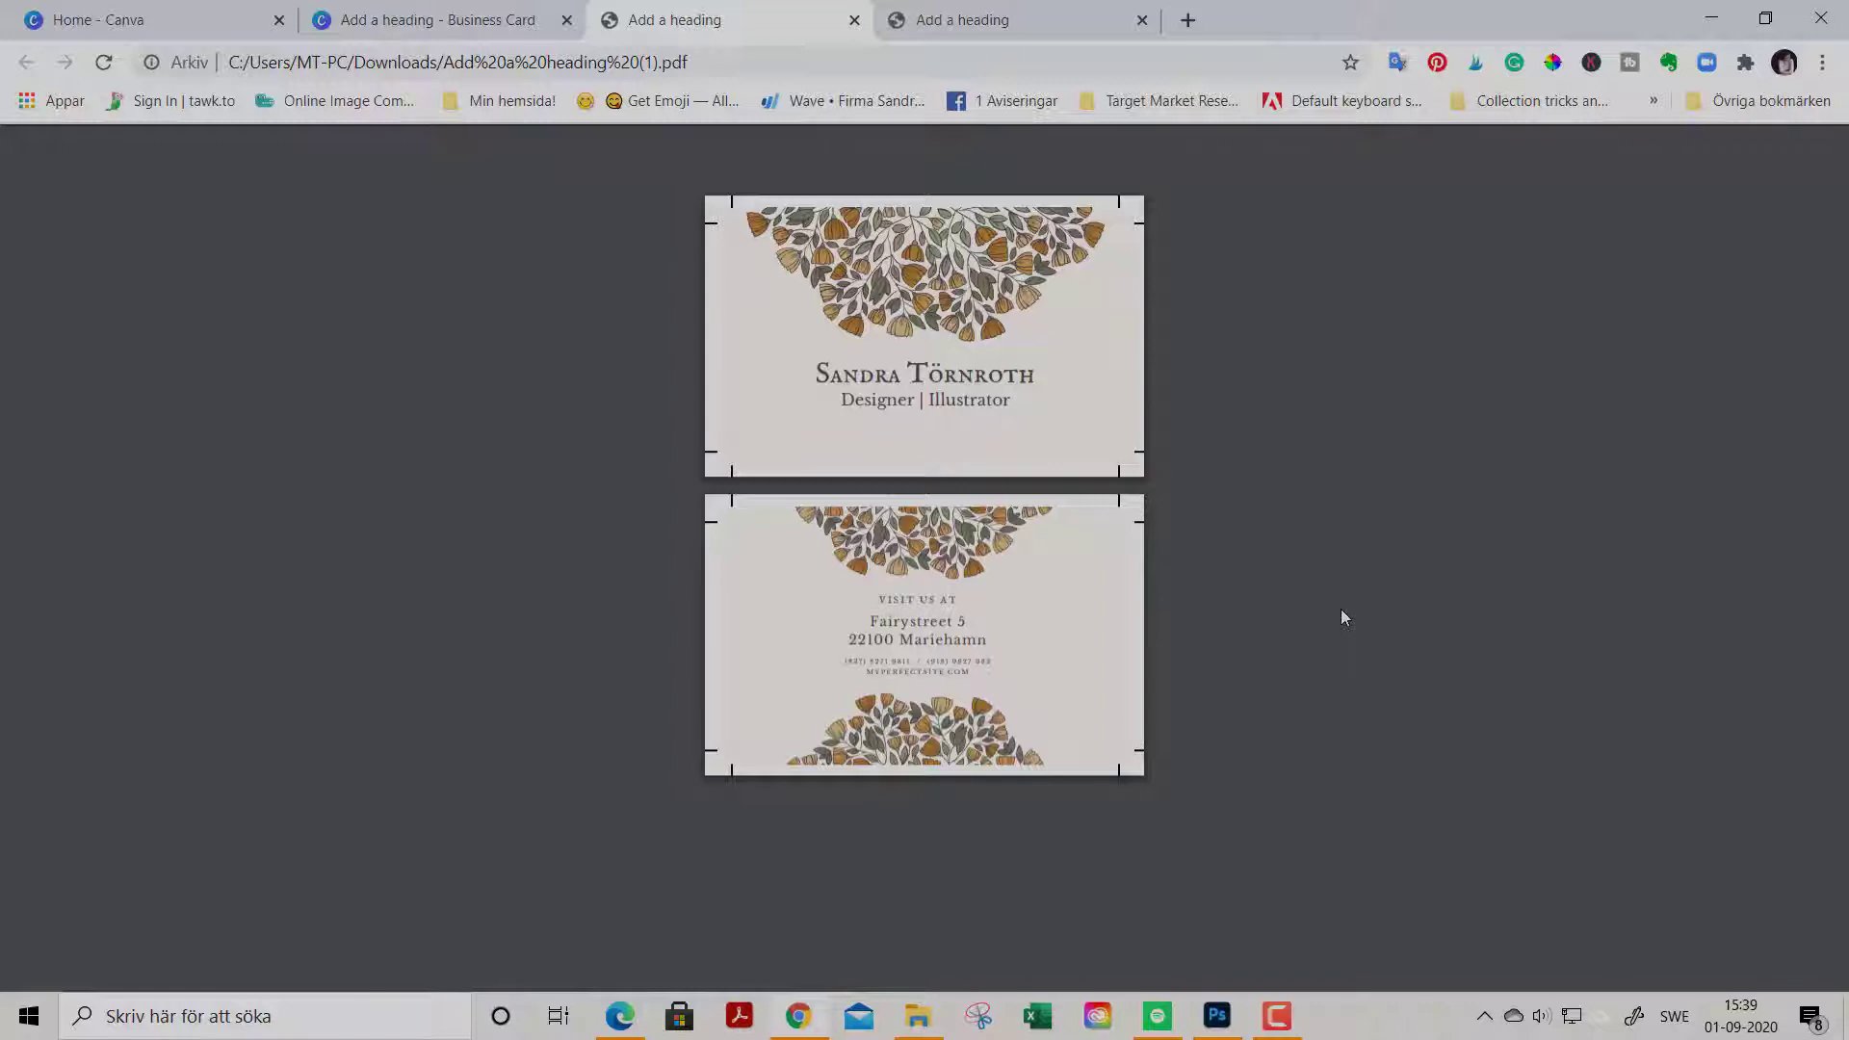
mouse_move(1317, 522)
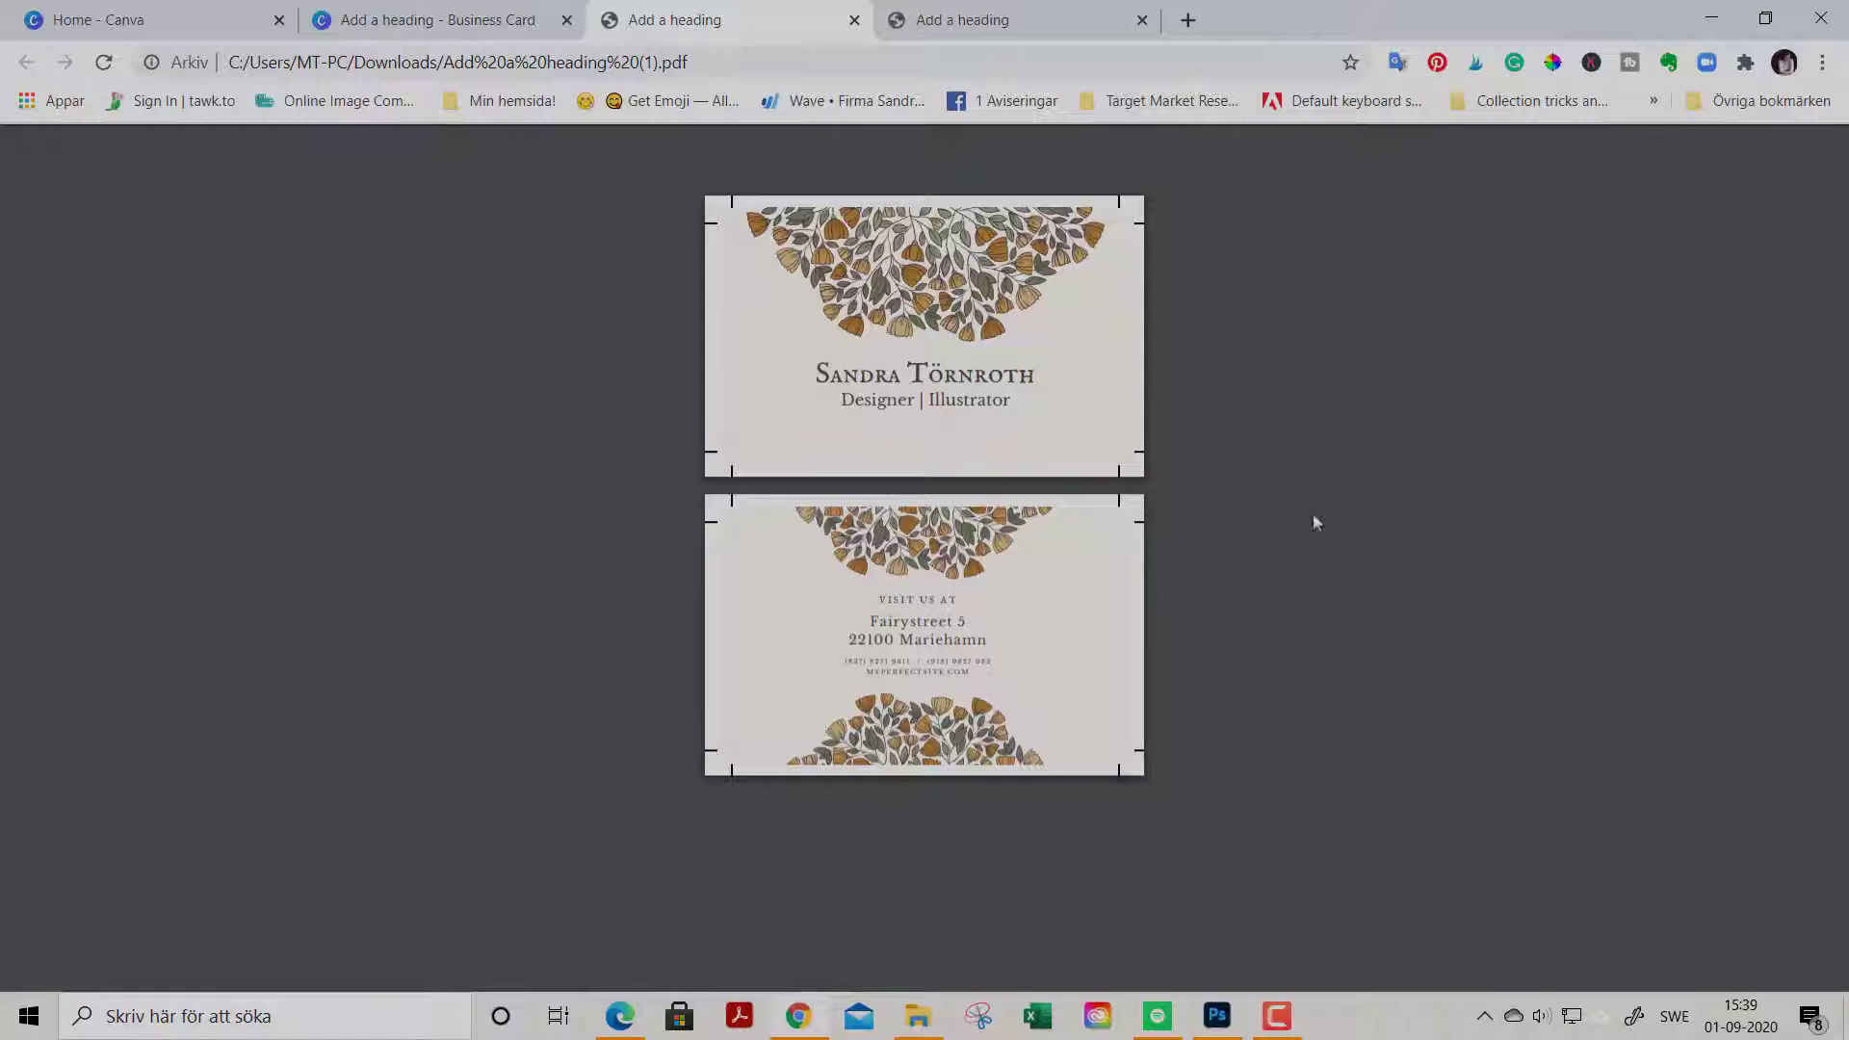
mouse_move(1291, 441)
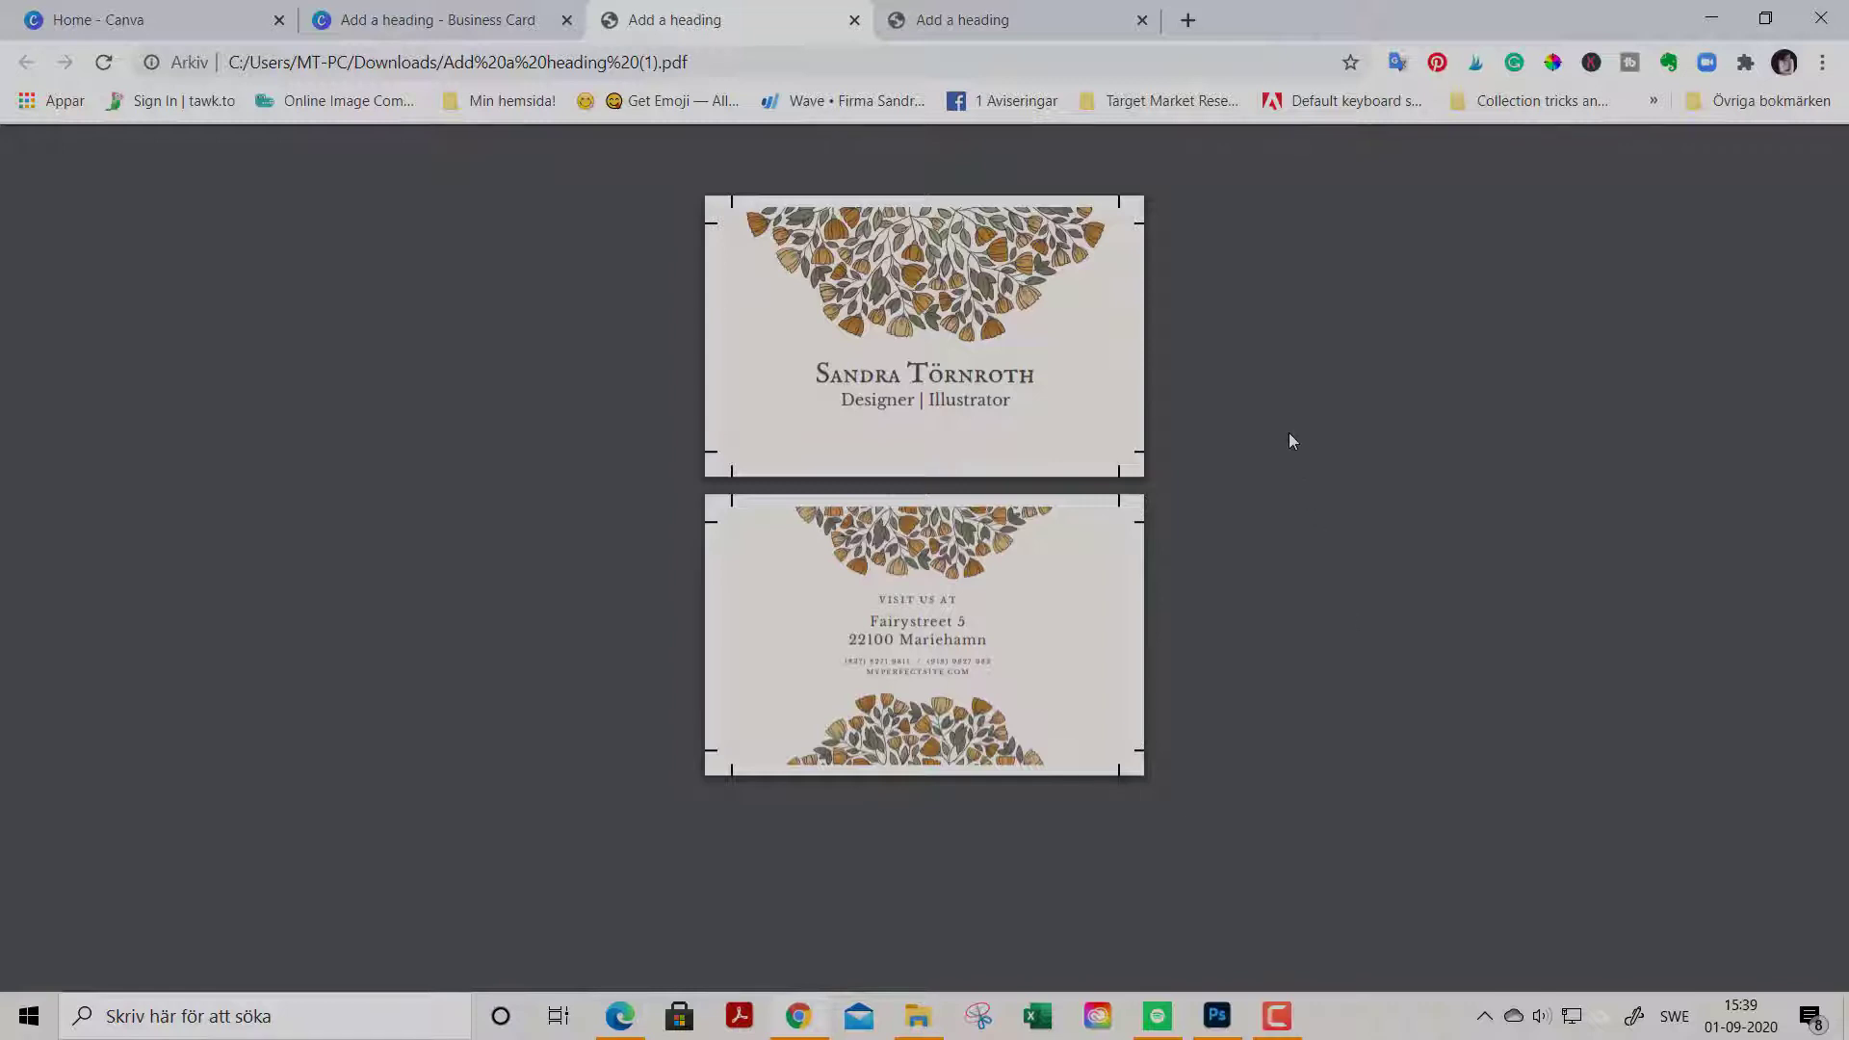